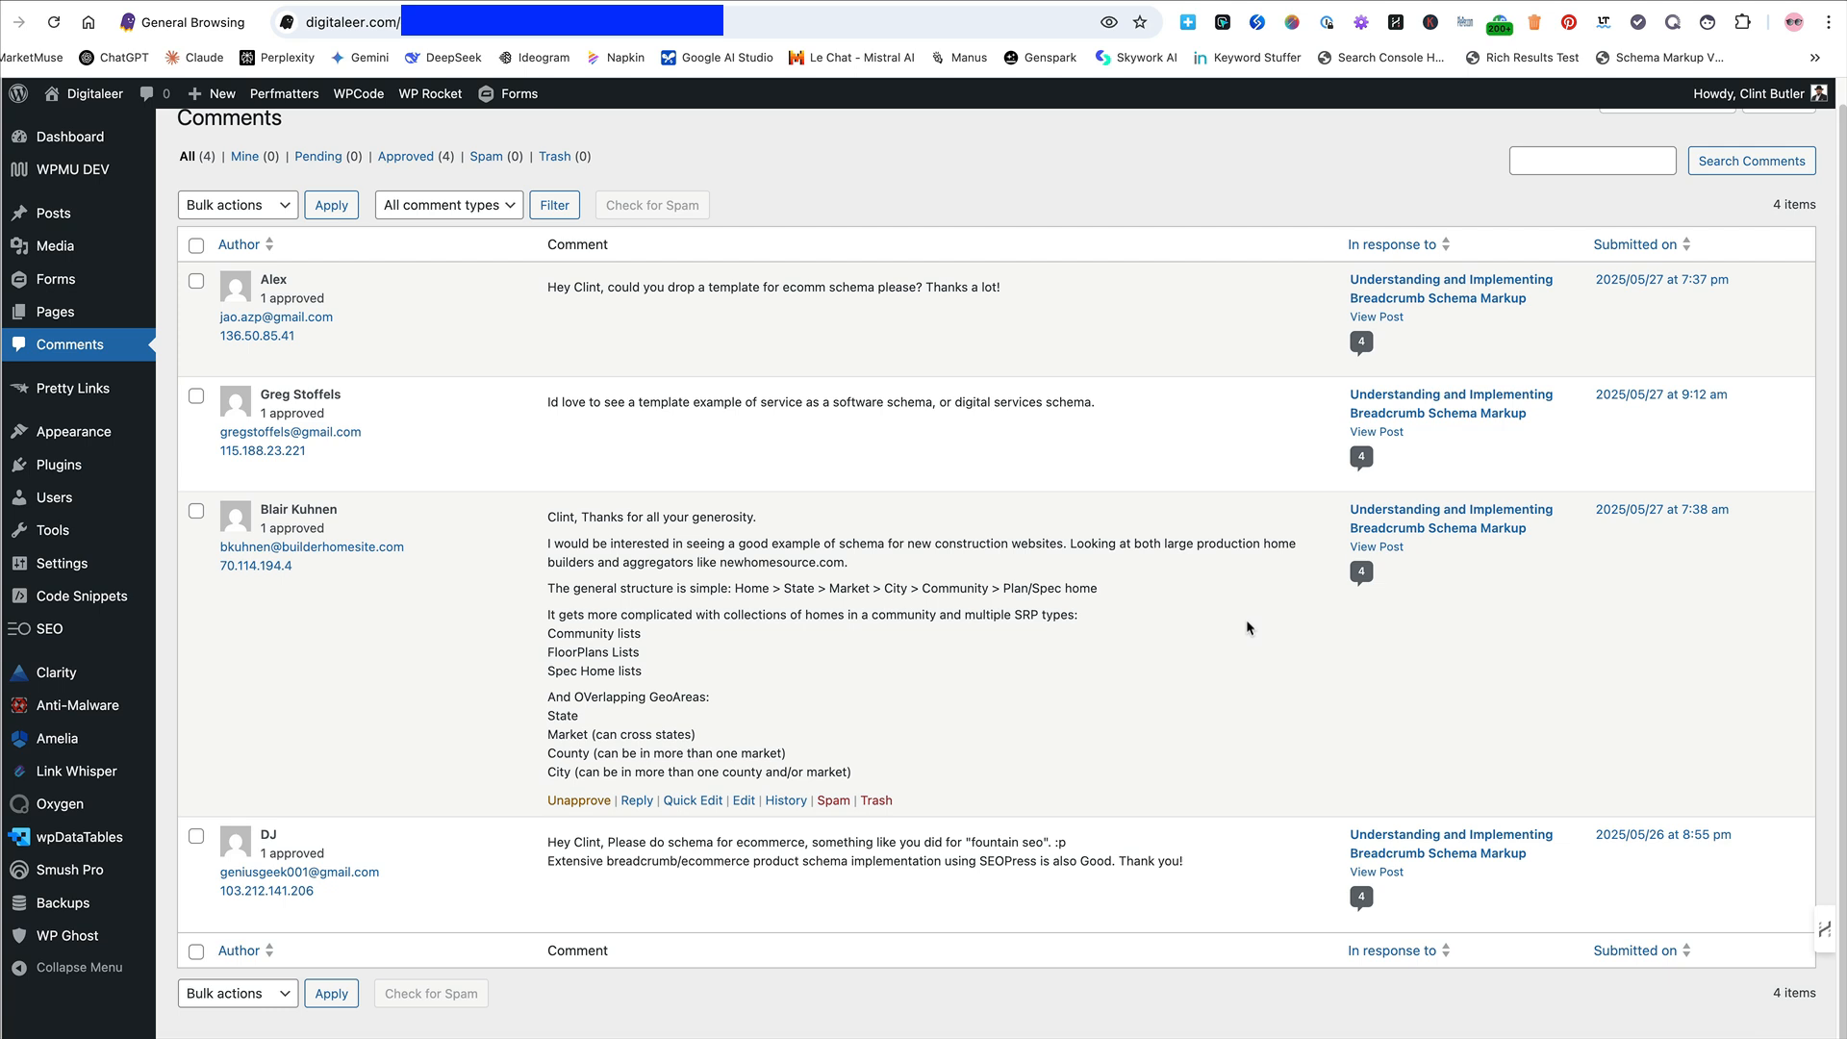
mouse_move(1247, 628)
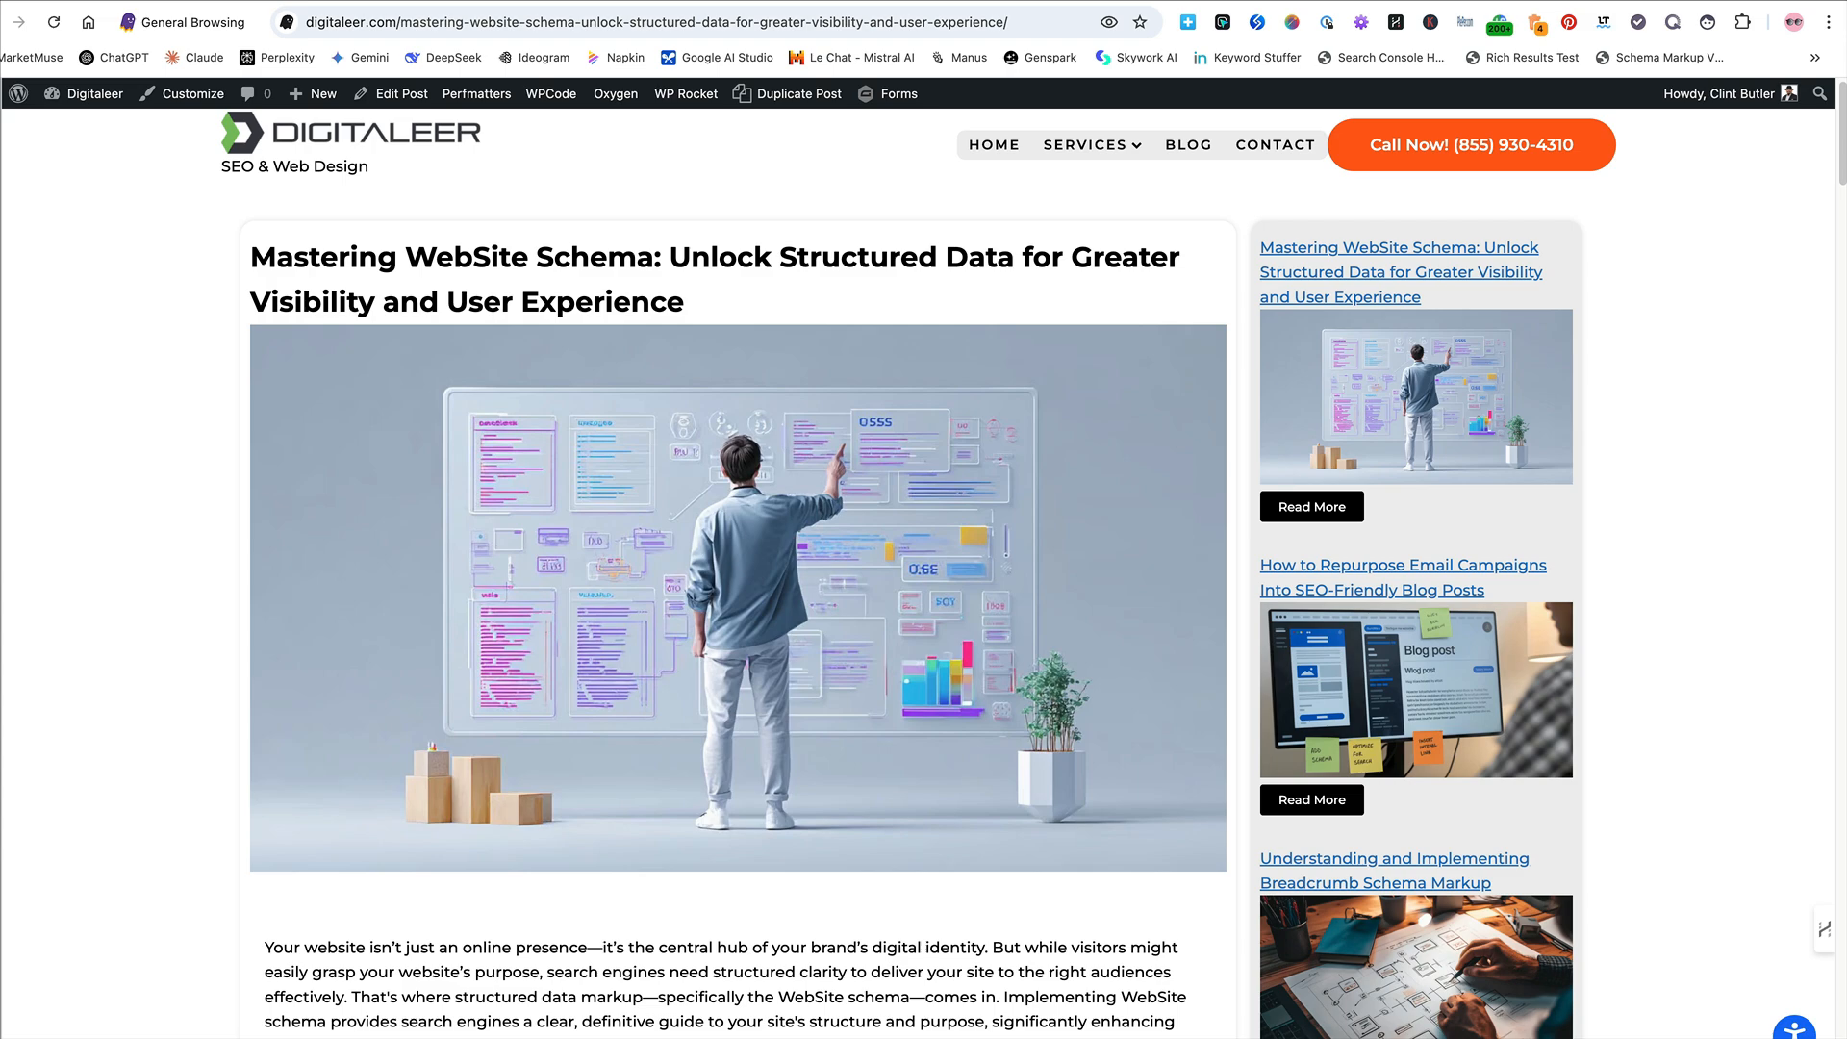
Scroll past the intro, hero images and SoundCloud embed to 'What is WebSite Schema'
scroll(down, 3)
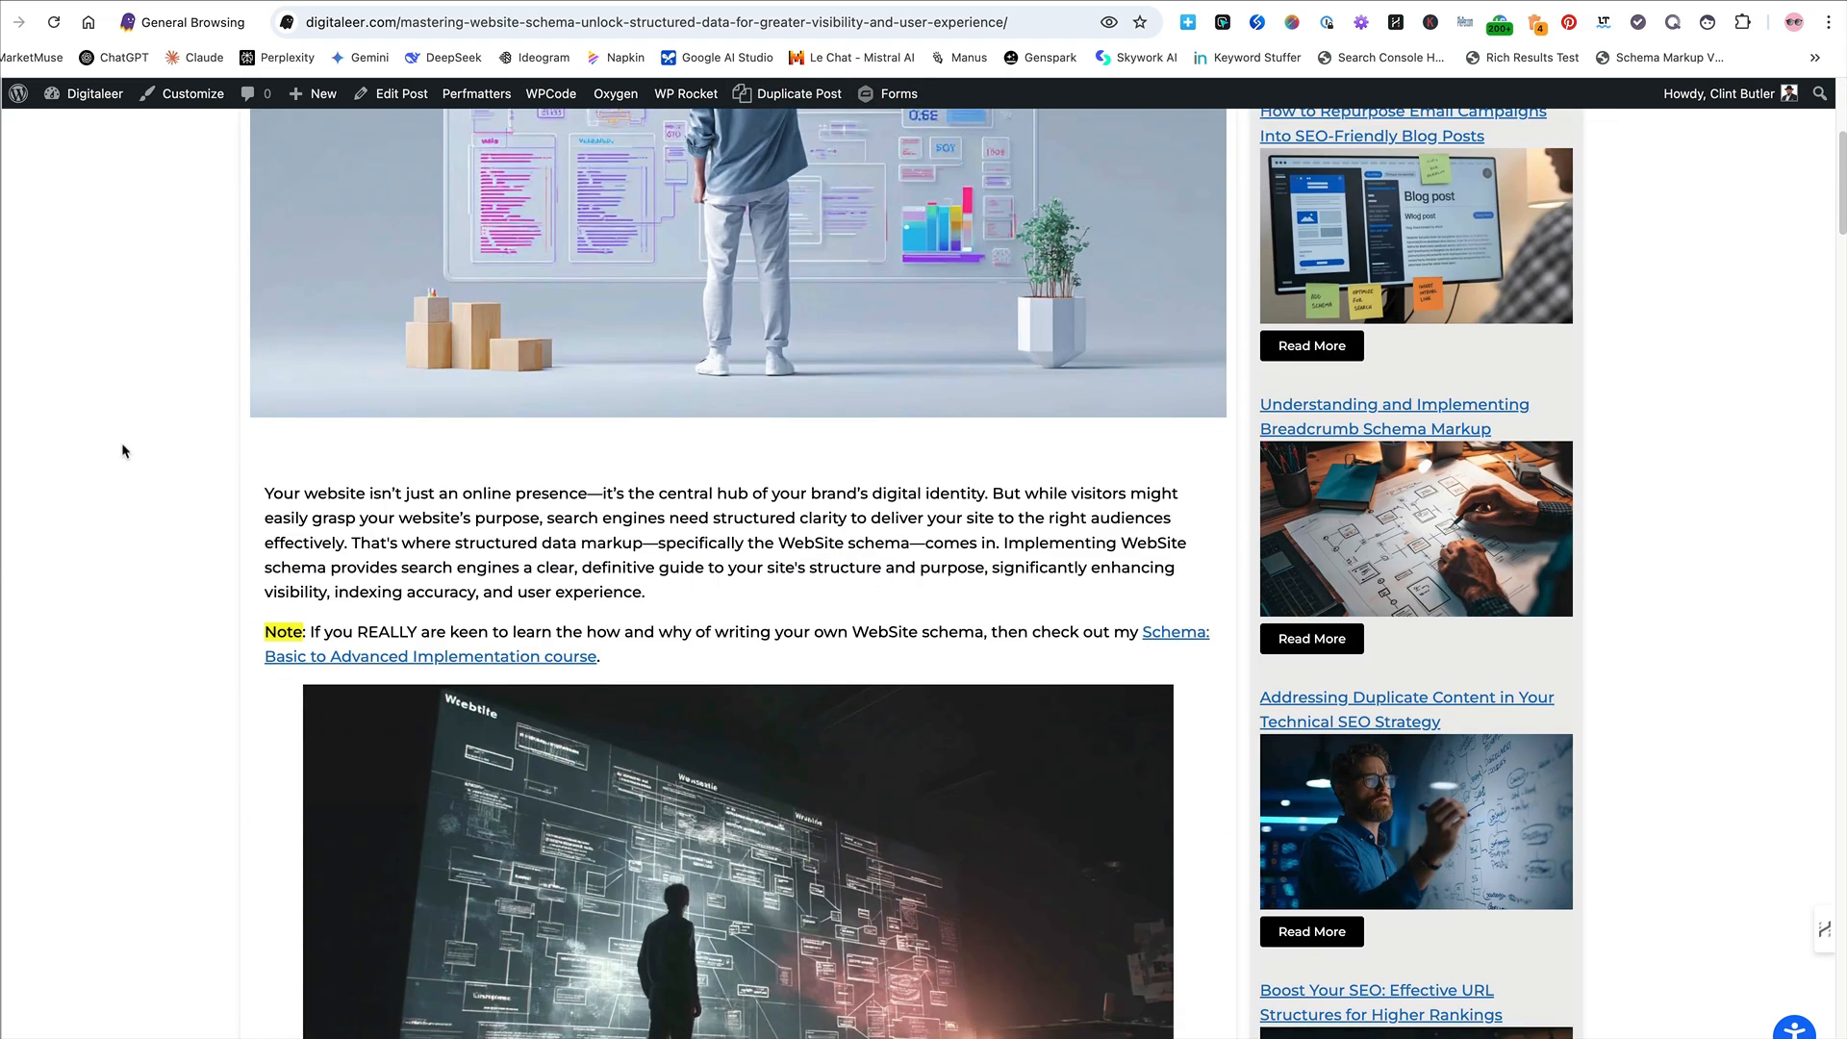
scroll(down, 3)
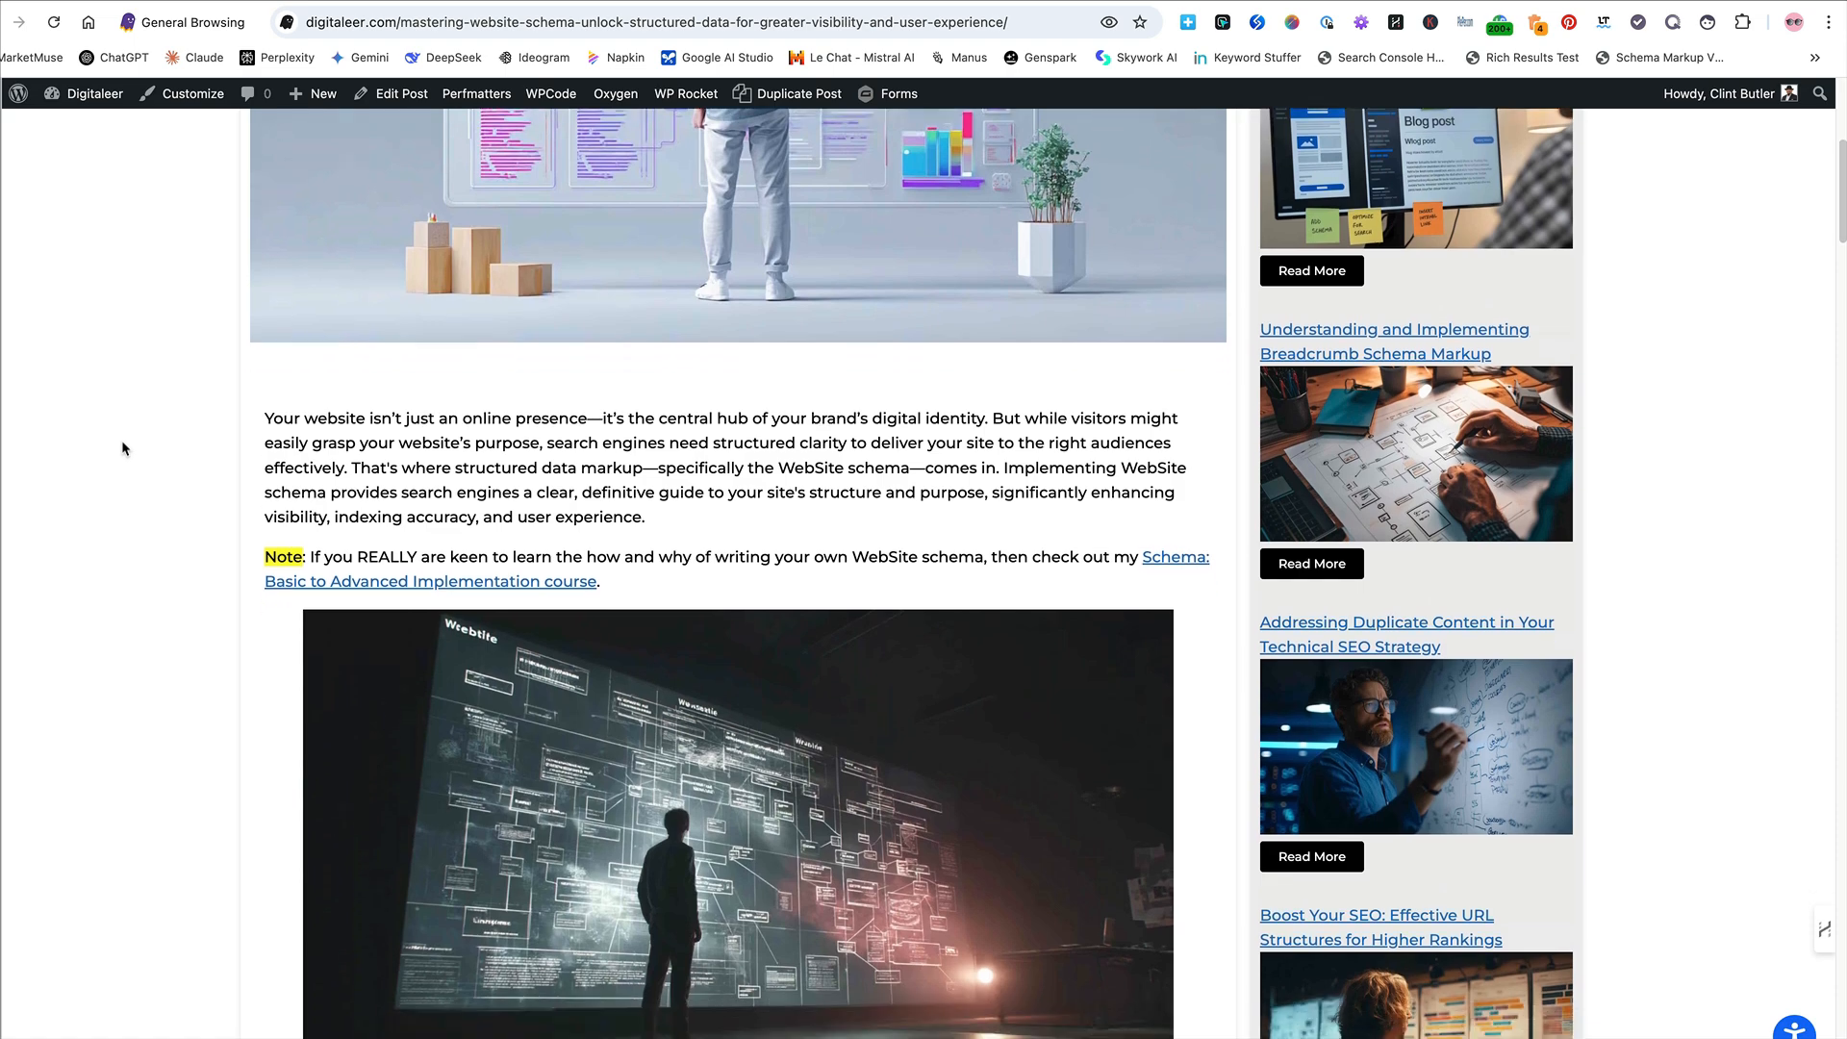
scroll(down, 3)
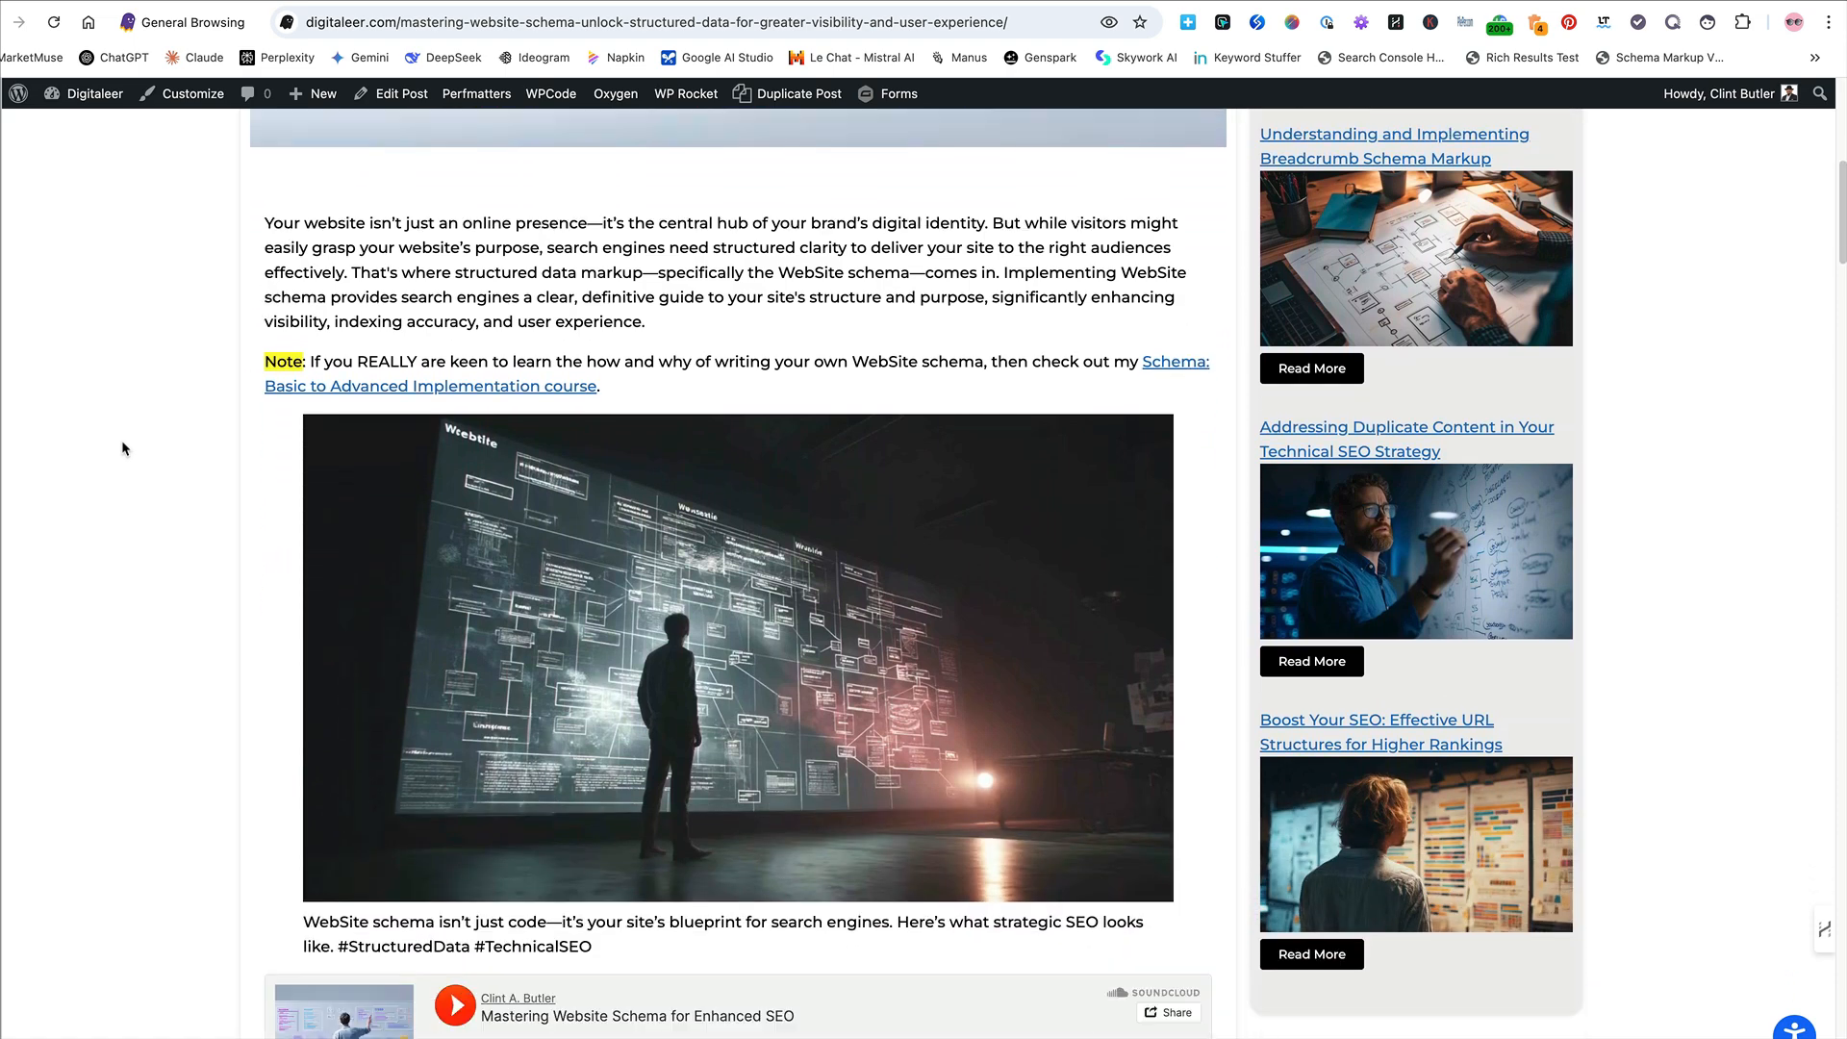
scroll(down, 3)
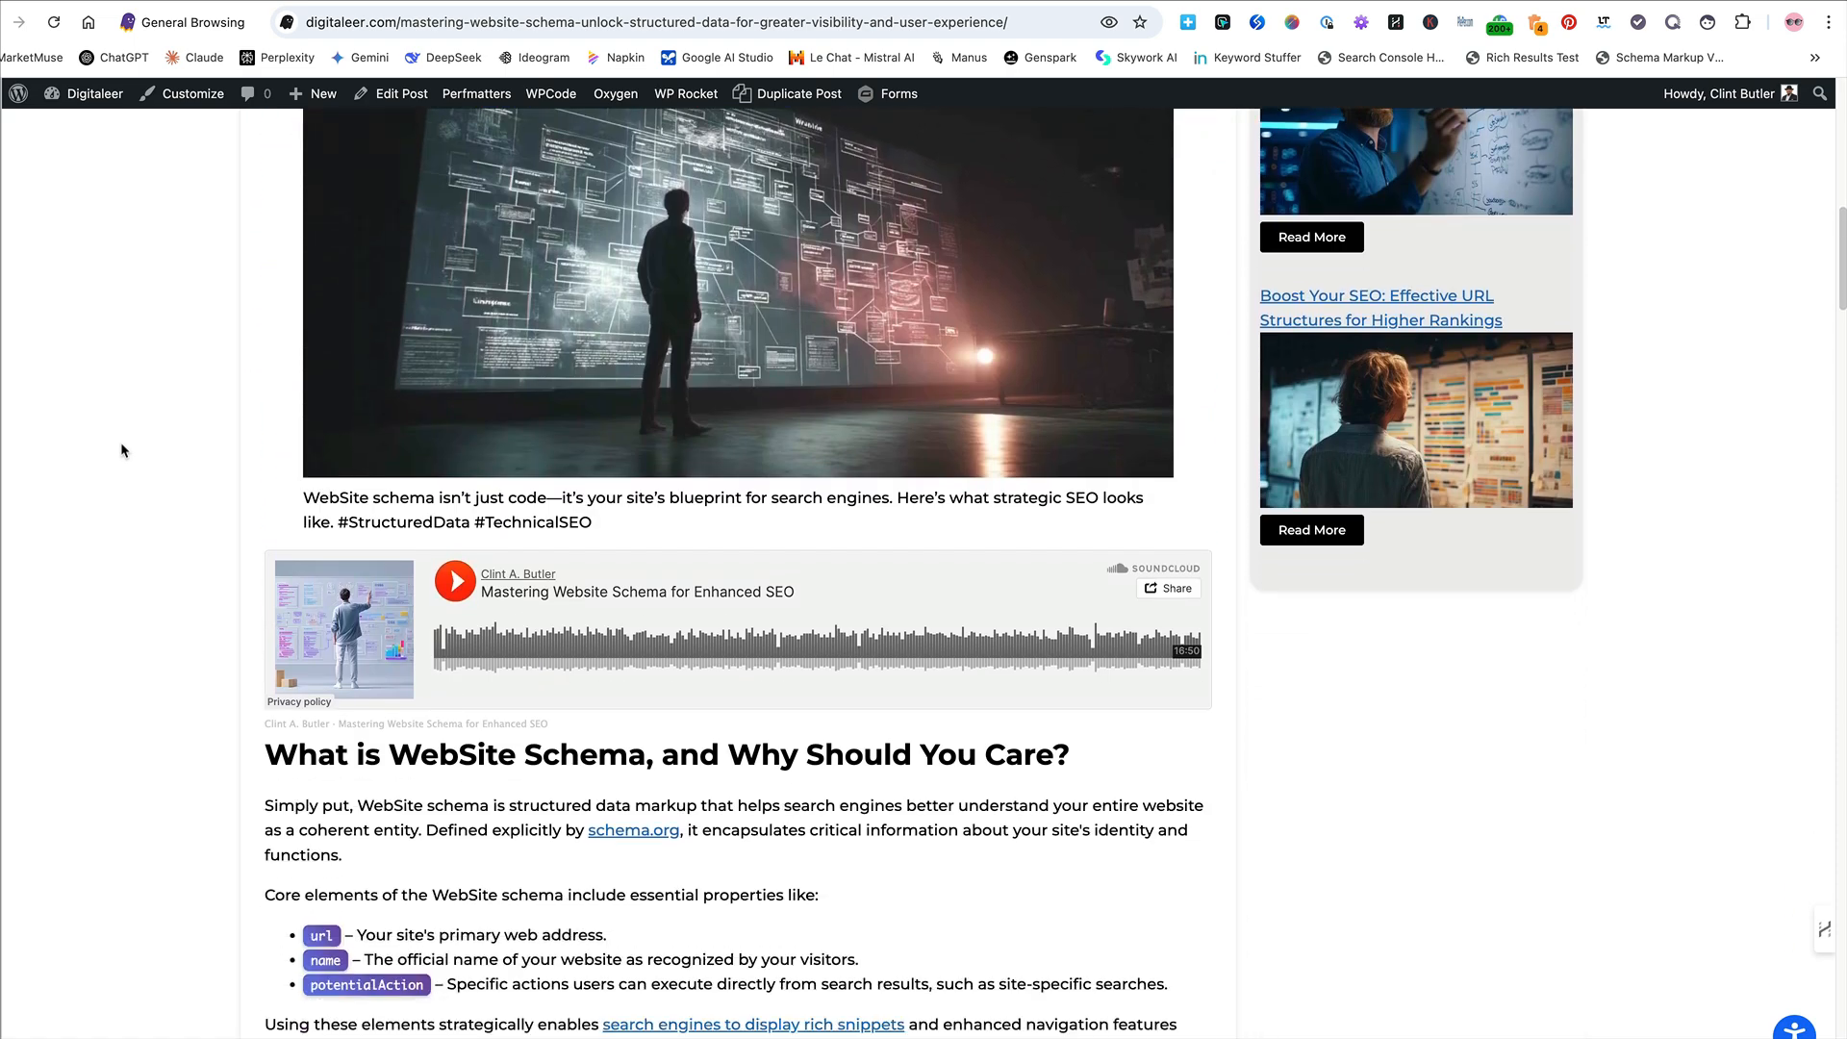
scroll(down, 3)
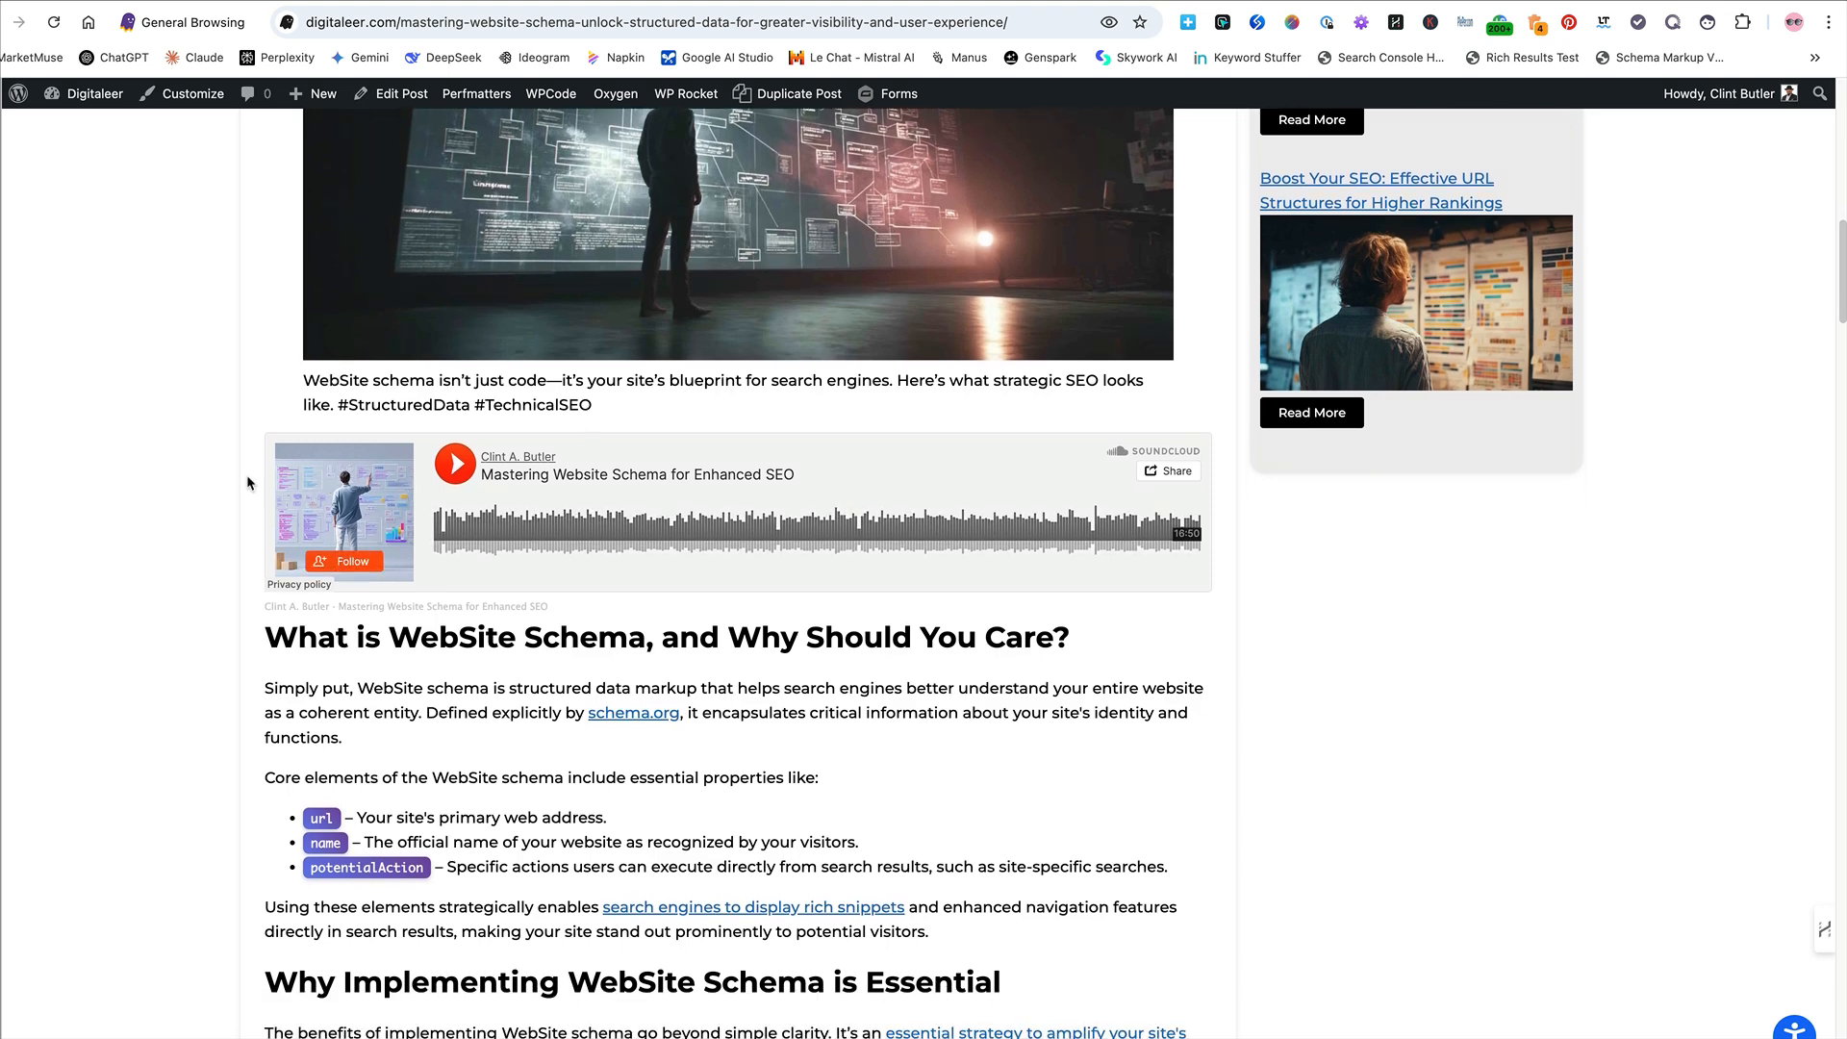
scroll(down, 3)
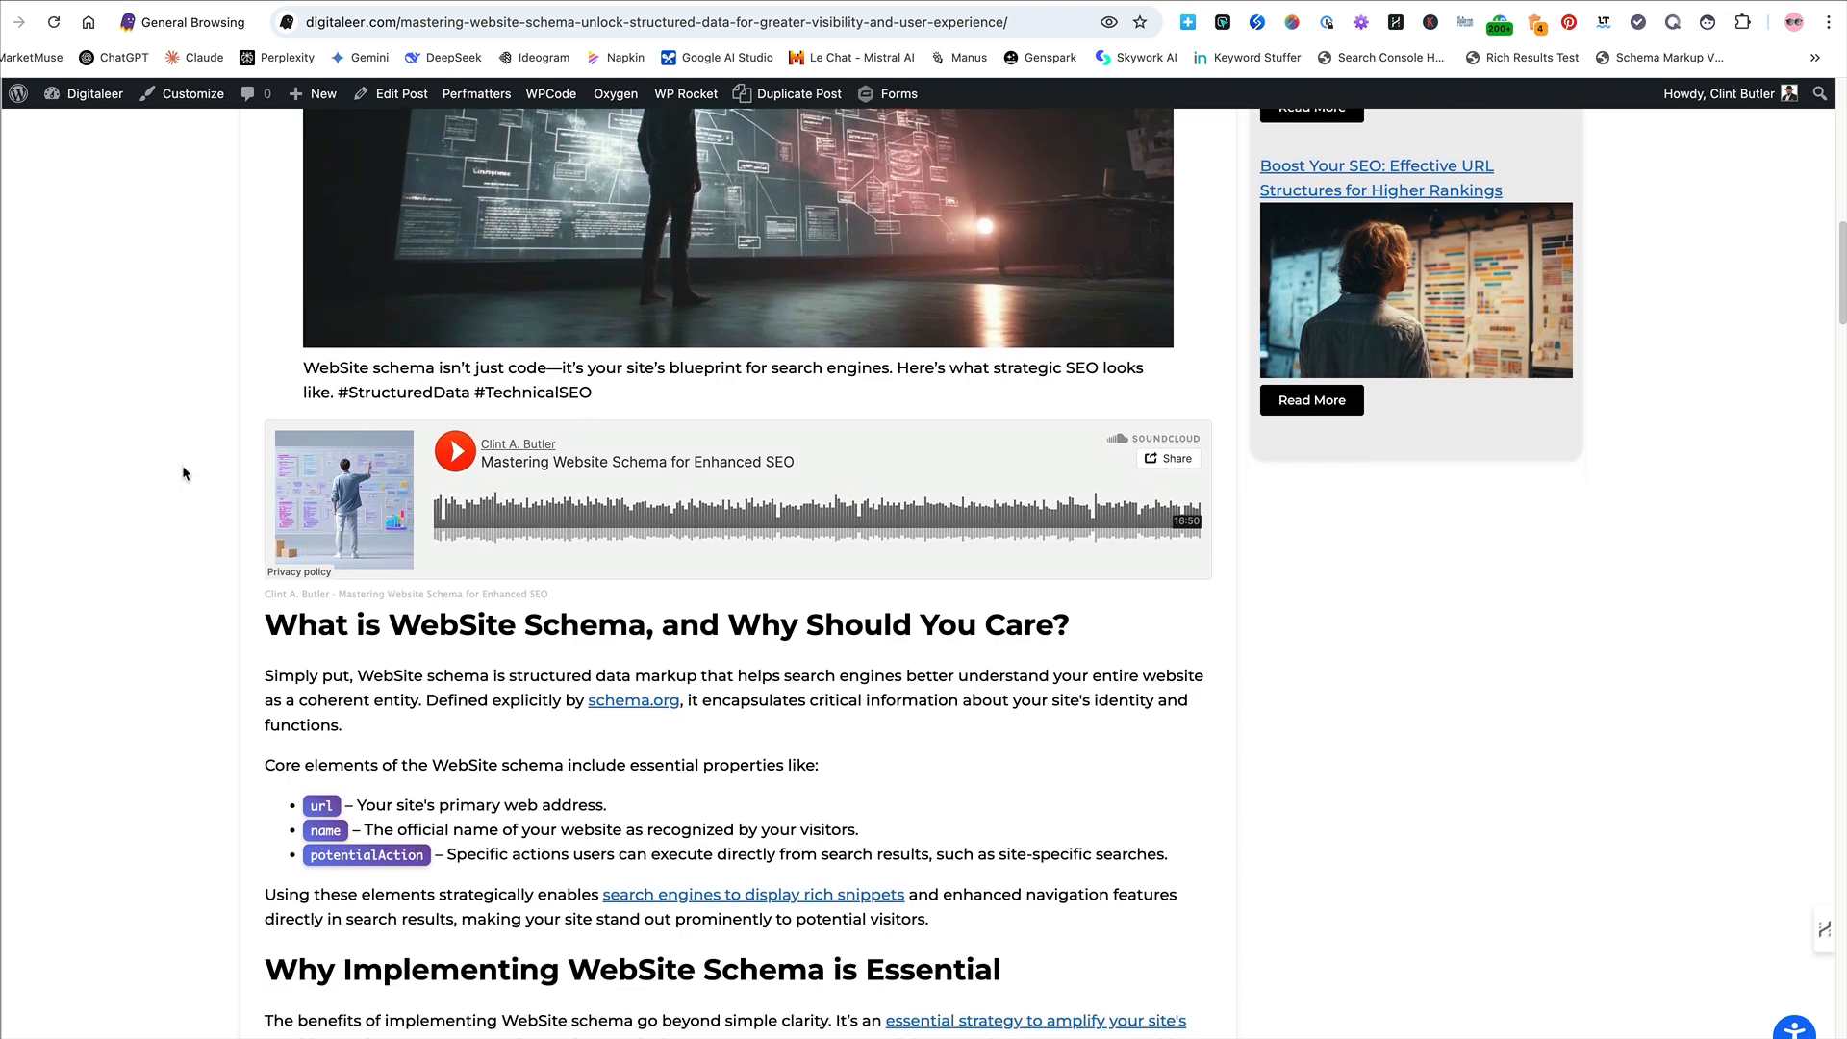
scroll(down, 3)
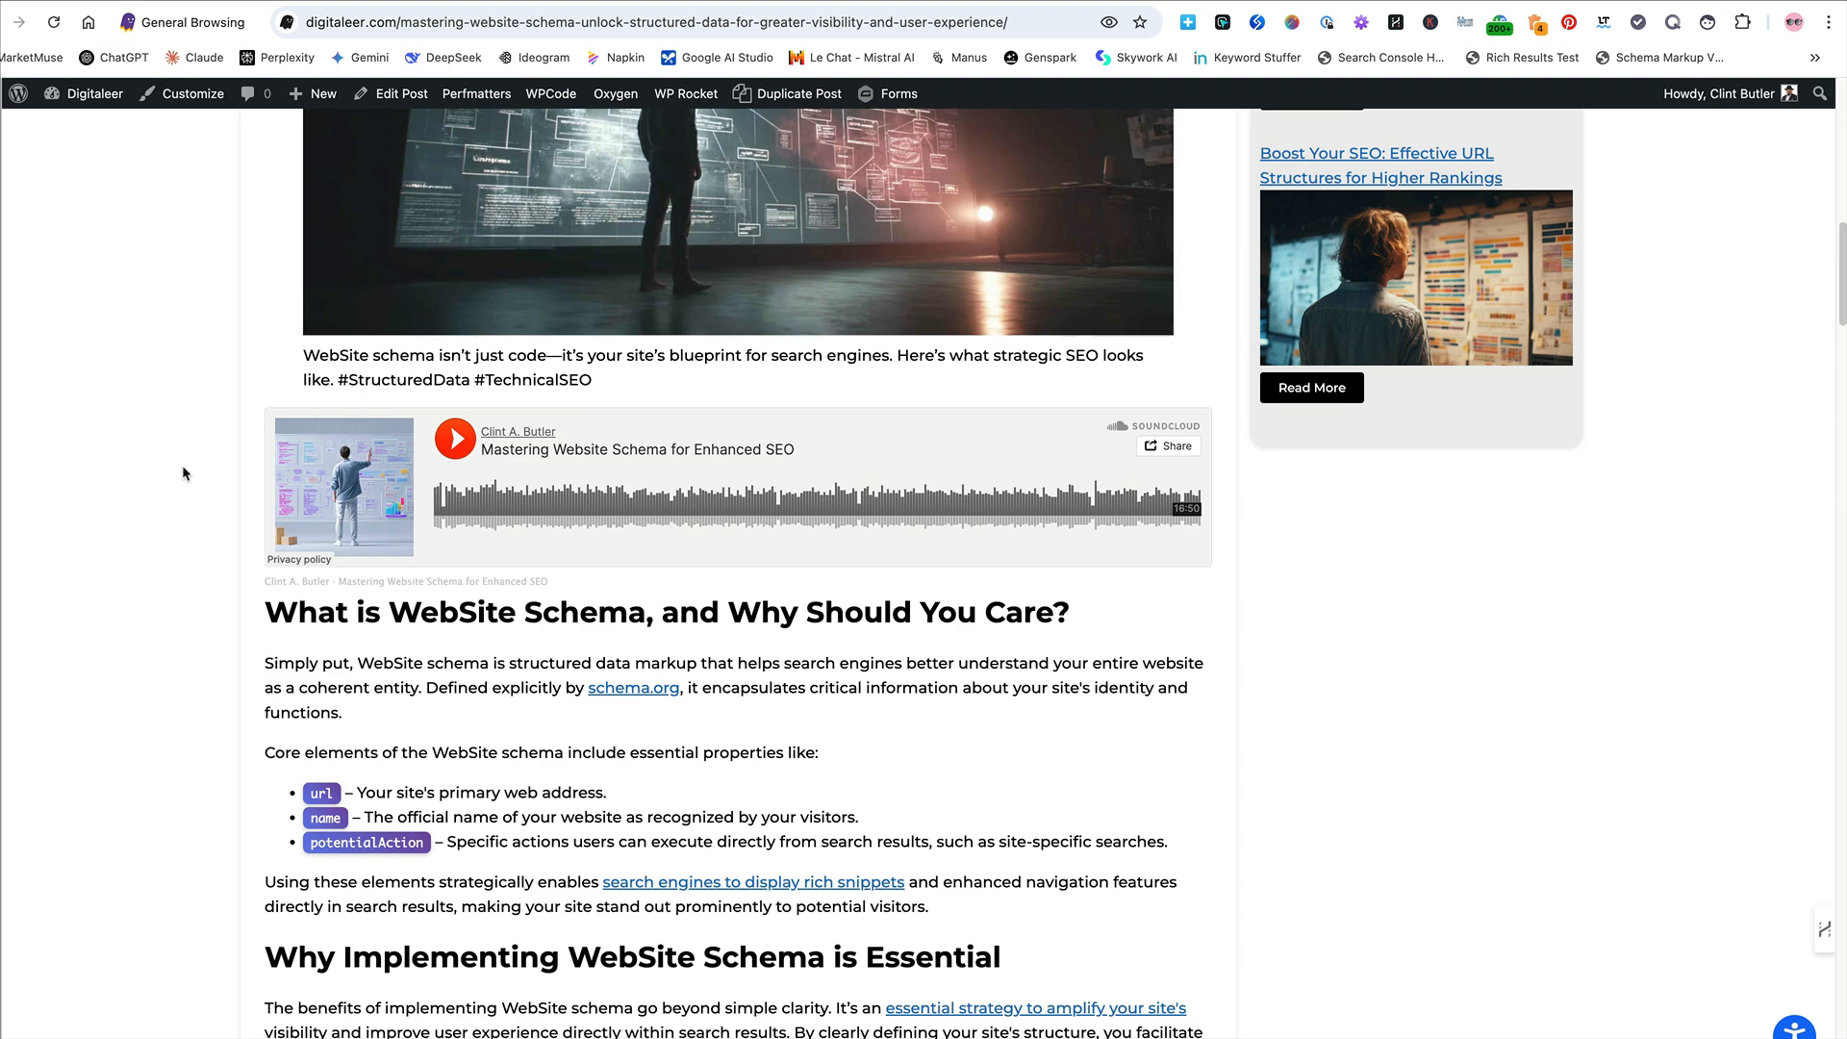
scroll(down, 3)
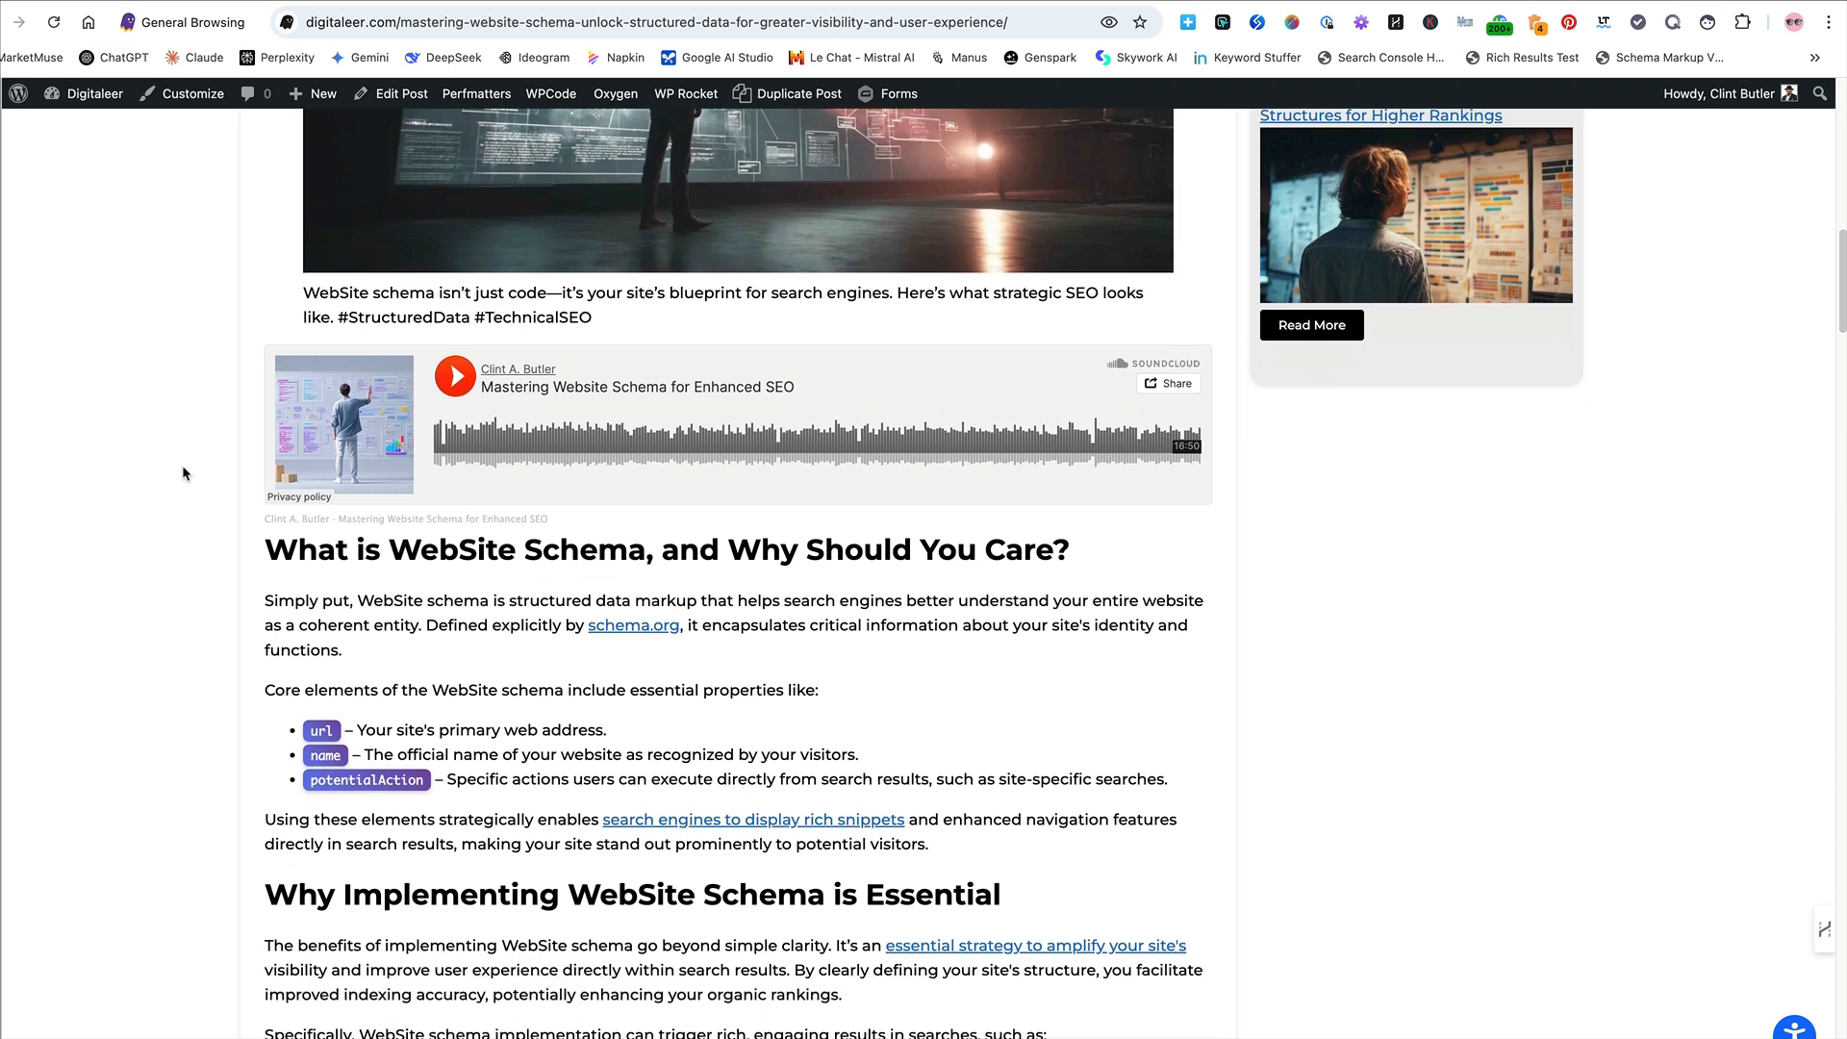
scroll(down, 3)
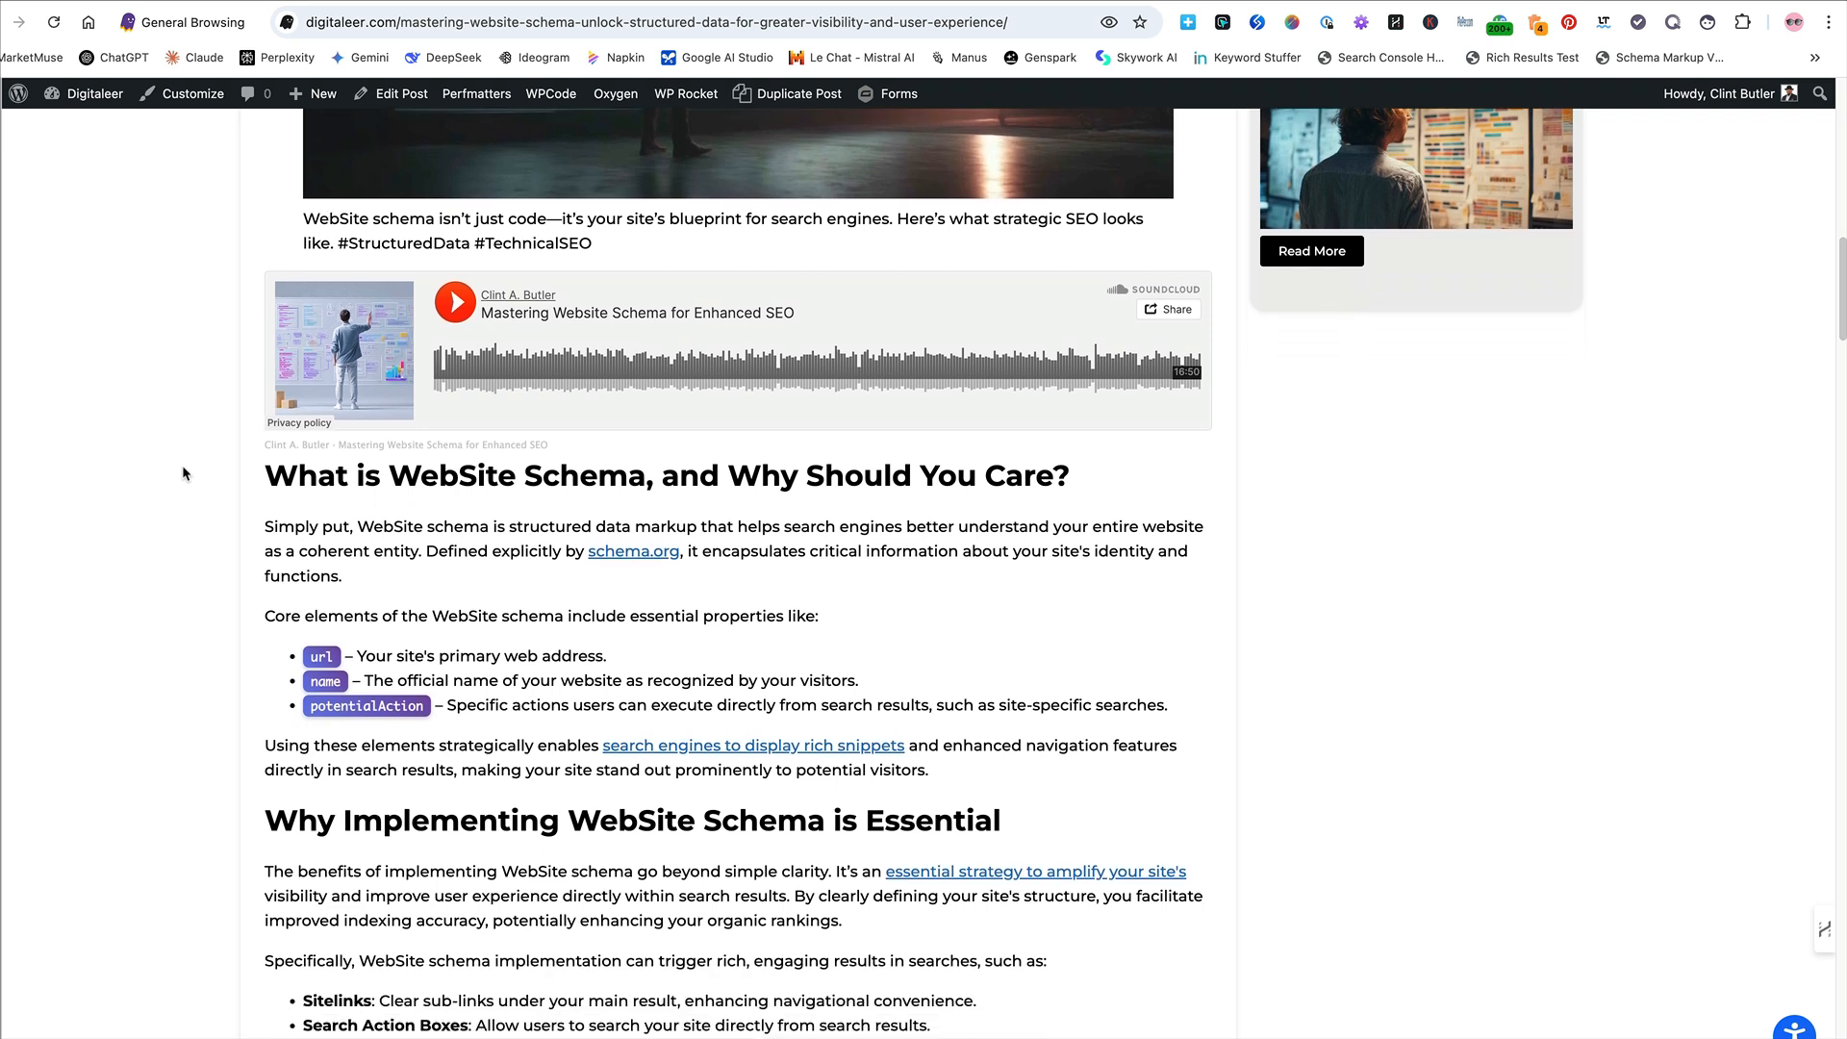
scroll(down, 3)
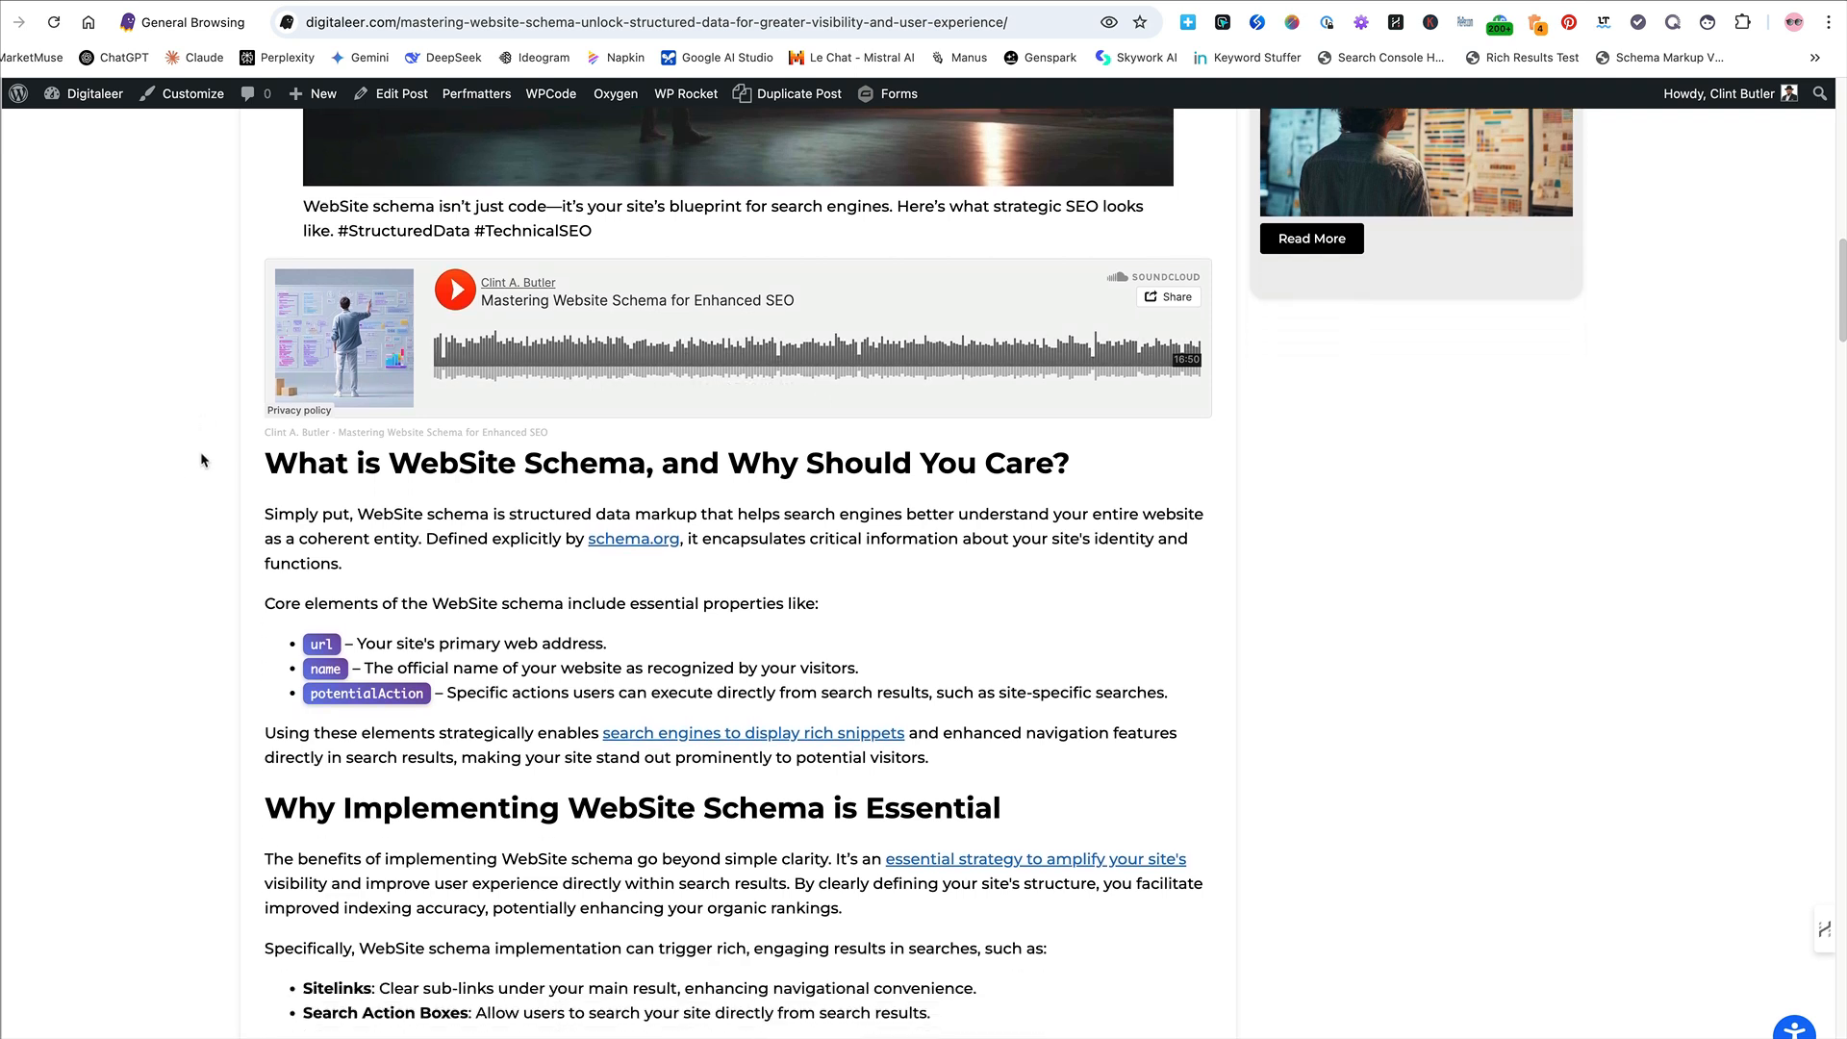
mouse_move(472, 561)
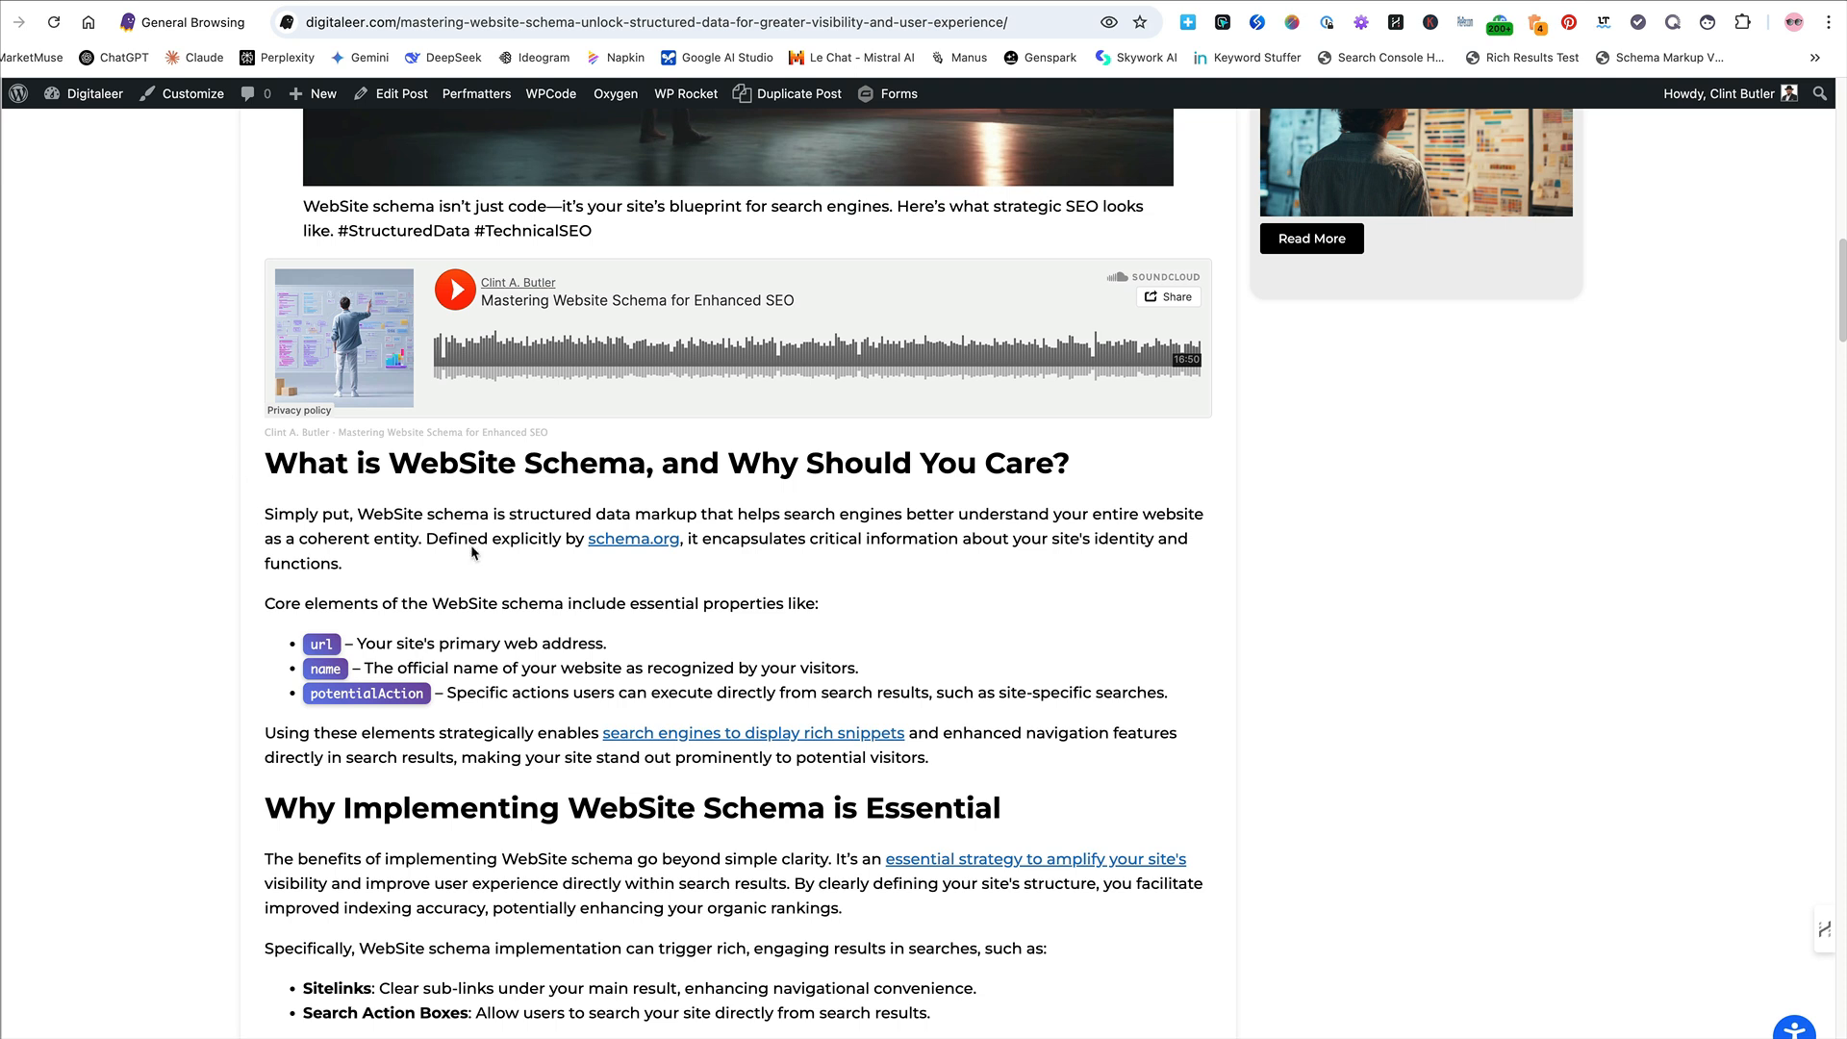
mouse_move(1106, 311)
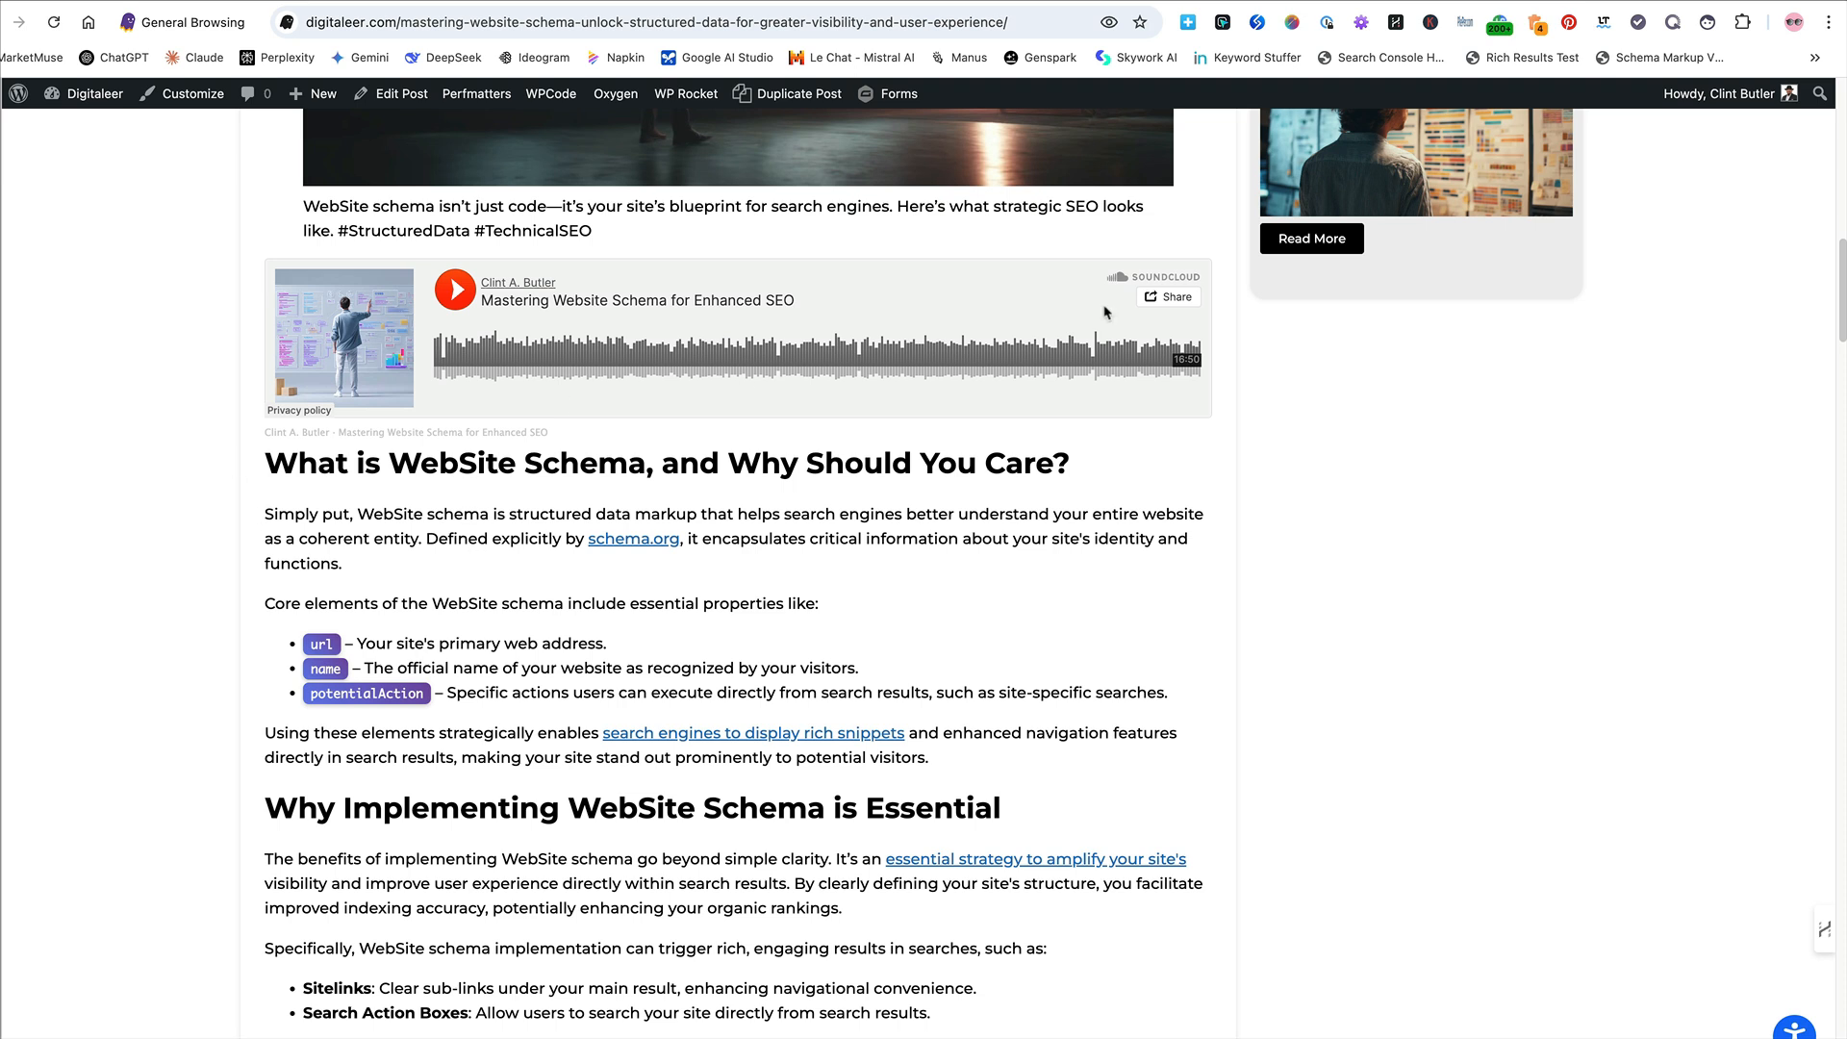
scroll(down, 3)
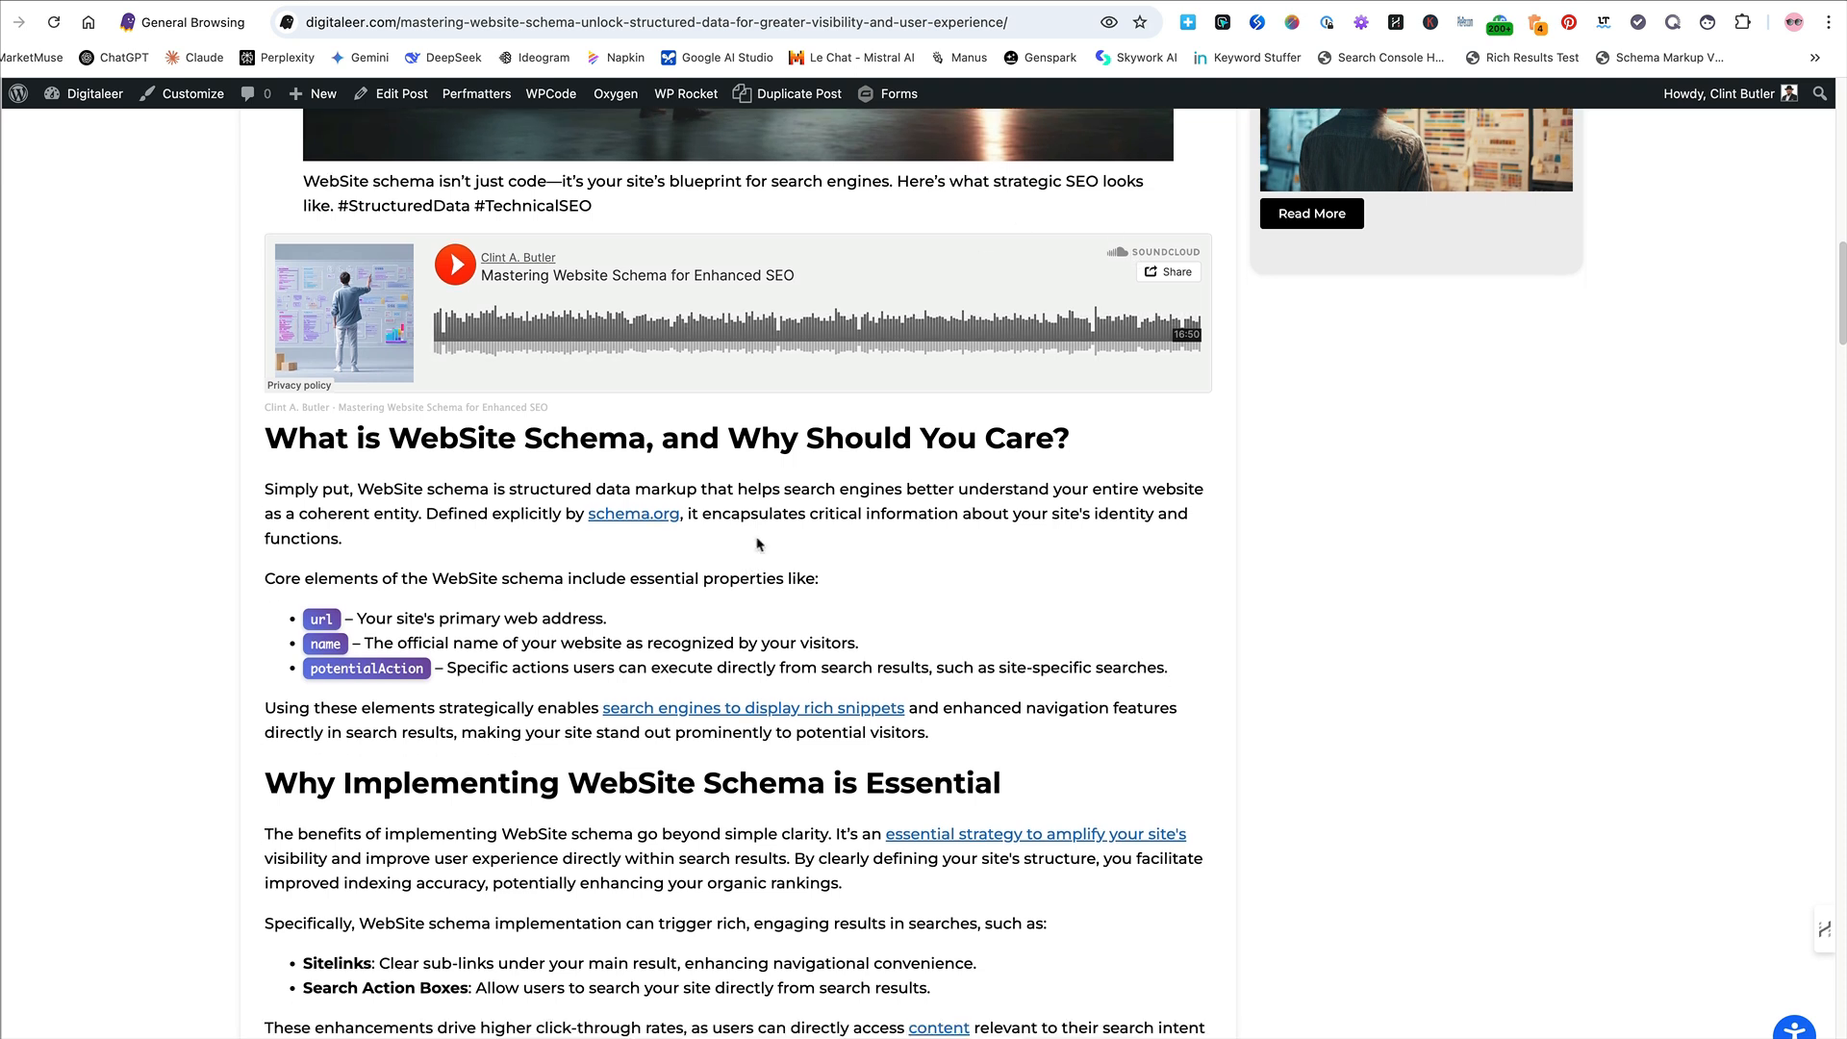
mouse_move(710, 531)
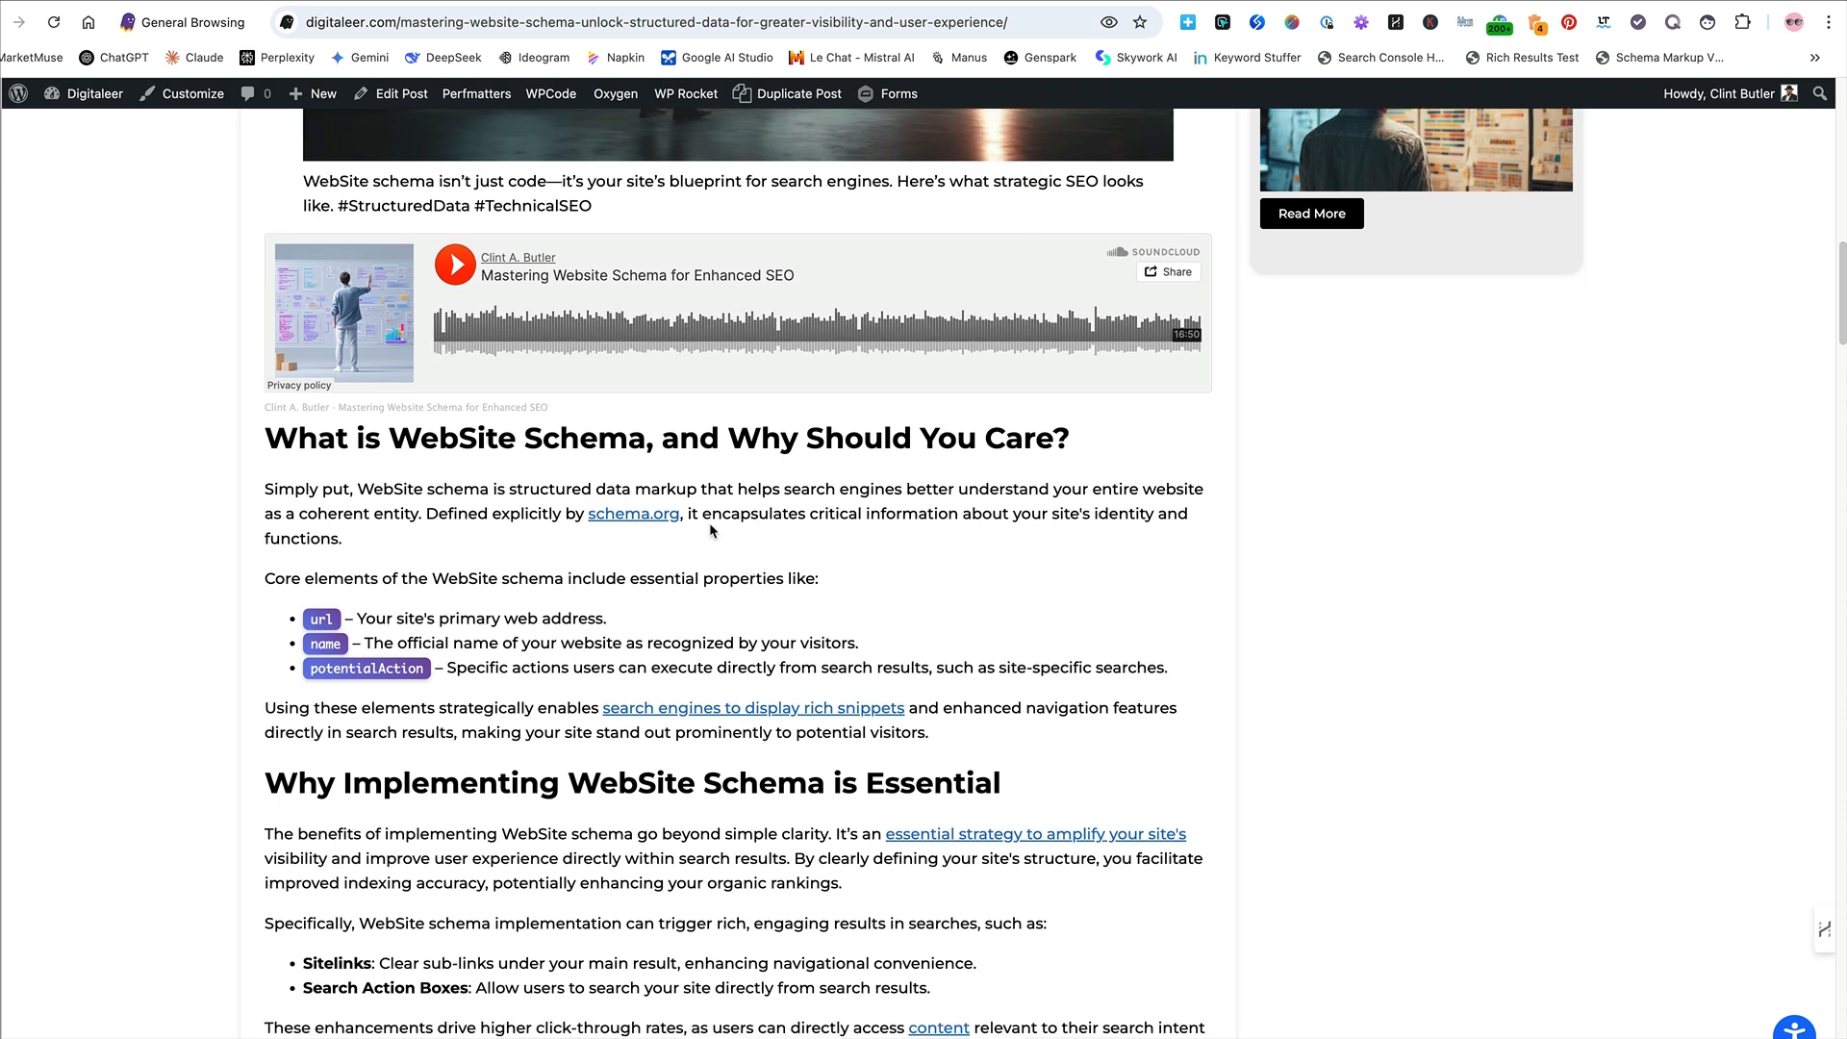
scroll(down, 3)
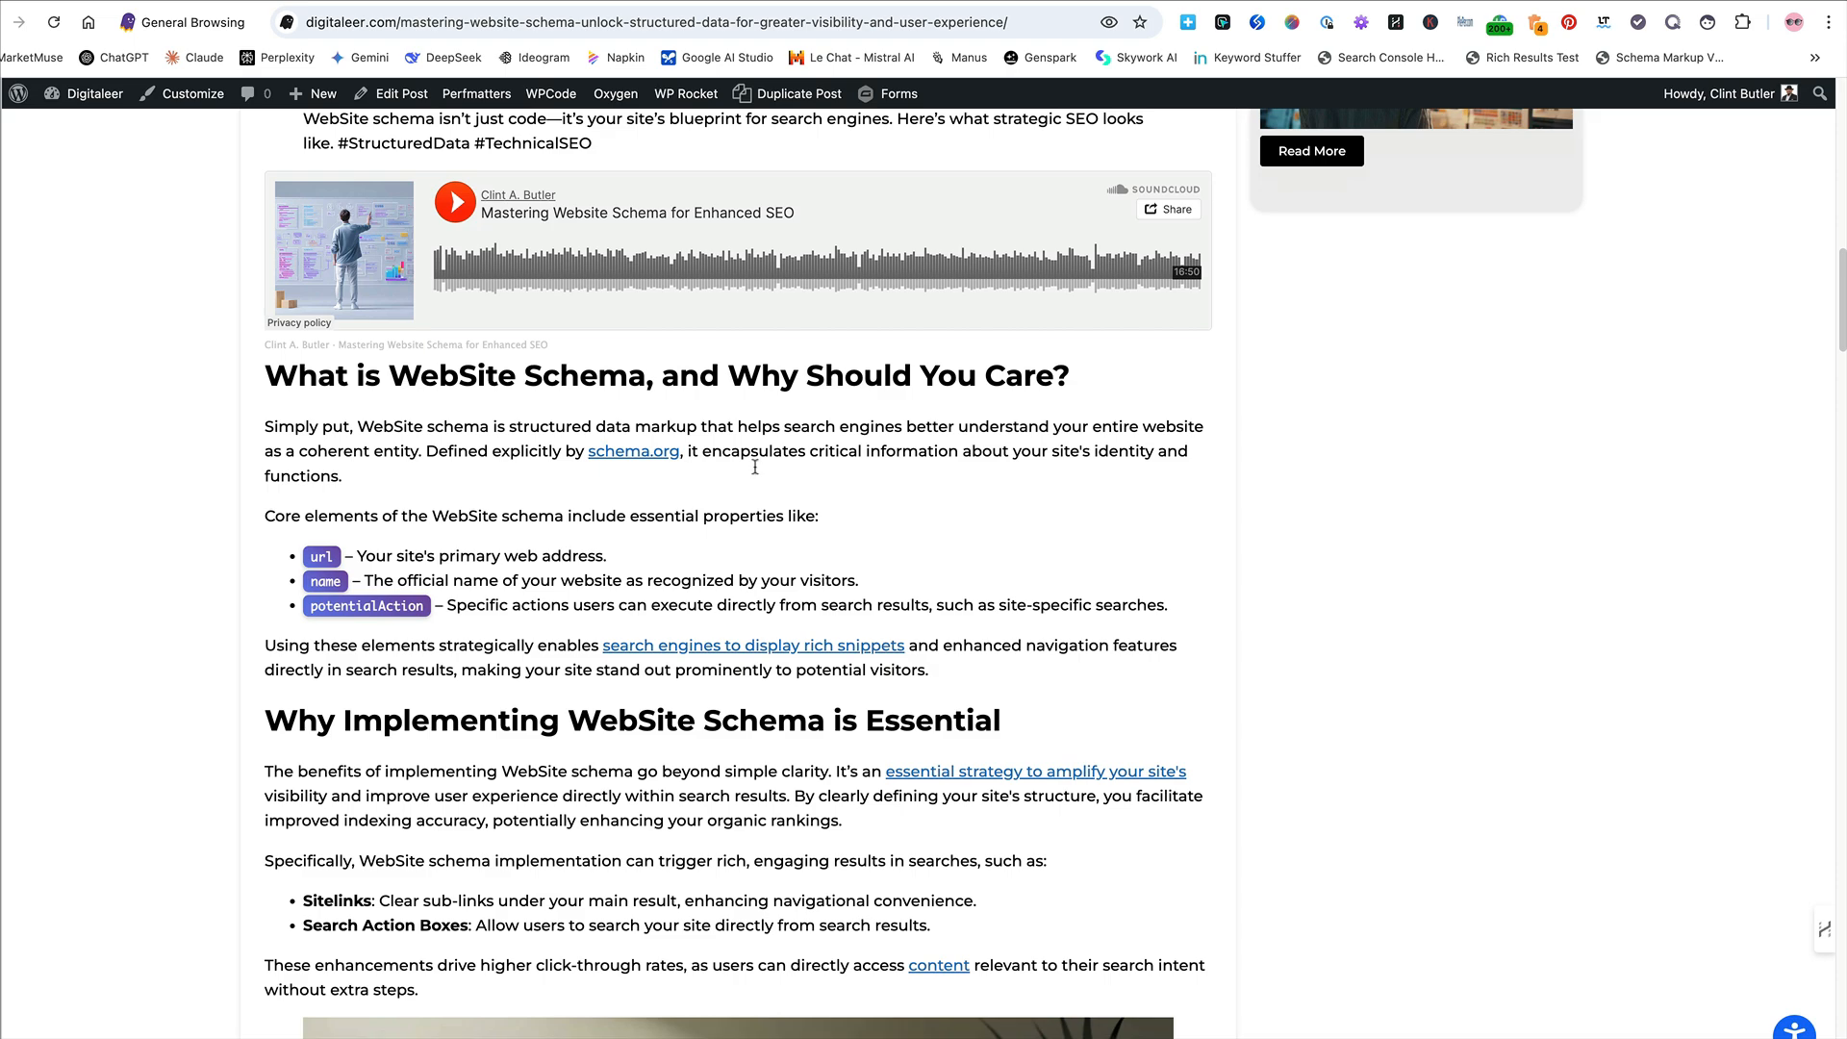
scroll(down, 3)
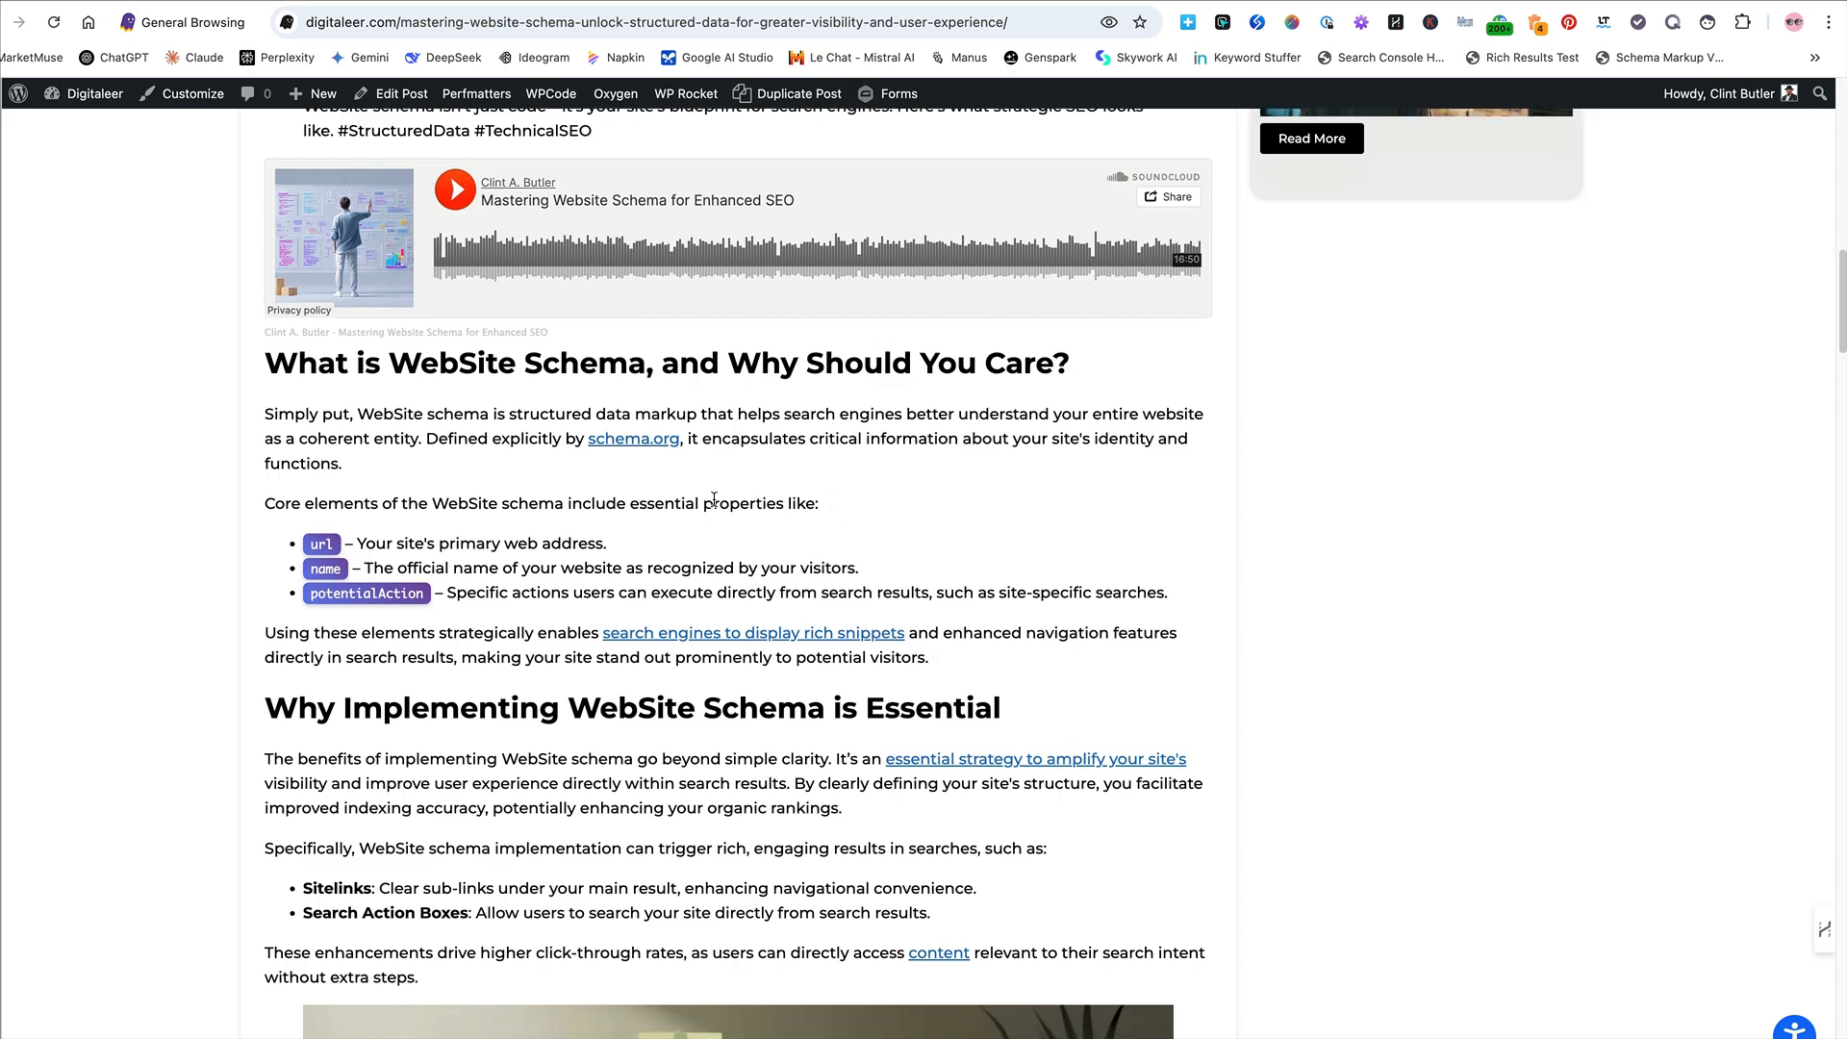
Scroll through the WebSite schema sections down to the Step 2 JSON-LD code example
scroll(down, 3)
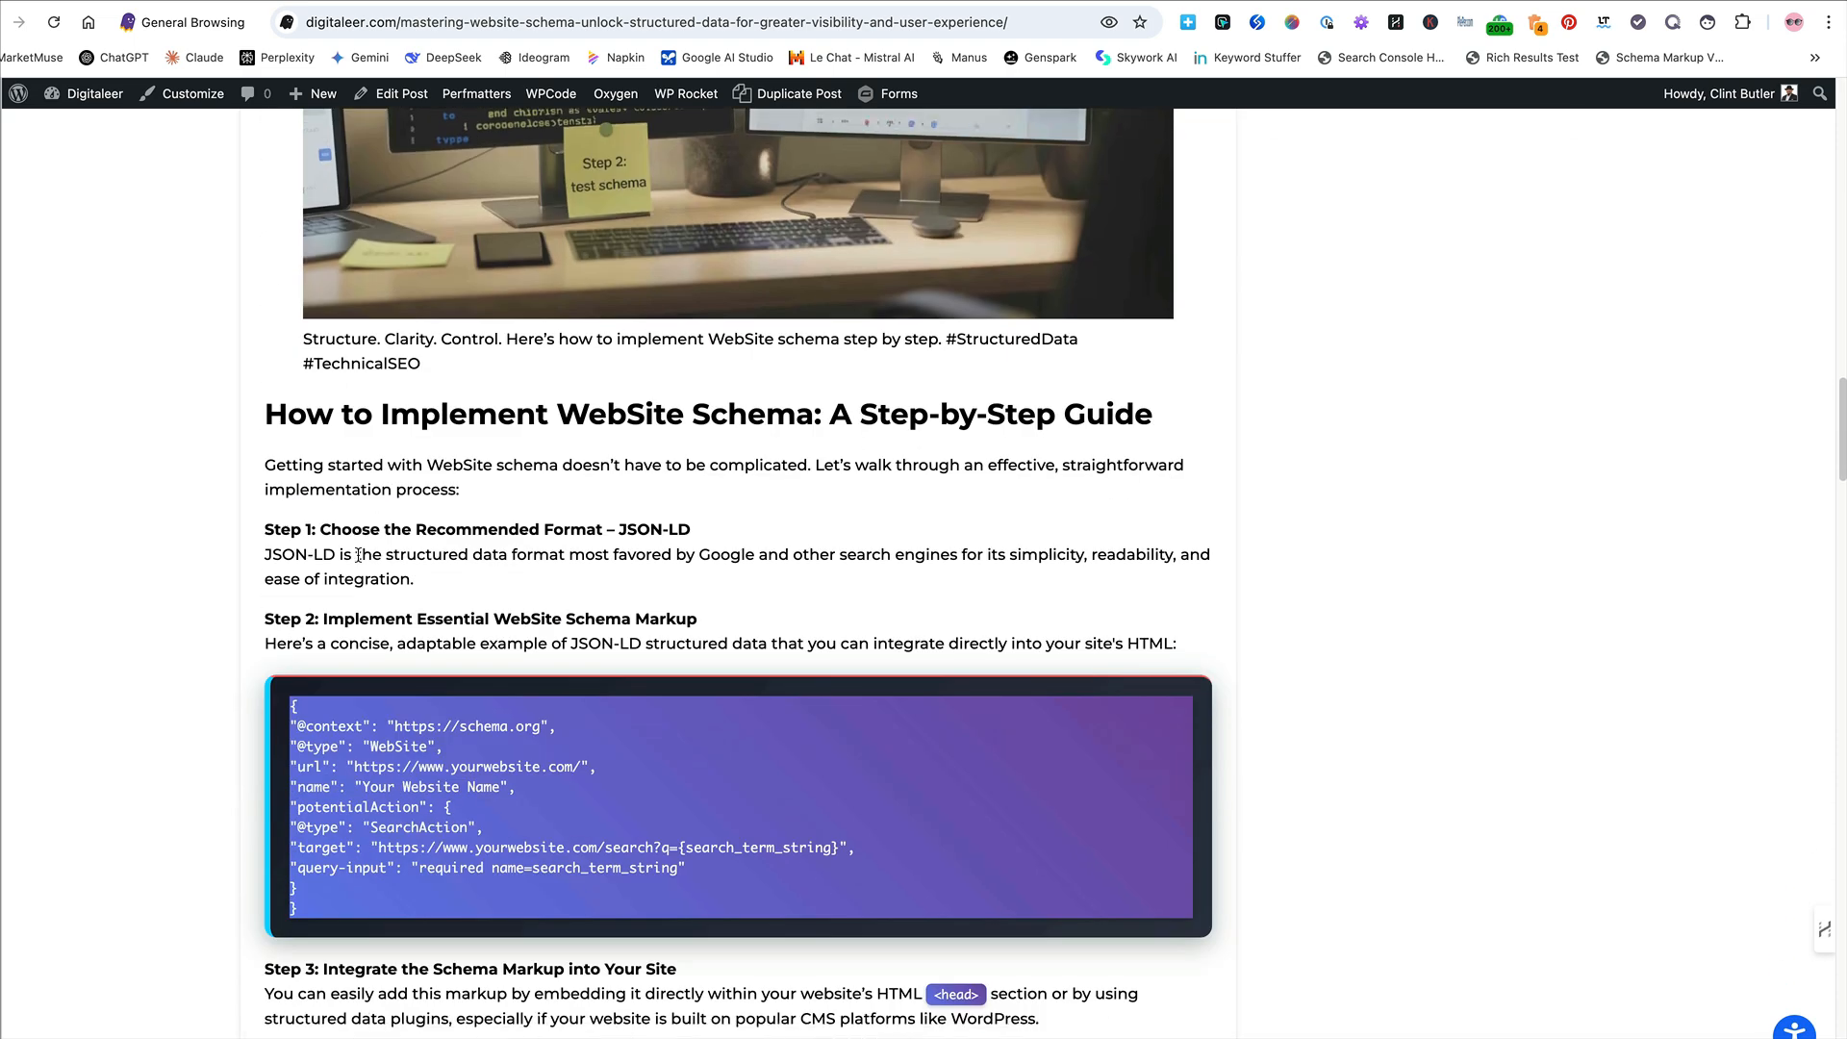
scroll(down, 3)
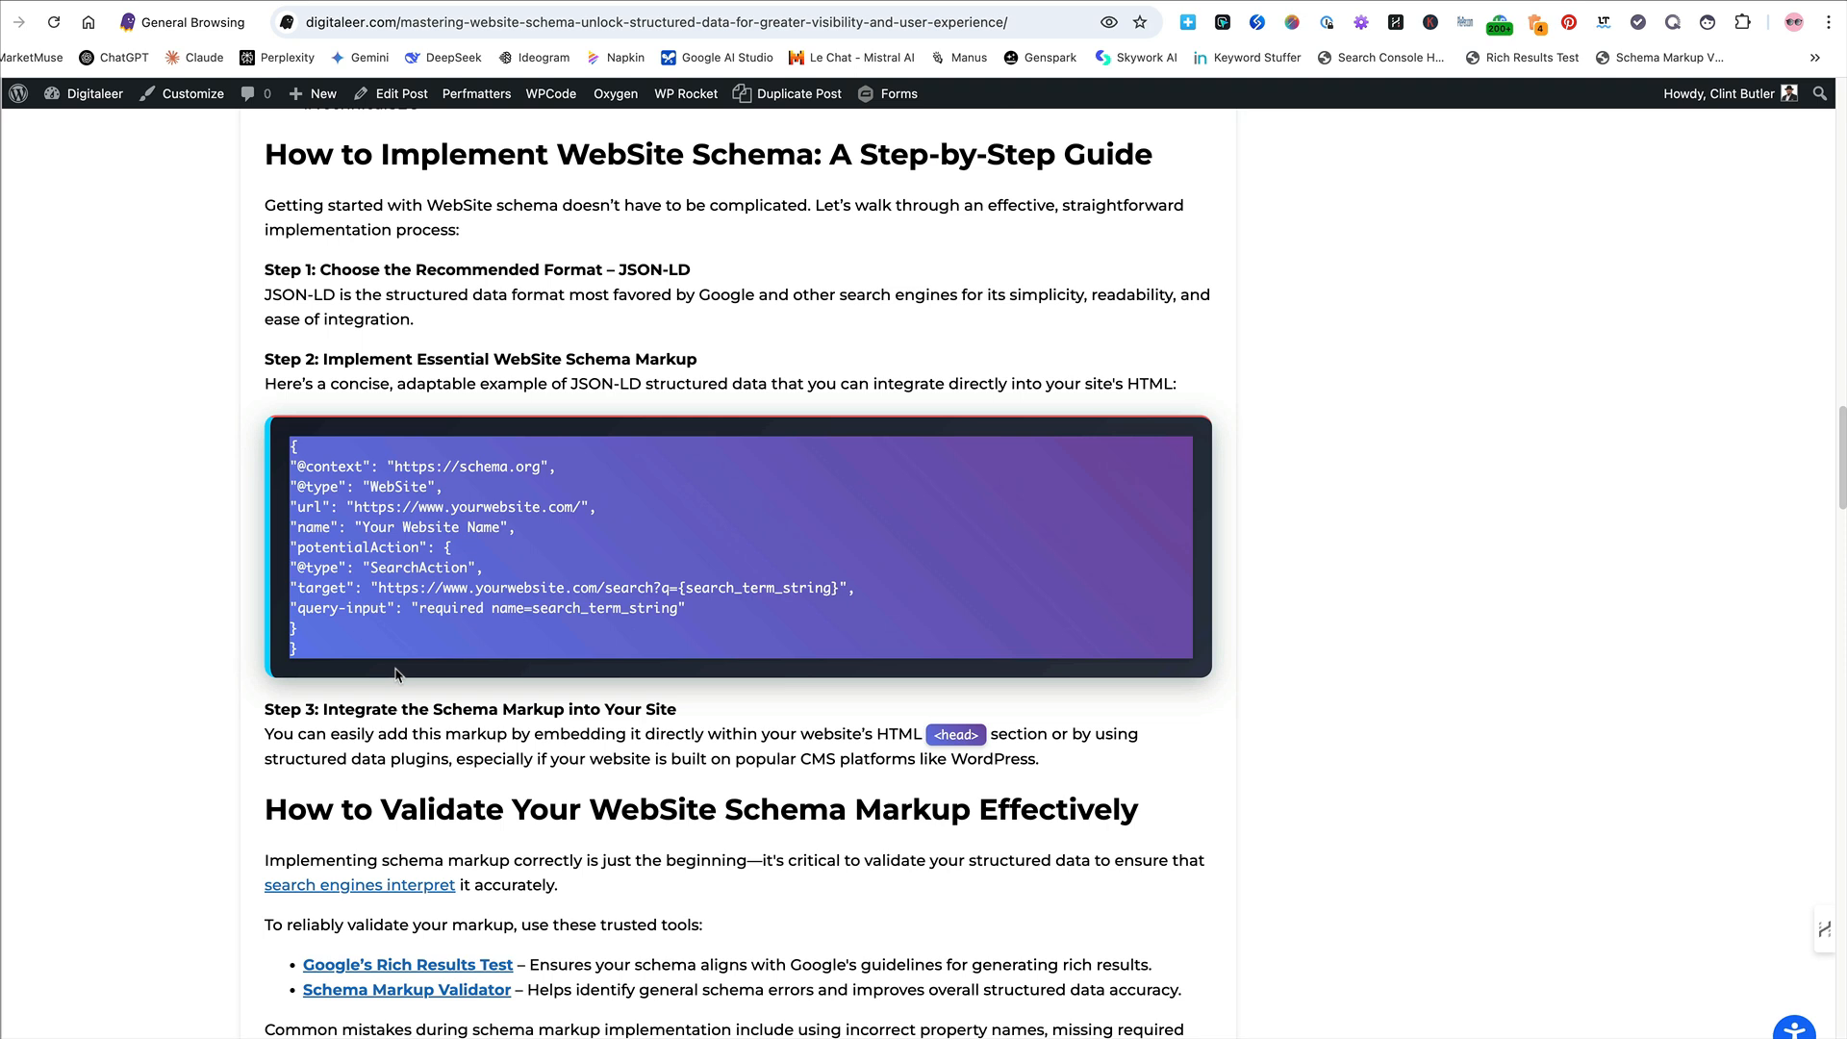
mouse_move(525, 381)
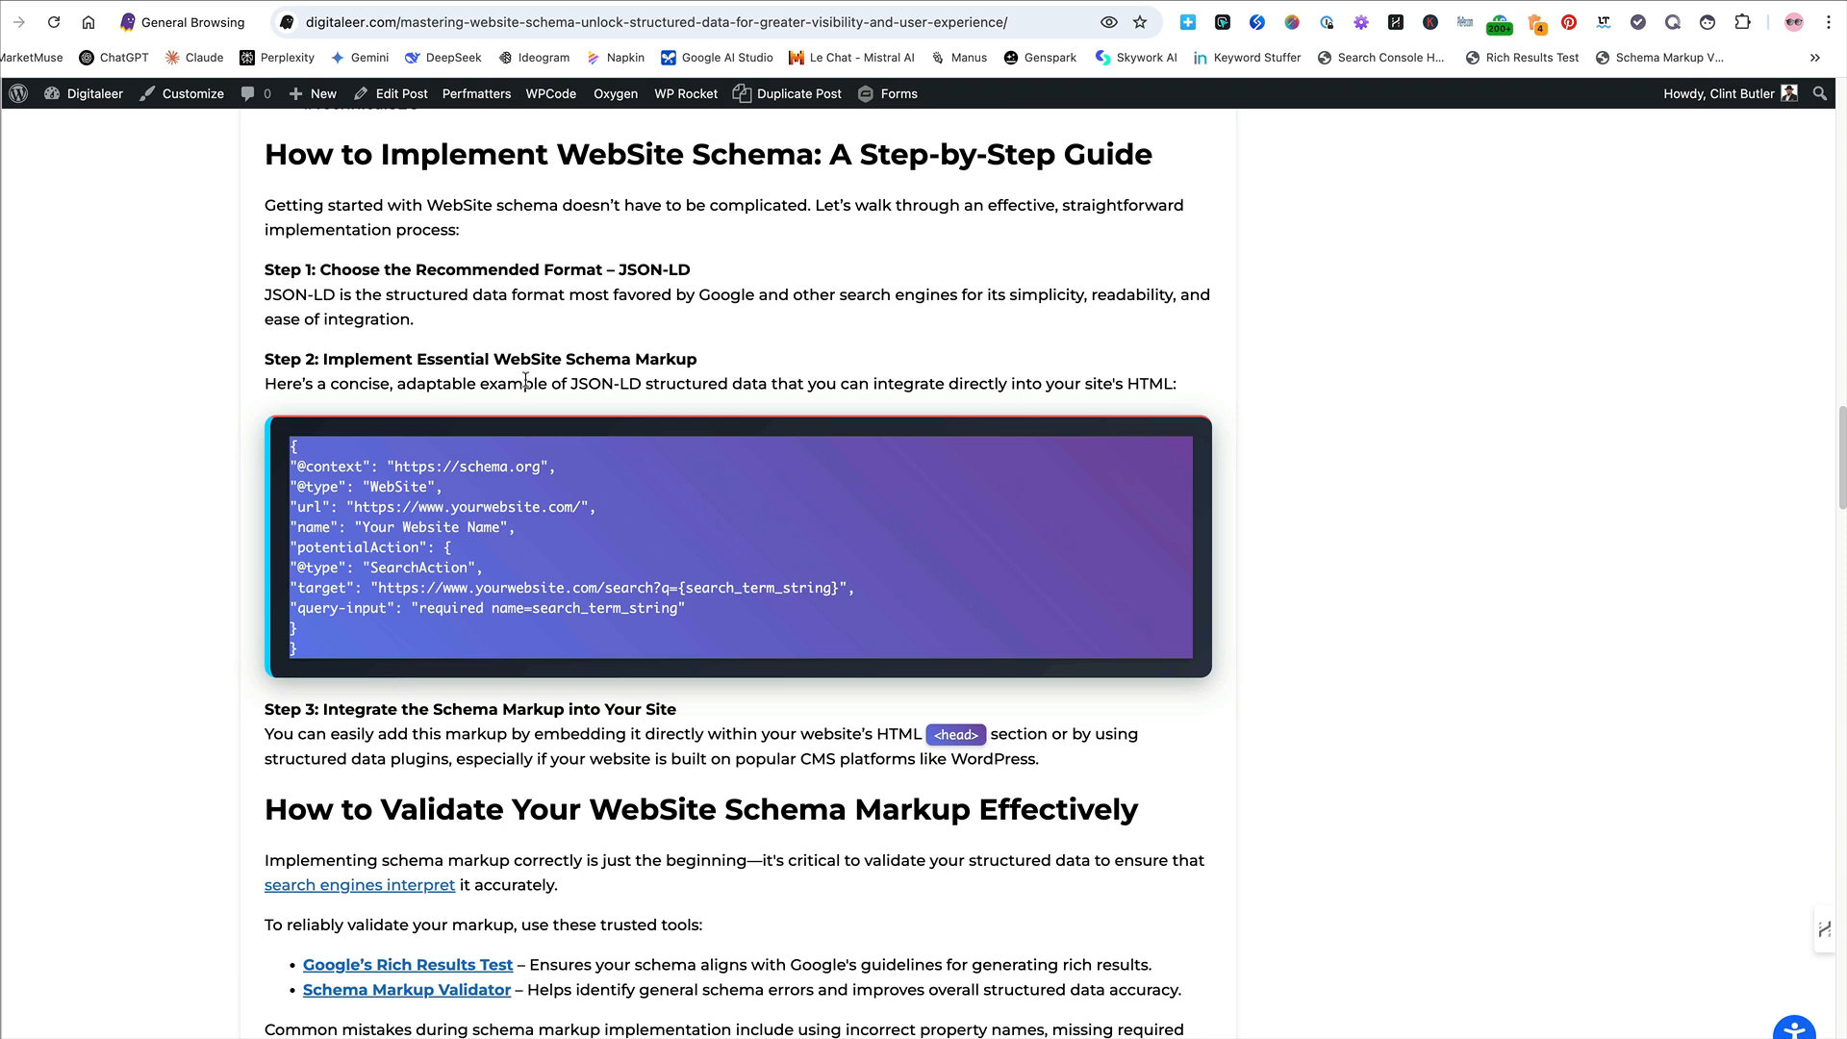
mouse_move(287, 587)
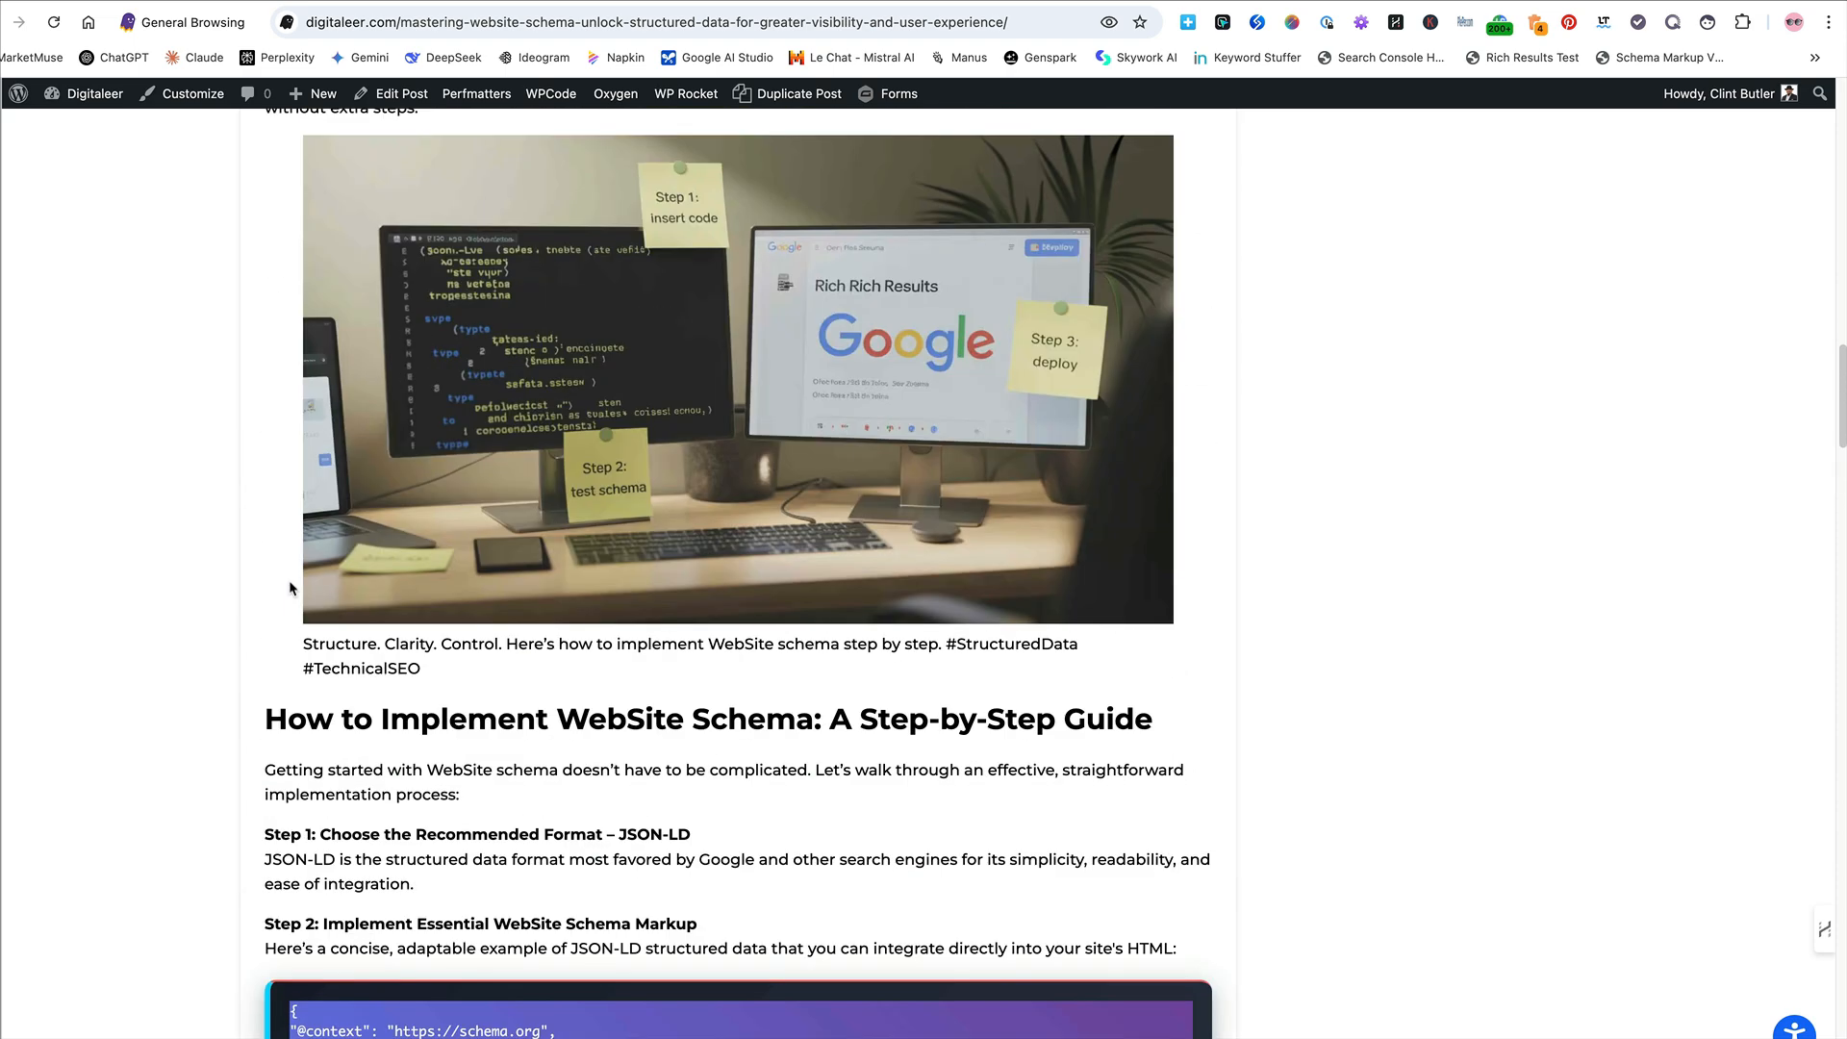
scroll(up, 3)
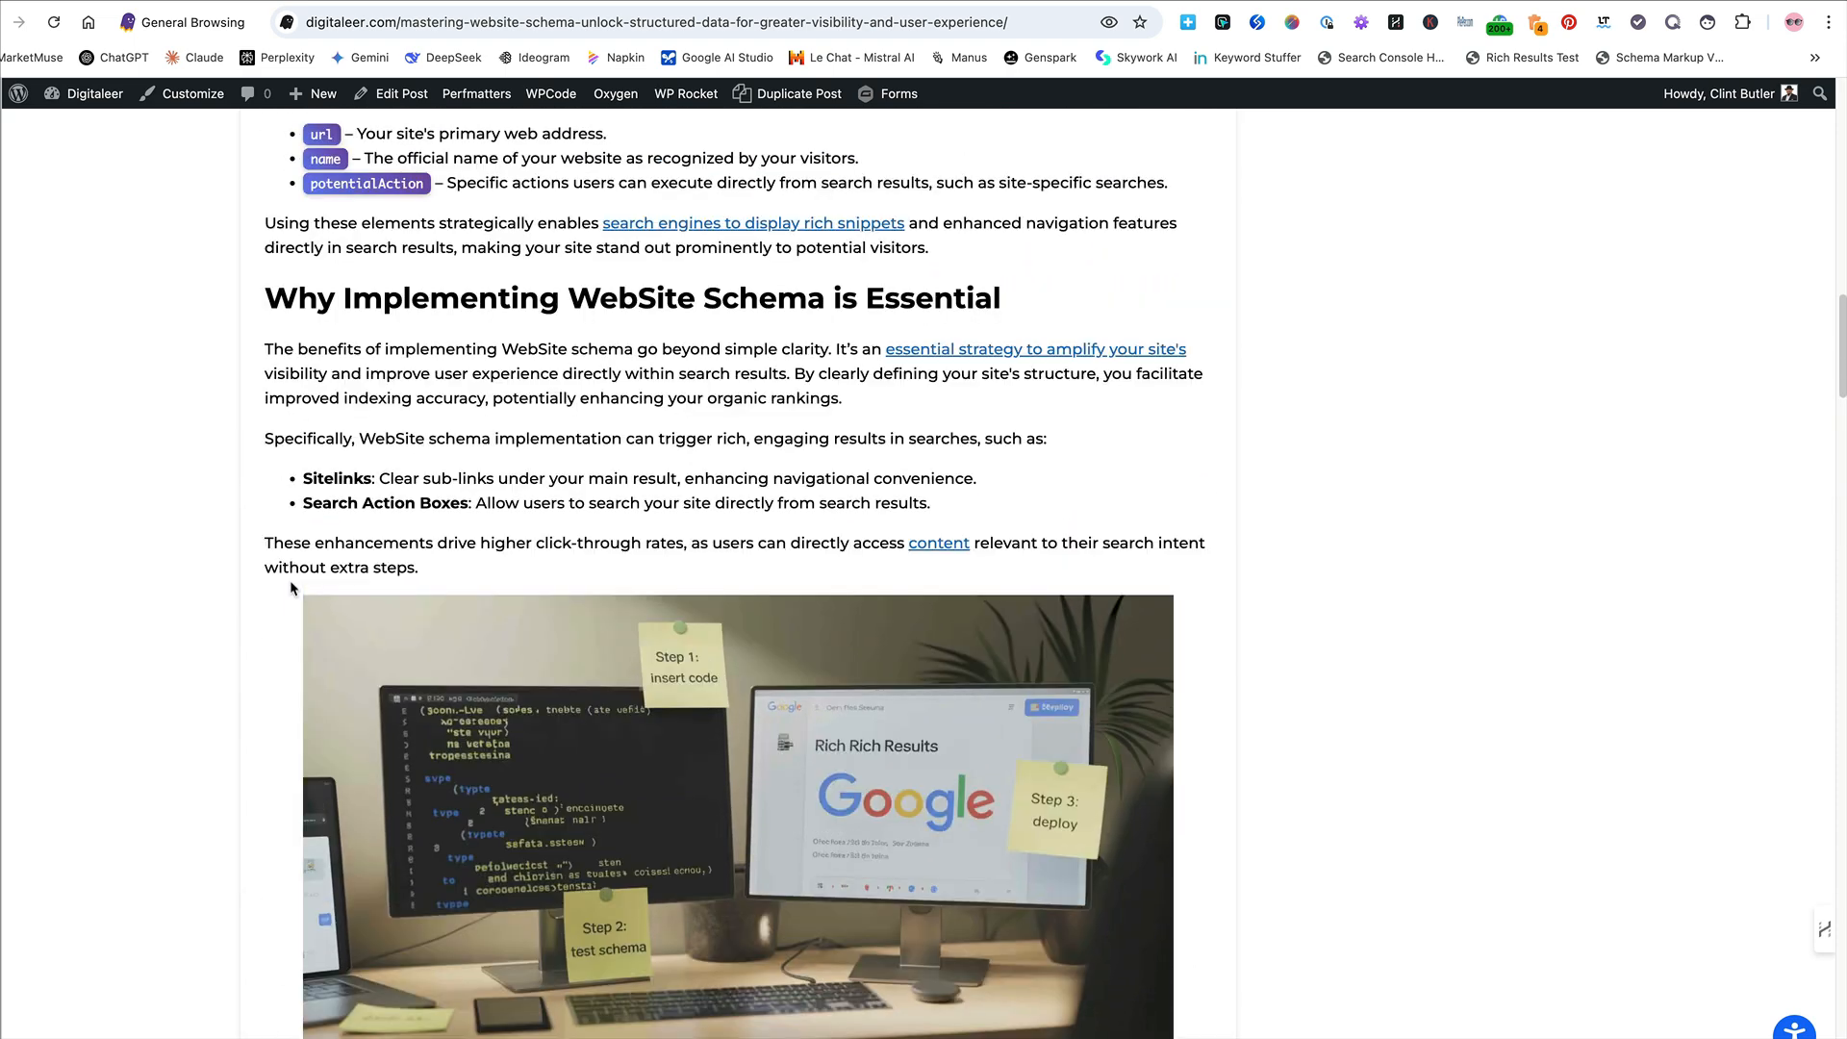
scroll(up, 3)
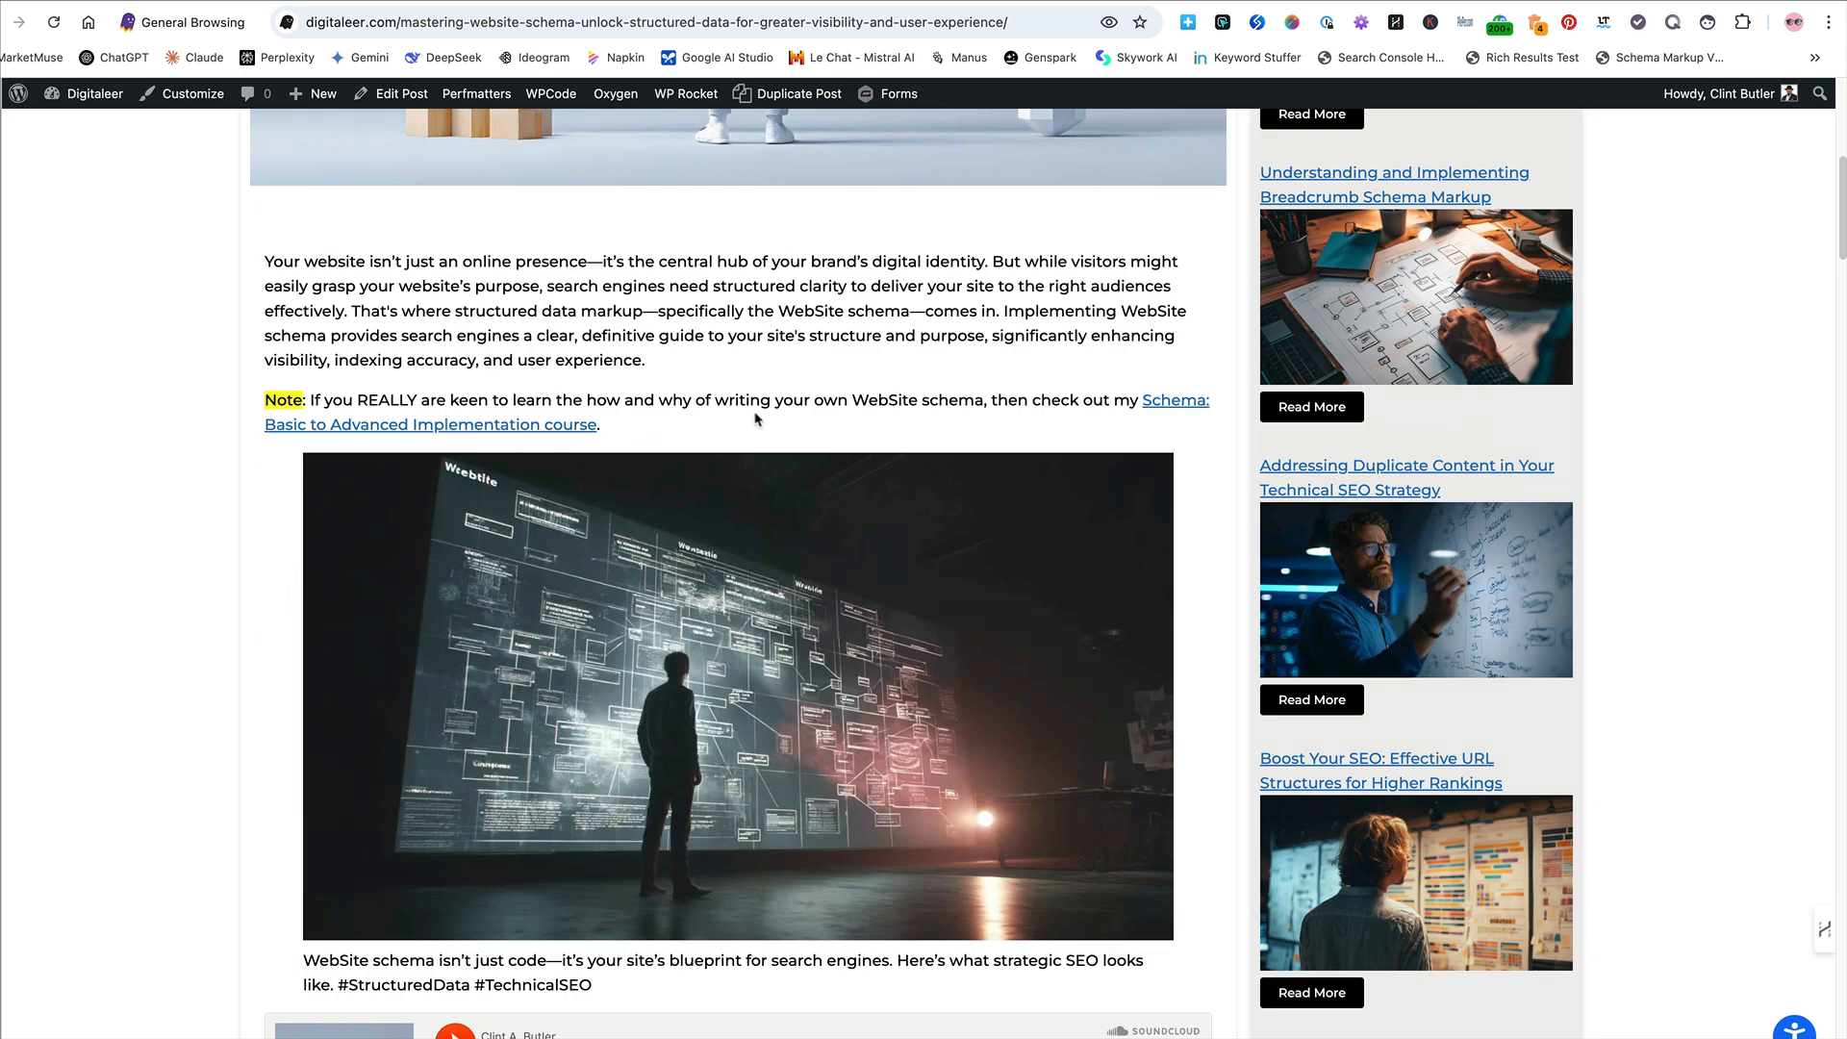
mouse_move(383, 440)
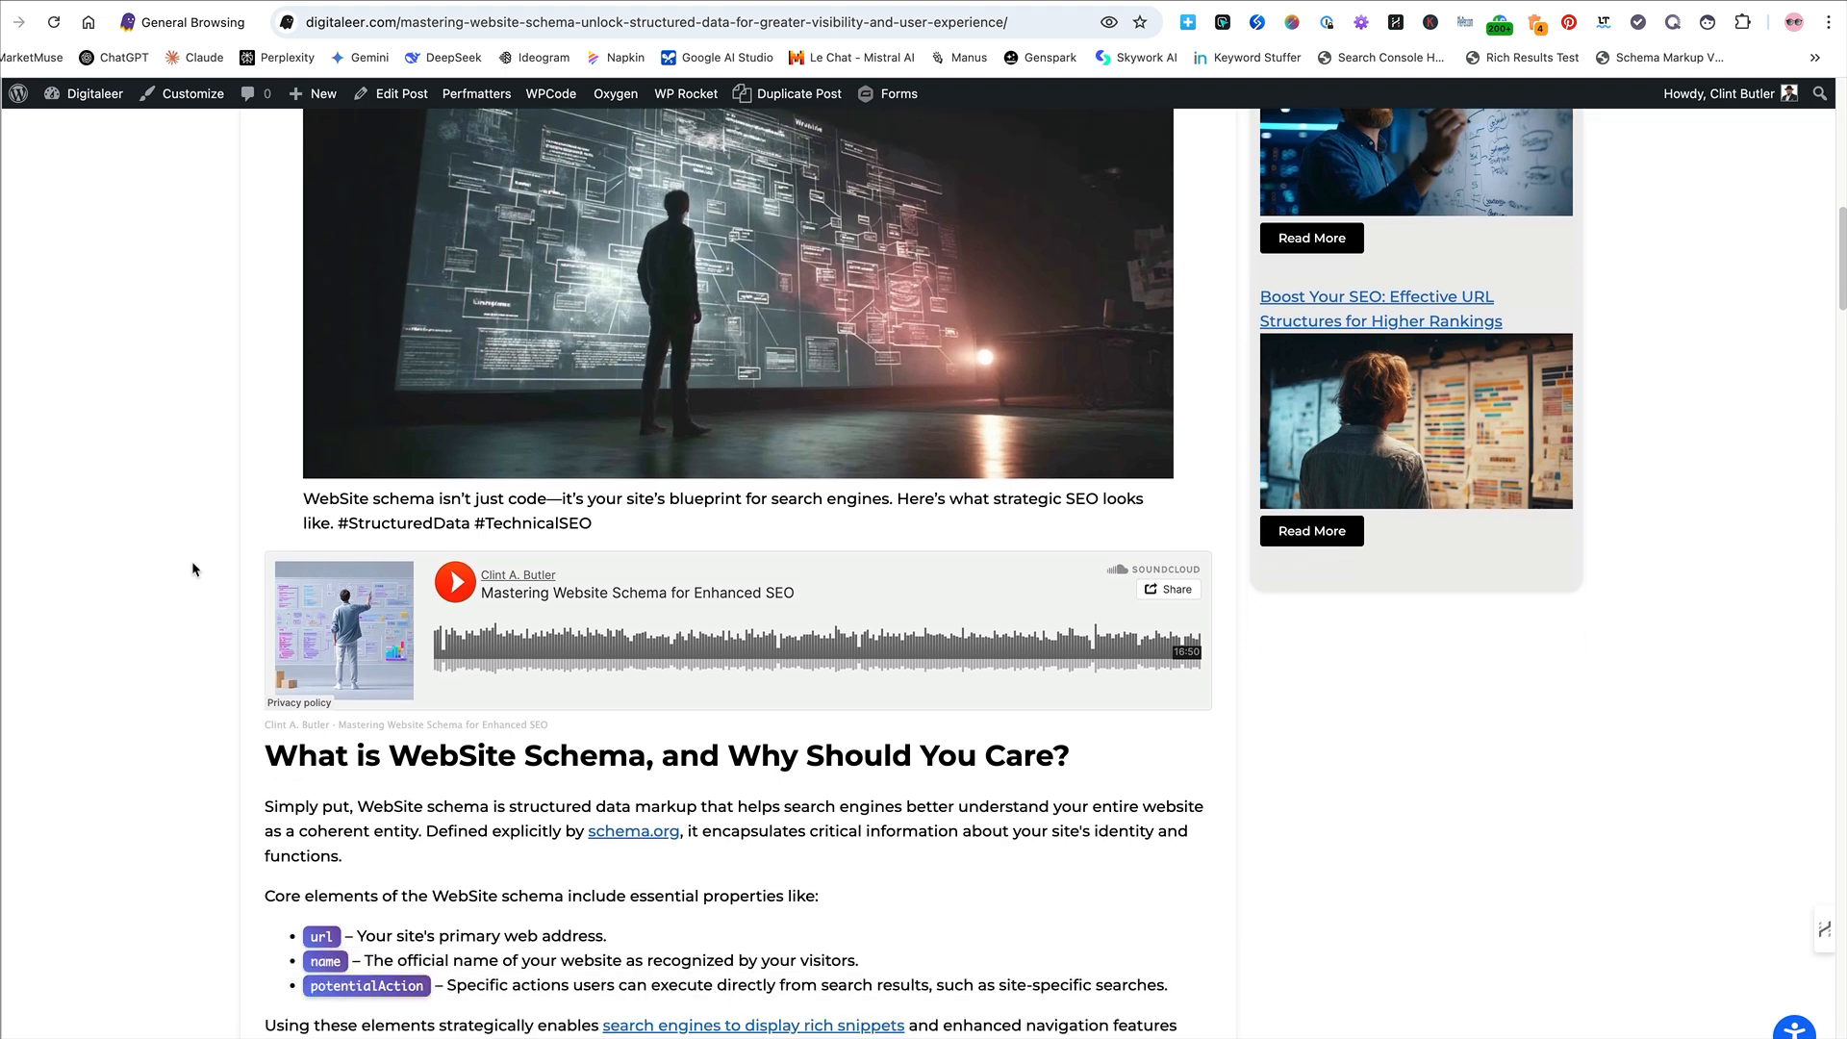
scroll(down, 3)
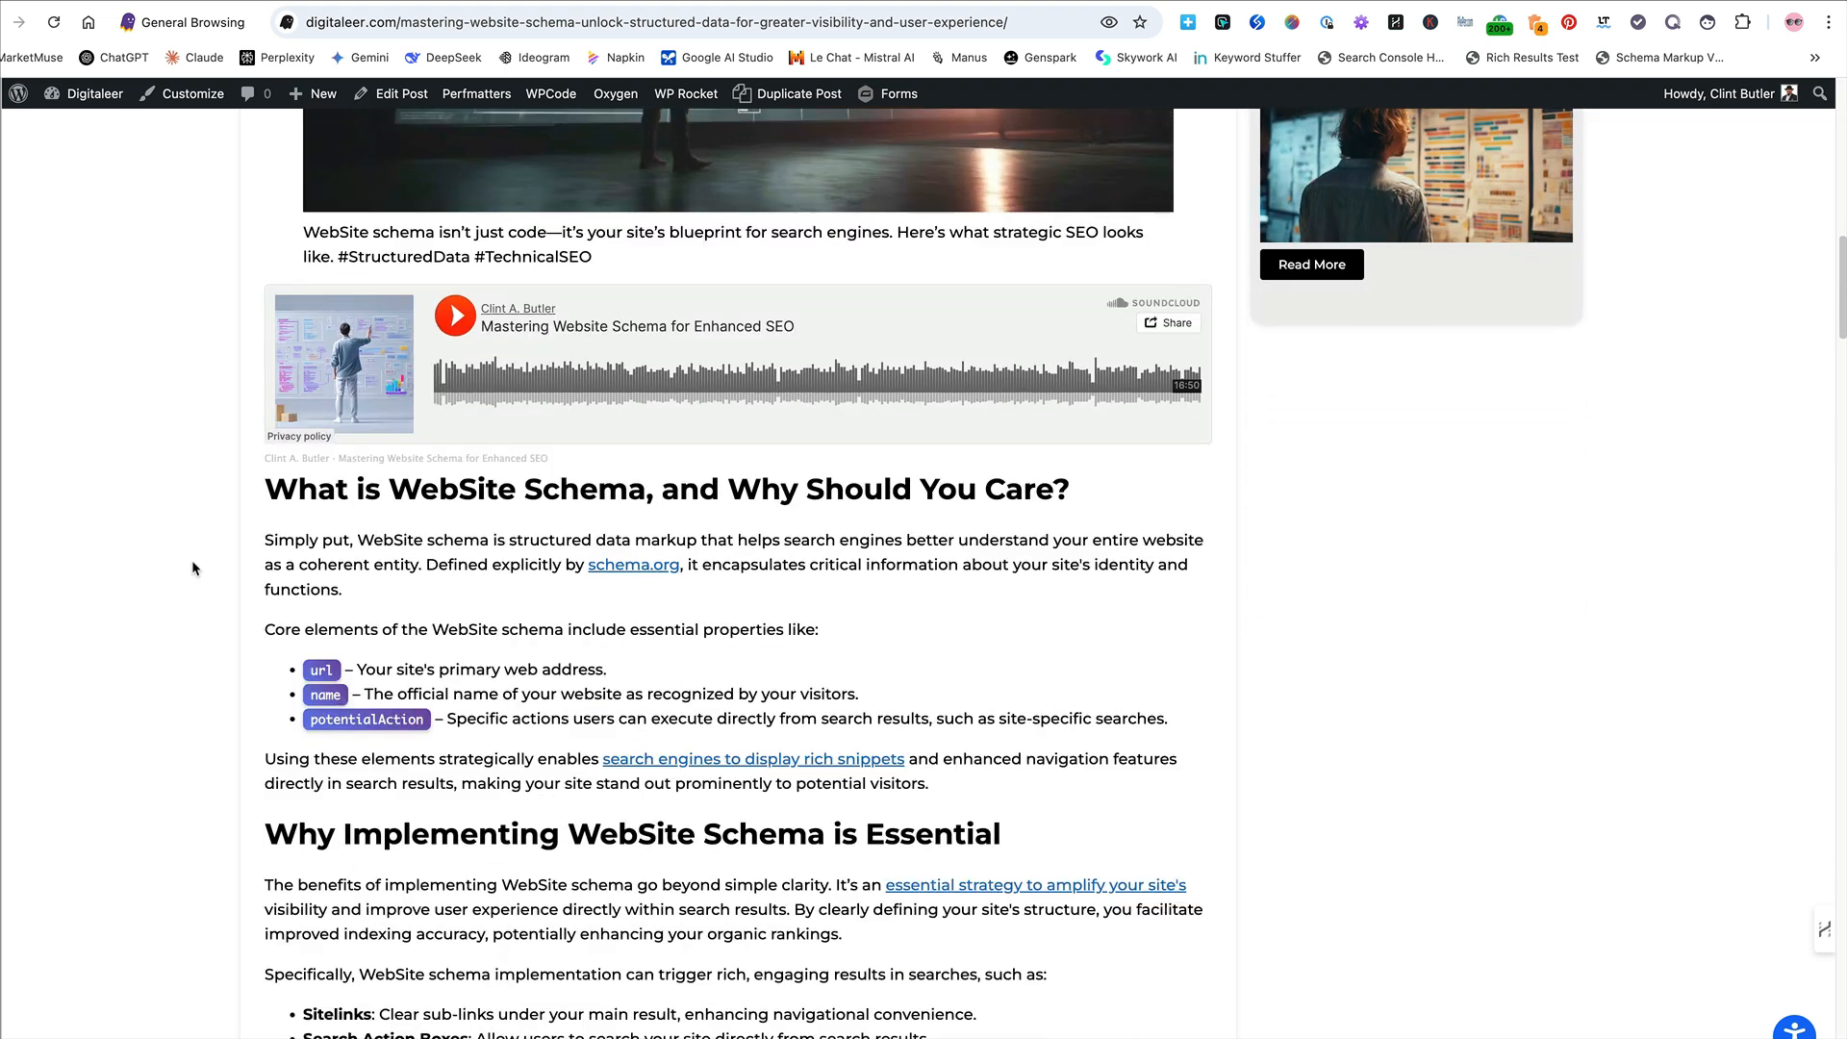
scroll(down, 3)
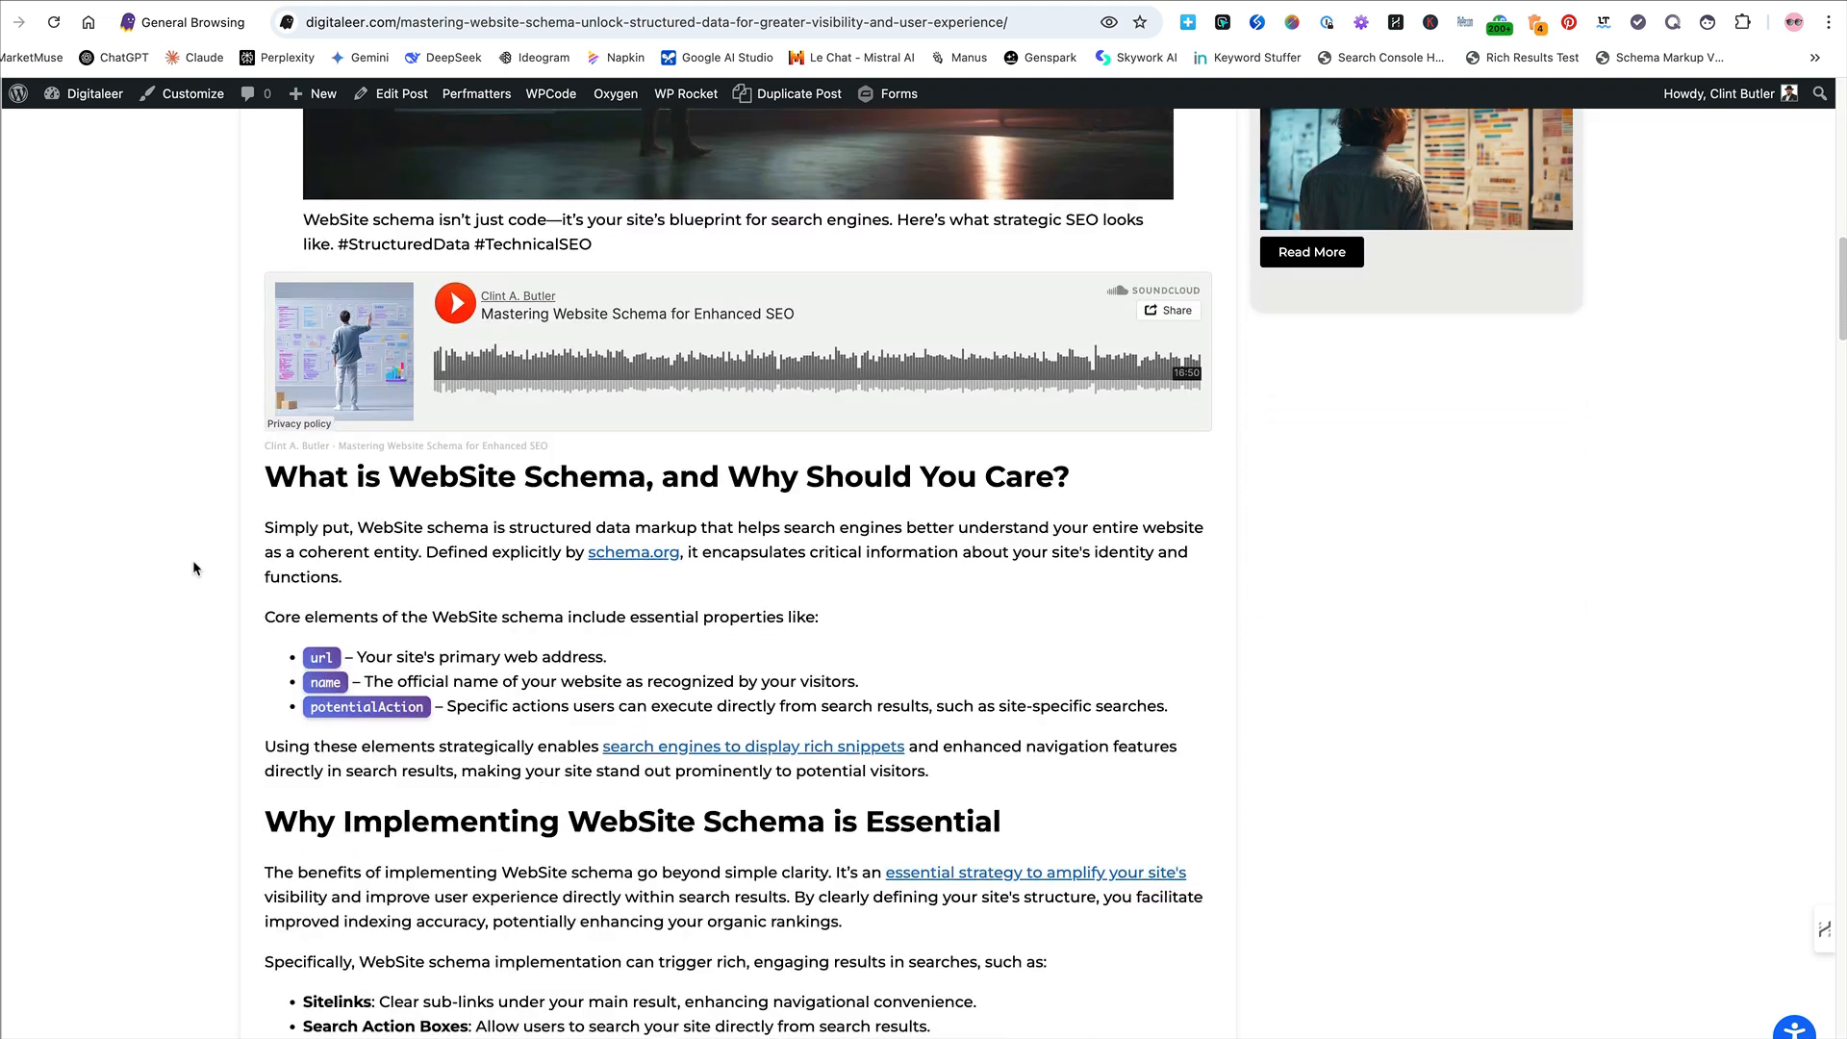
scroll(down, 3)
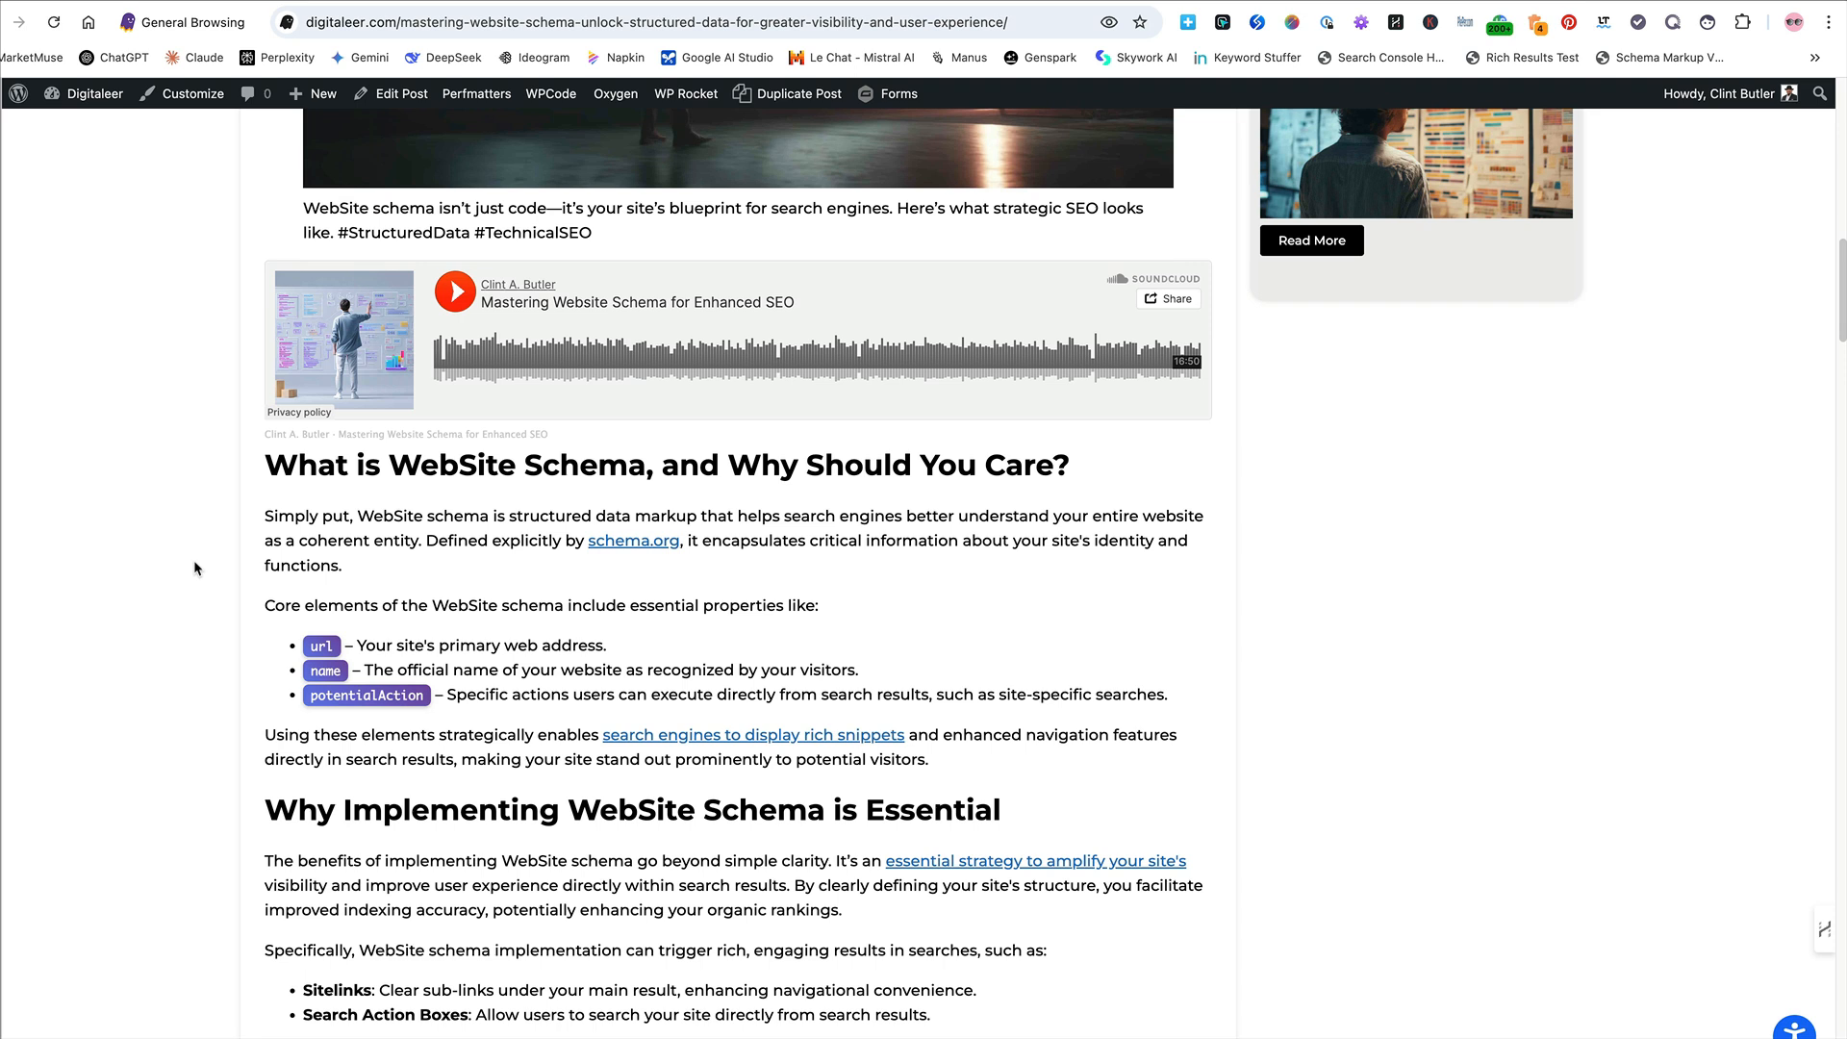
scroll(down, 3)
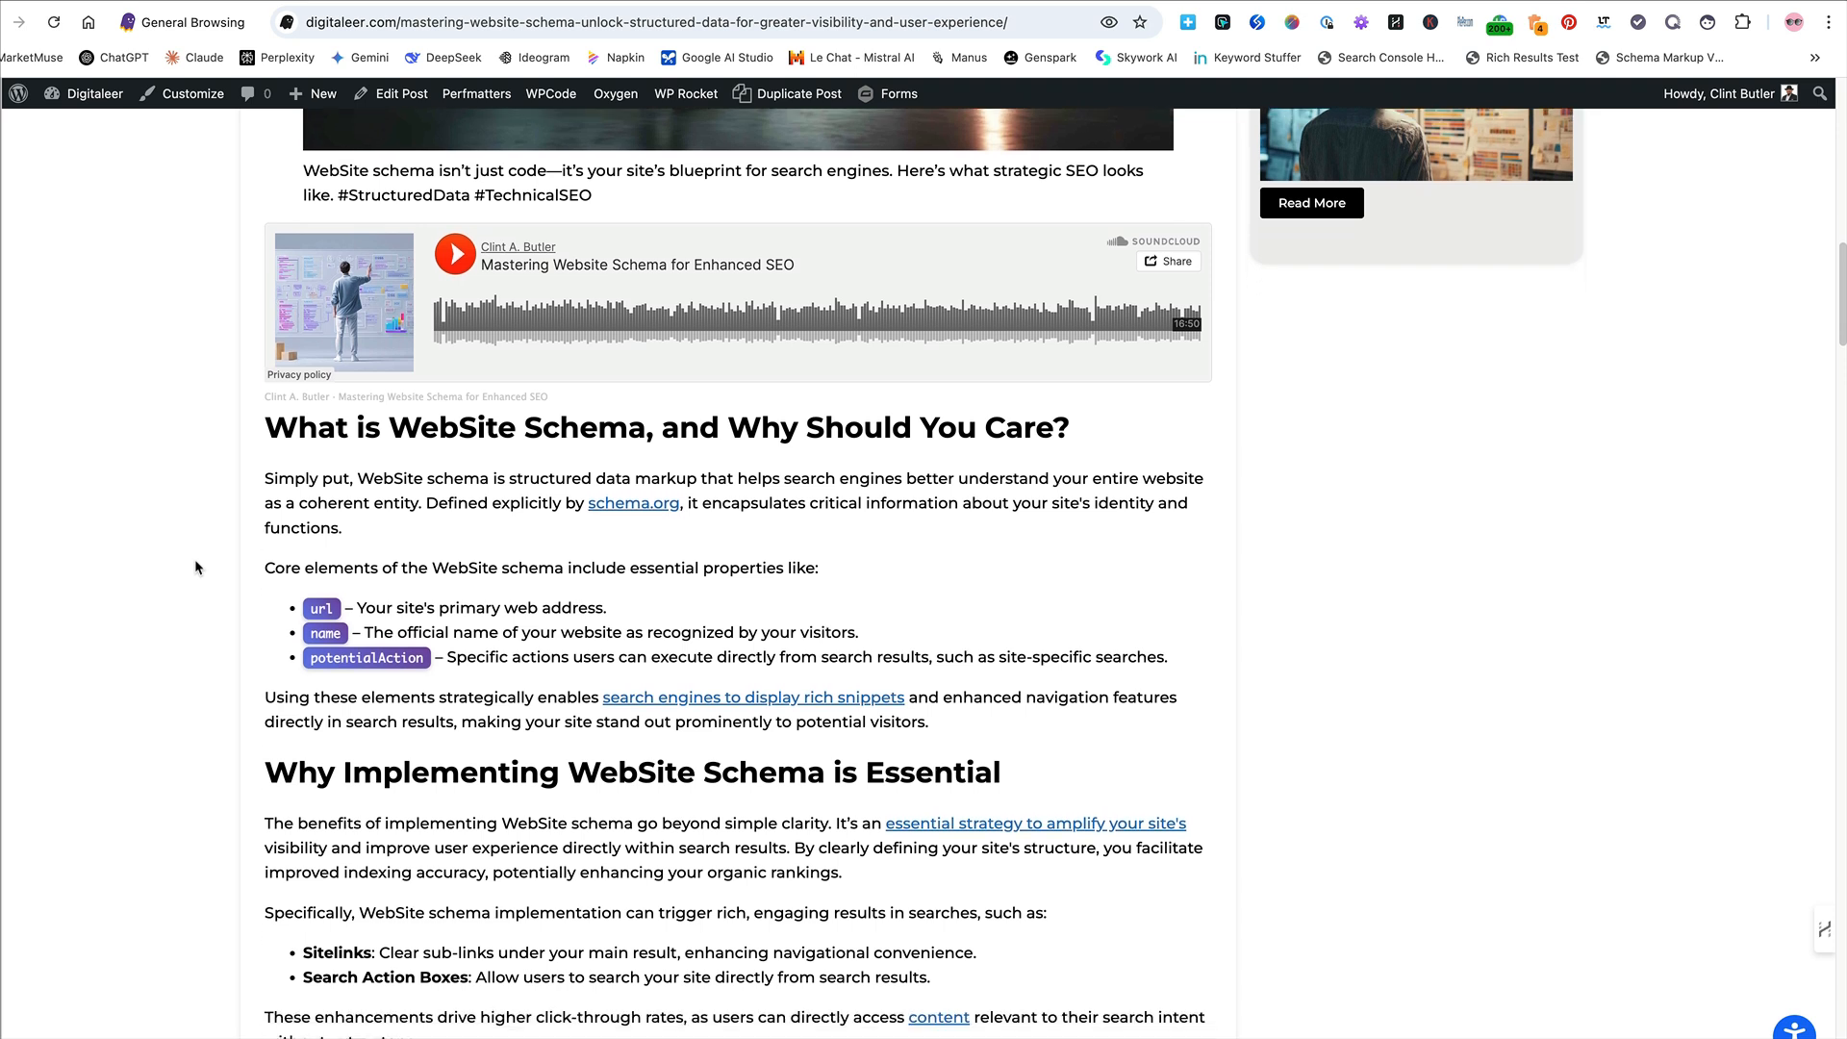
scroll(down, 3)
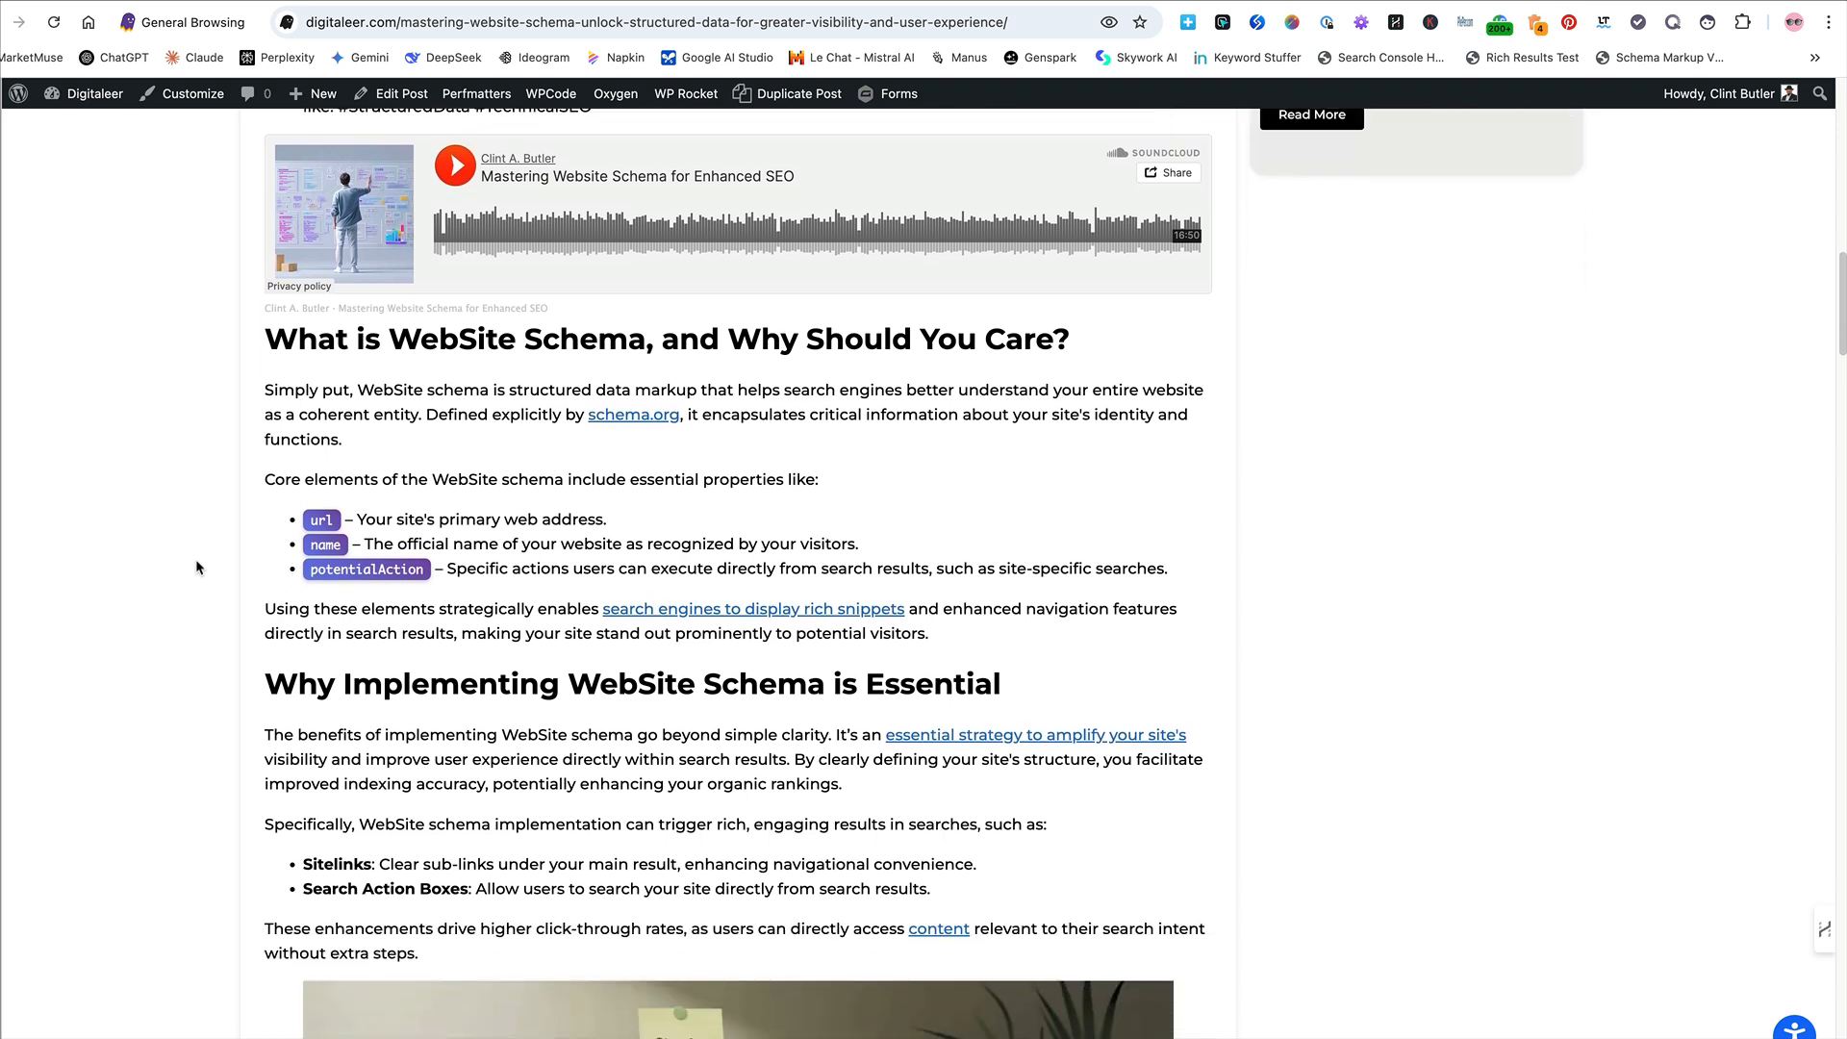
scroll(down, 3)
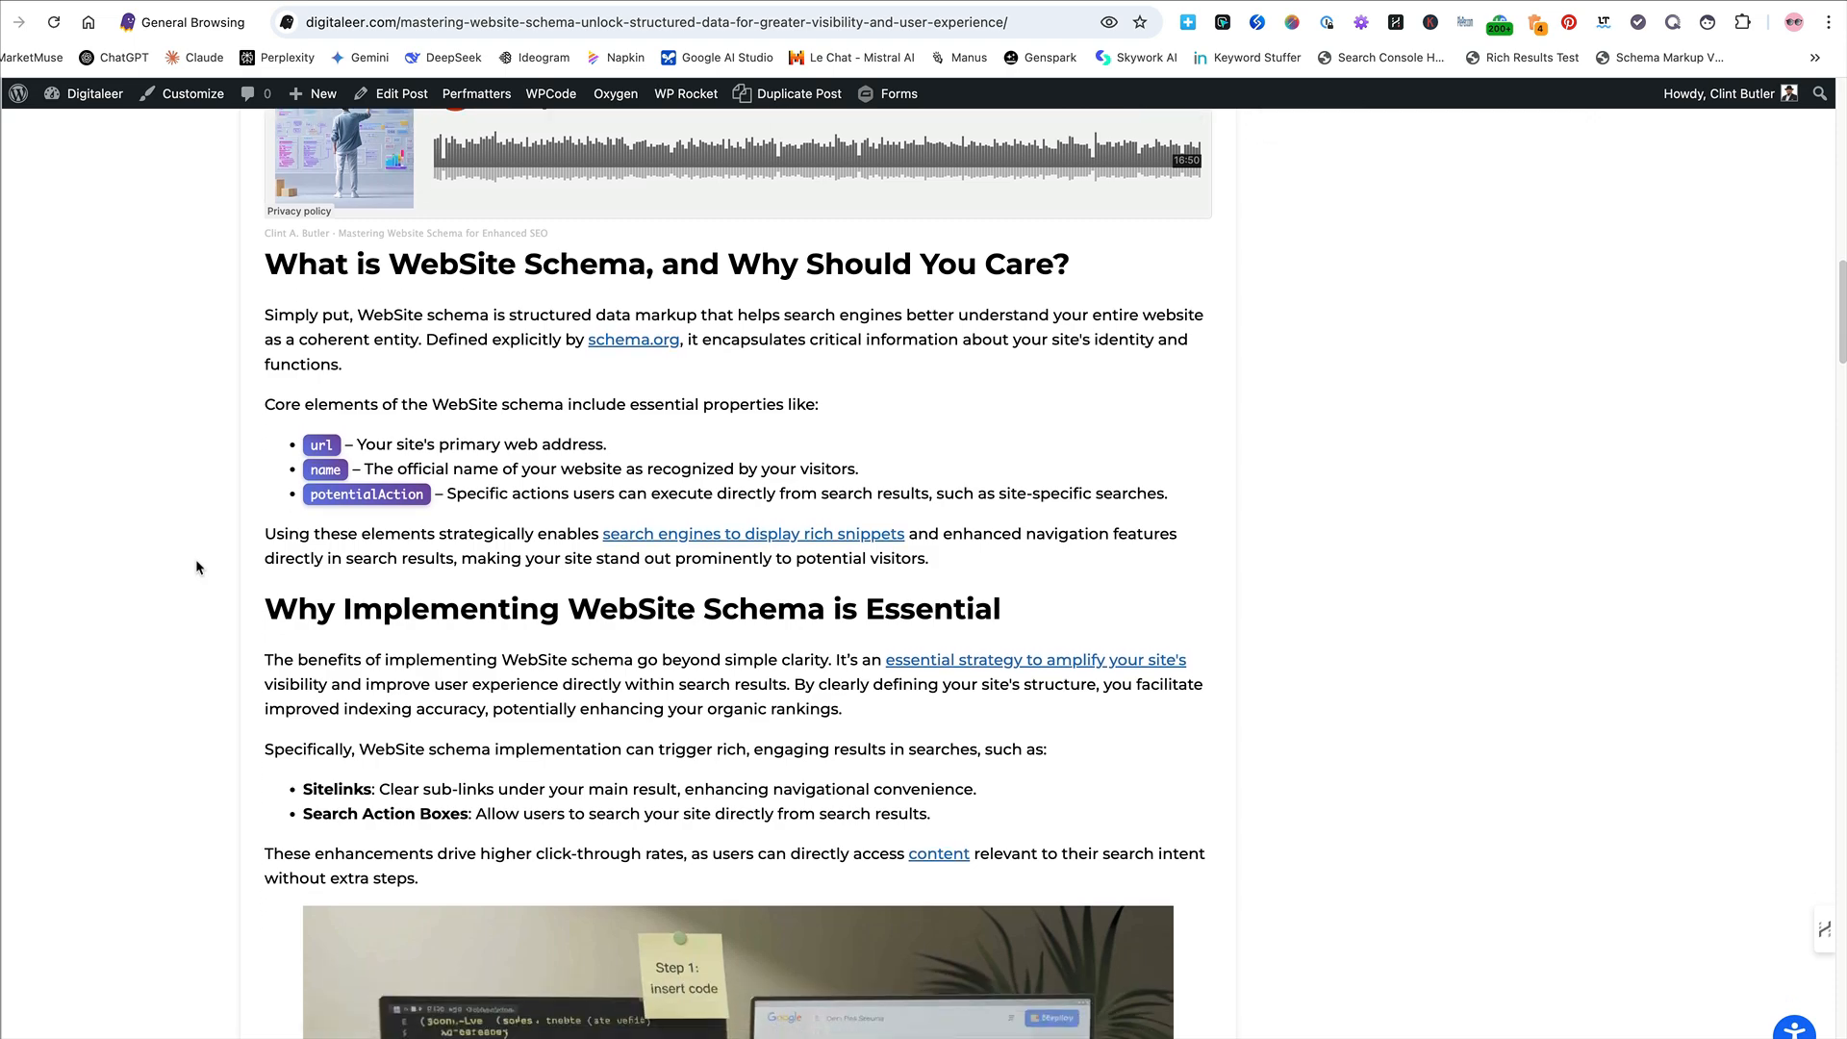
scroll(down, 3)
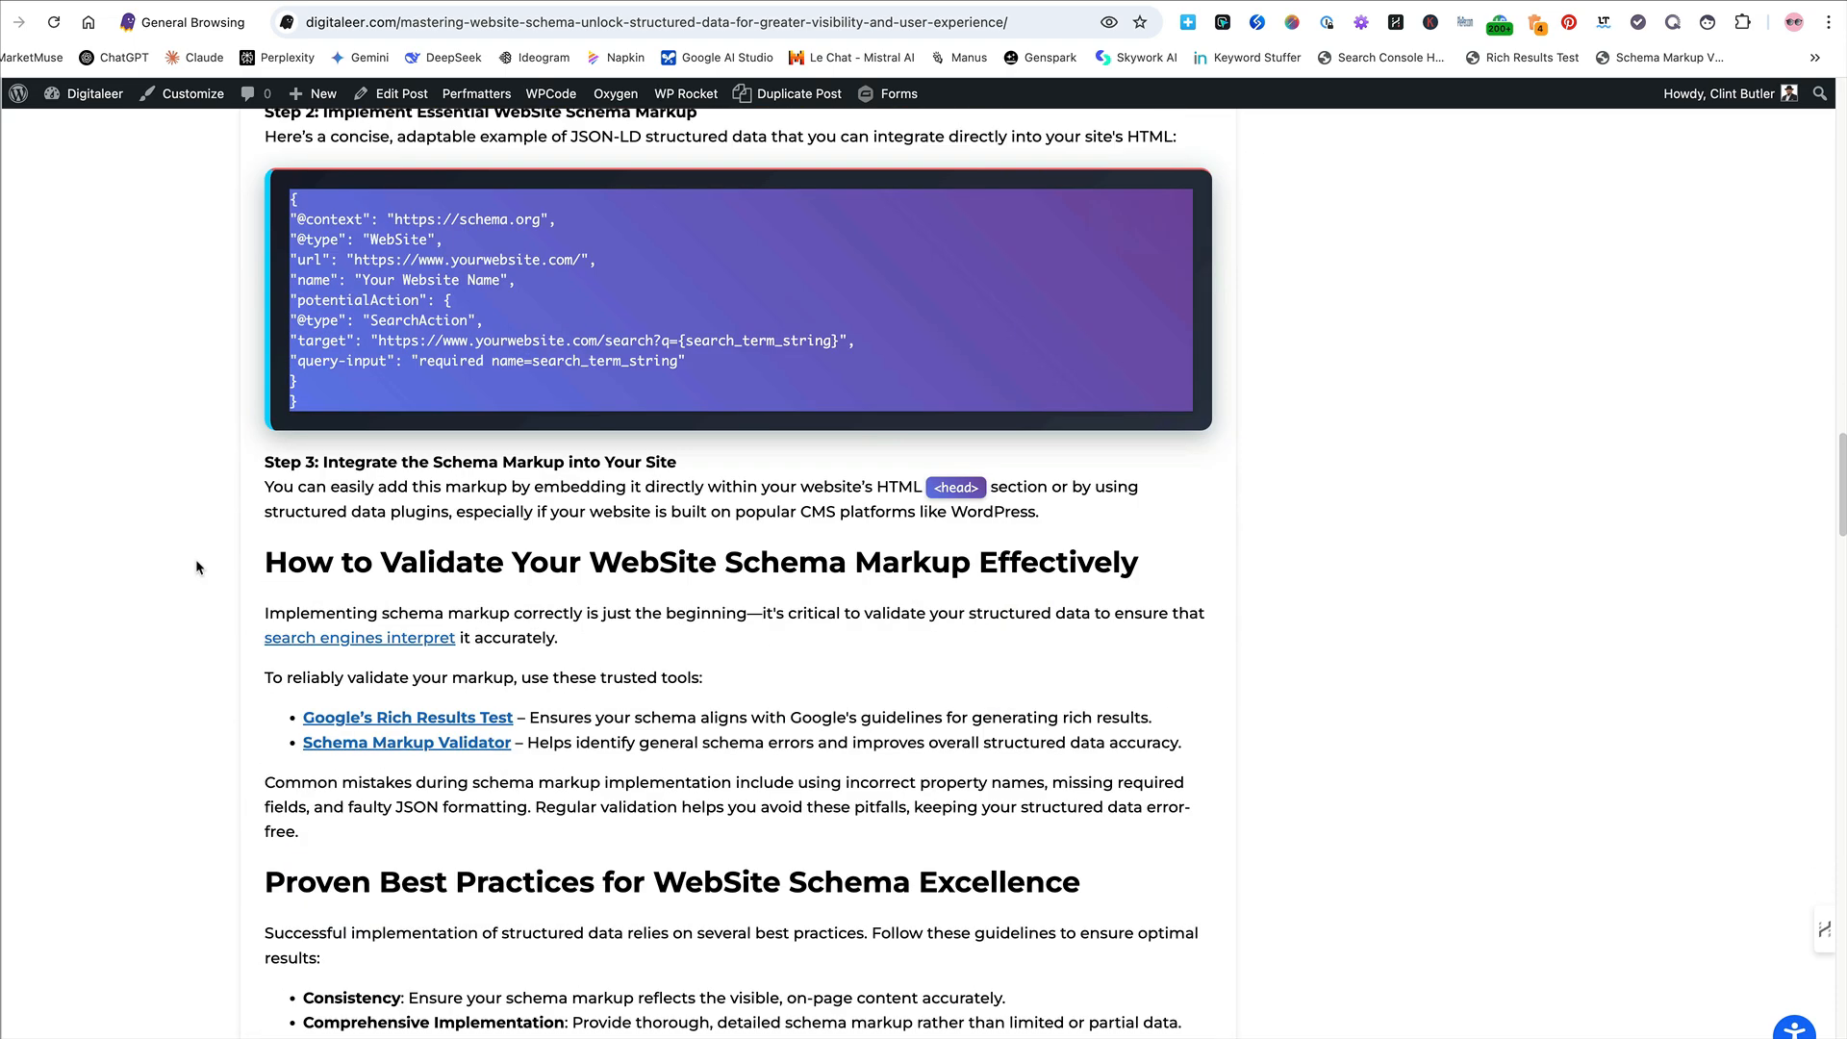
mouse_move(266, 421)
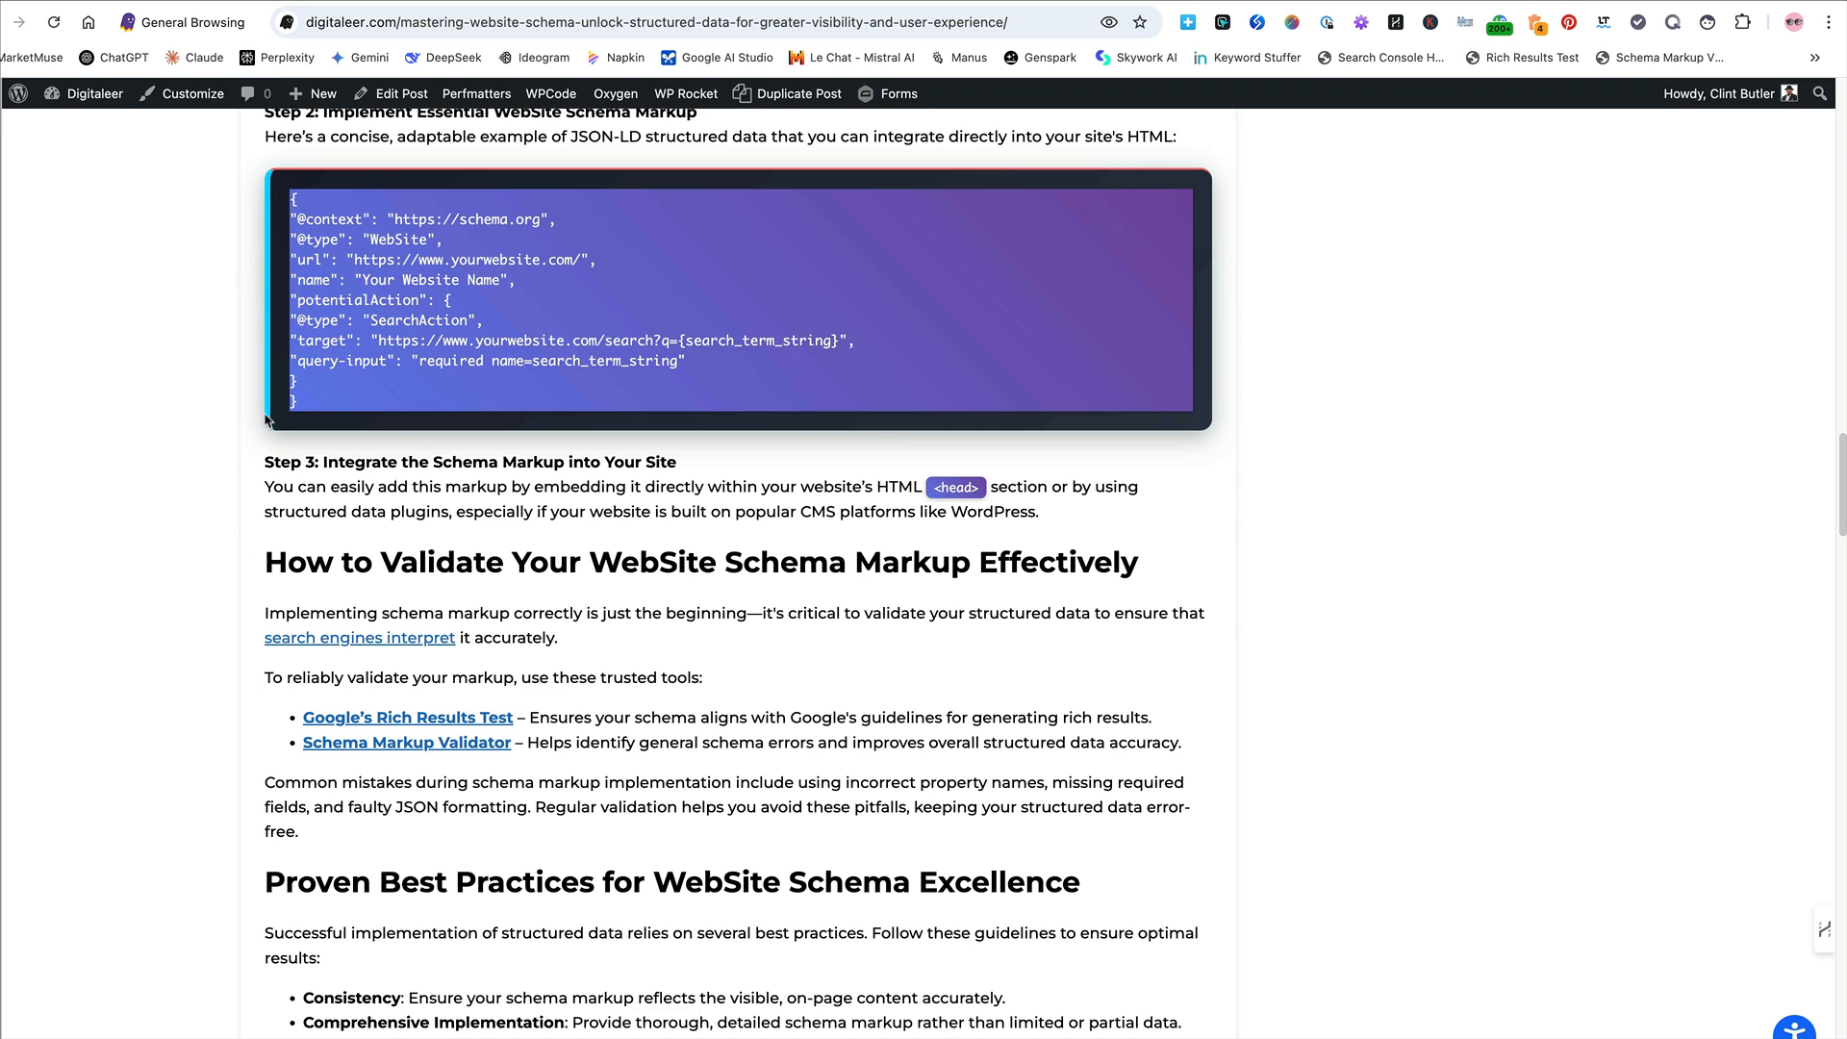
mouse_move(234, 435)
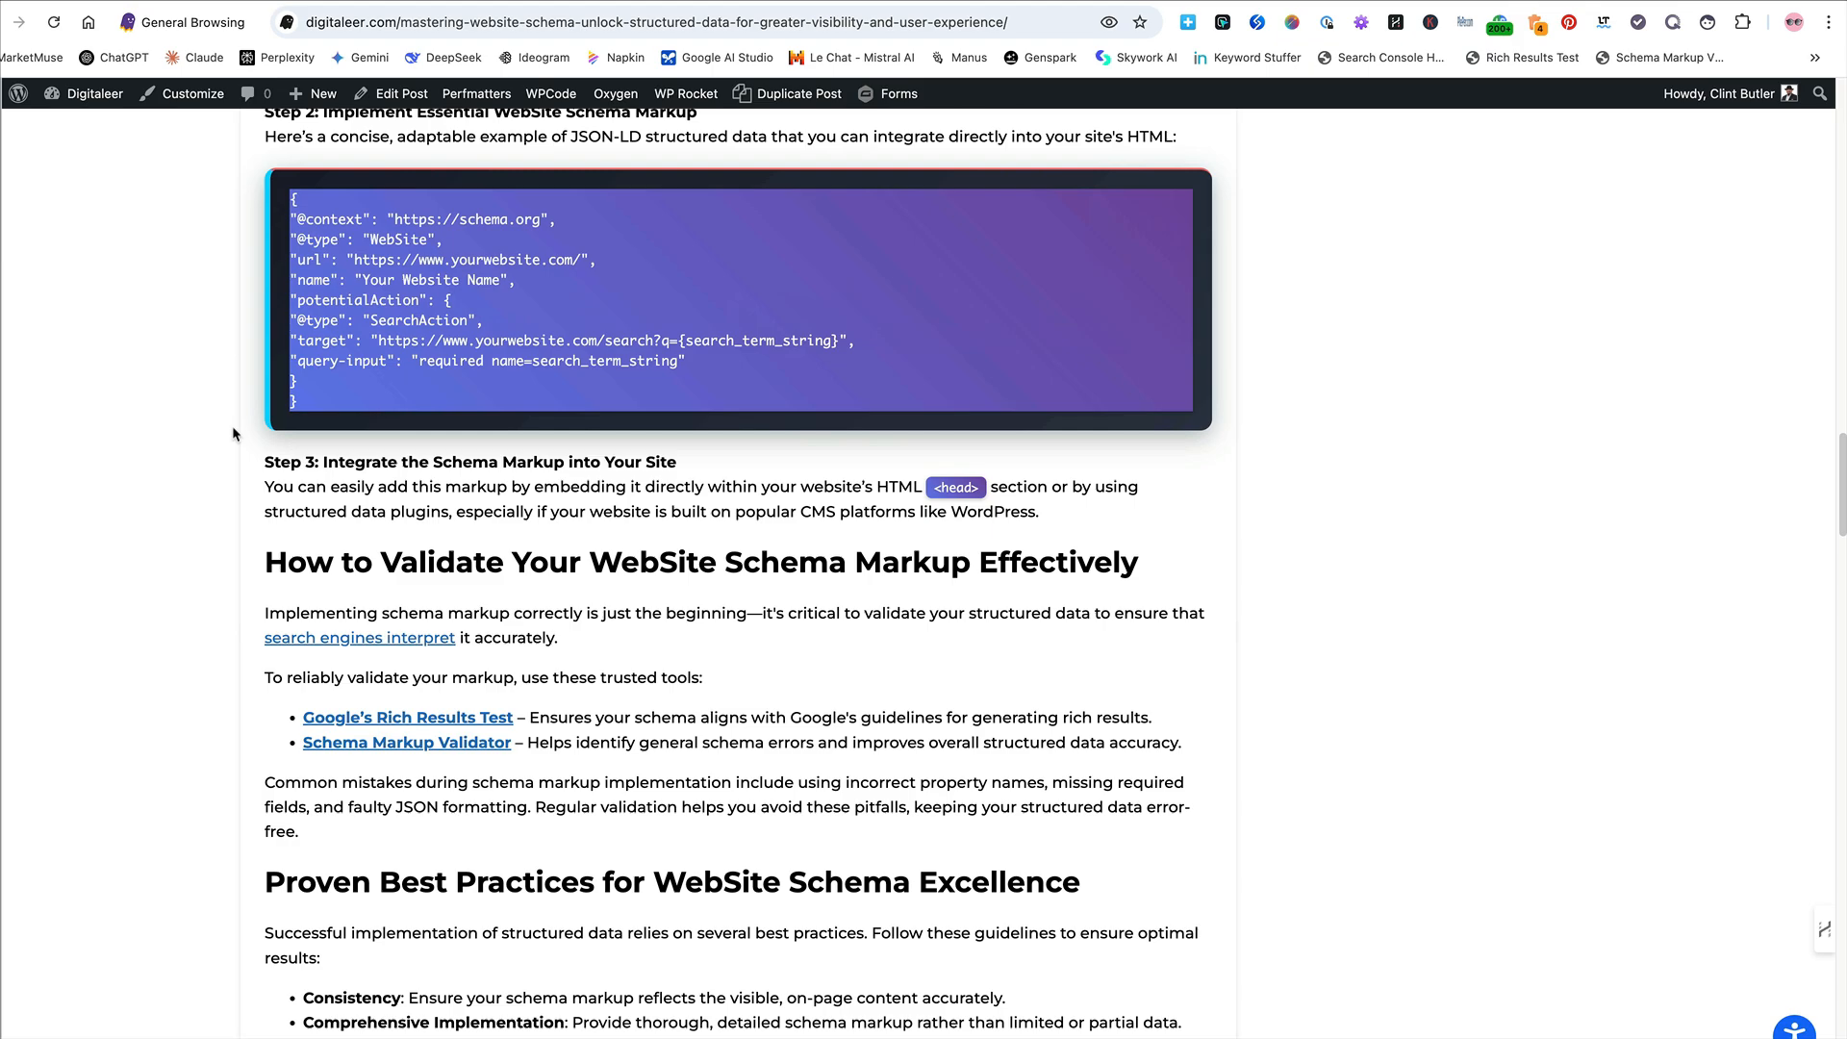
Scroll down to the 'Real-World Example: Full Template' heading and read its JSON-LD script
scroll(down, 3)
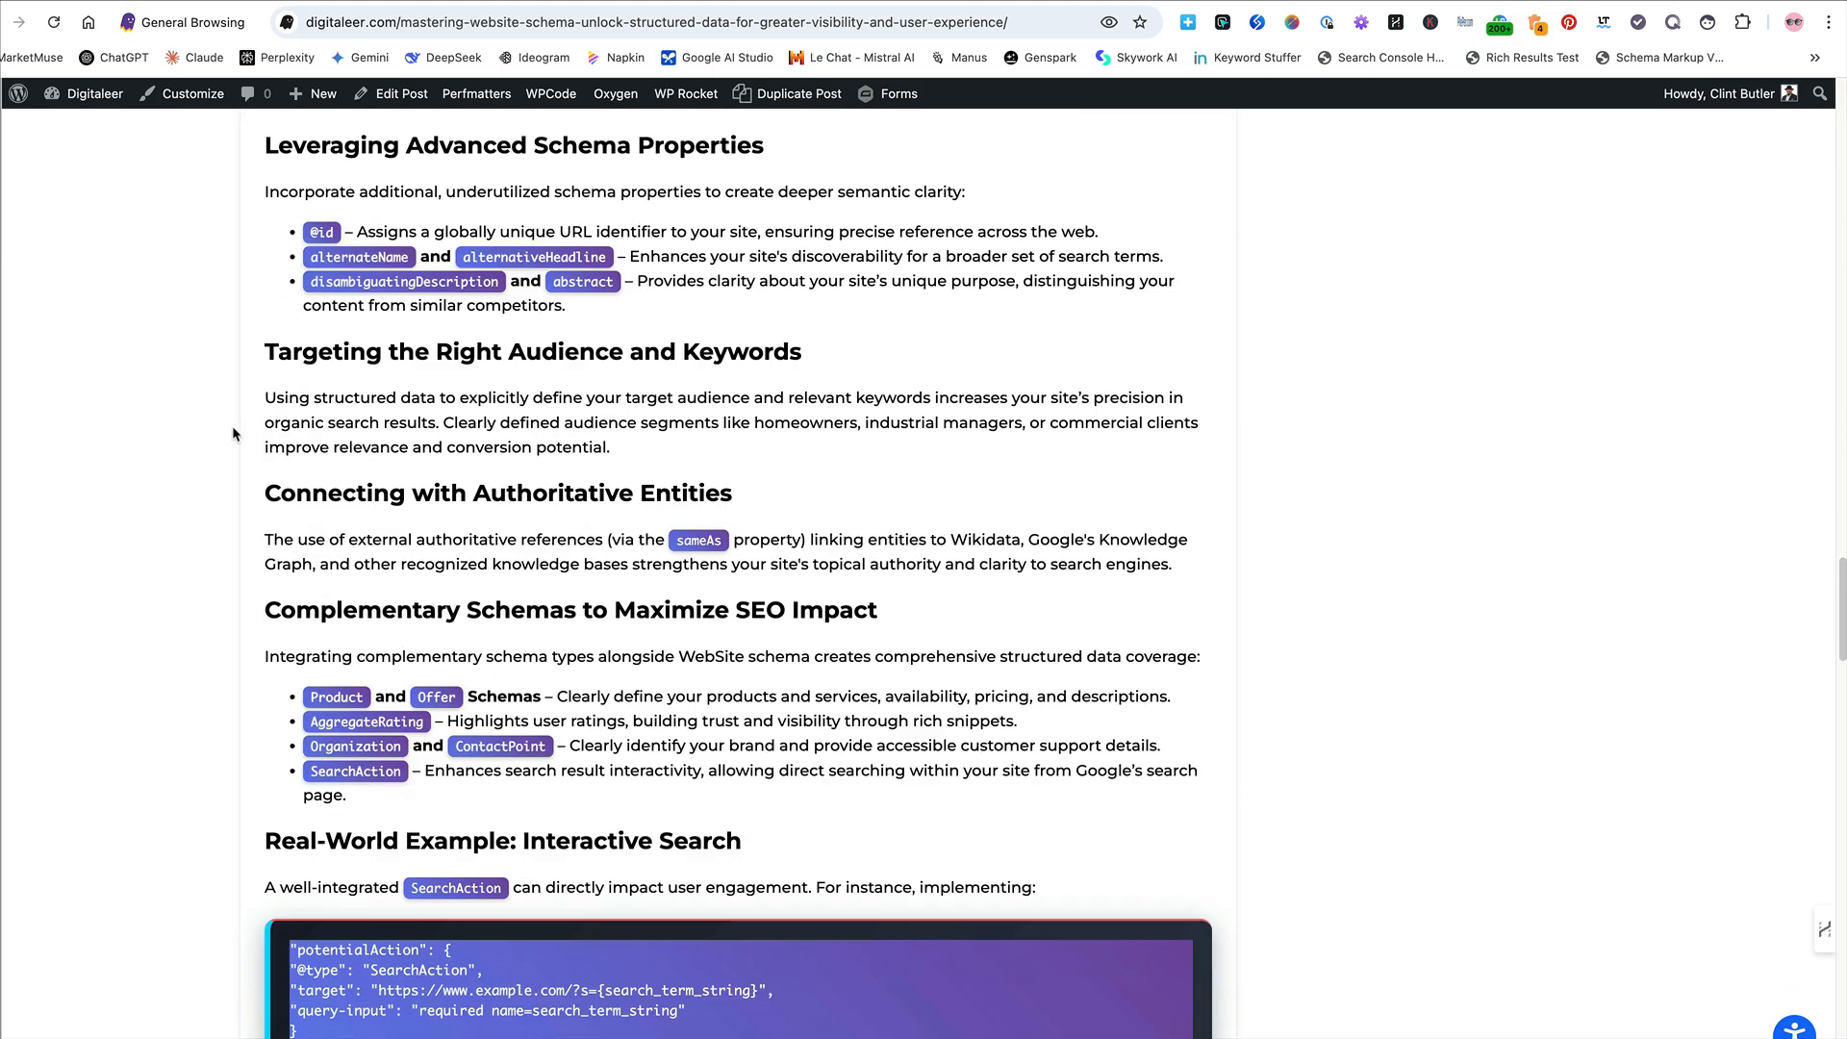
scroll(down, 3)
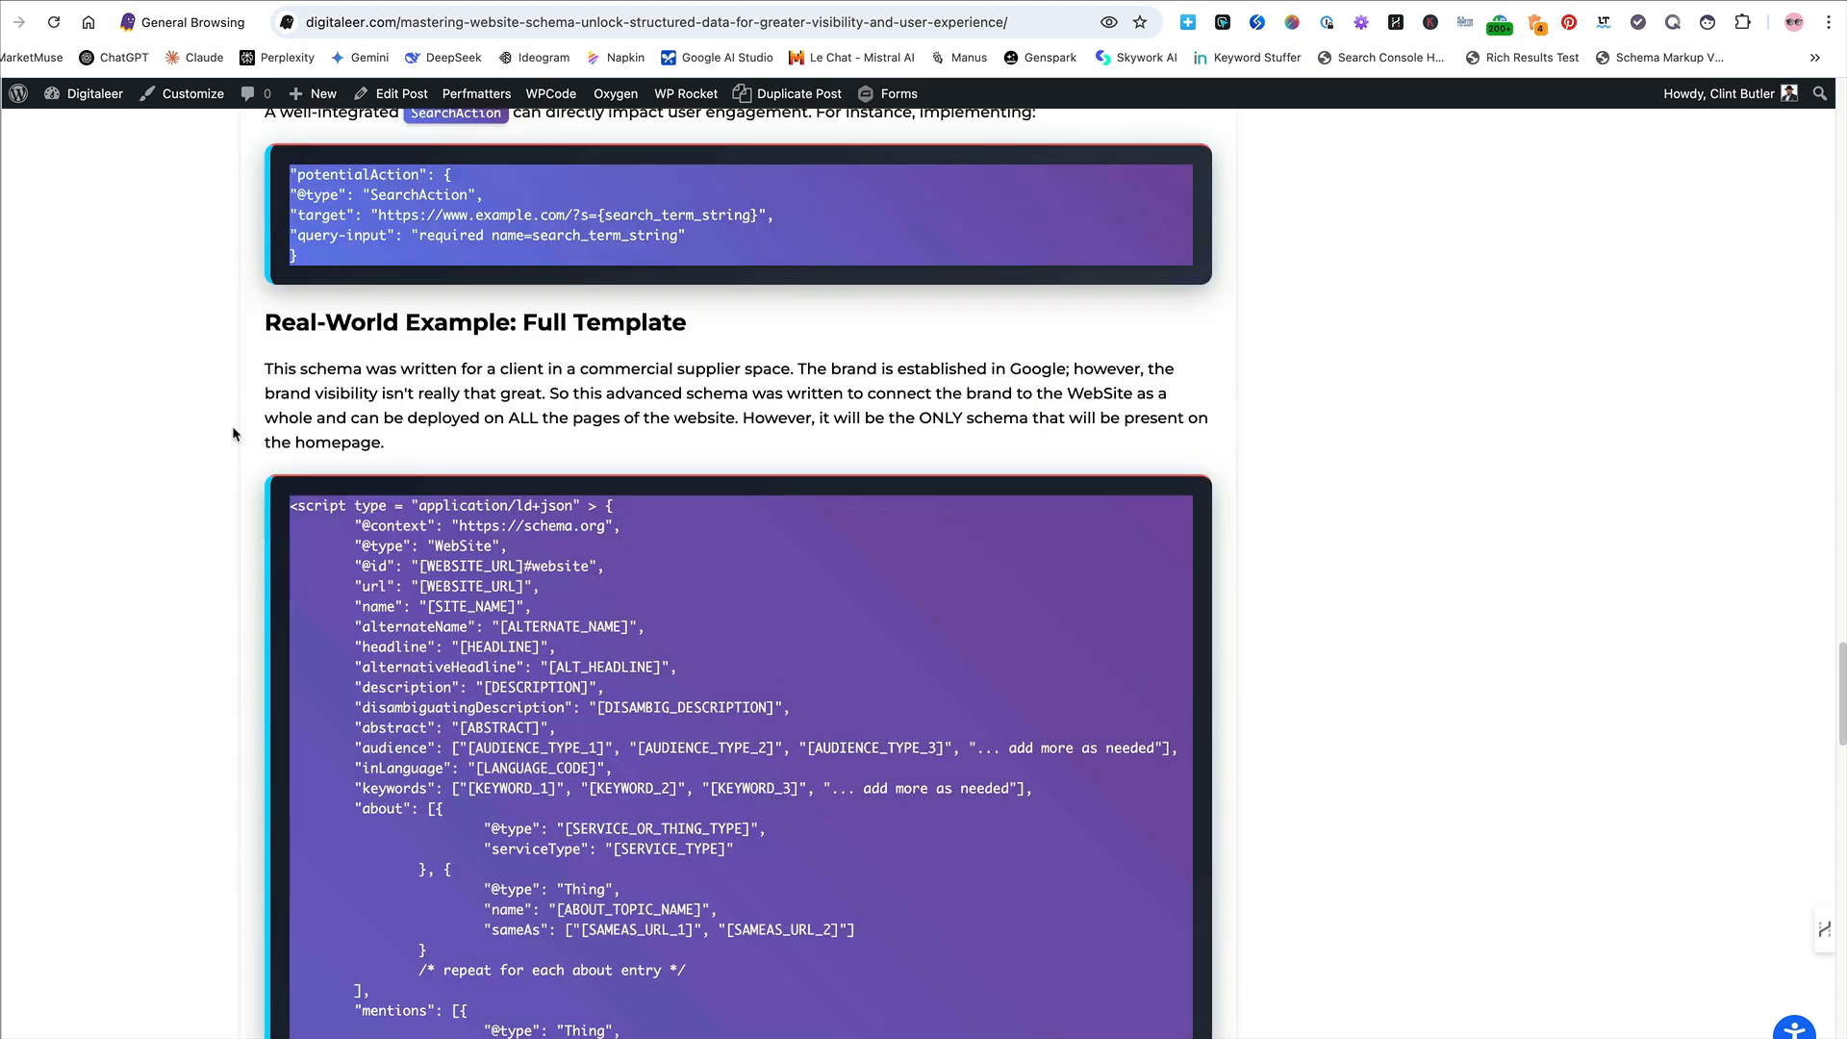
scroll(down, 3)
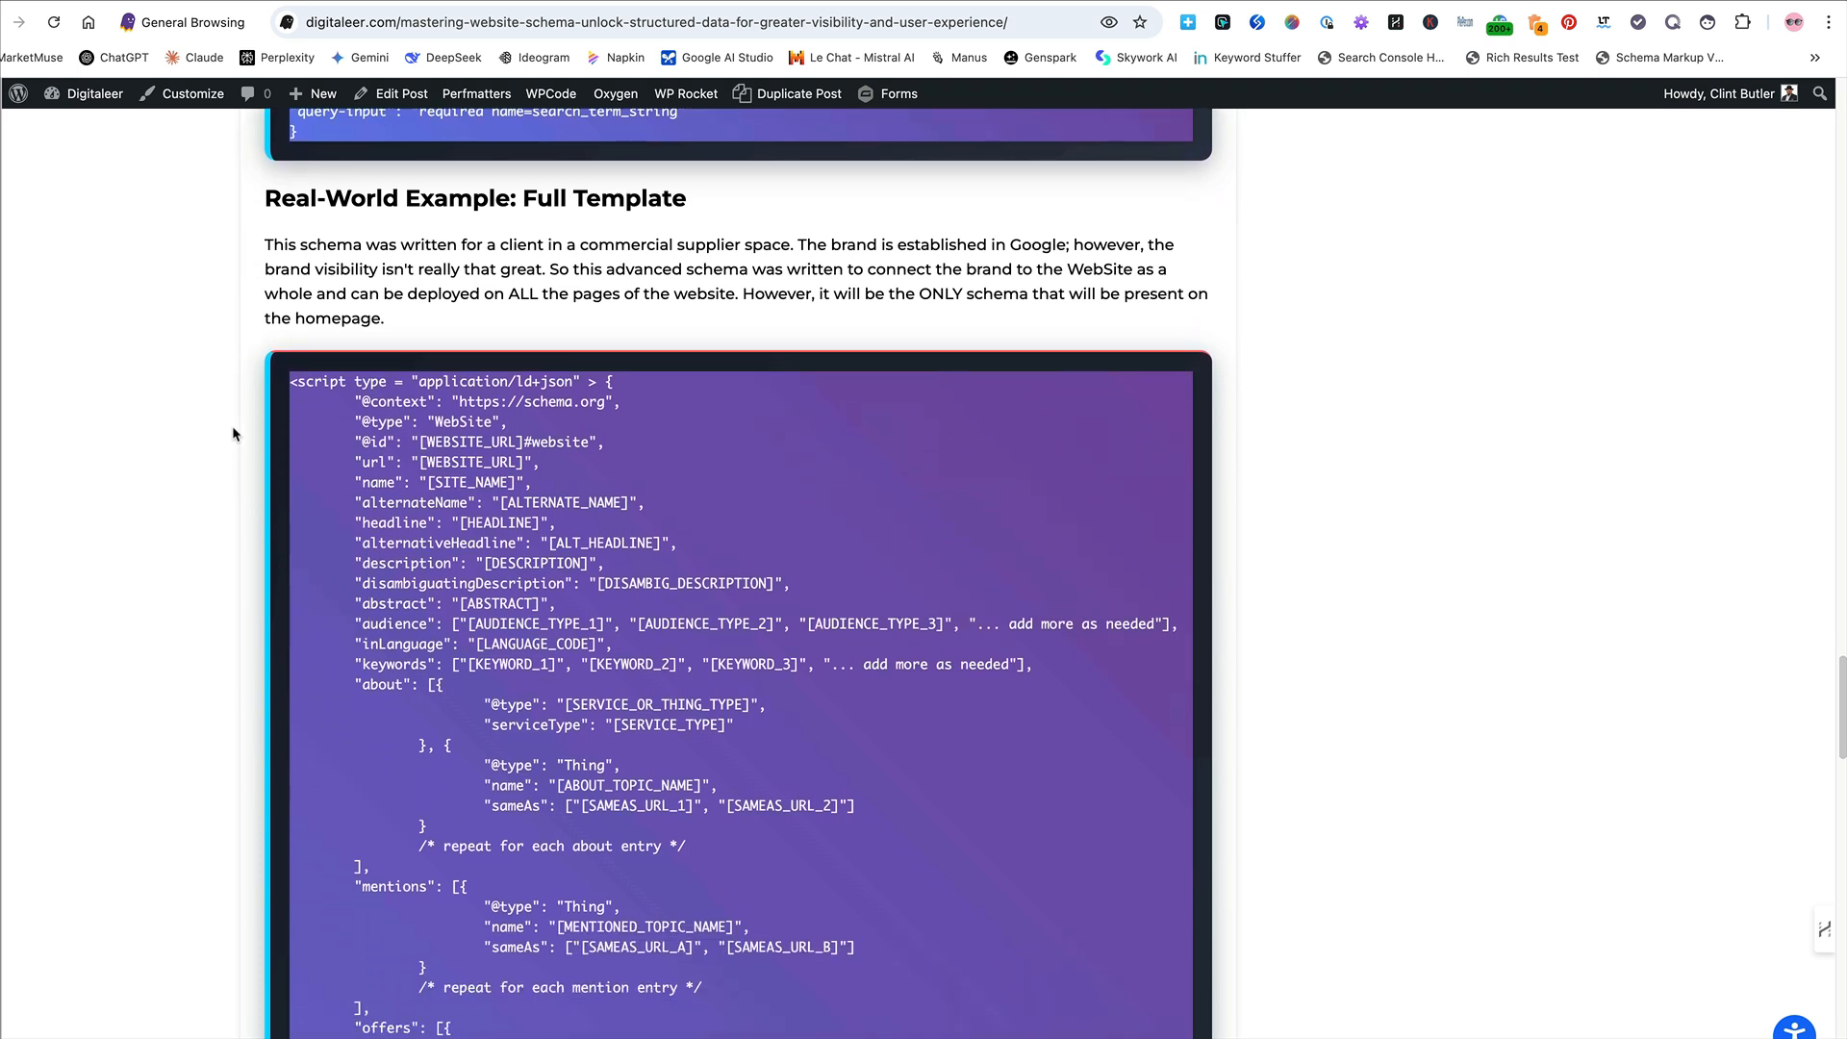
scroll(down, 3)
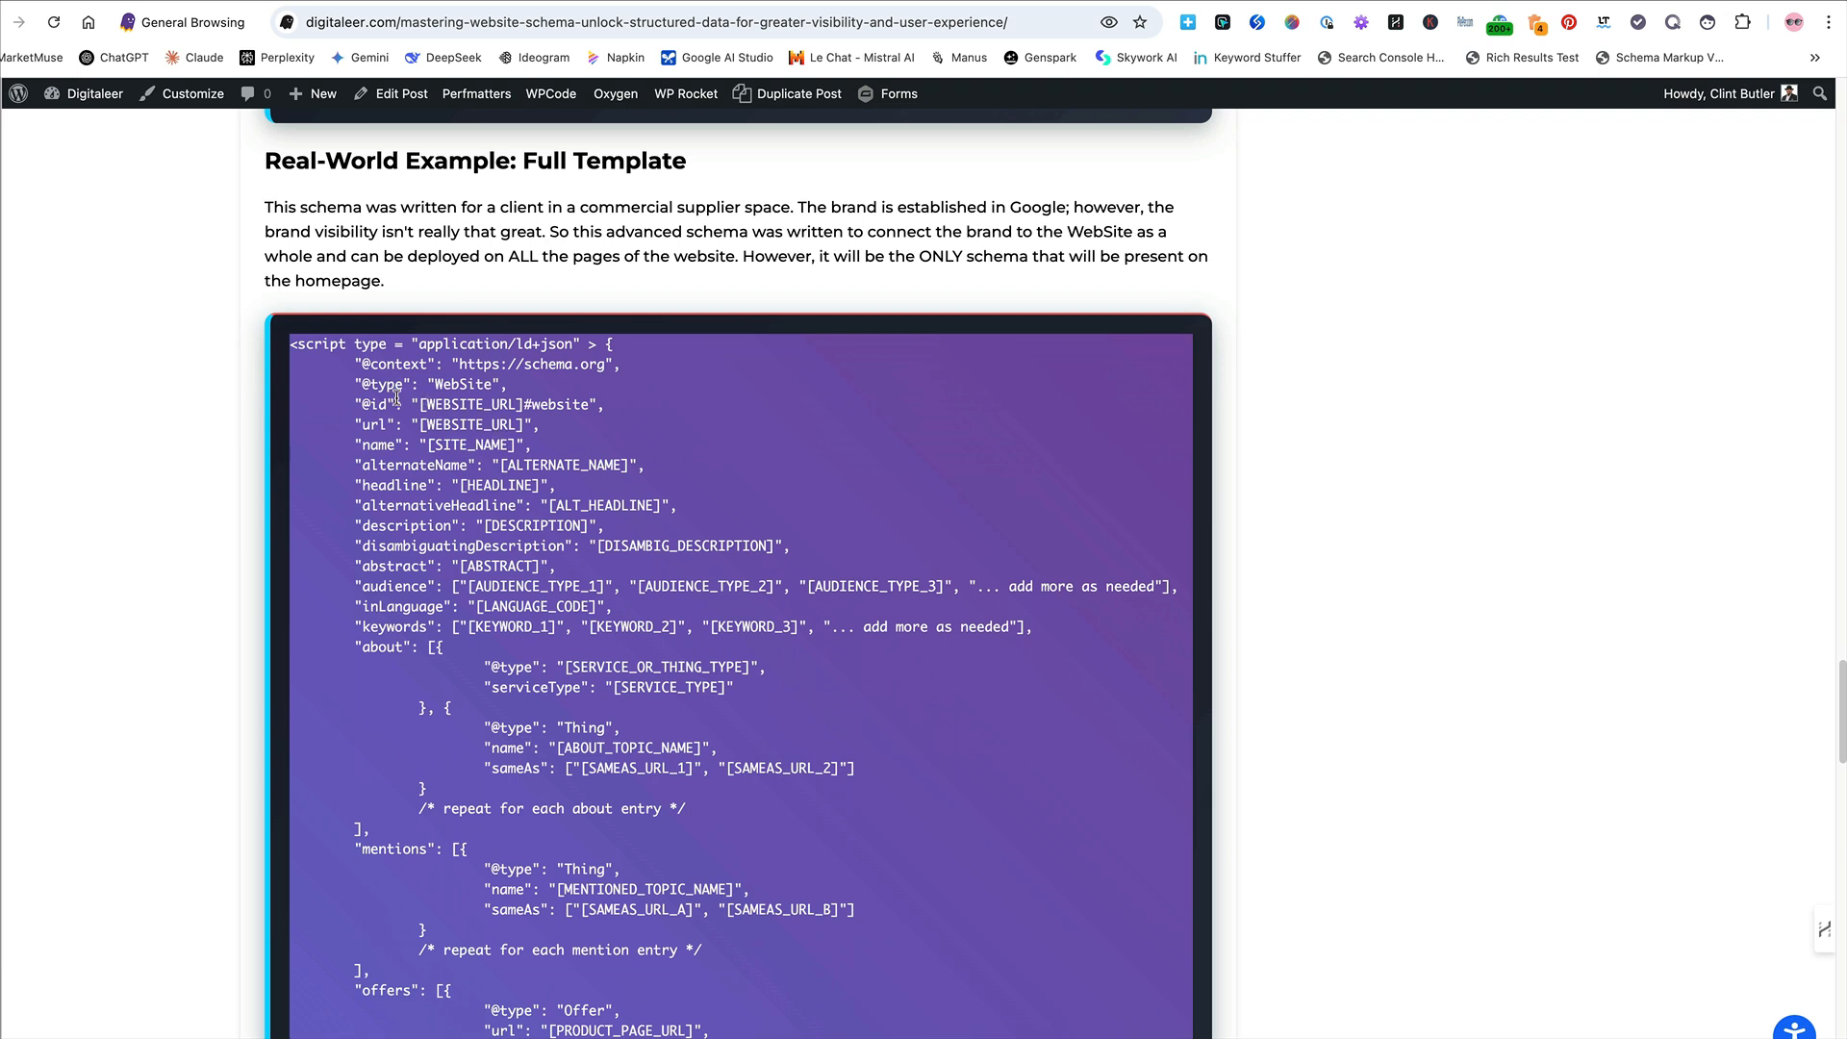
mouse_move(609, 397)
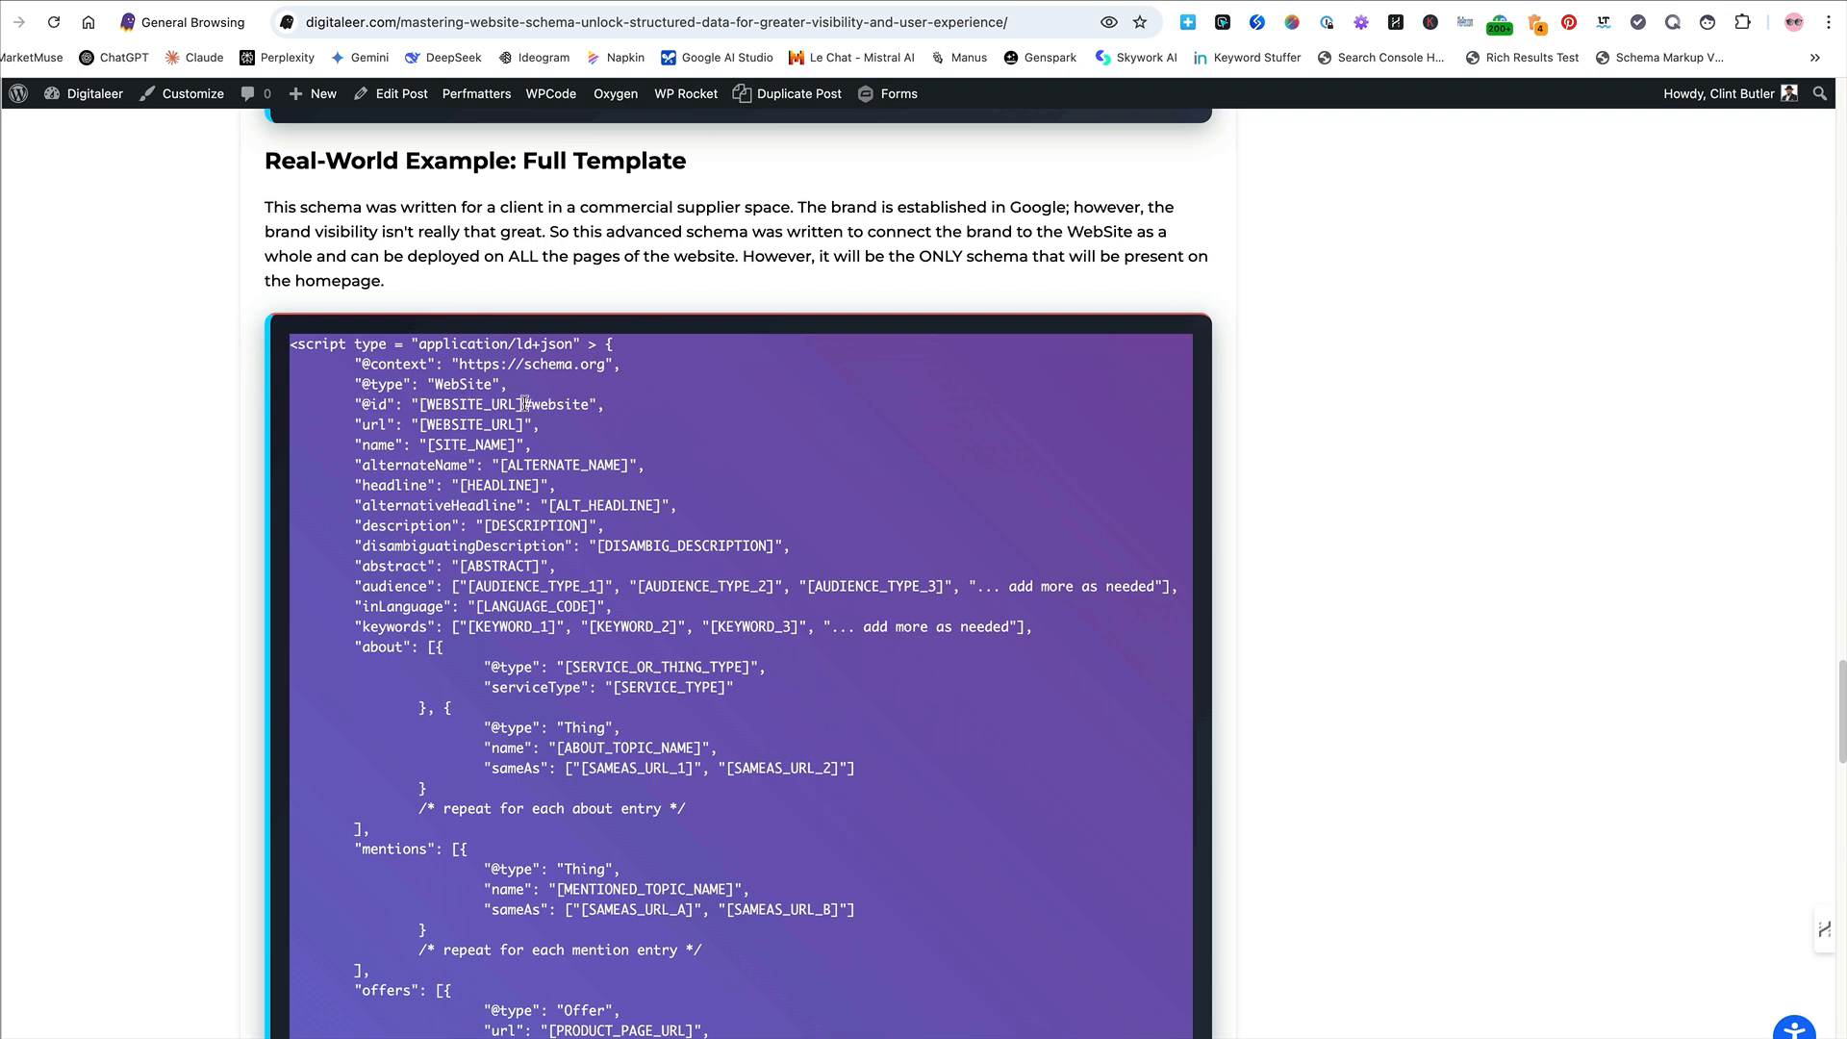
mouse_move(560, 461)
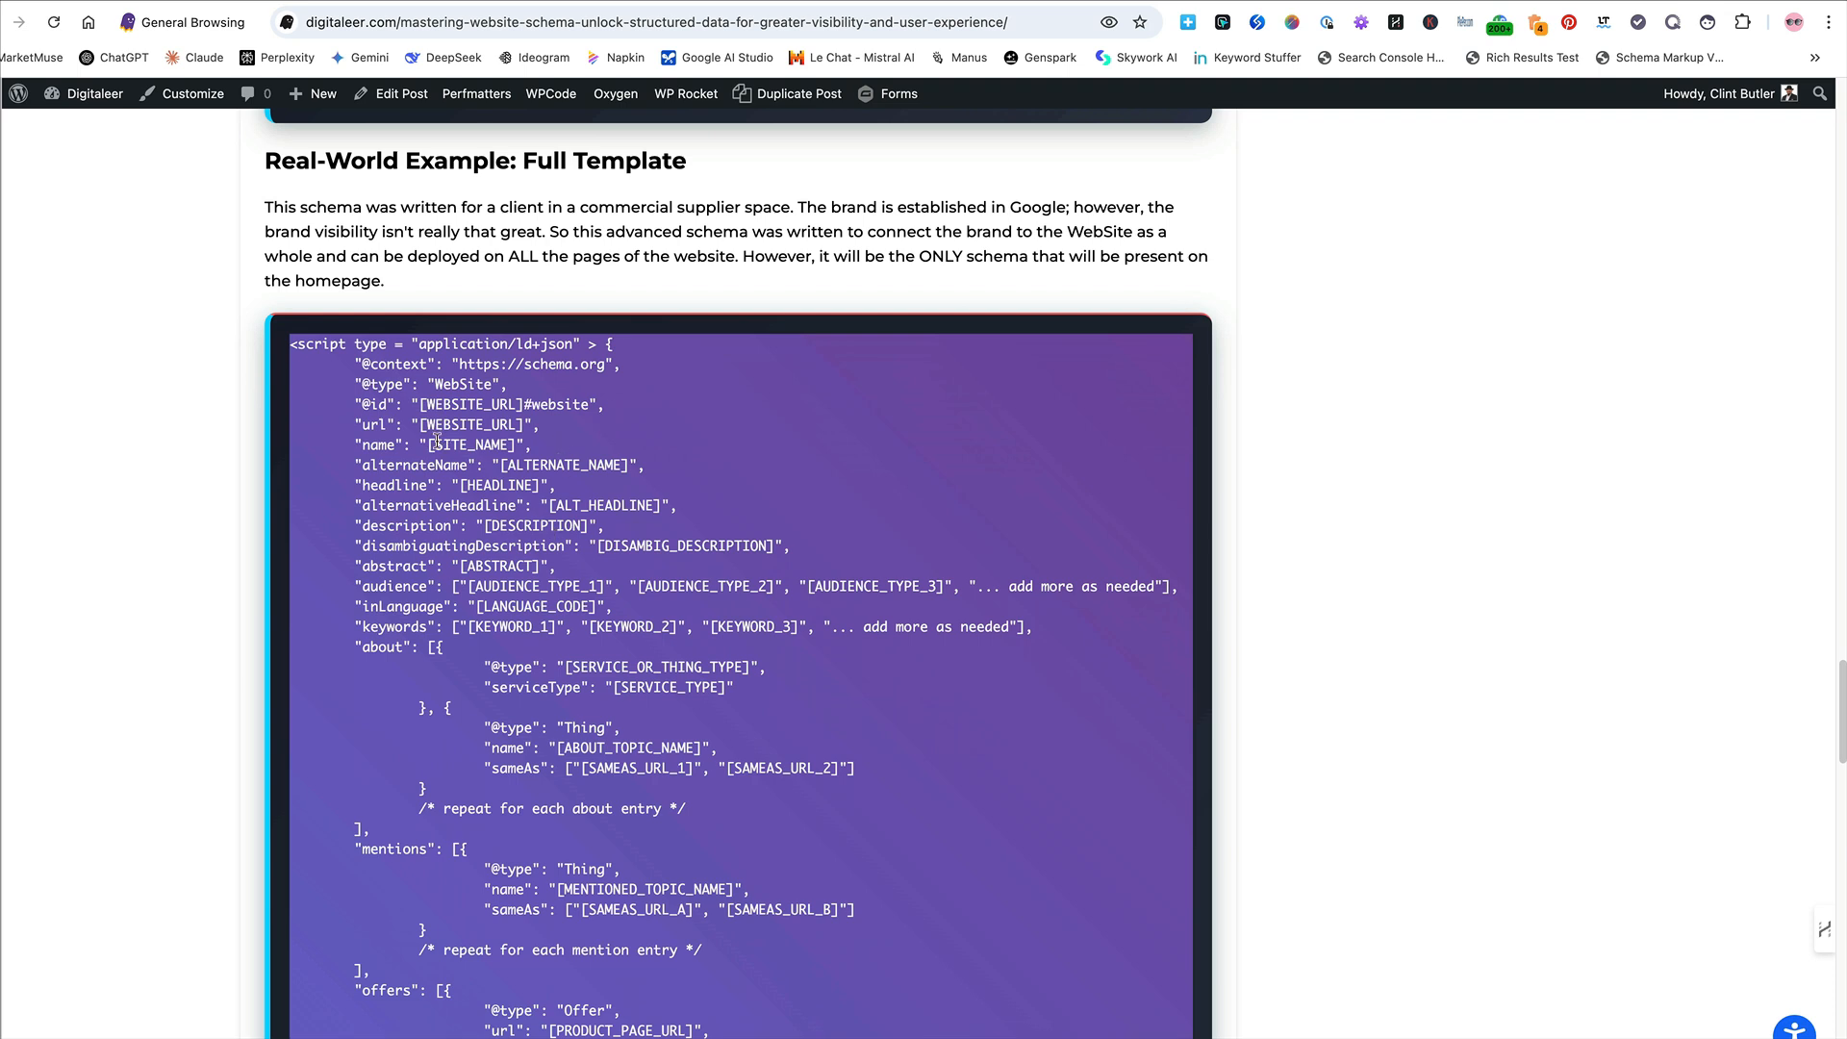
scroll(down, 3)
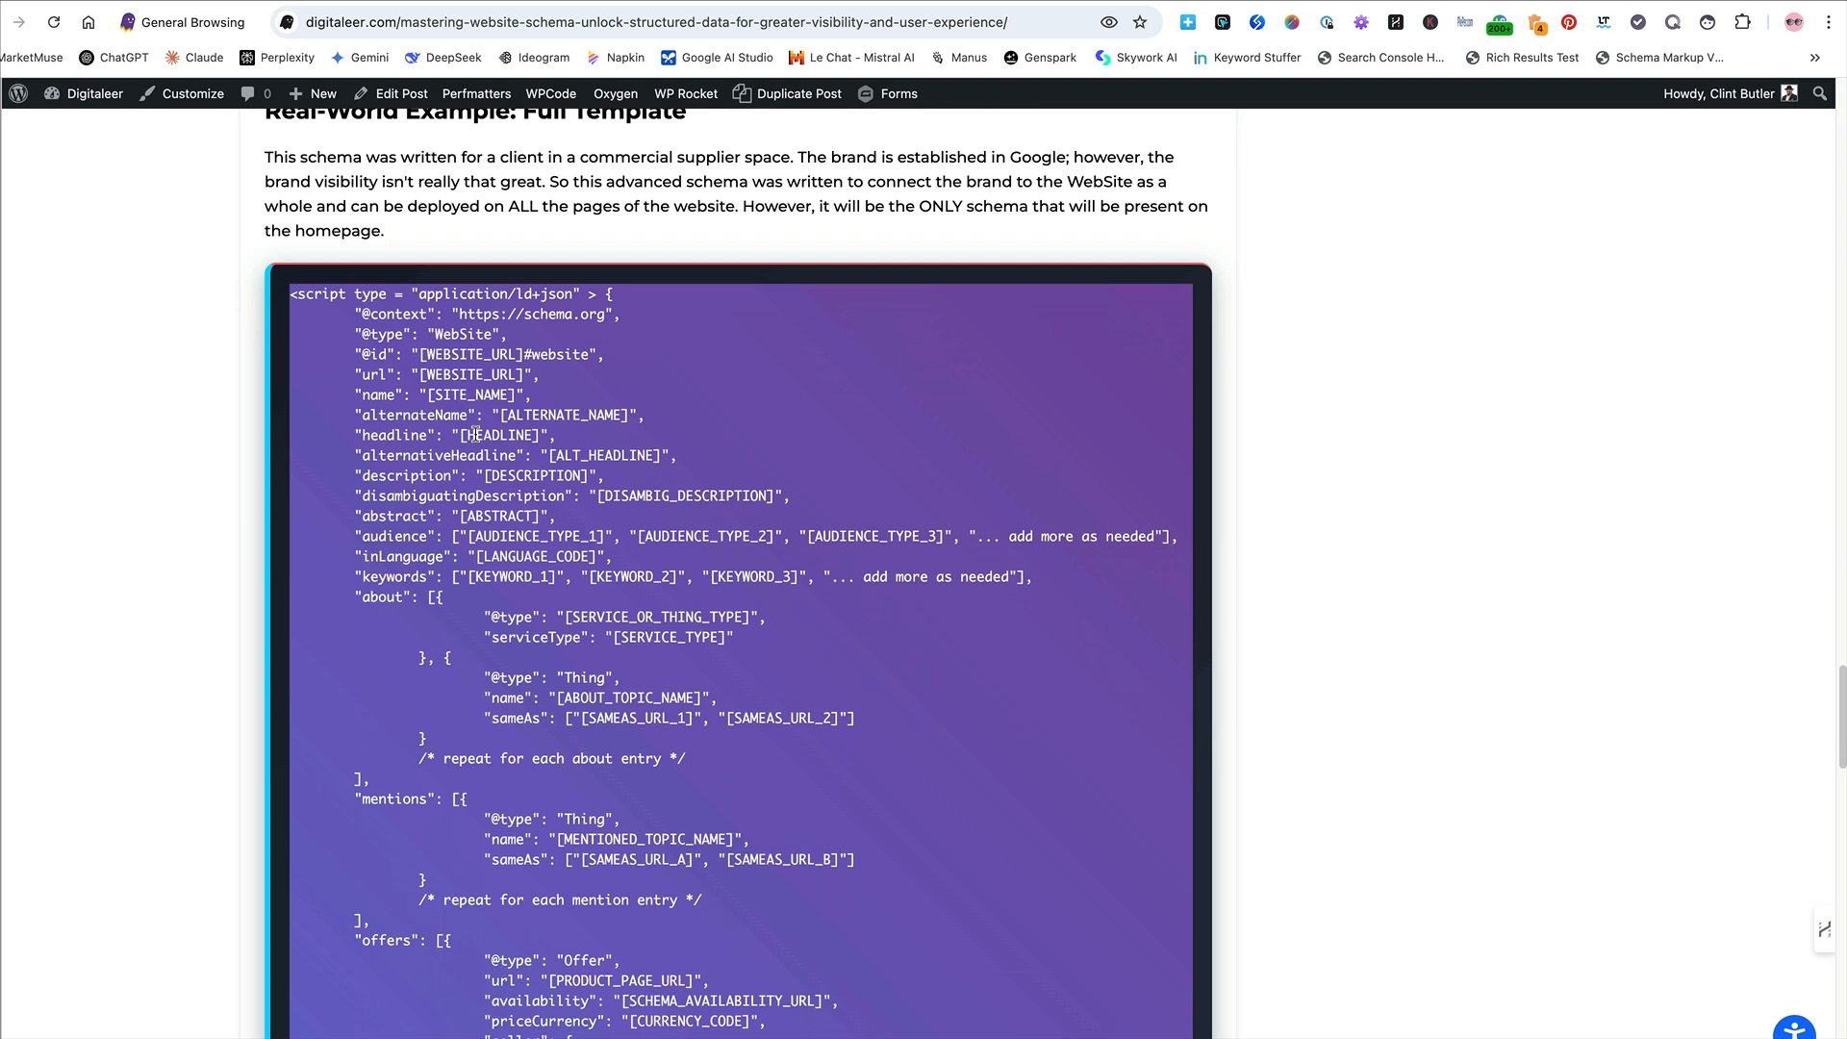
mouse_move(473, 393)
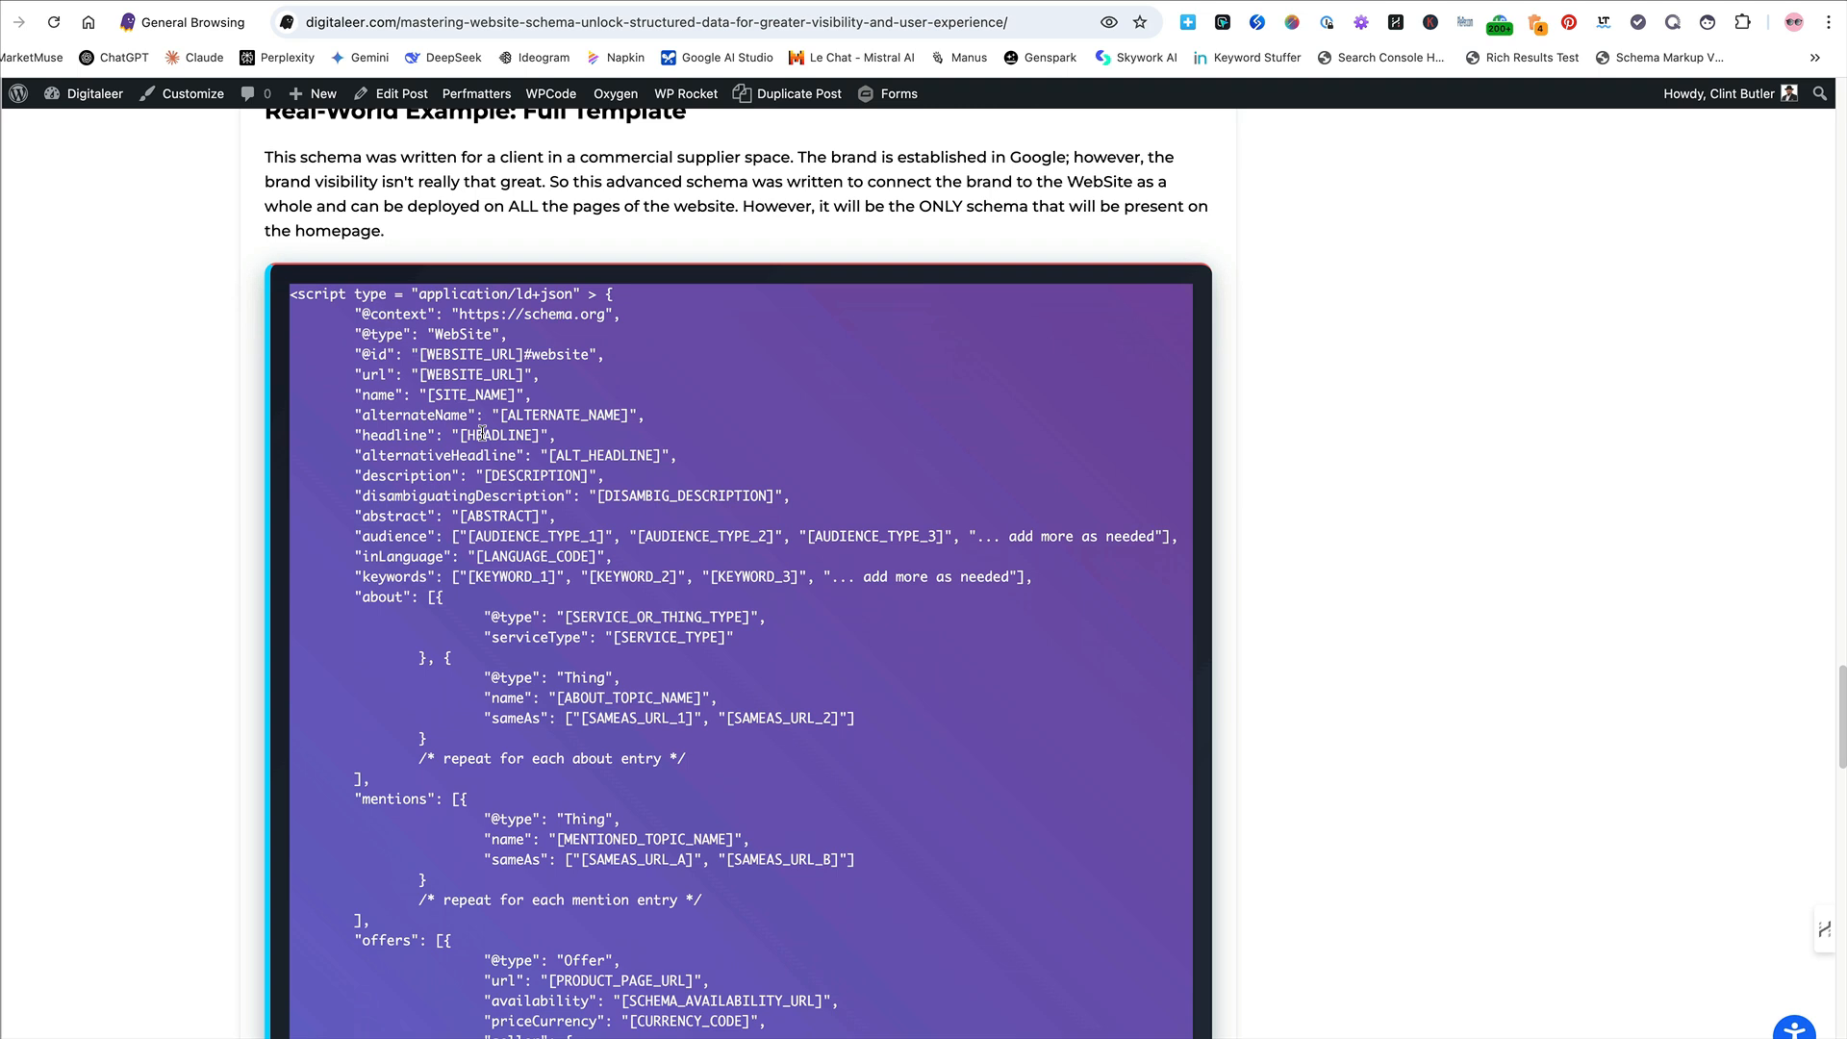
mouse_move(566, 456)
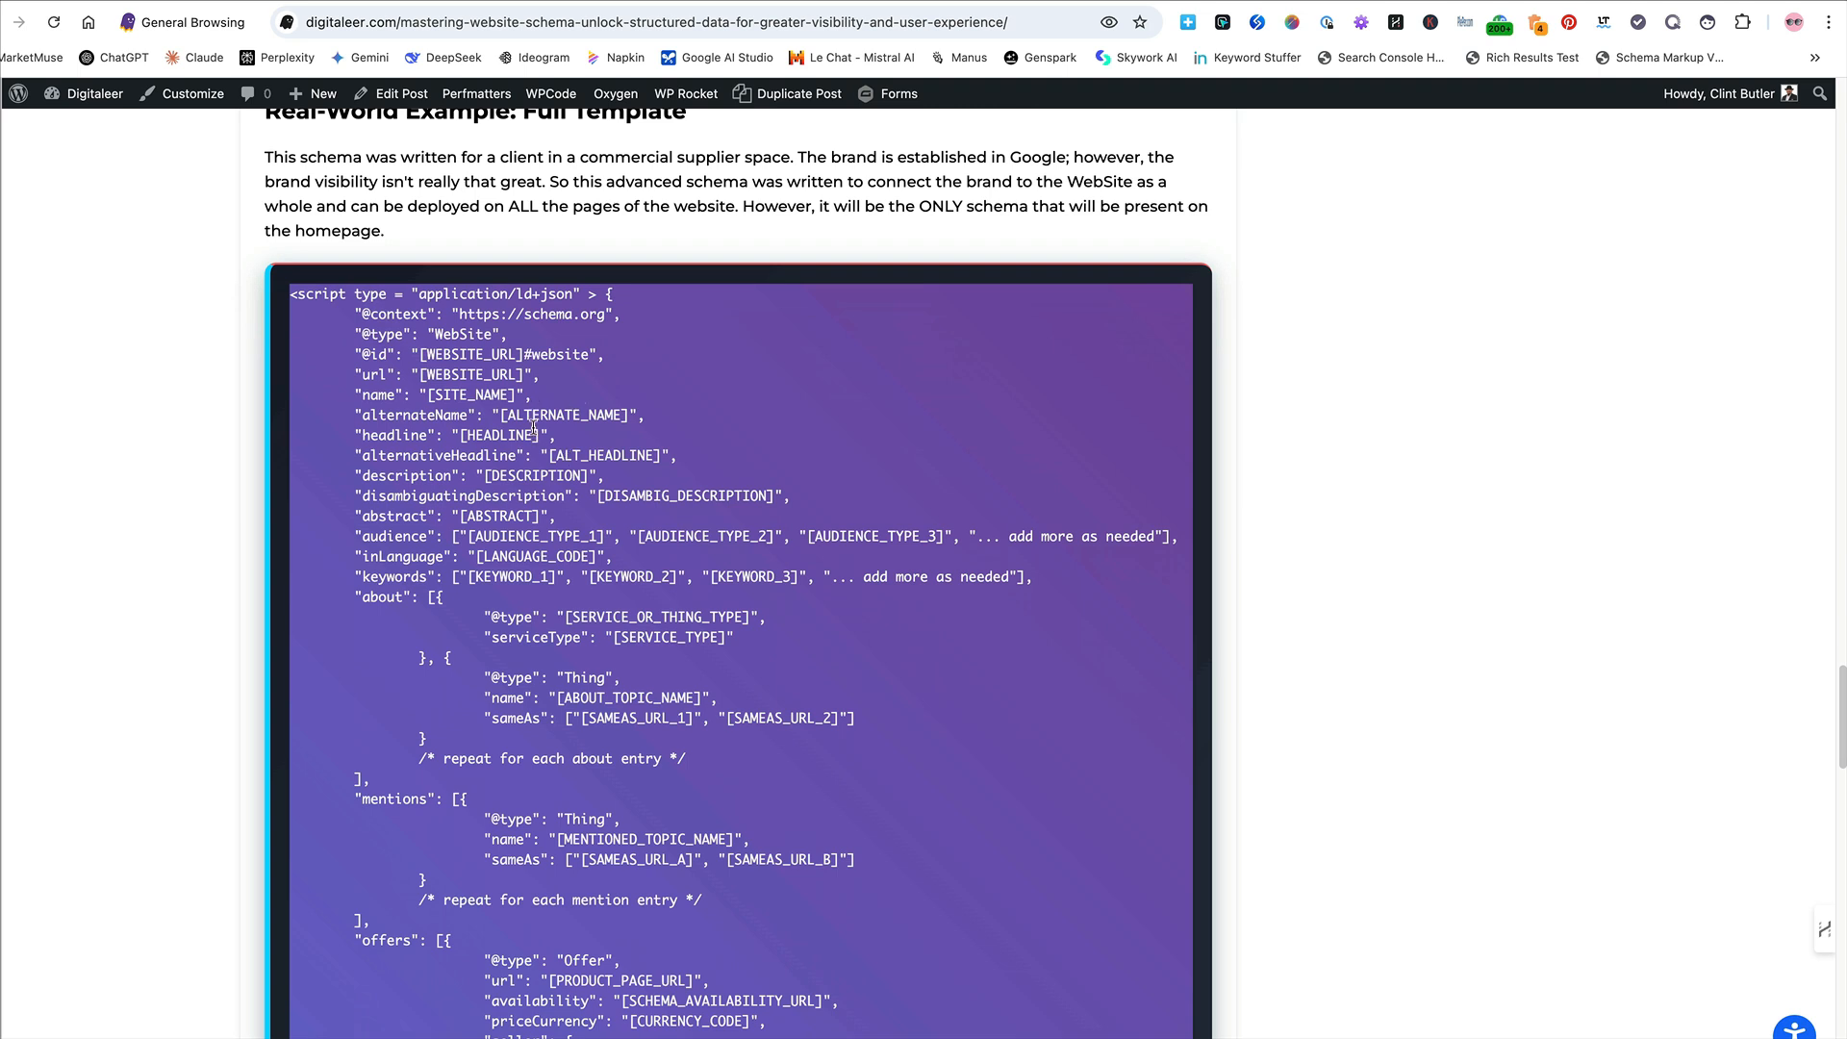
mouse_move(565, 448)
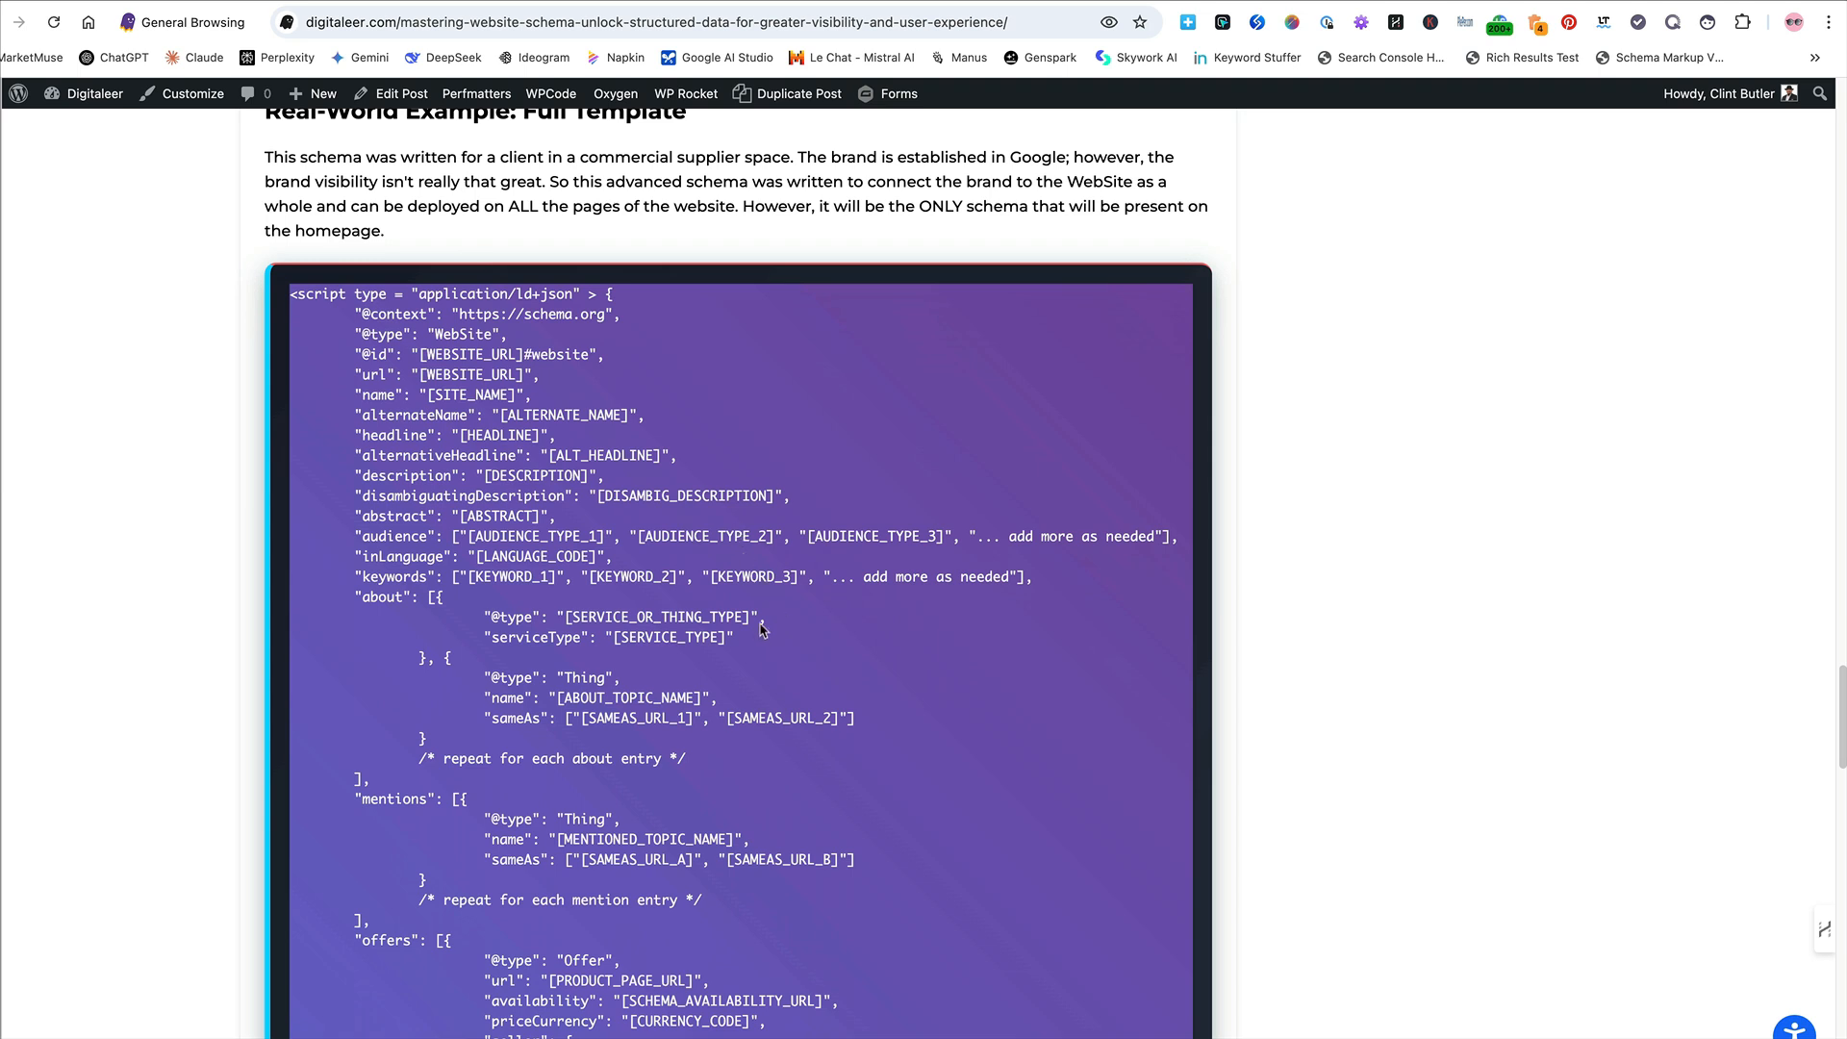
mouse_move(713, 592)
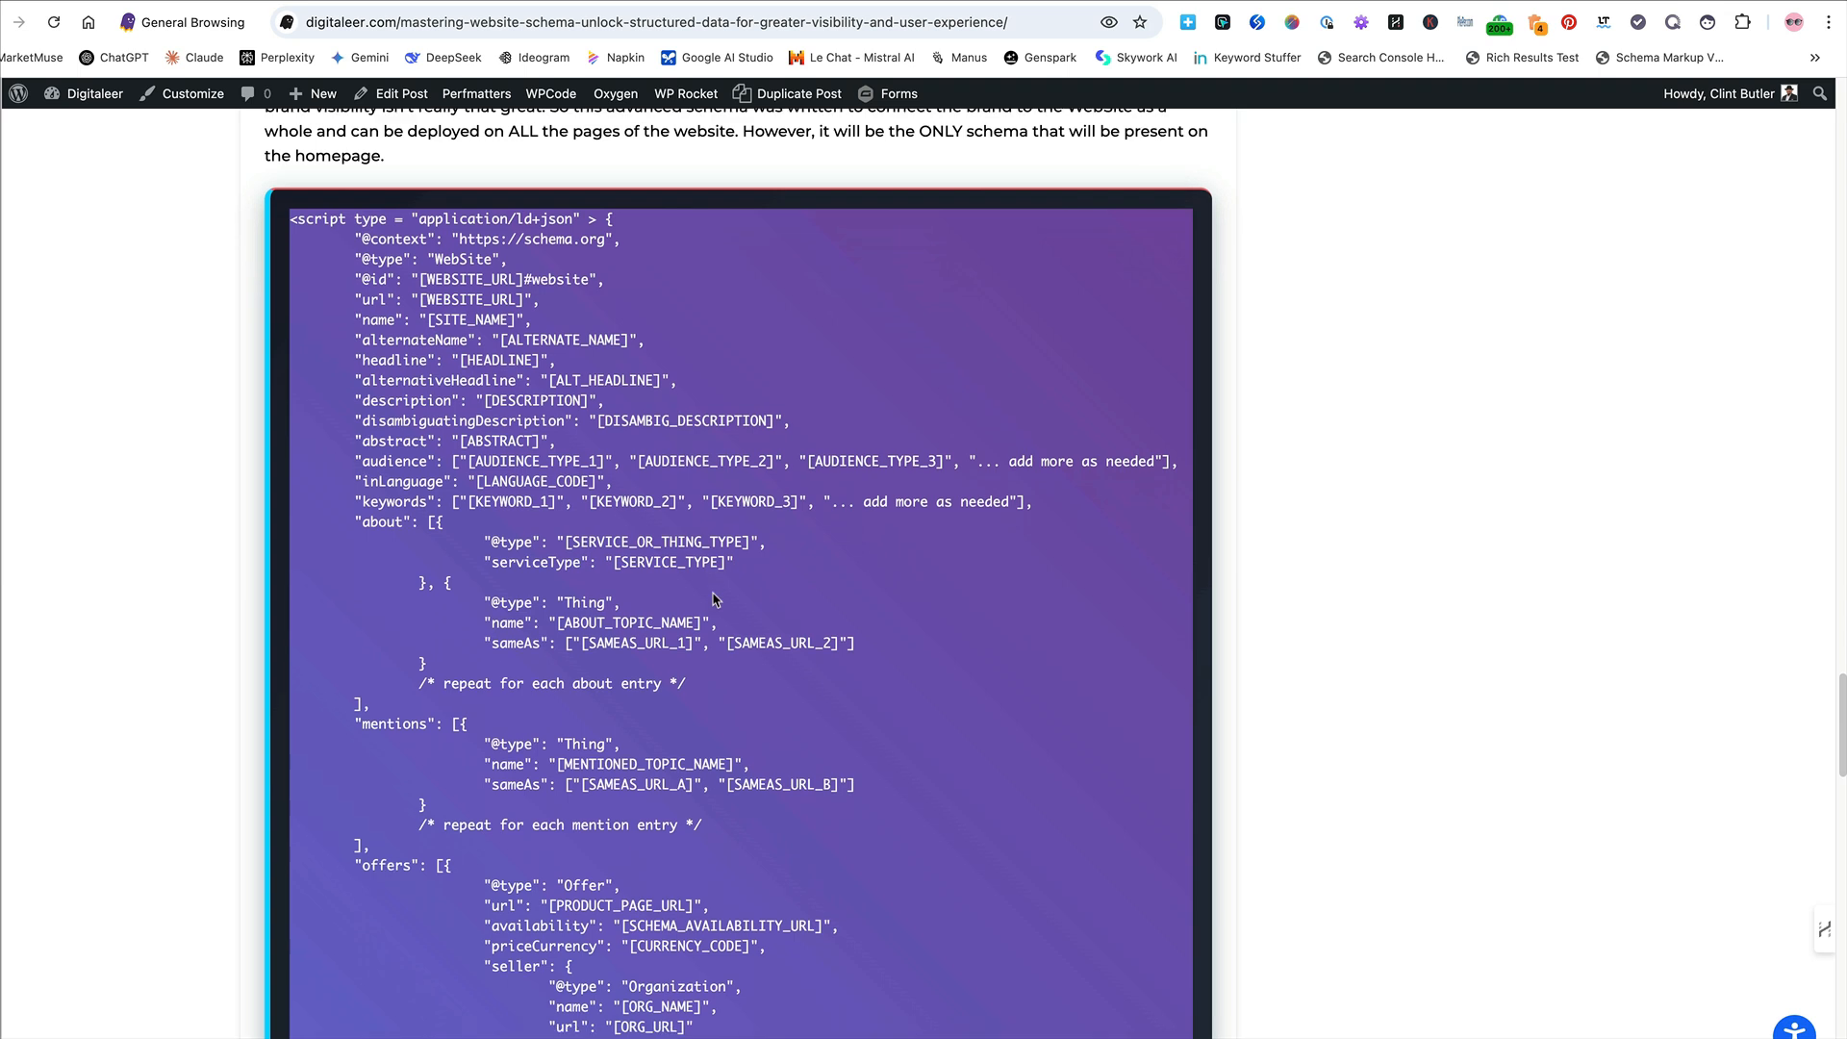
Scroll the full template to its offers block with seller Organization and itemOffered Product
scroll(down, 3)
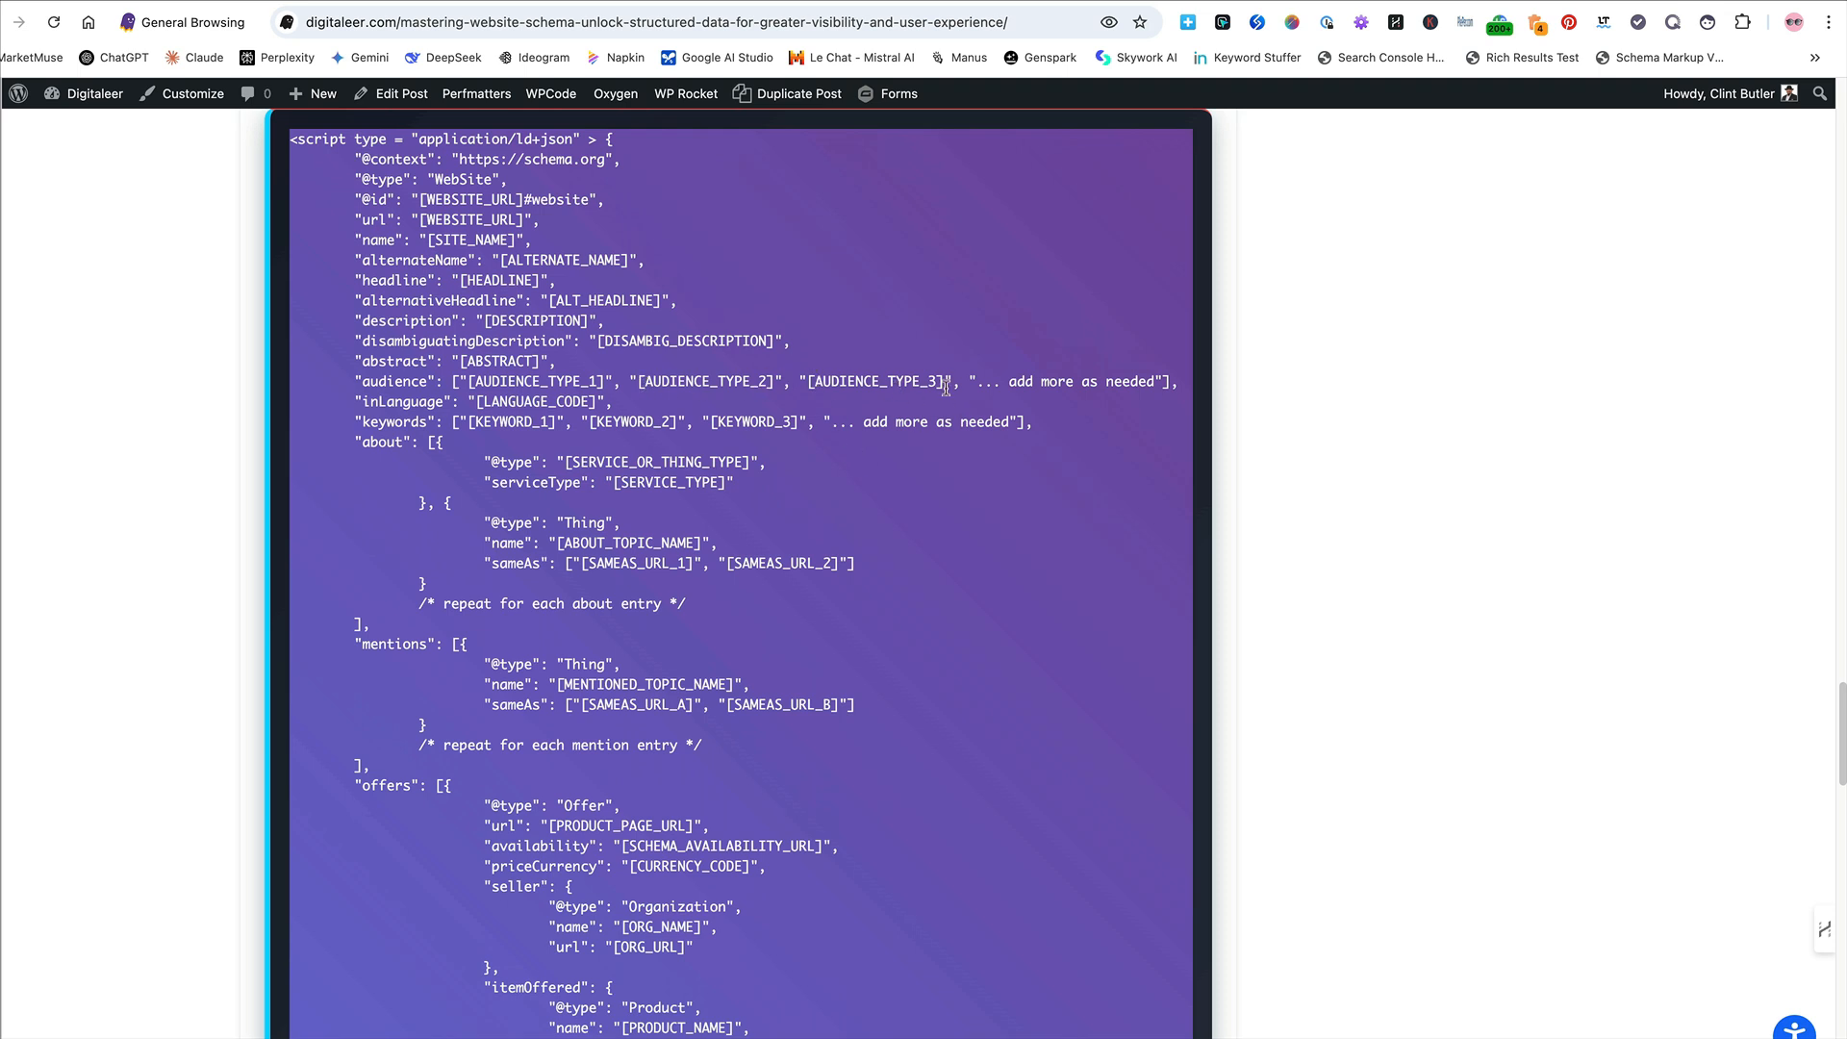
mouse_move(859, 540)
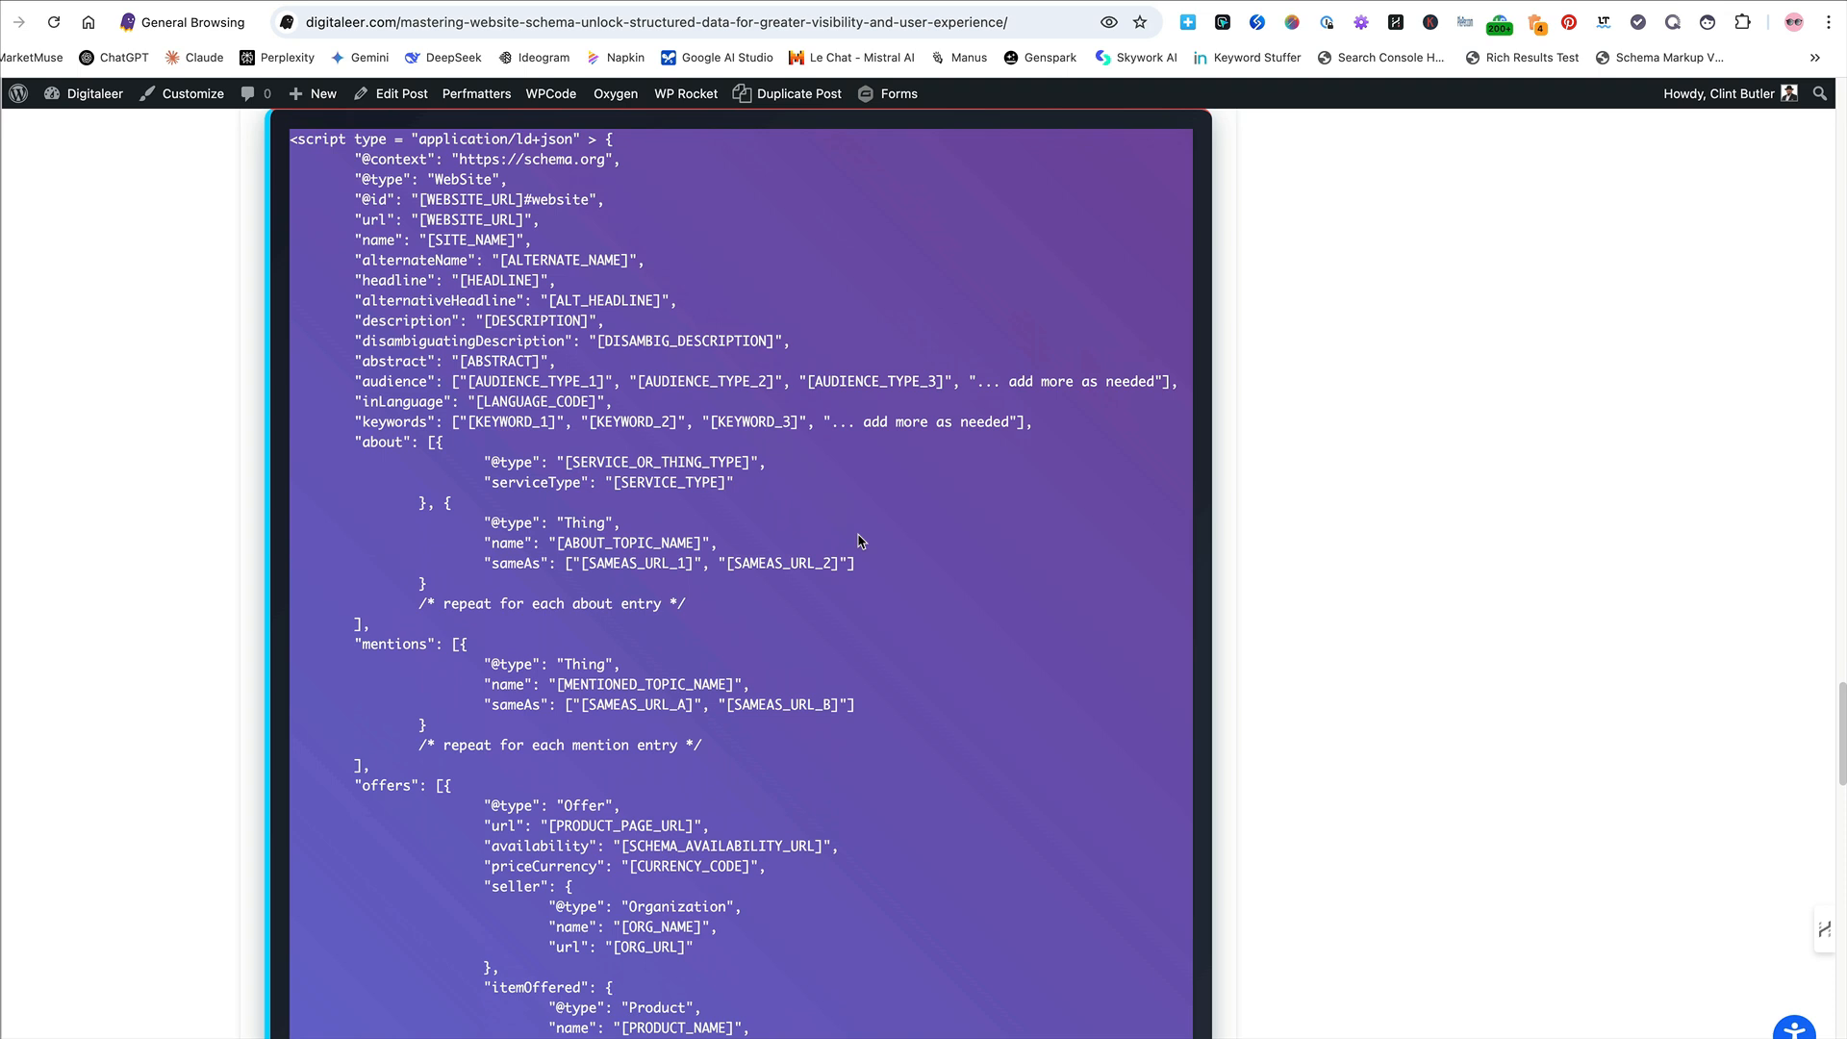
Scroll the template to the product description, aggregateRating and itemReviewed Organization
scroll(down, 3)
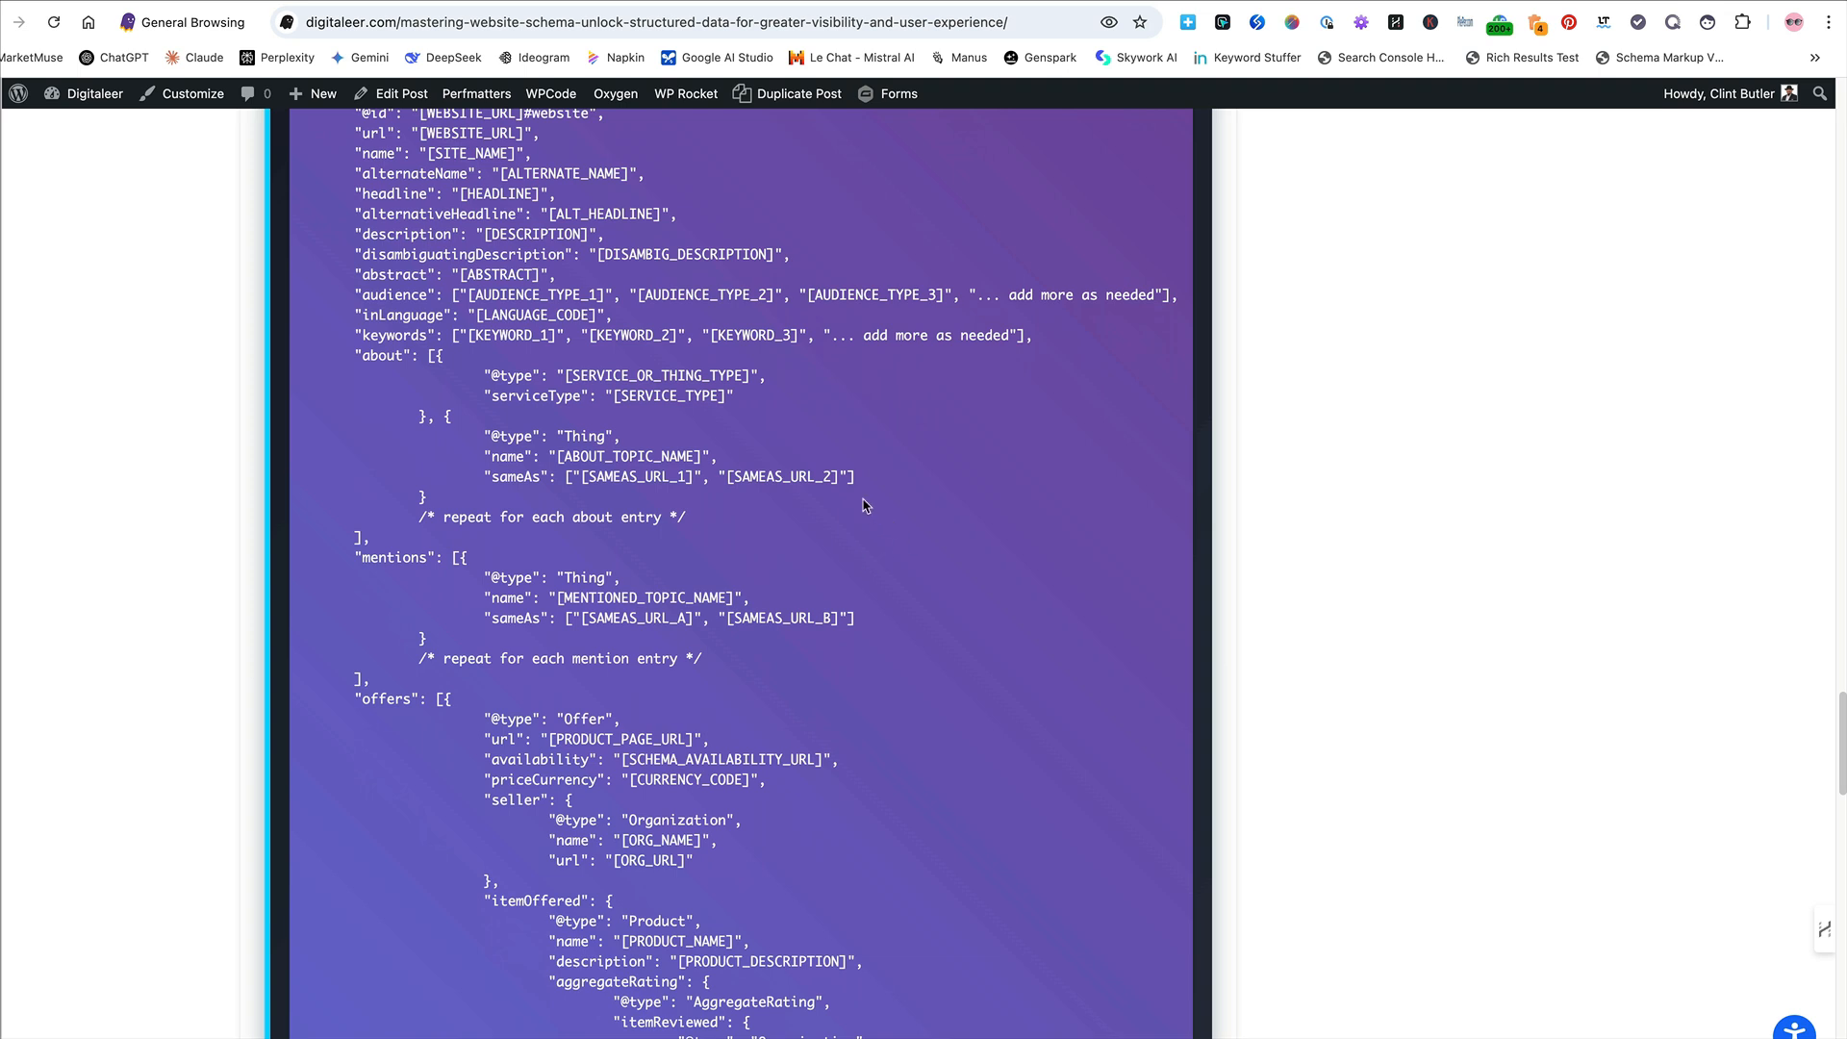
mouse_move(854, 519)
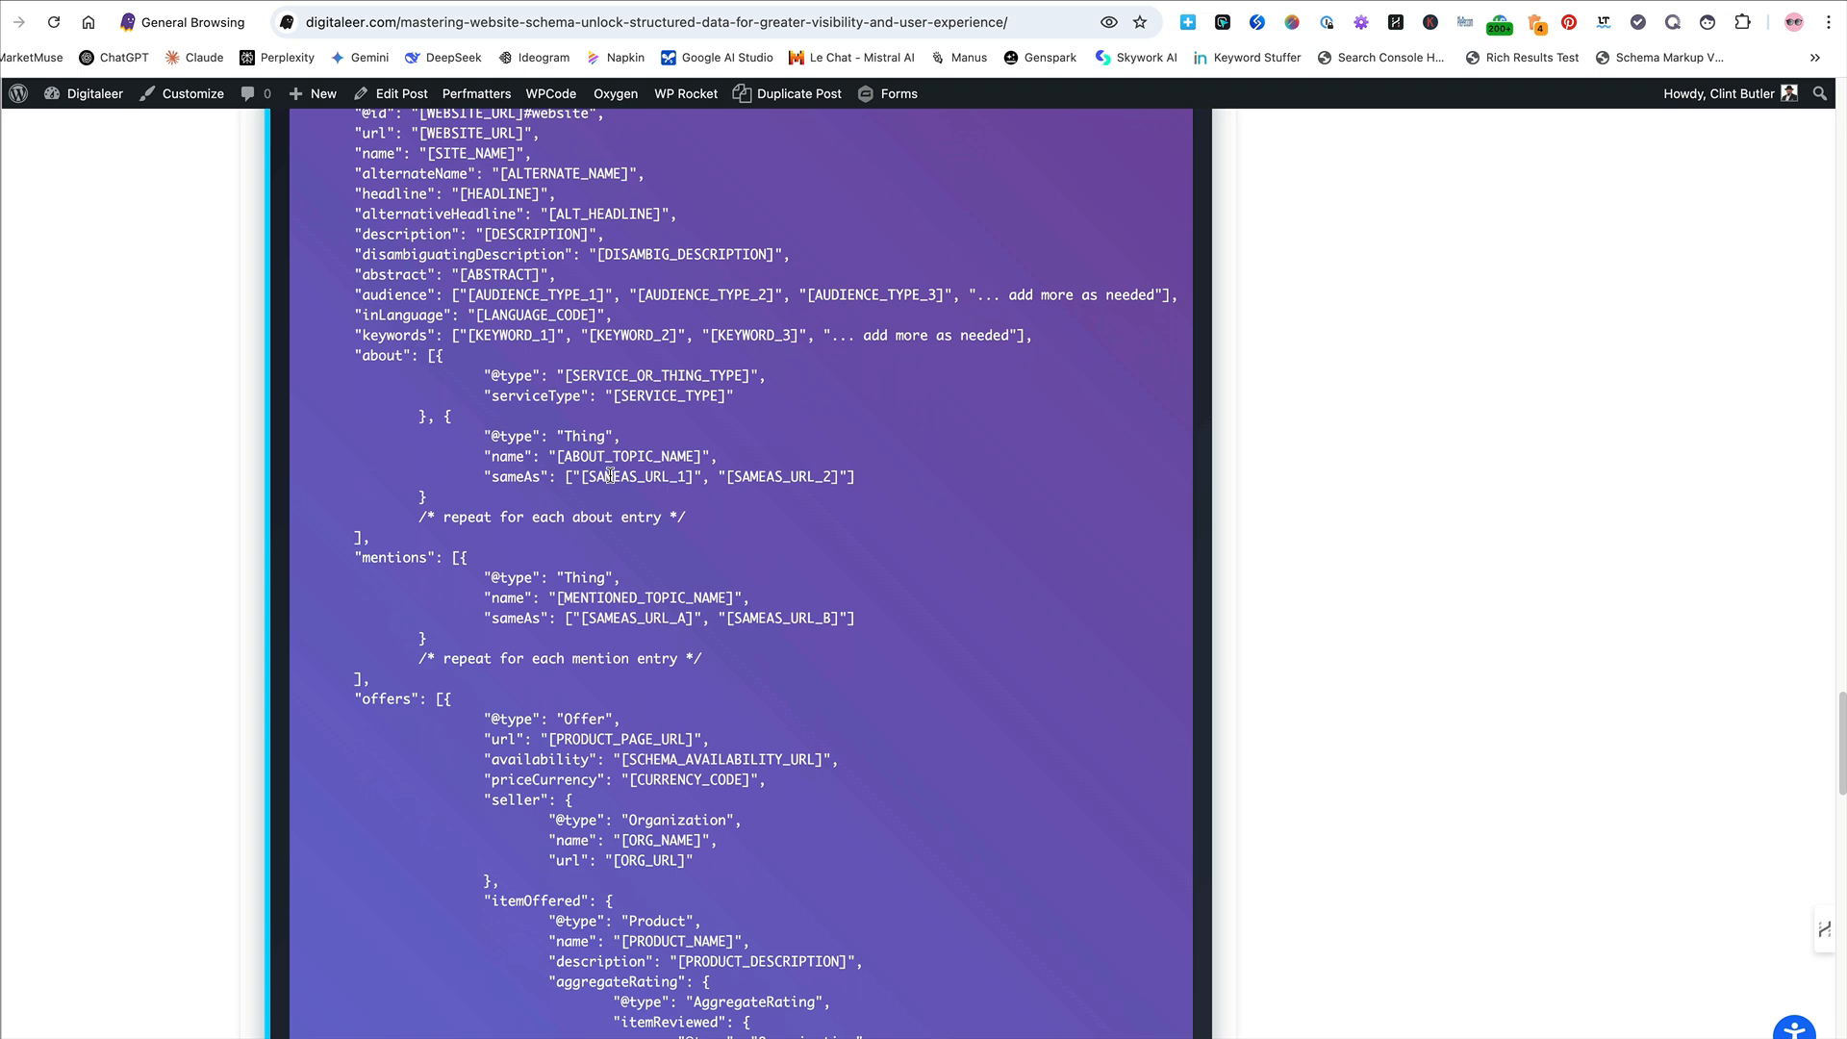
scroll(down, 3)
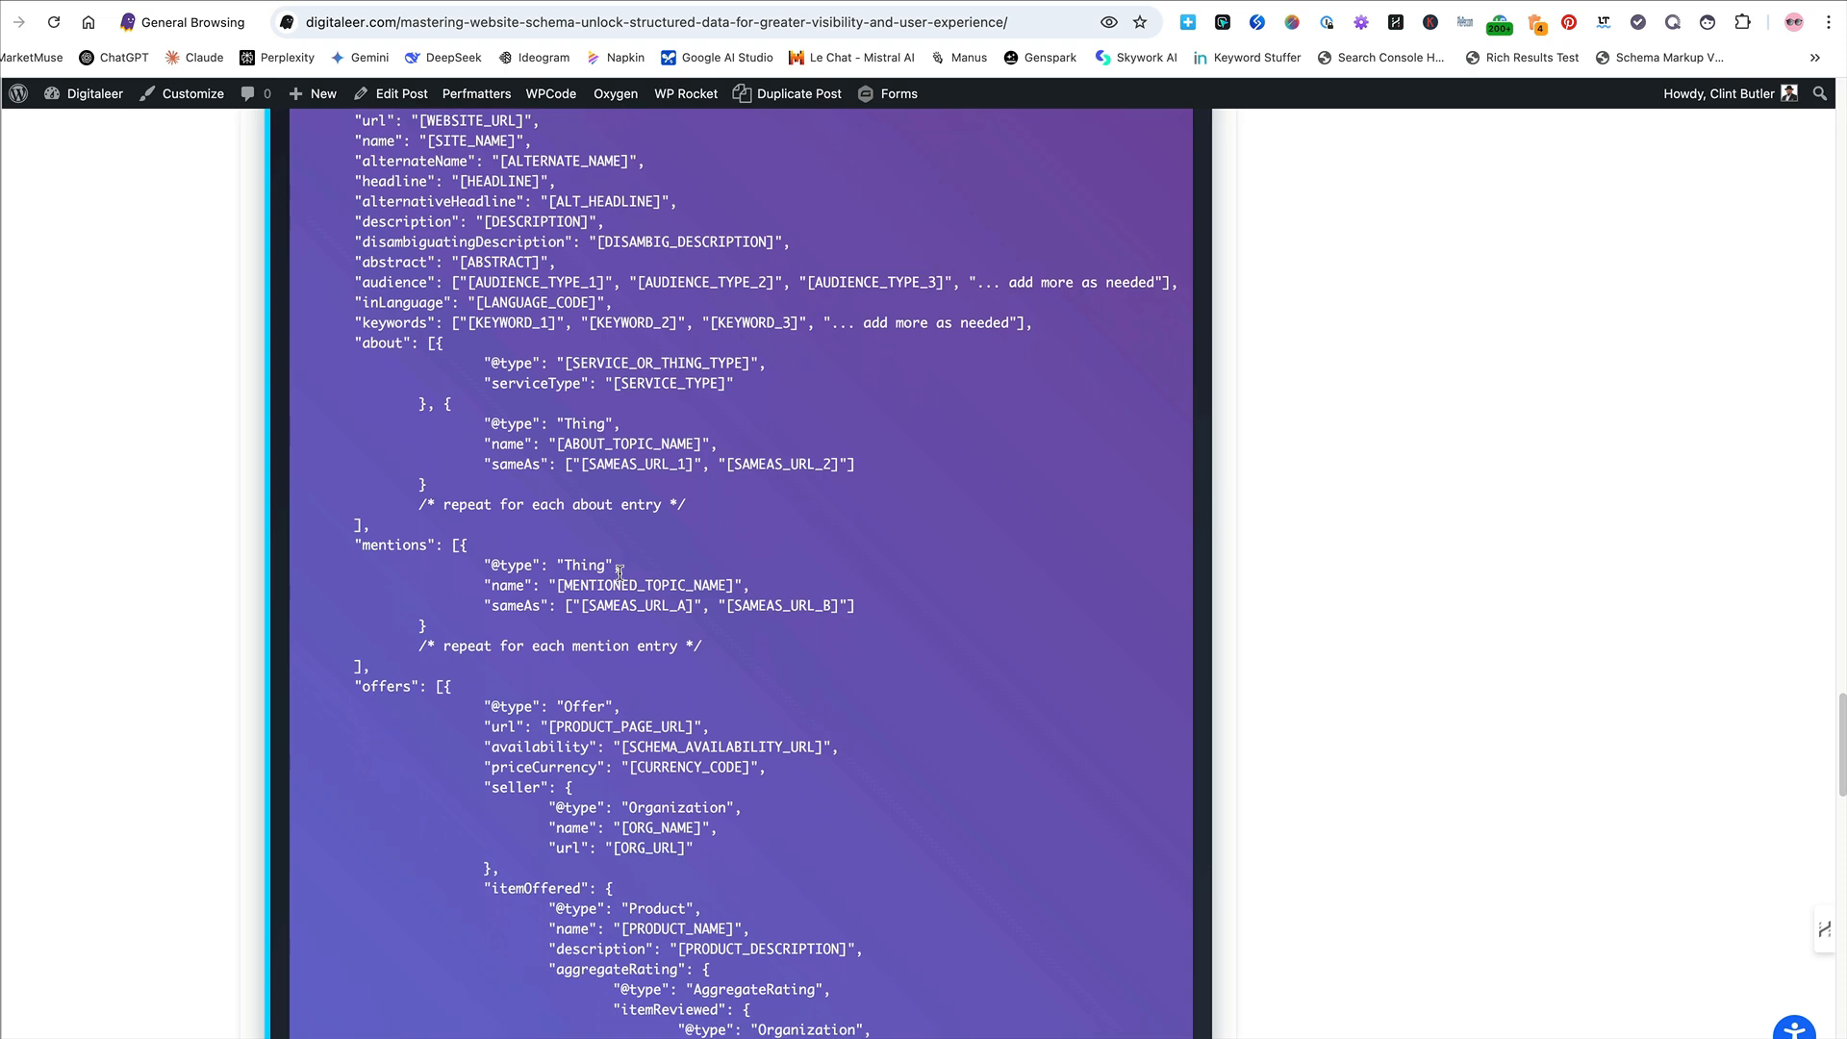
scroll(down, 3)
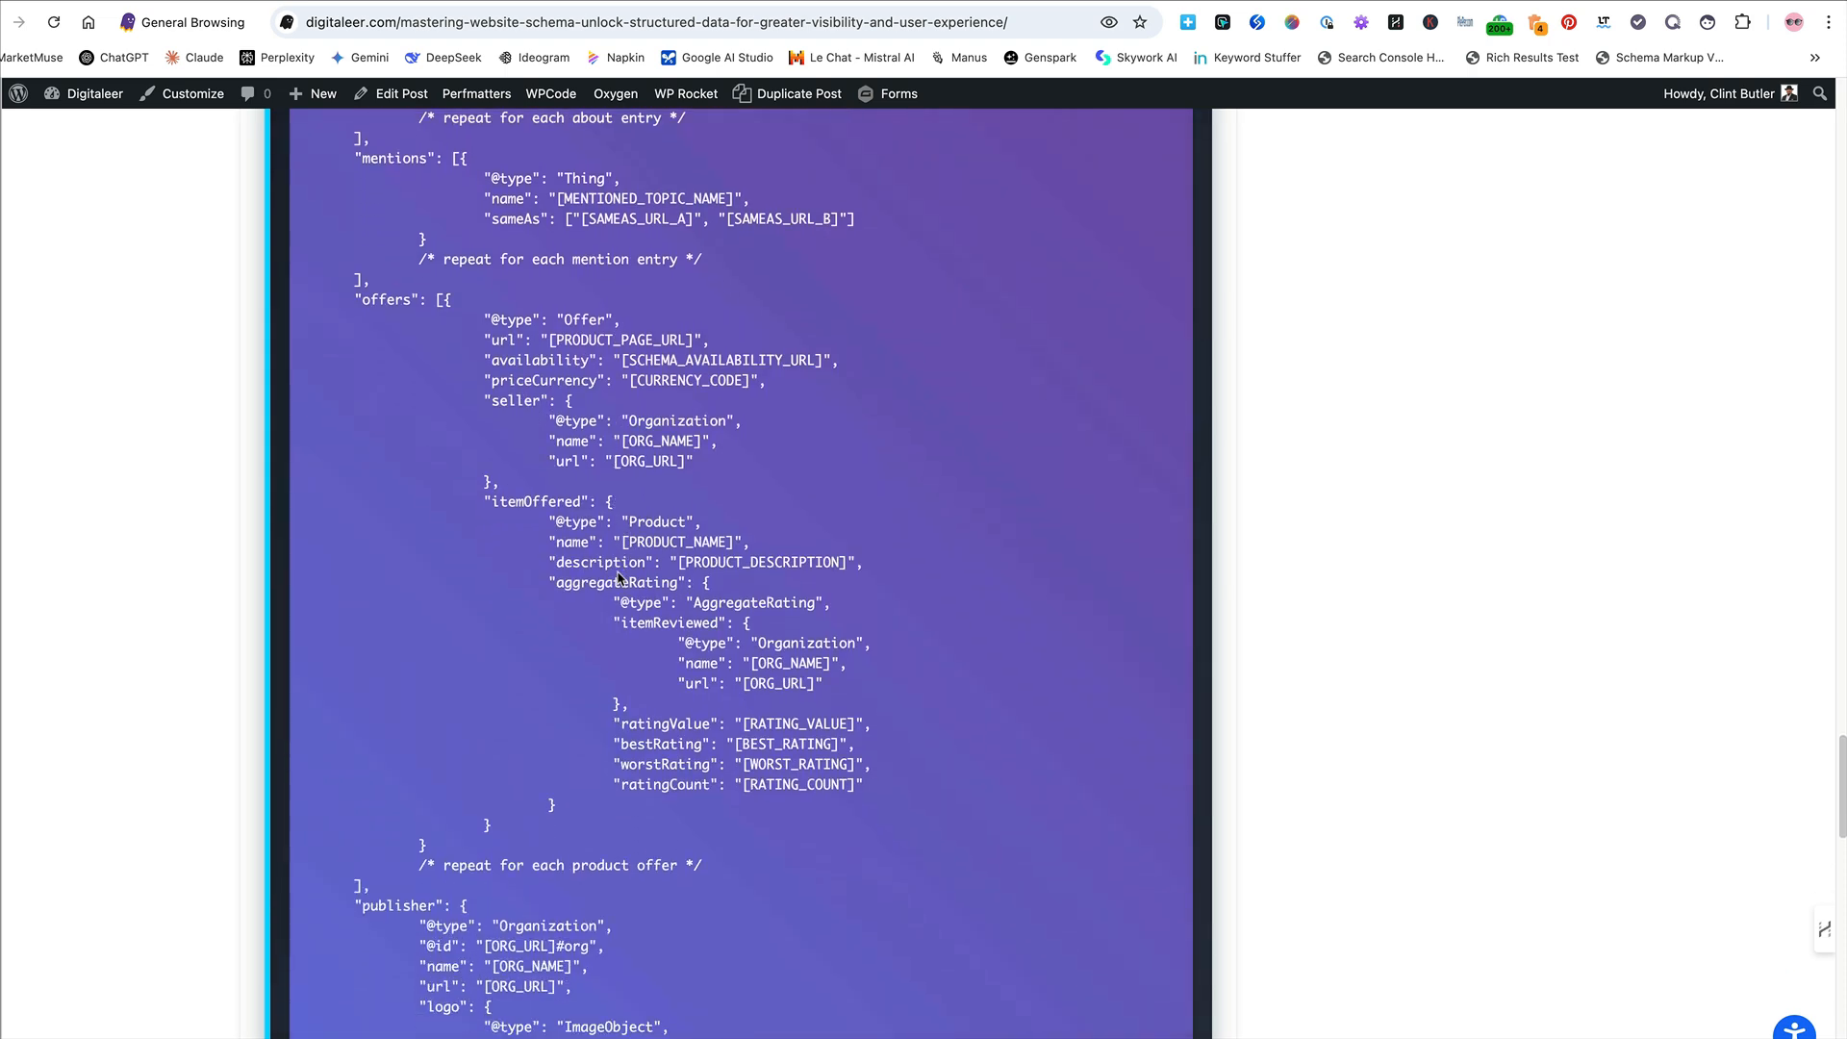
scroll(down, 3)
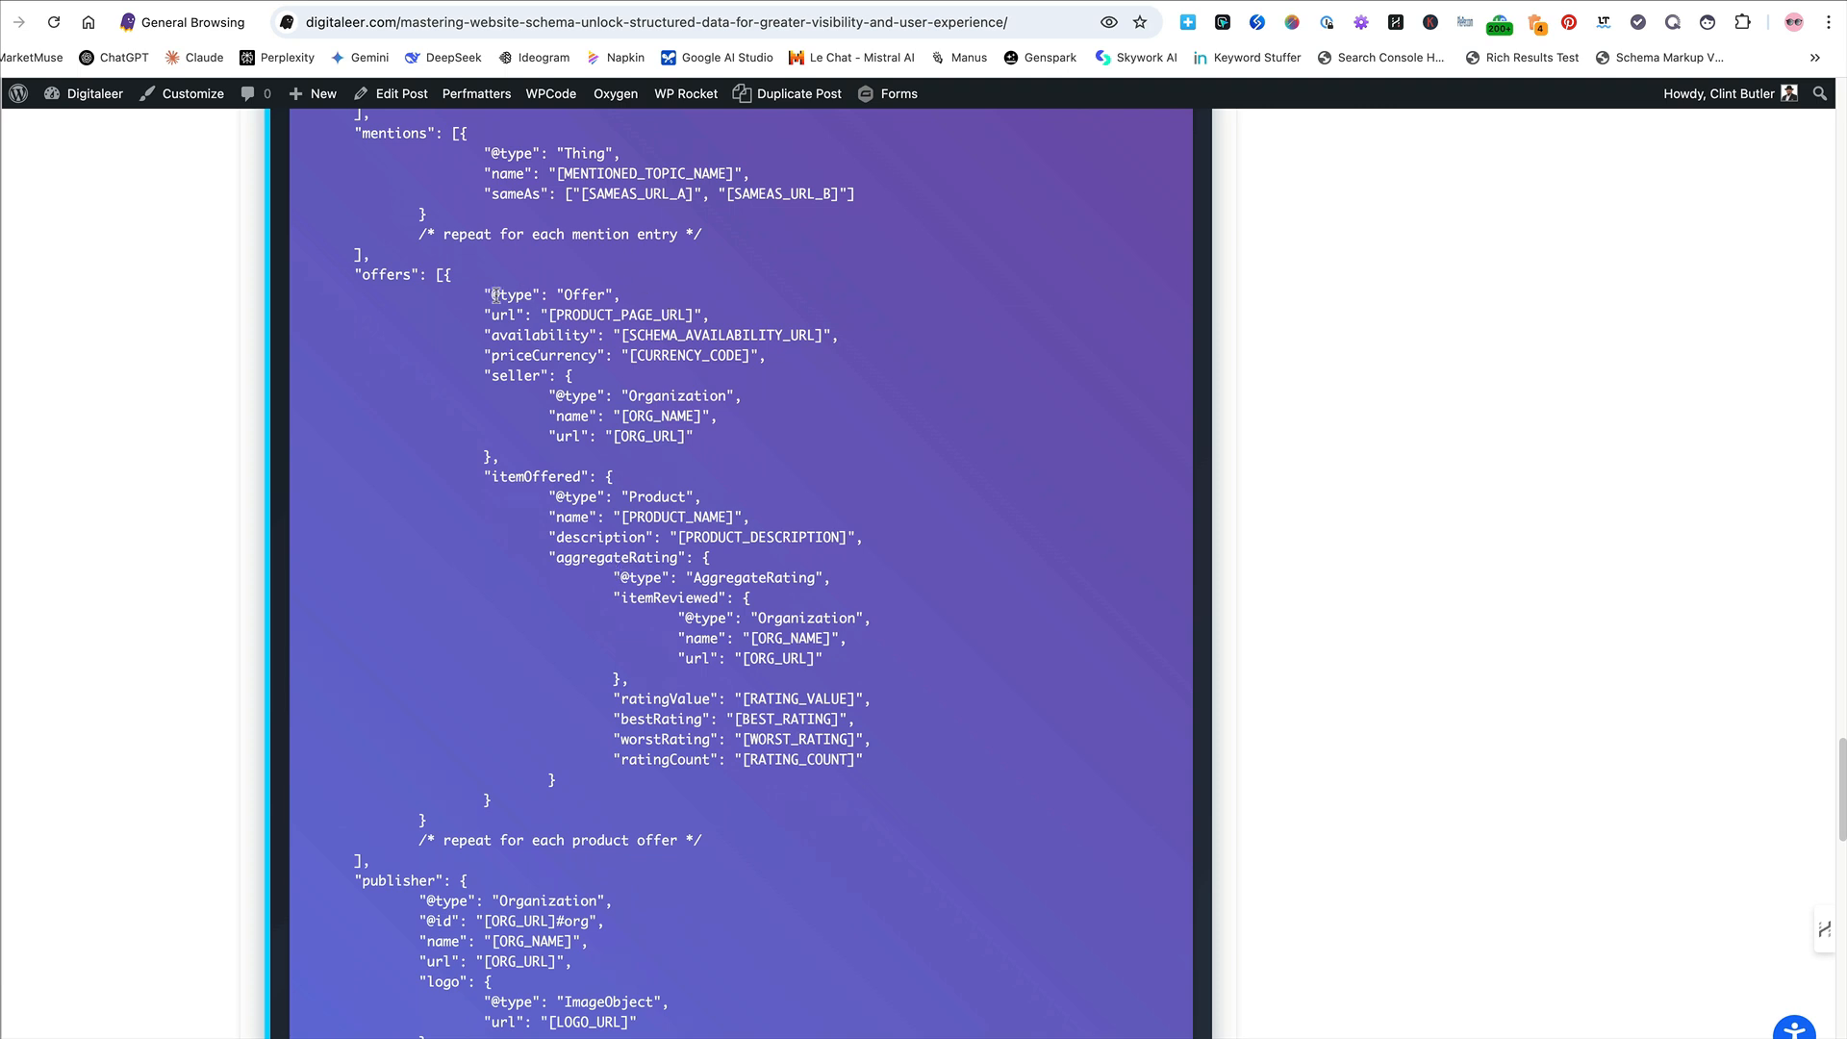
drag(492, 294, 694, 436)
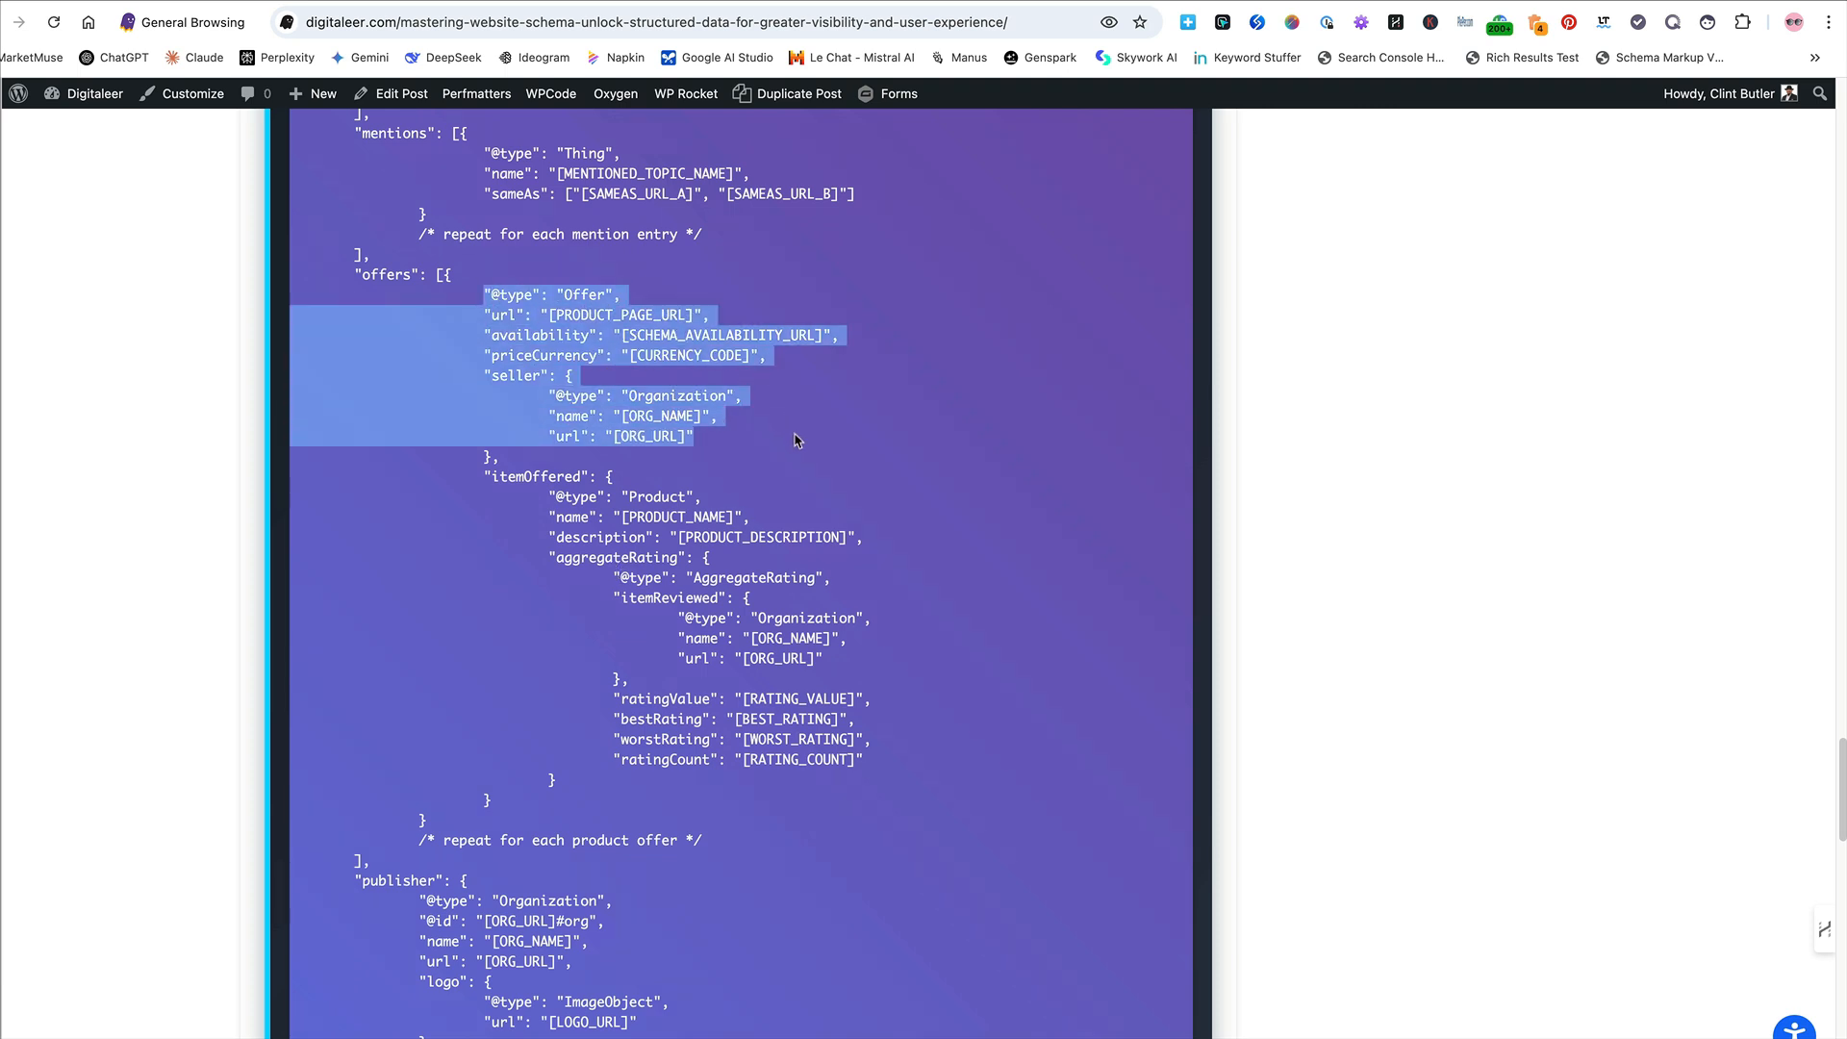
mouse_move(477, 492)
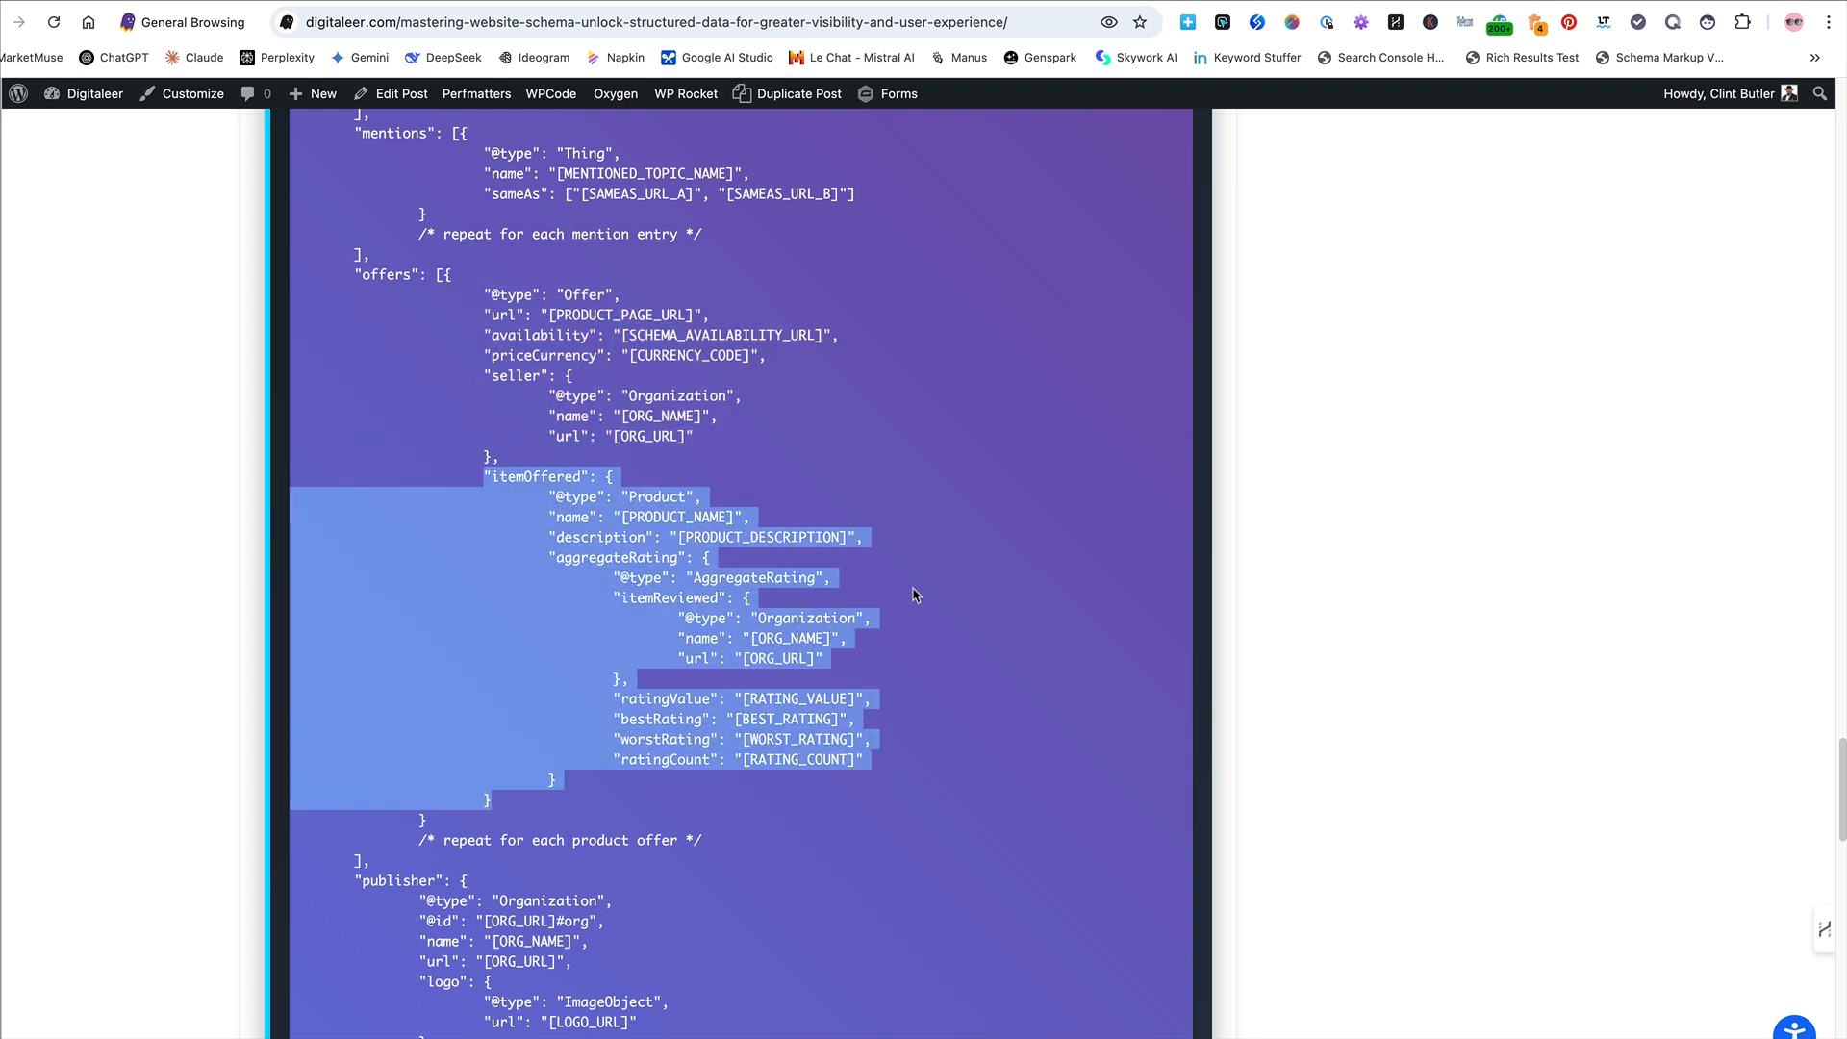
mouse_move(871, 660)
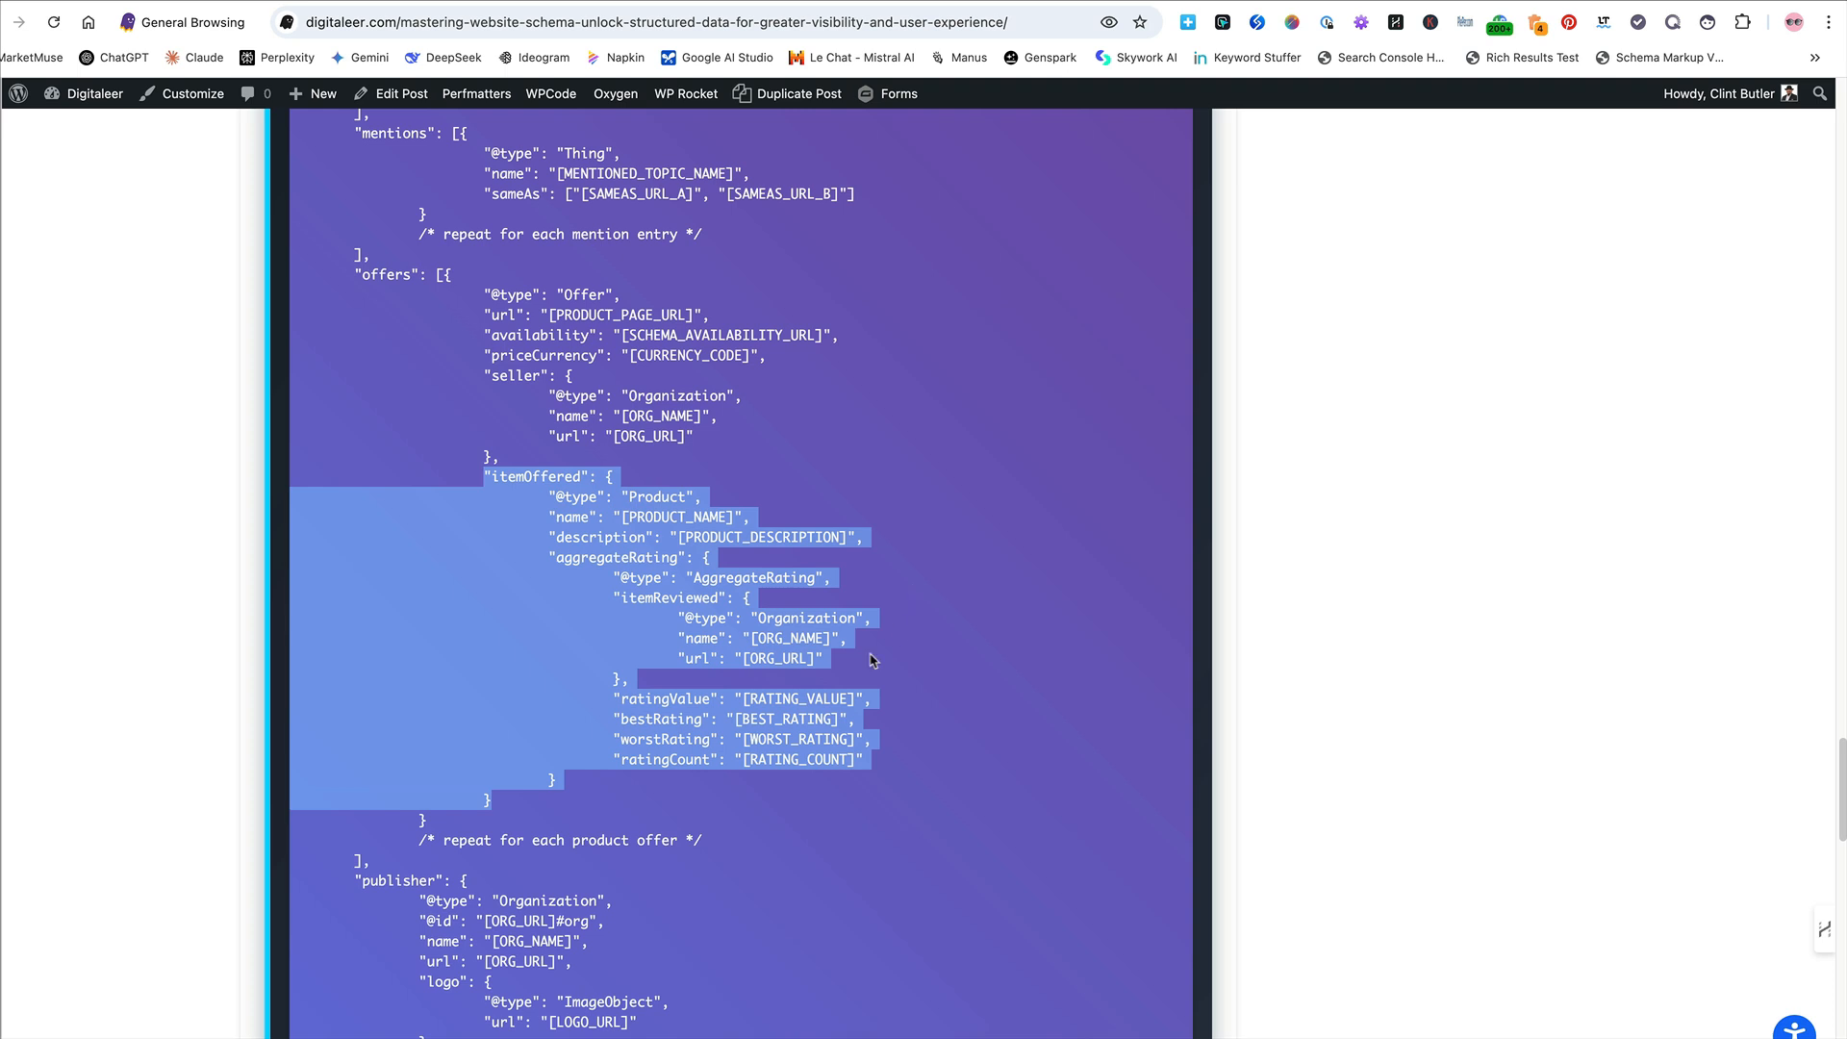
click(550, 555)
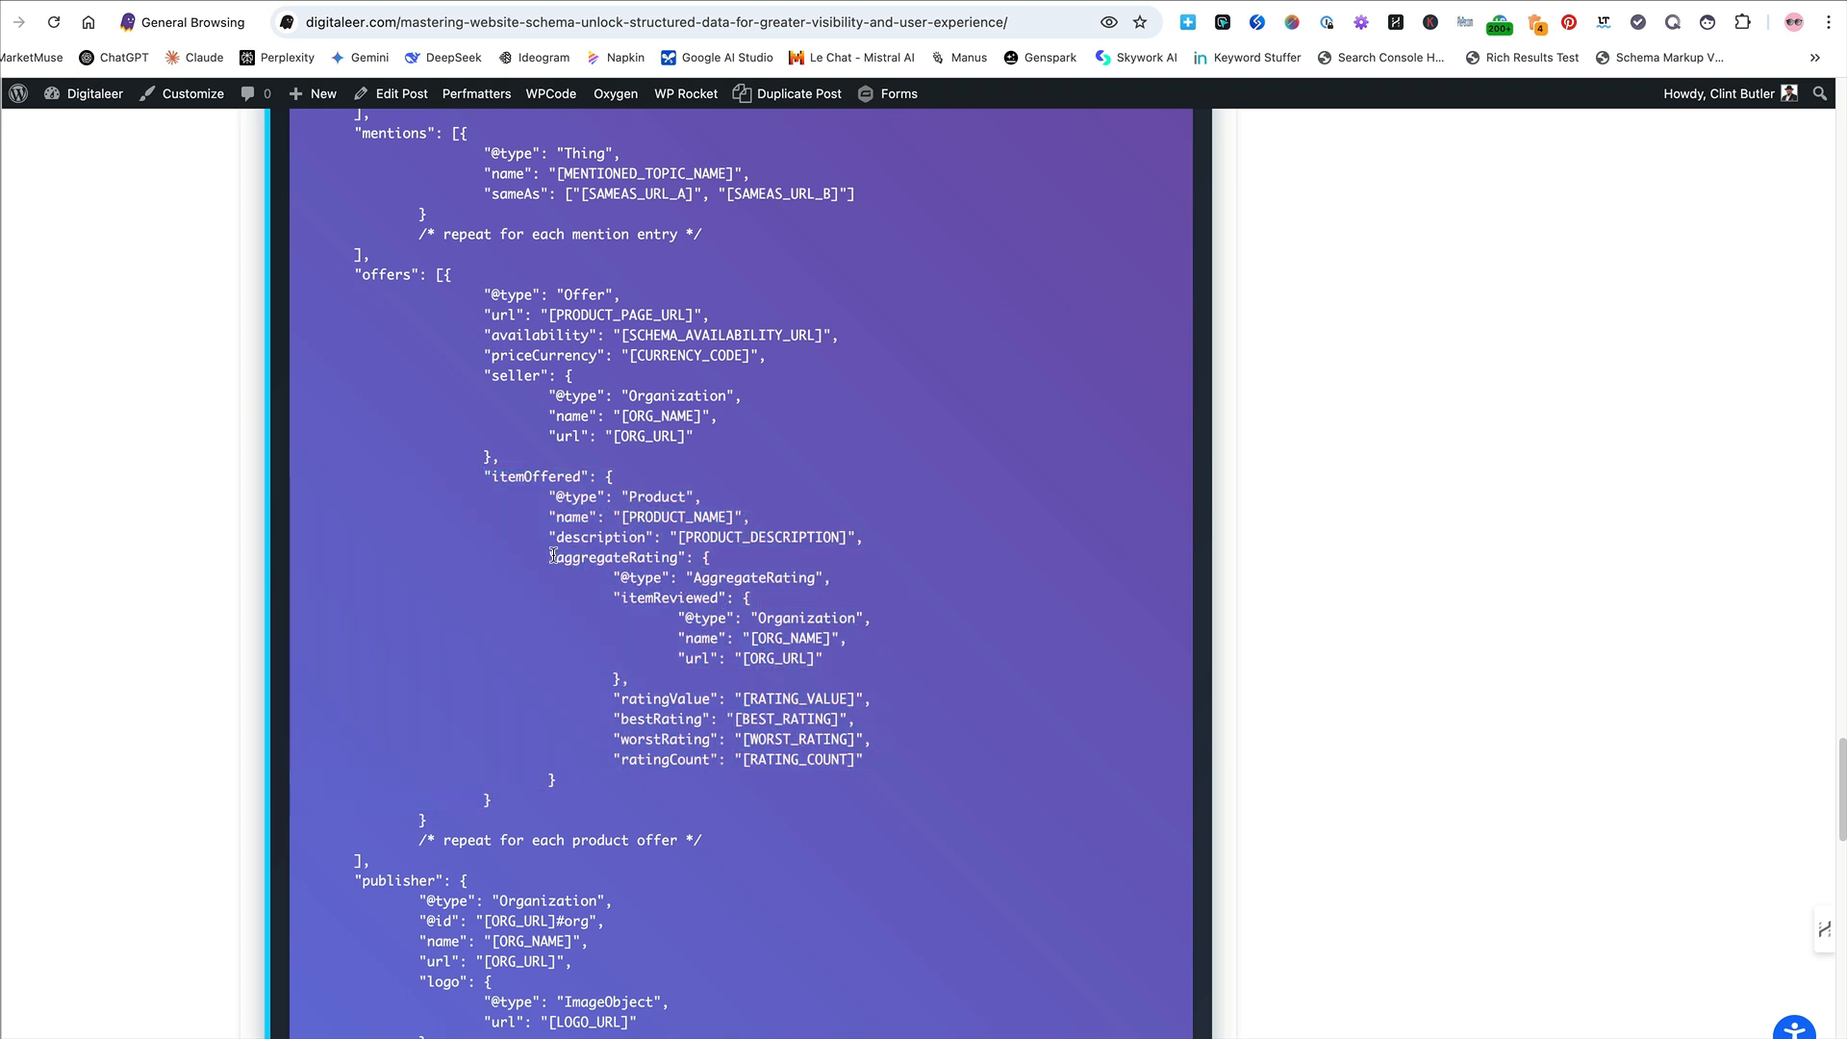
drag(550, 556, 866, 768)
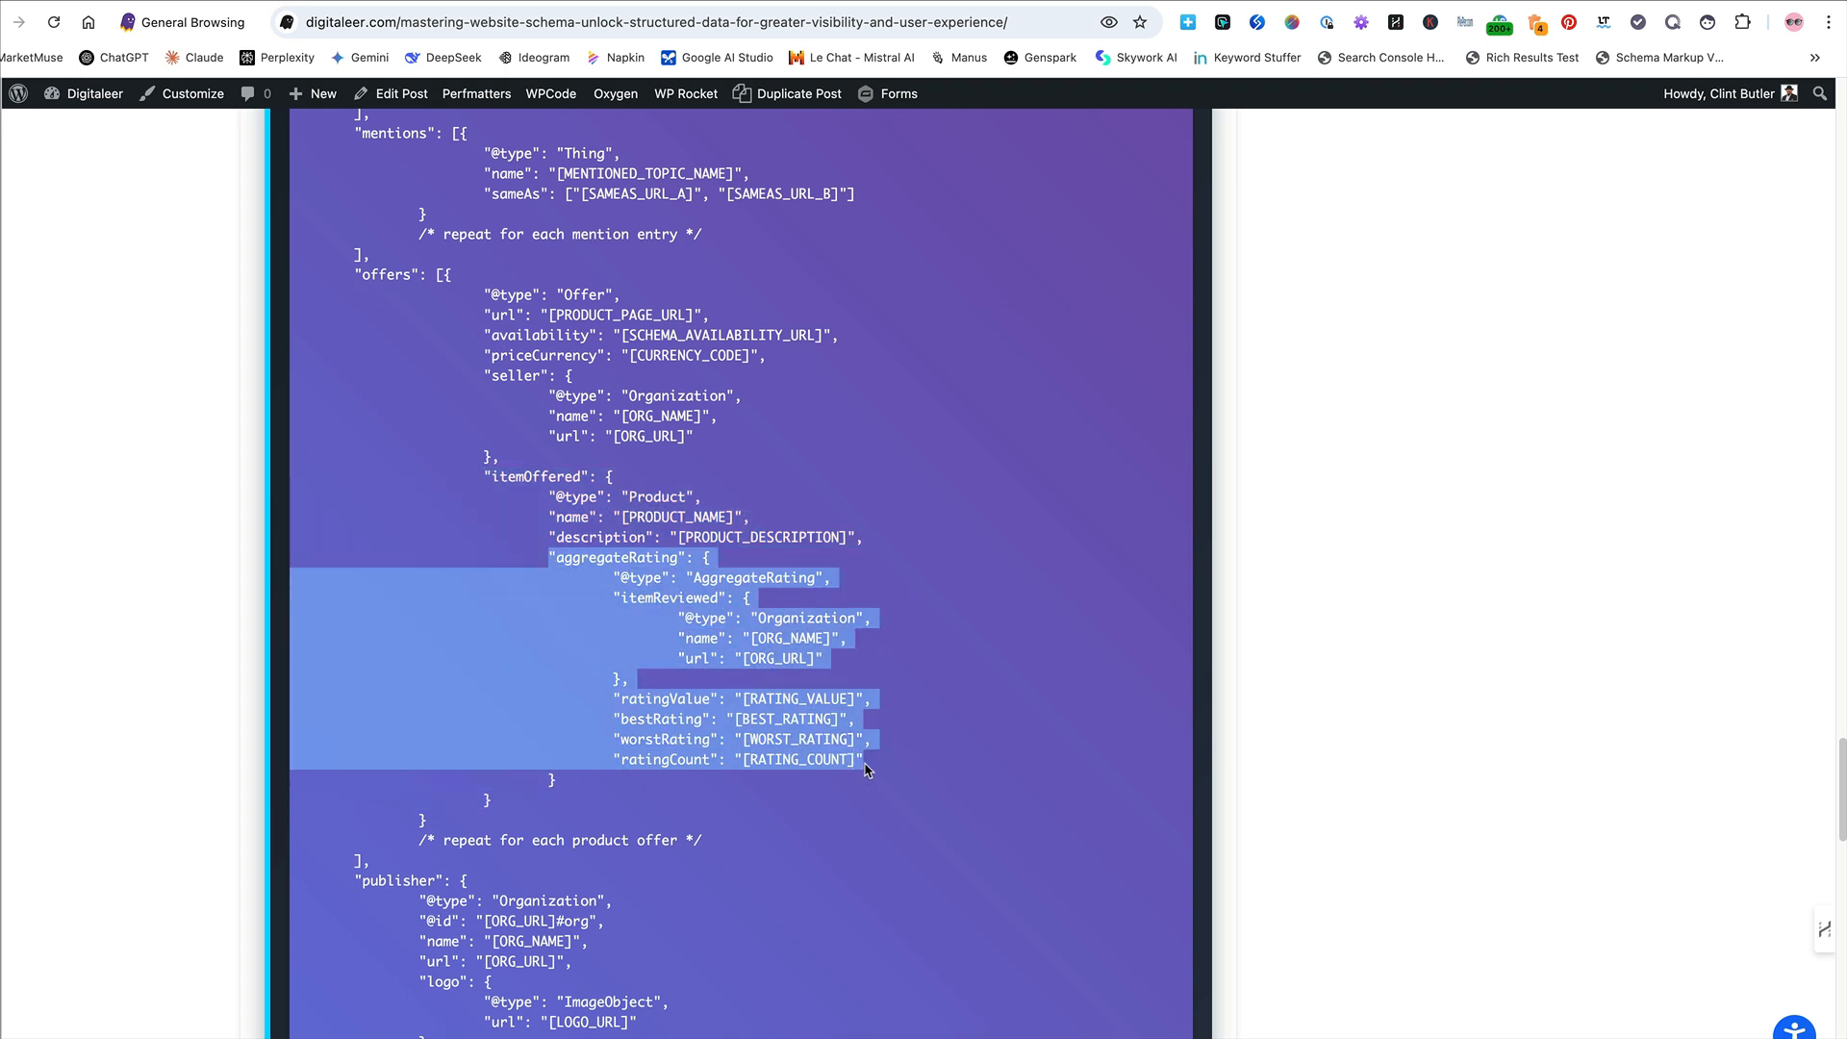
click(515, 326)
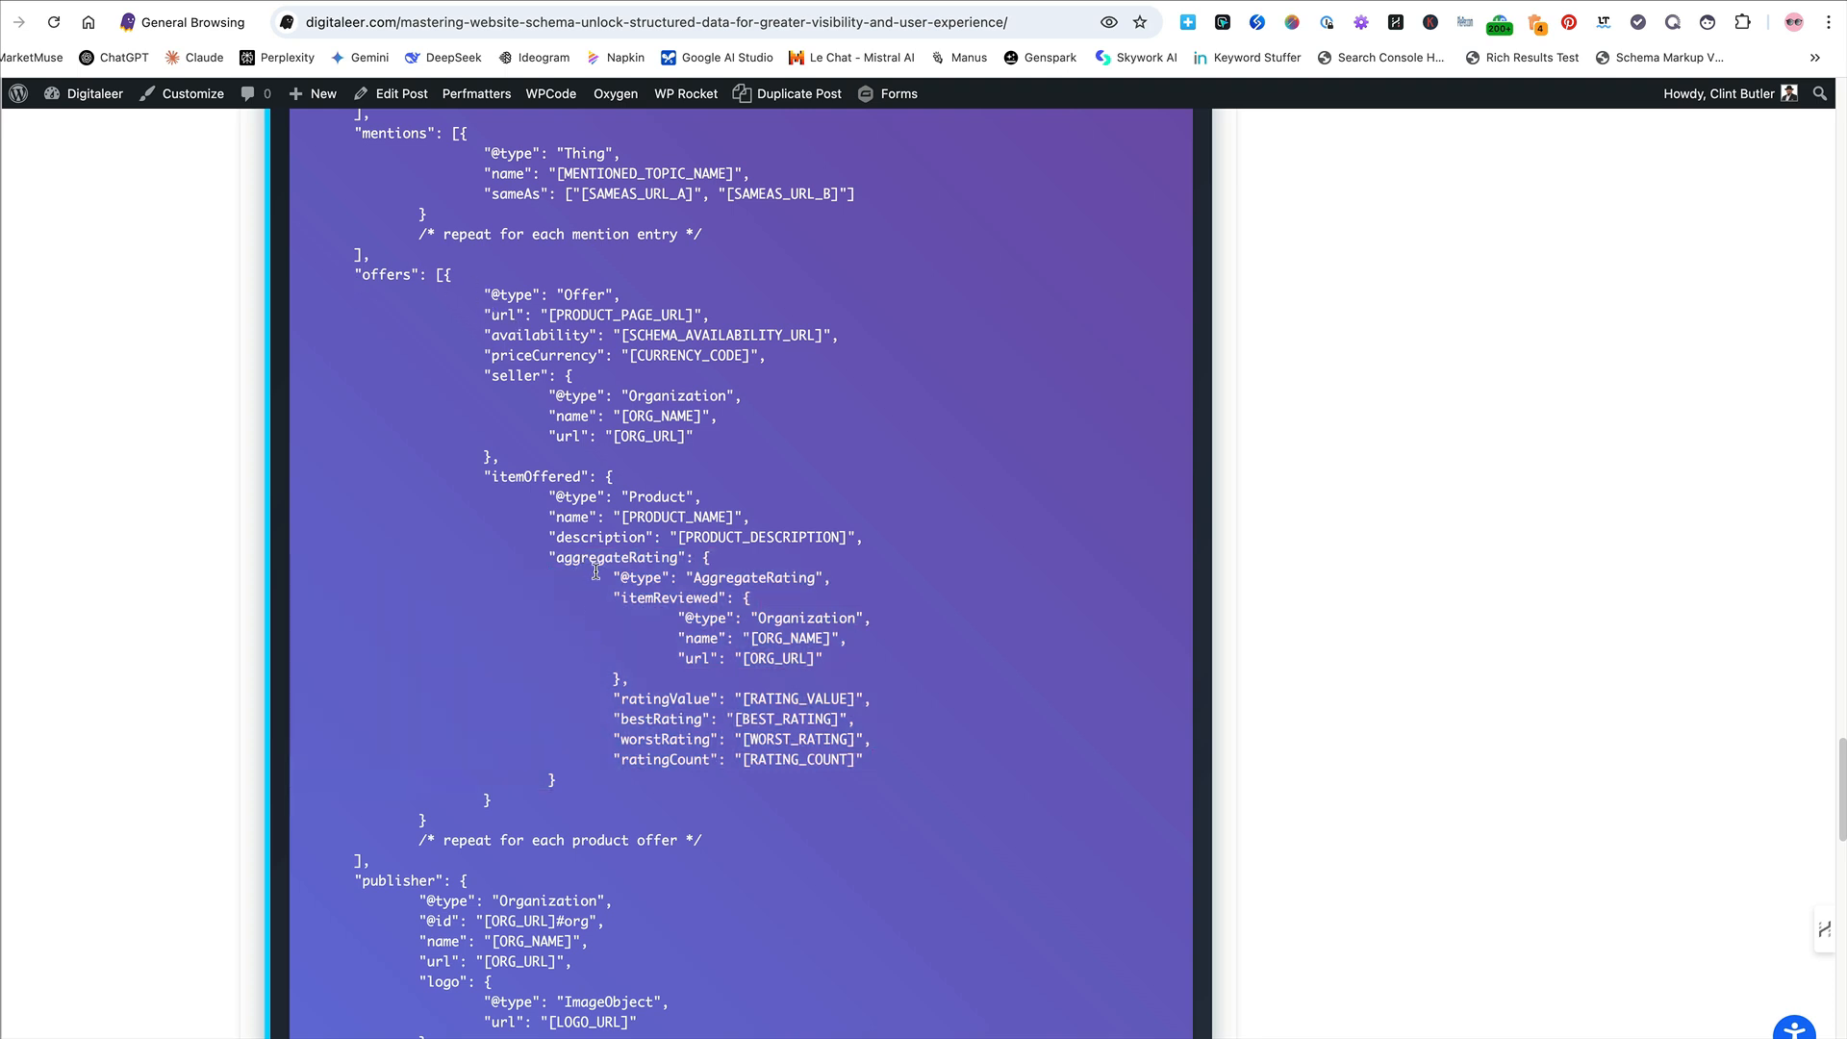
drag(554, 557, 554, 780)
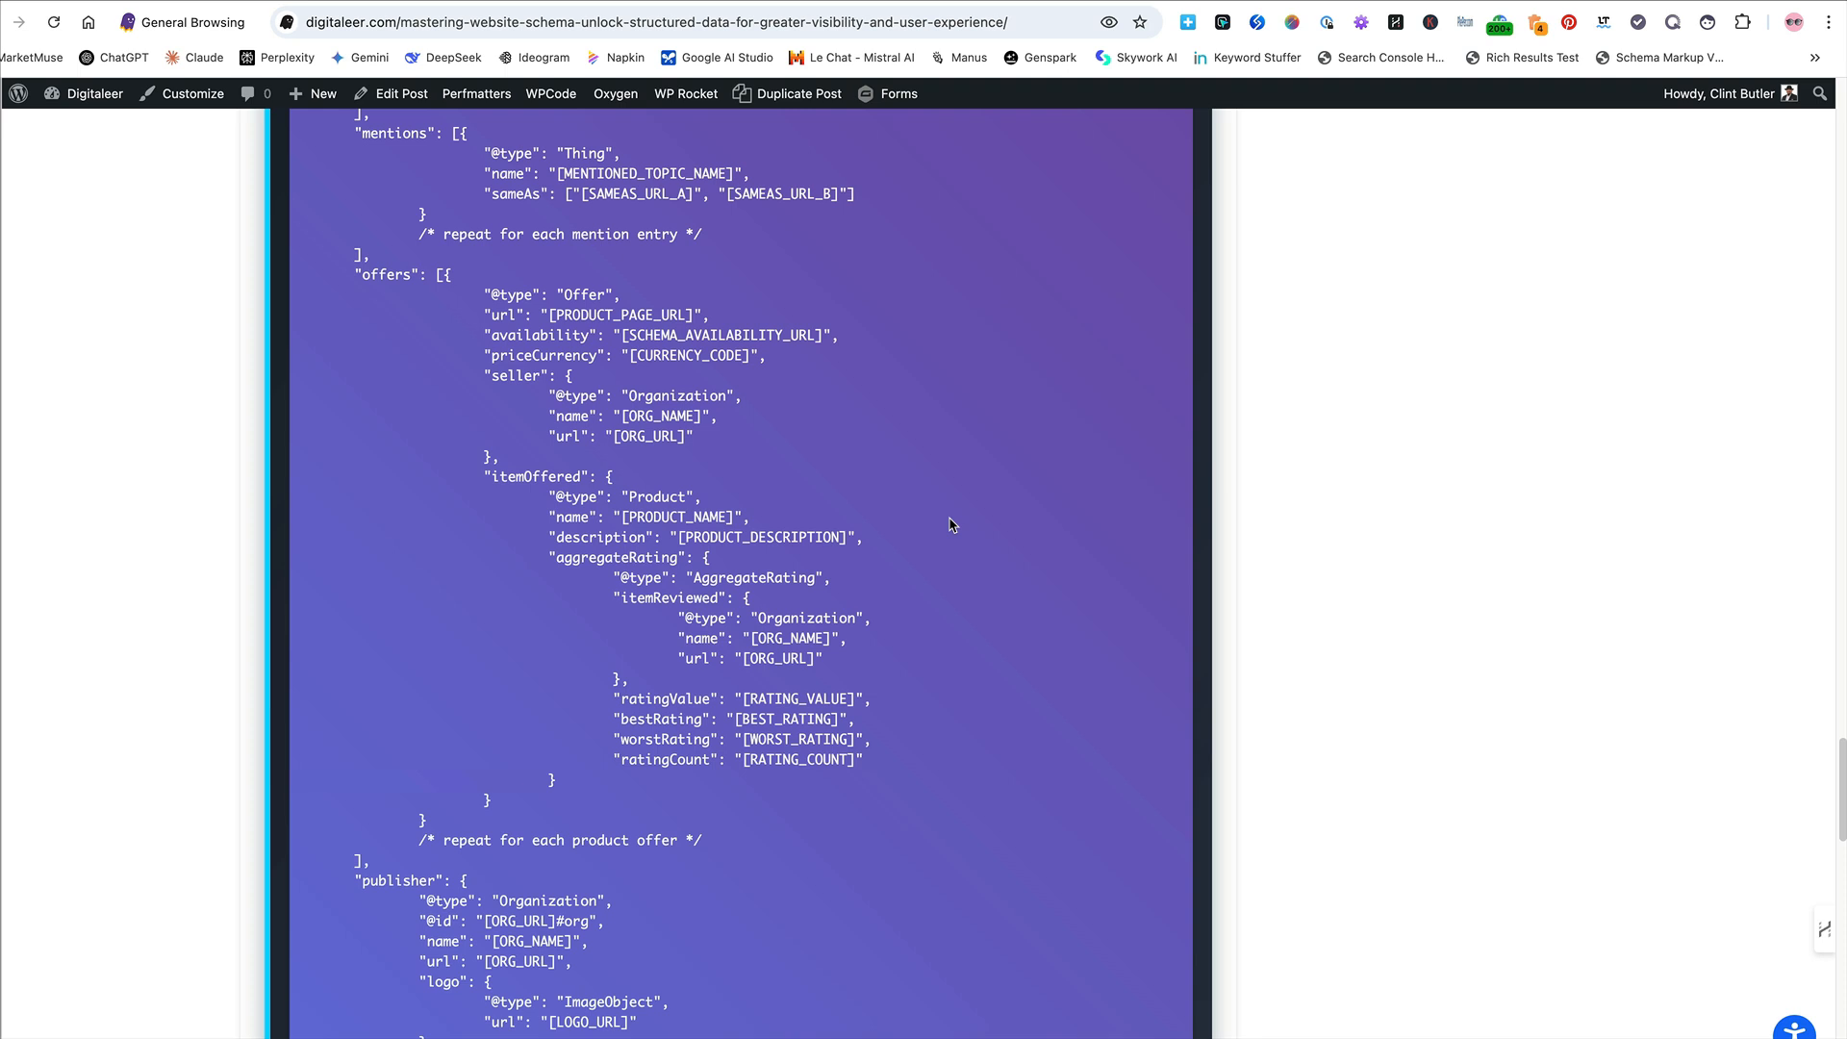
mouse_move(874, 493)
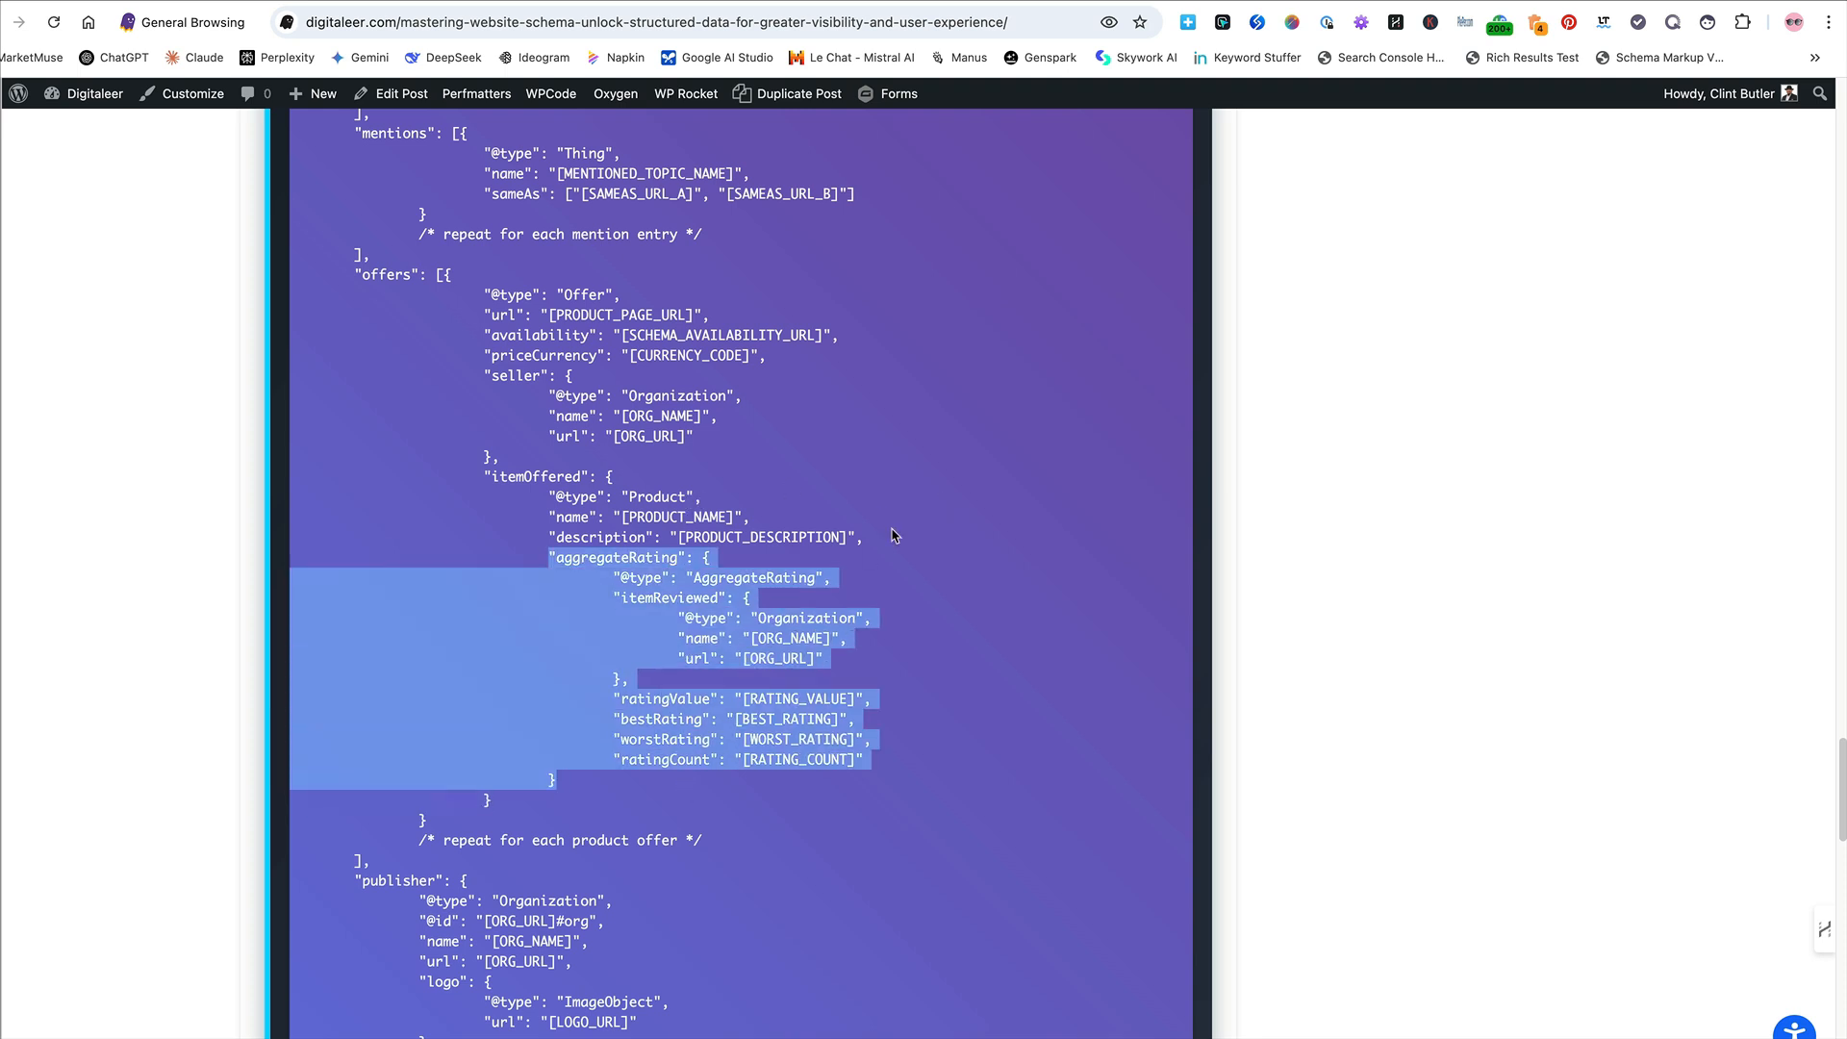
click(663, 490)
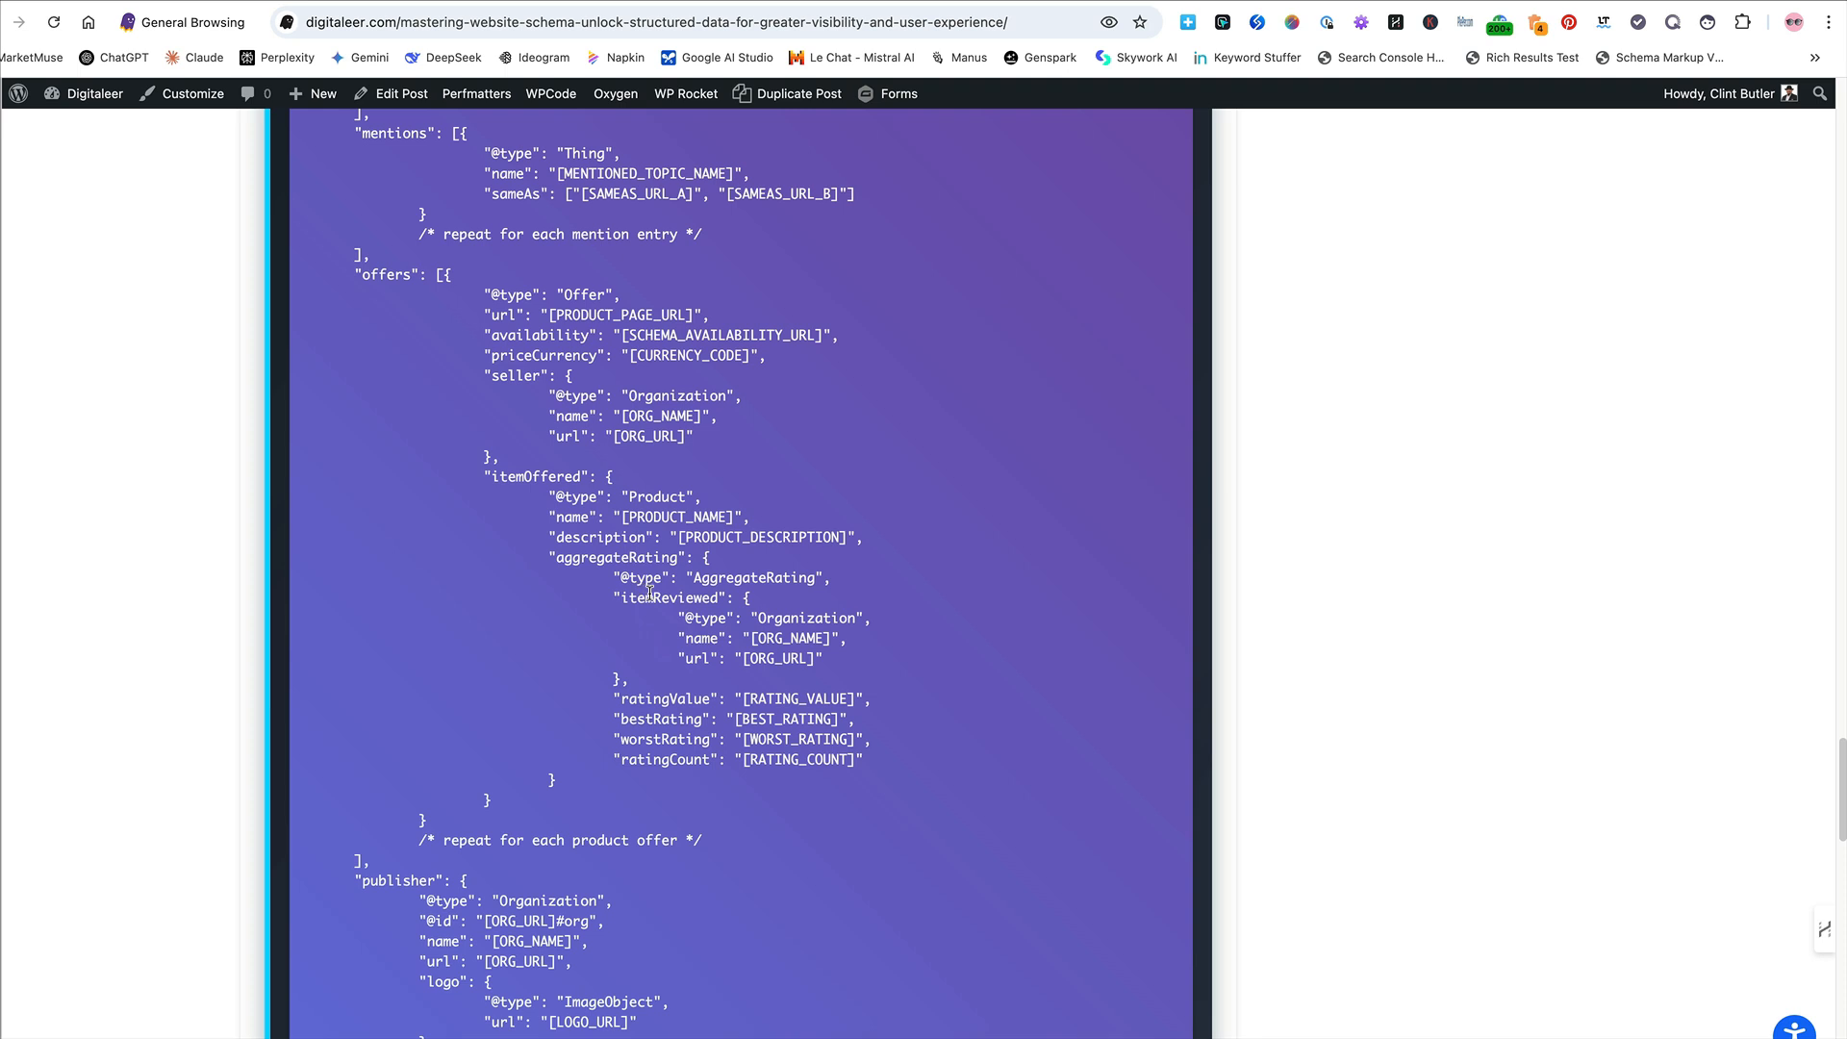
scroll(down, 3)
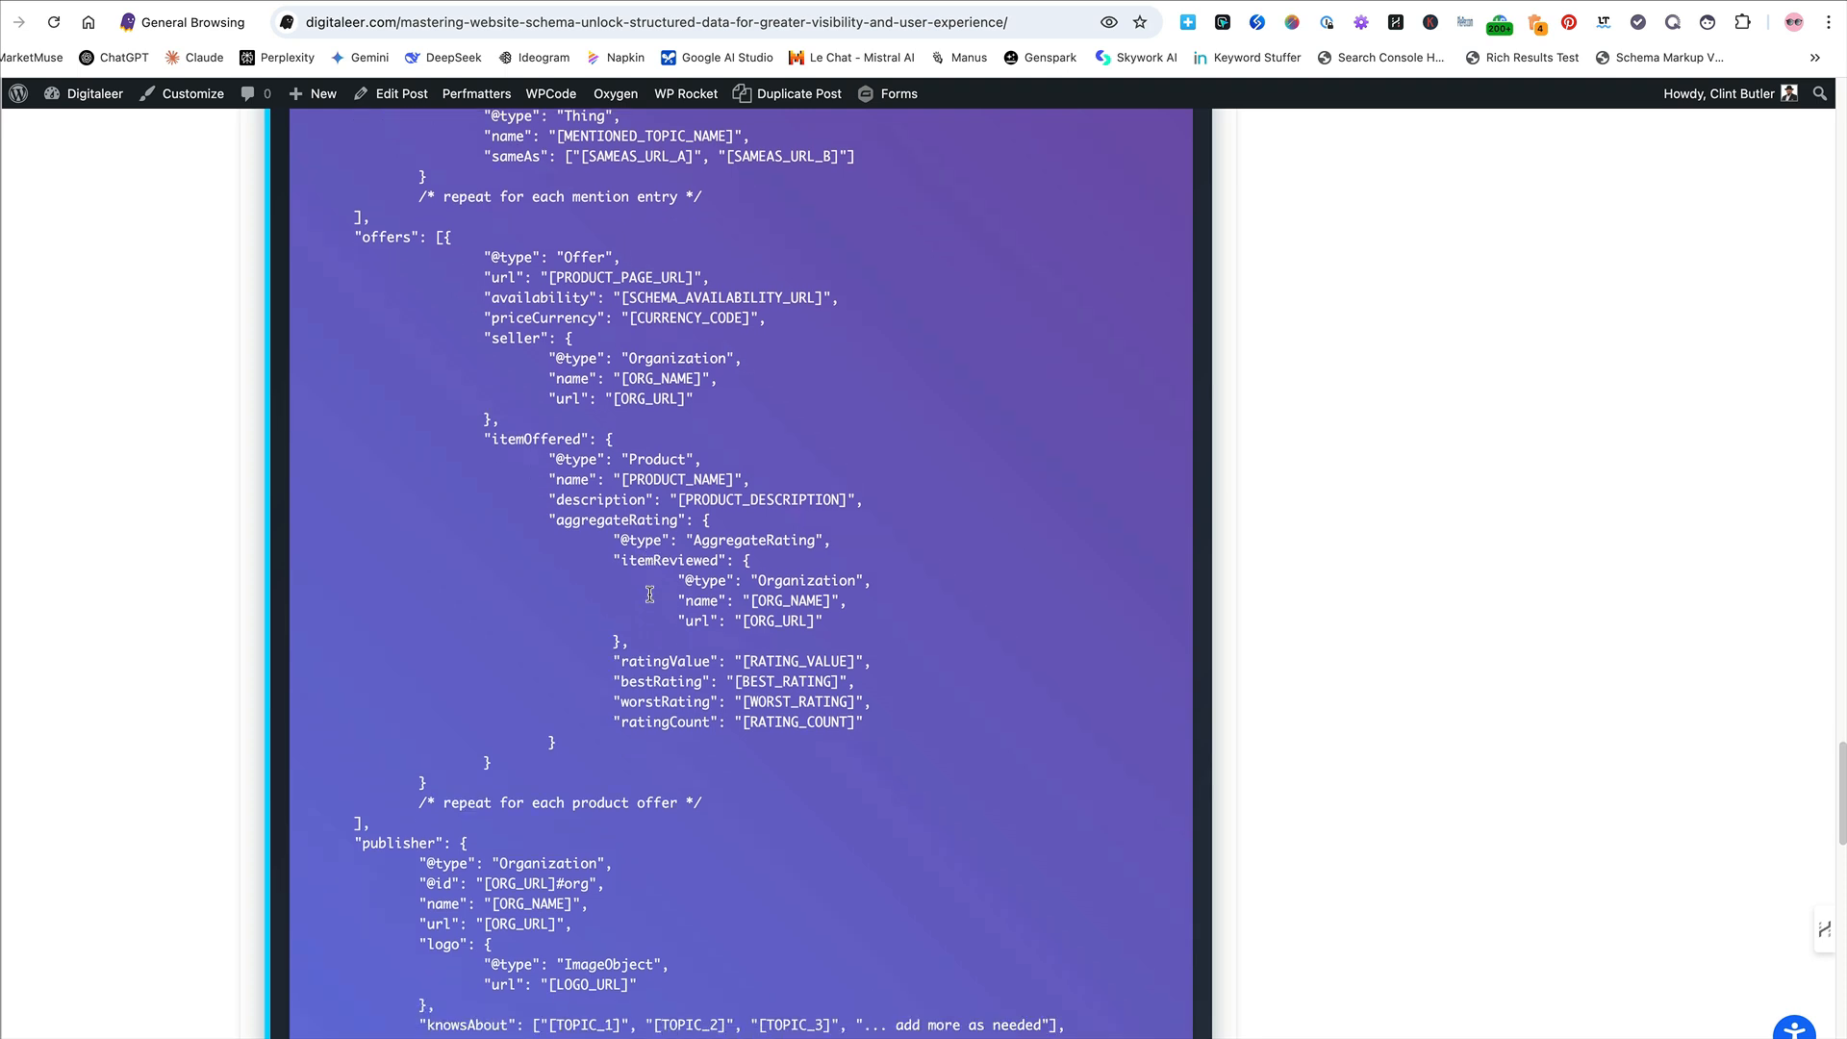
scroll(down, 3)
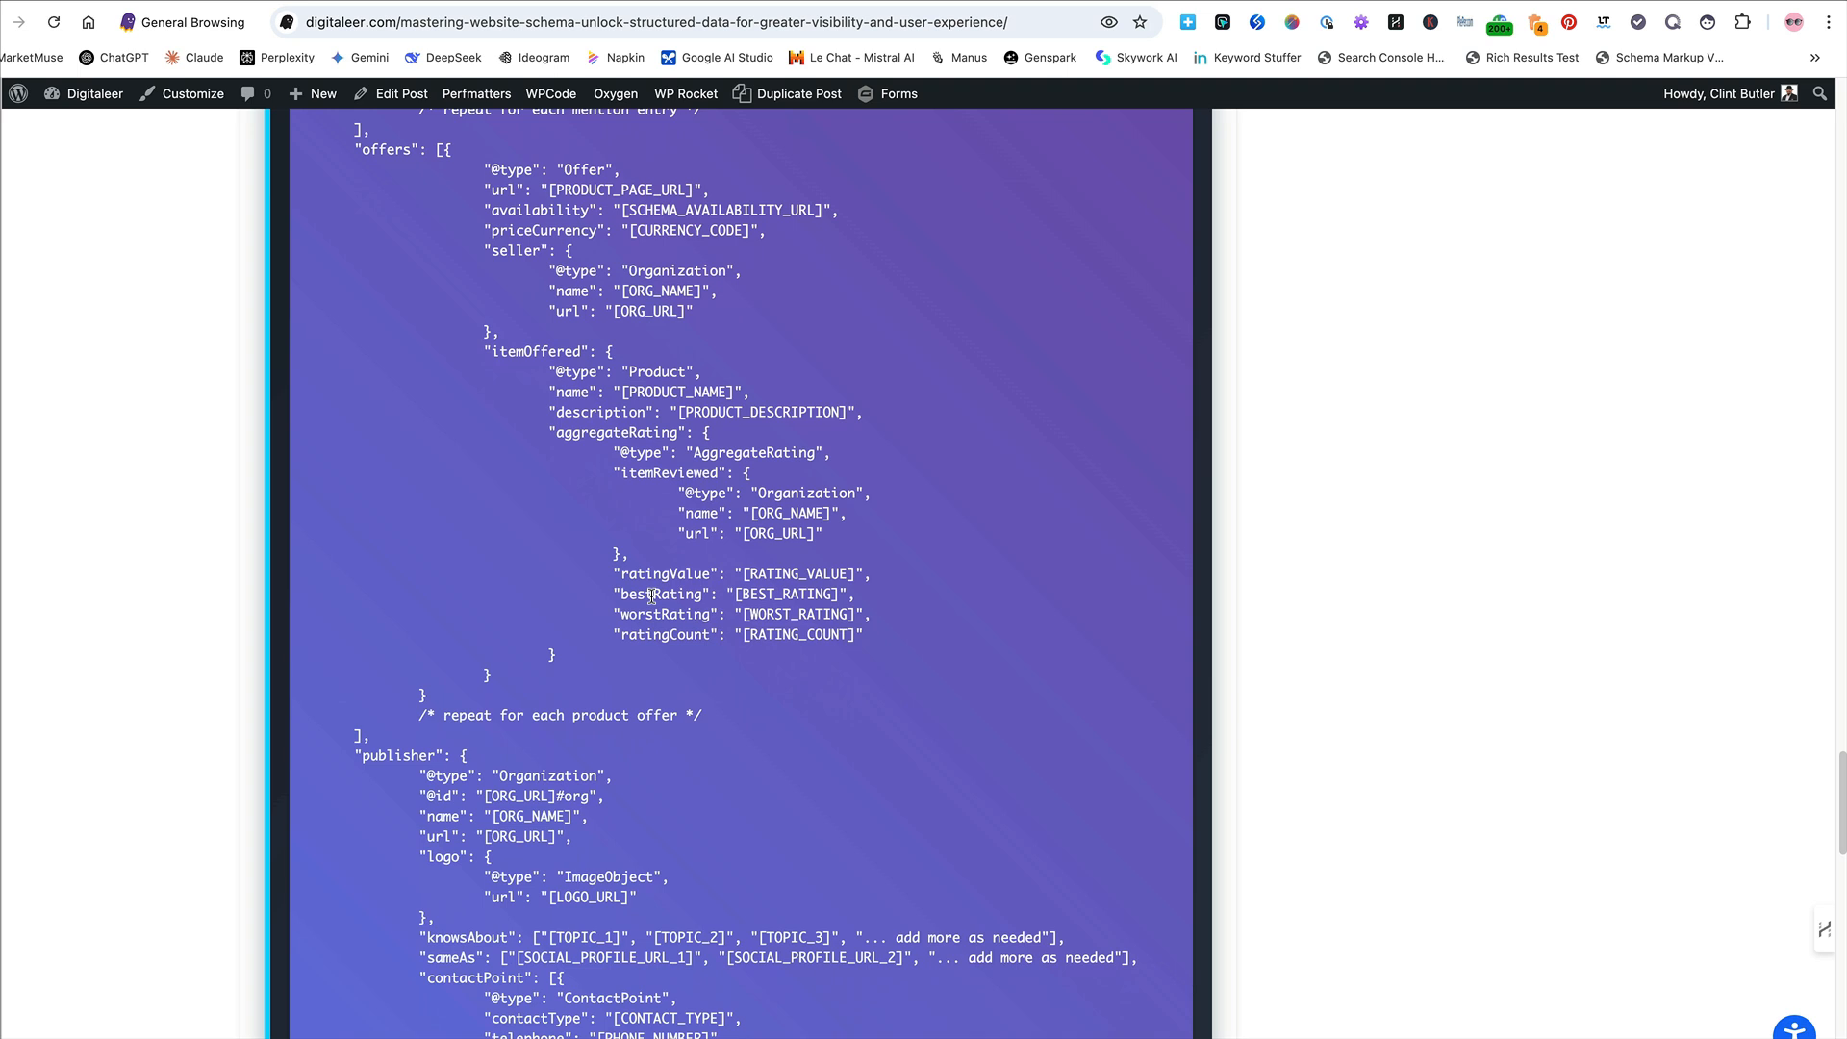
mouse_move(569, 273)
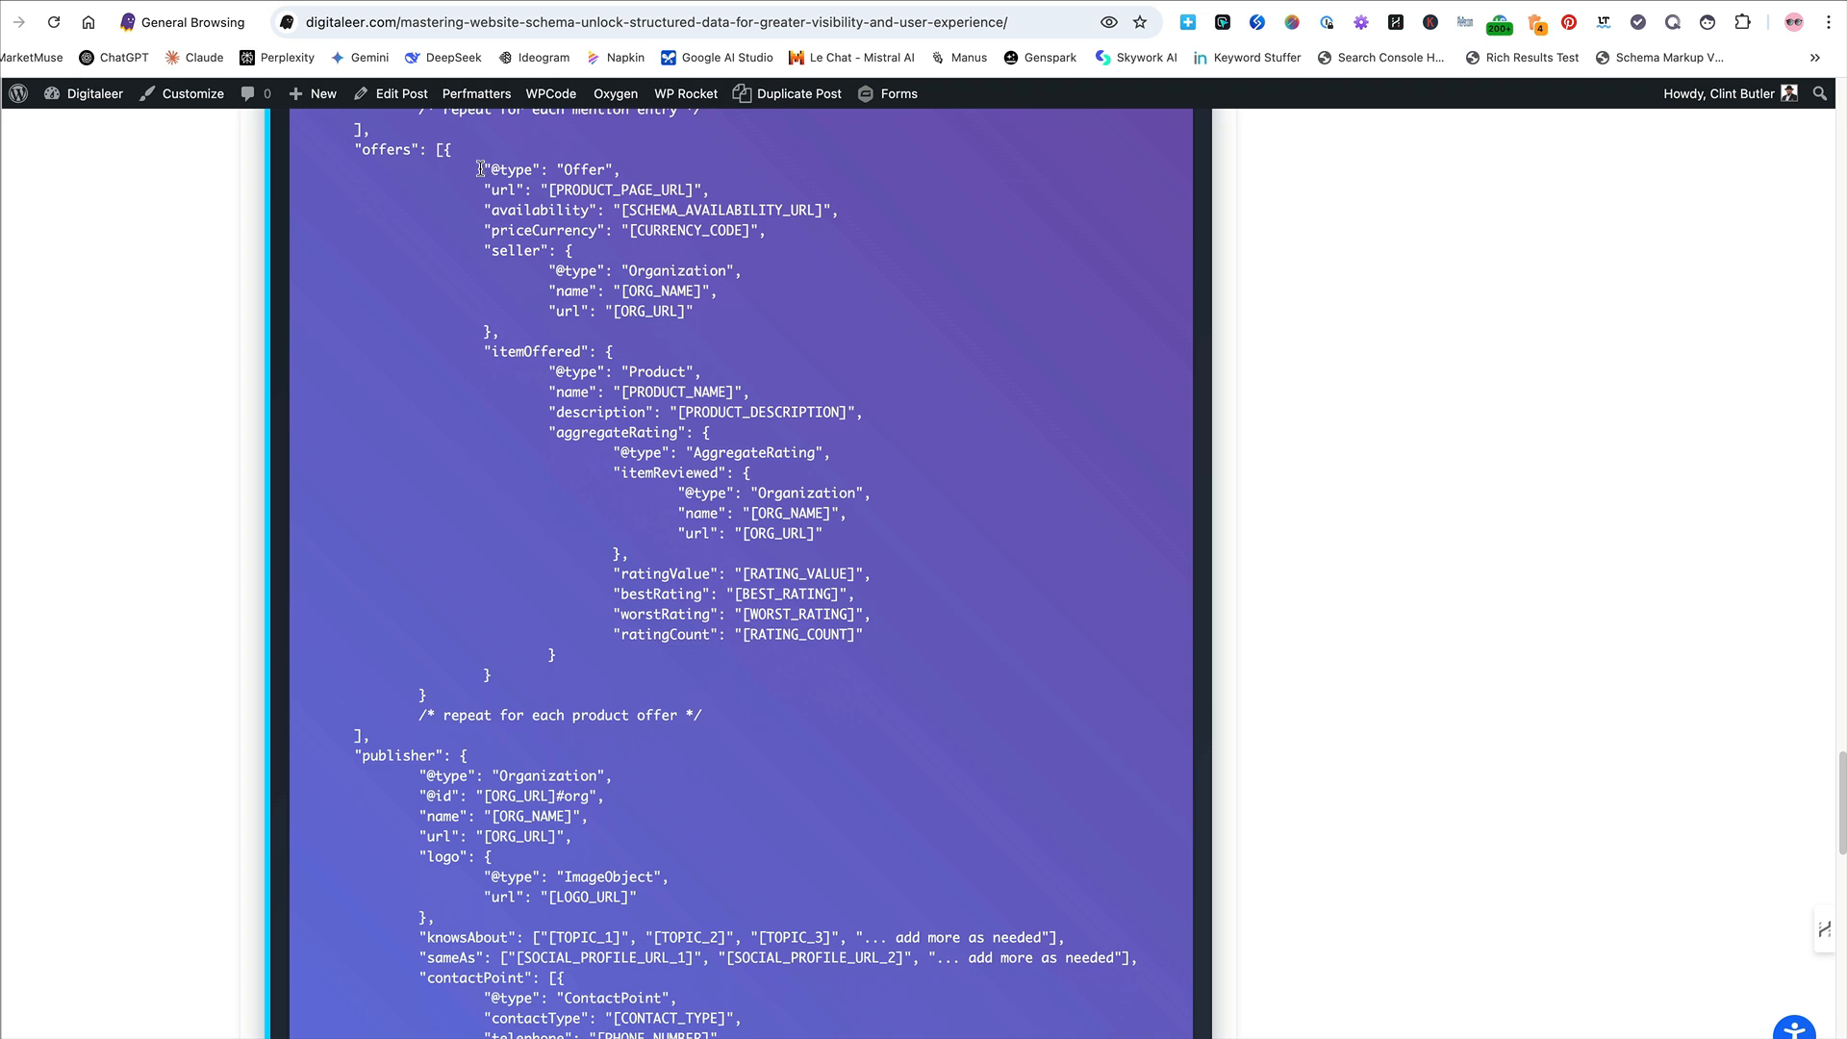
mouse_move(489, 337)
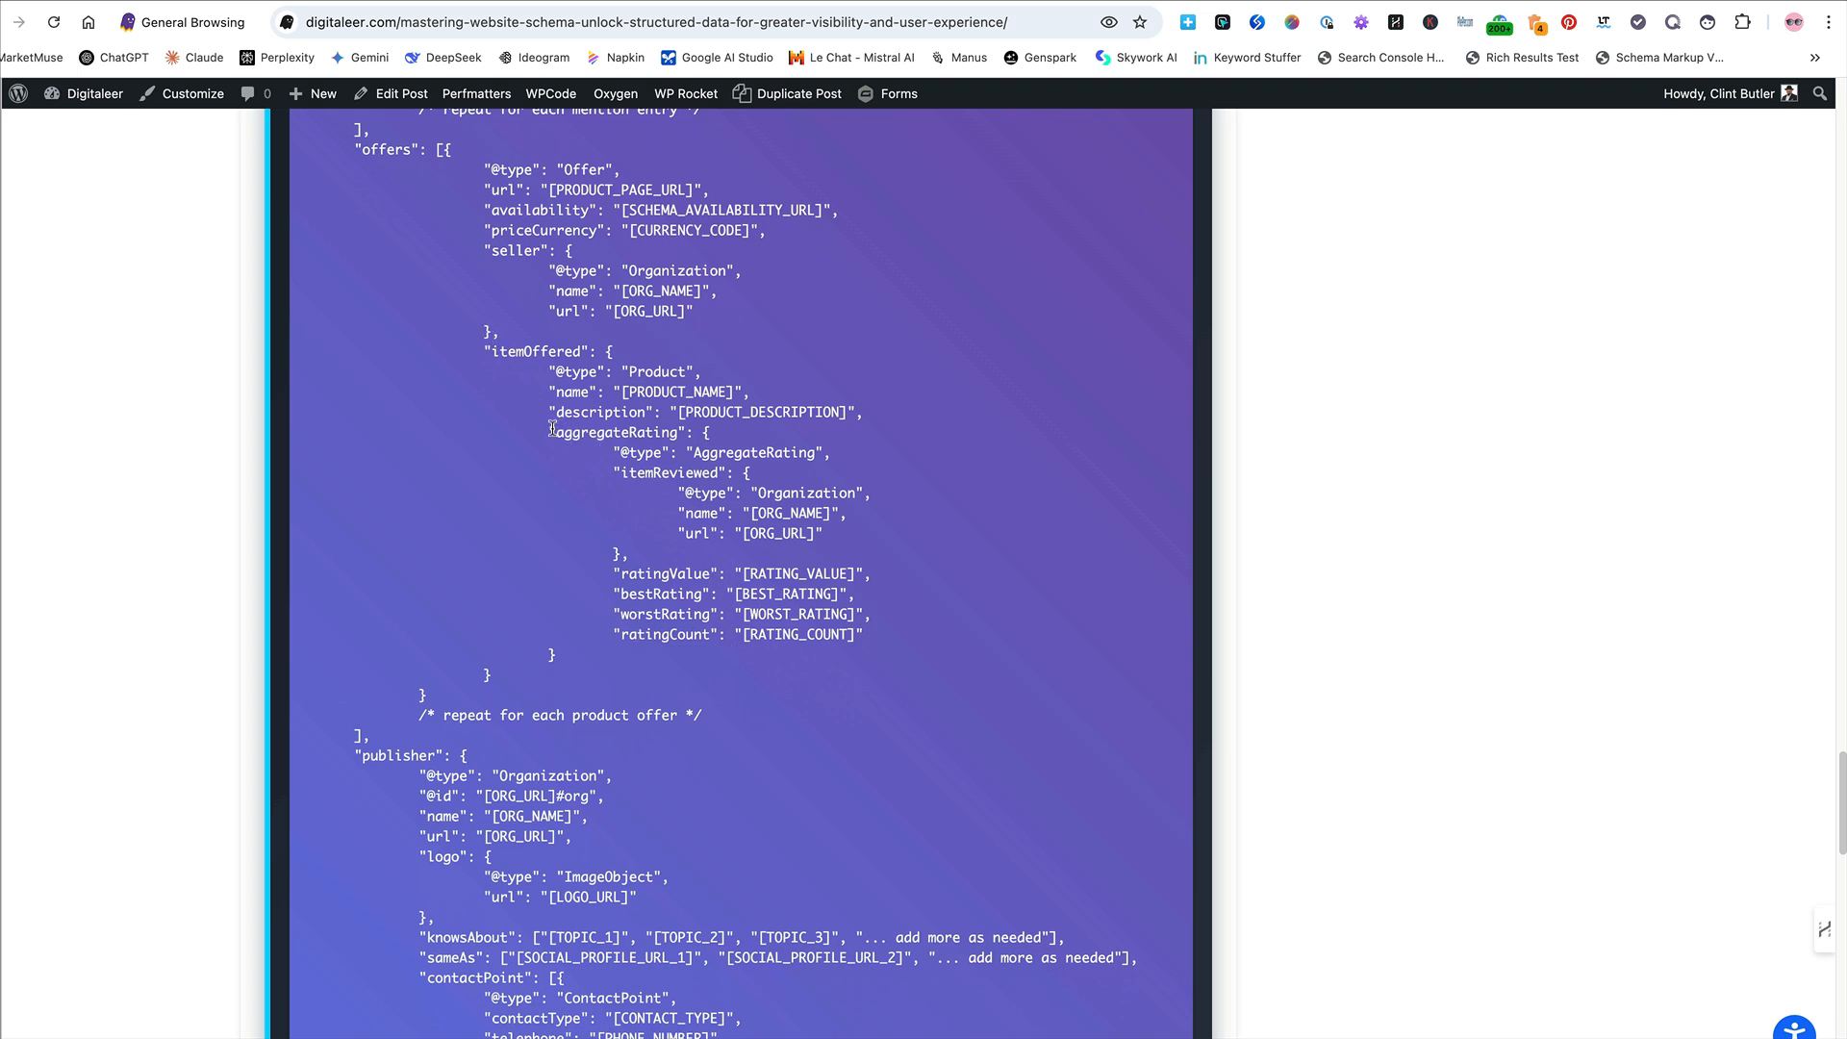
mouse_move(913, 639)
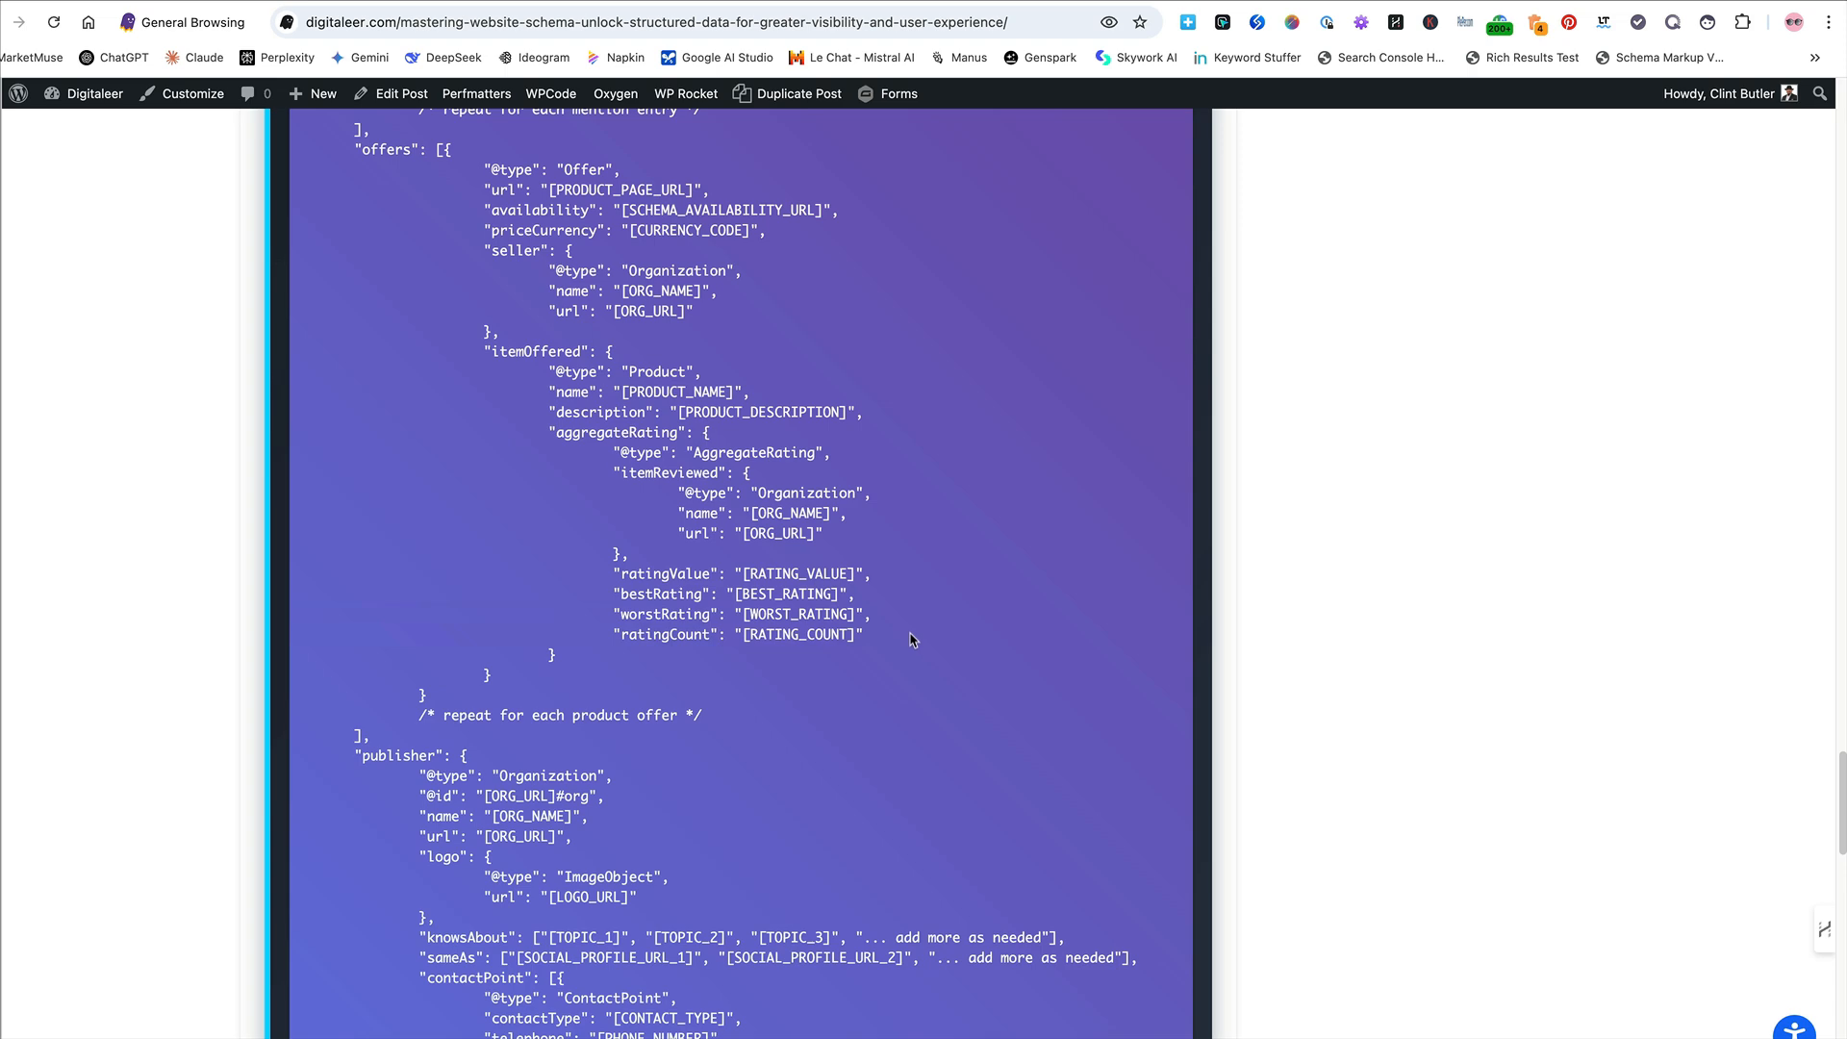
scroll(down, 3)
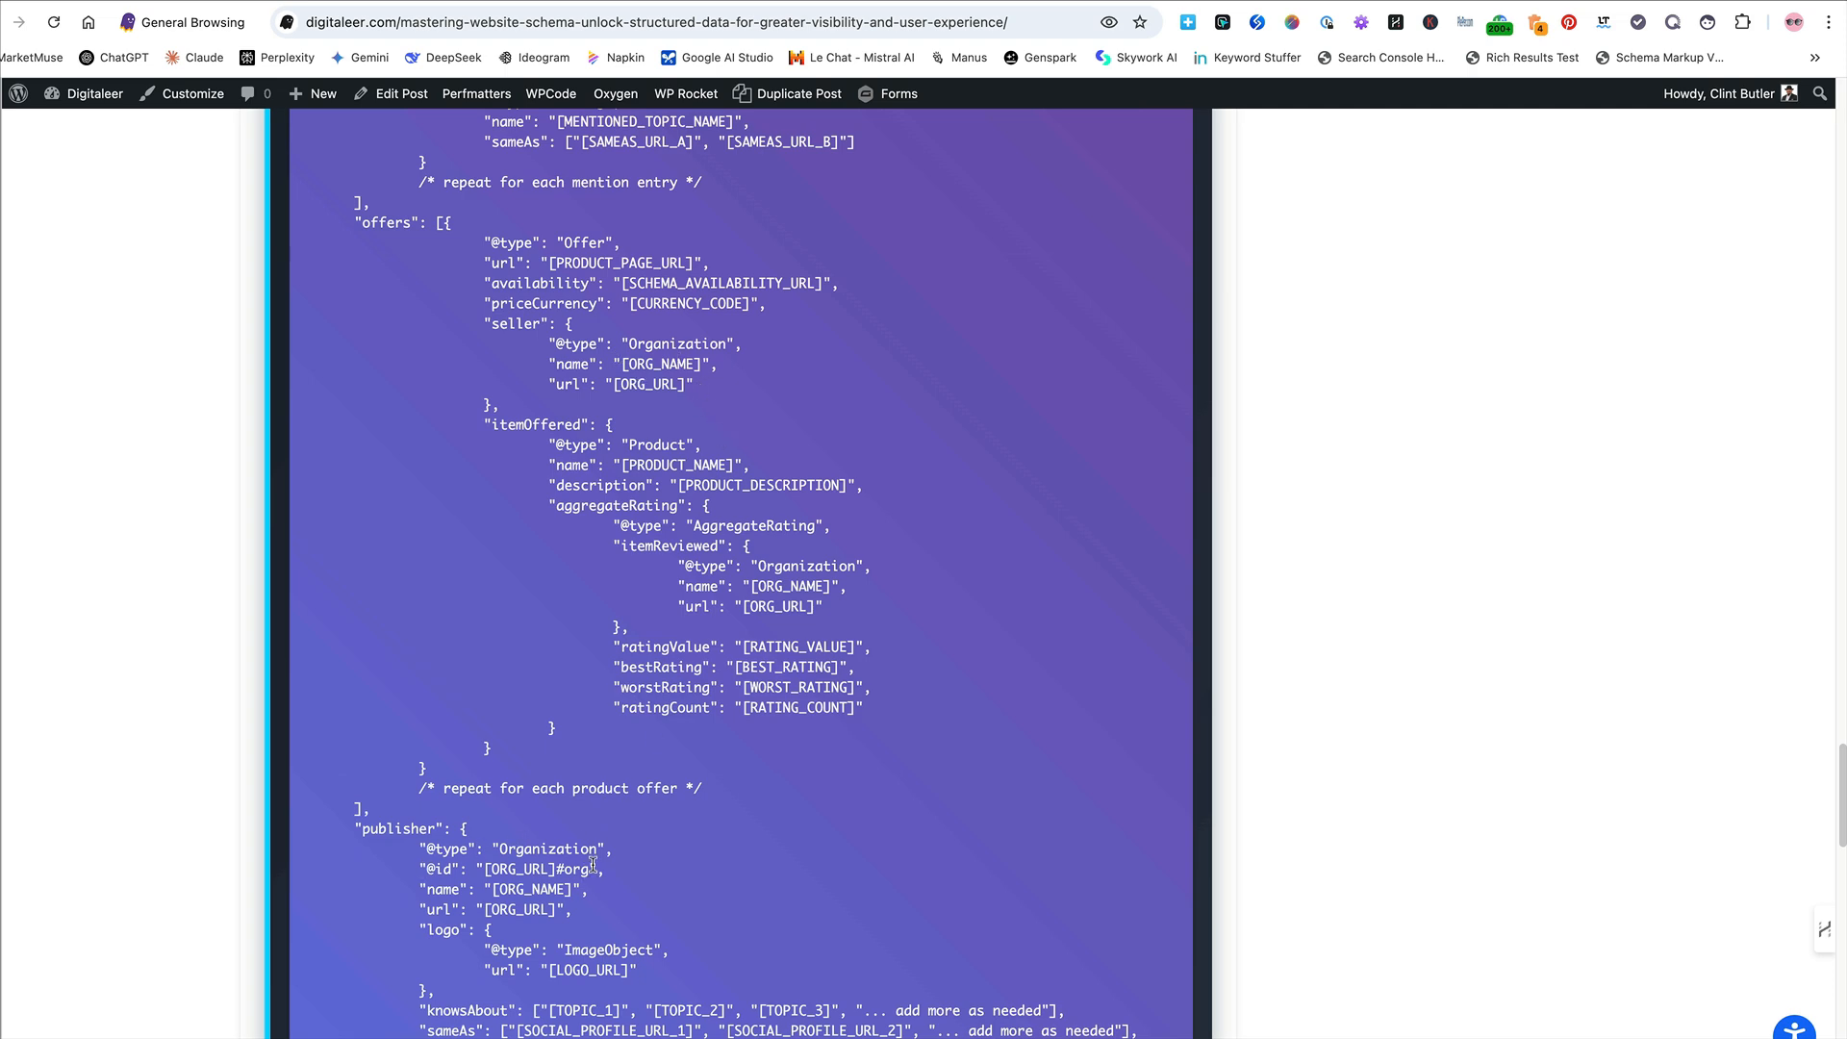
scroll(down, 3)
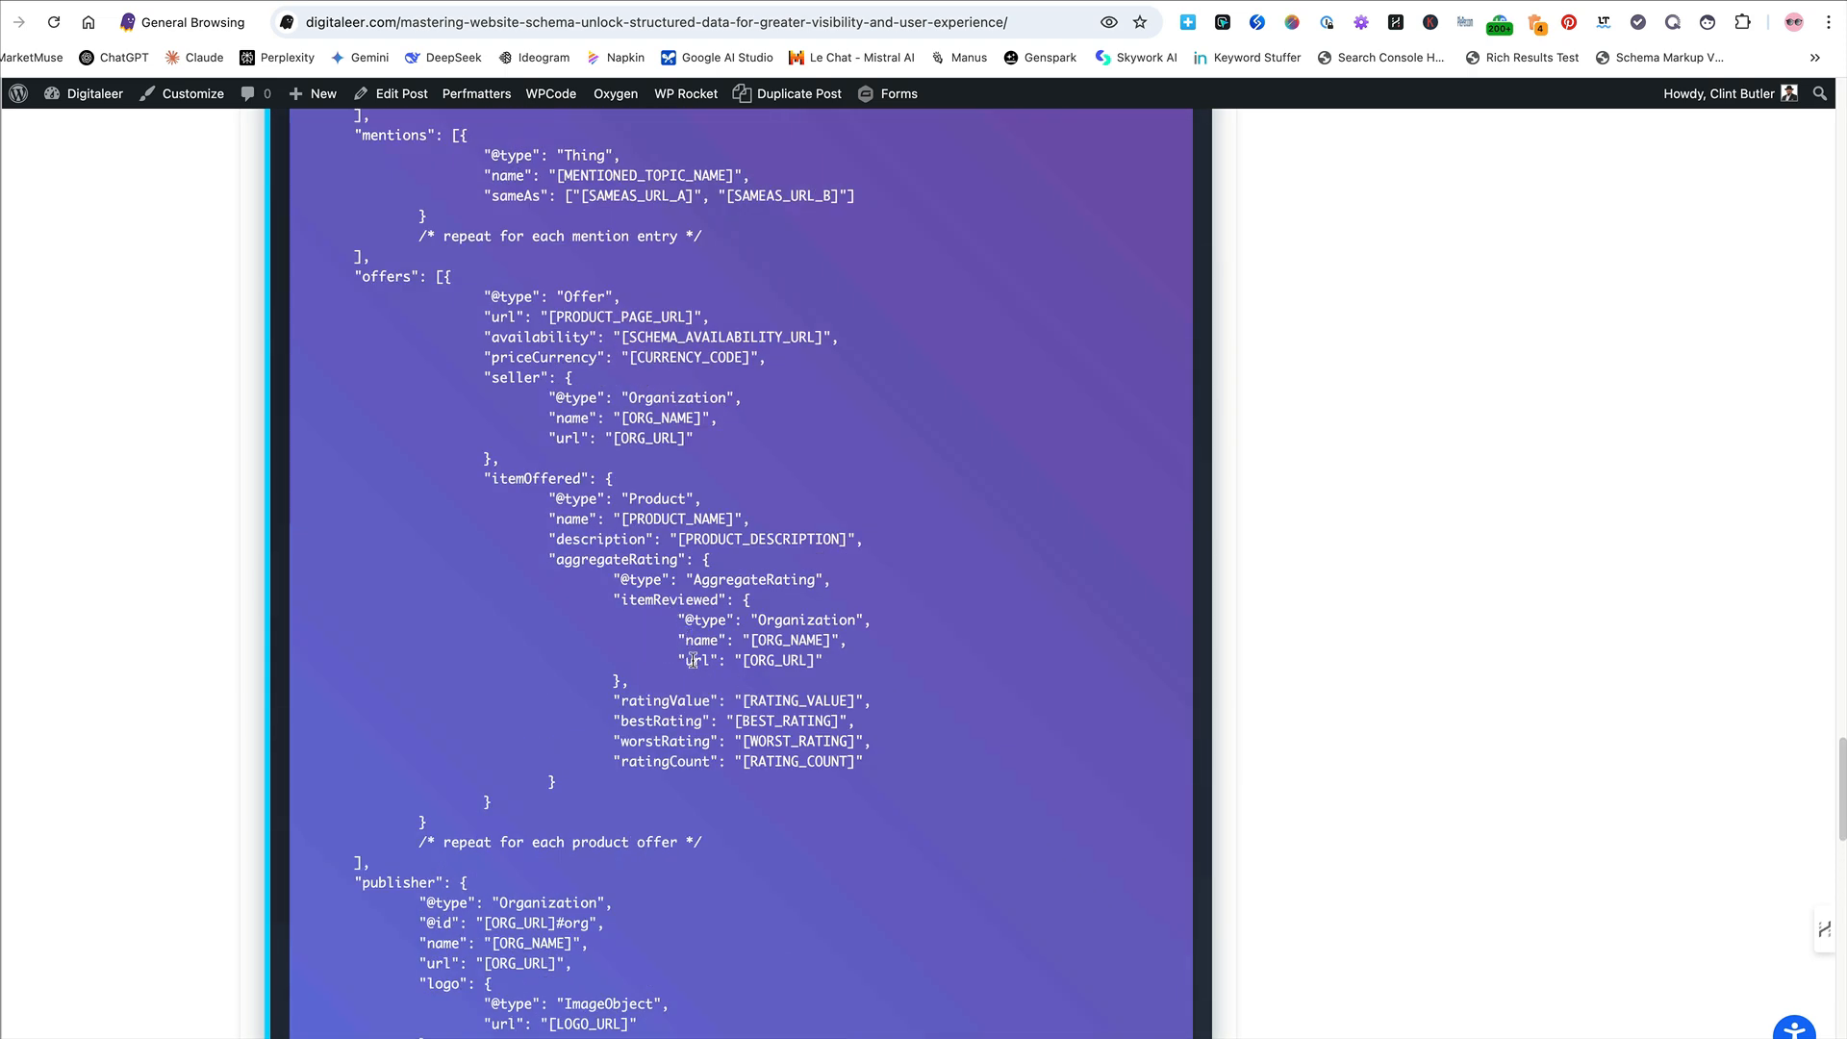
scroll(down, 3)
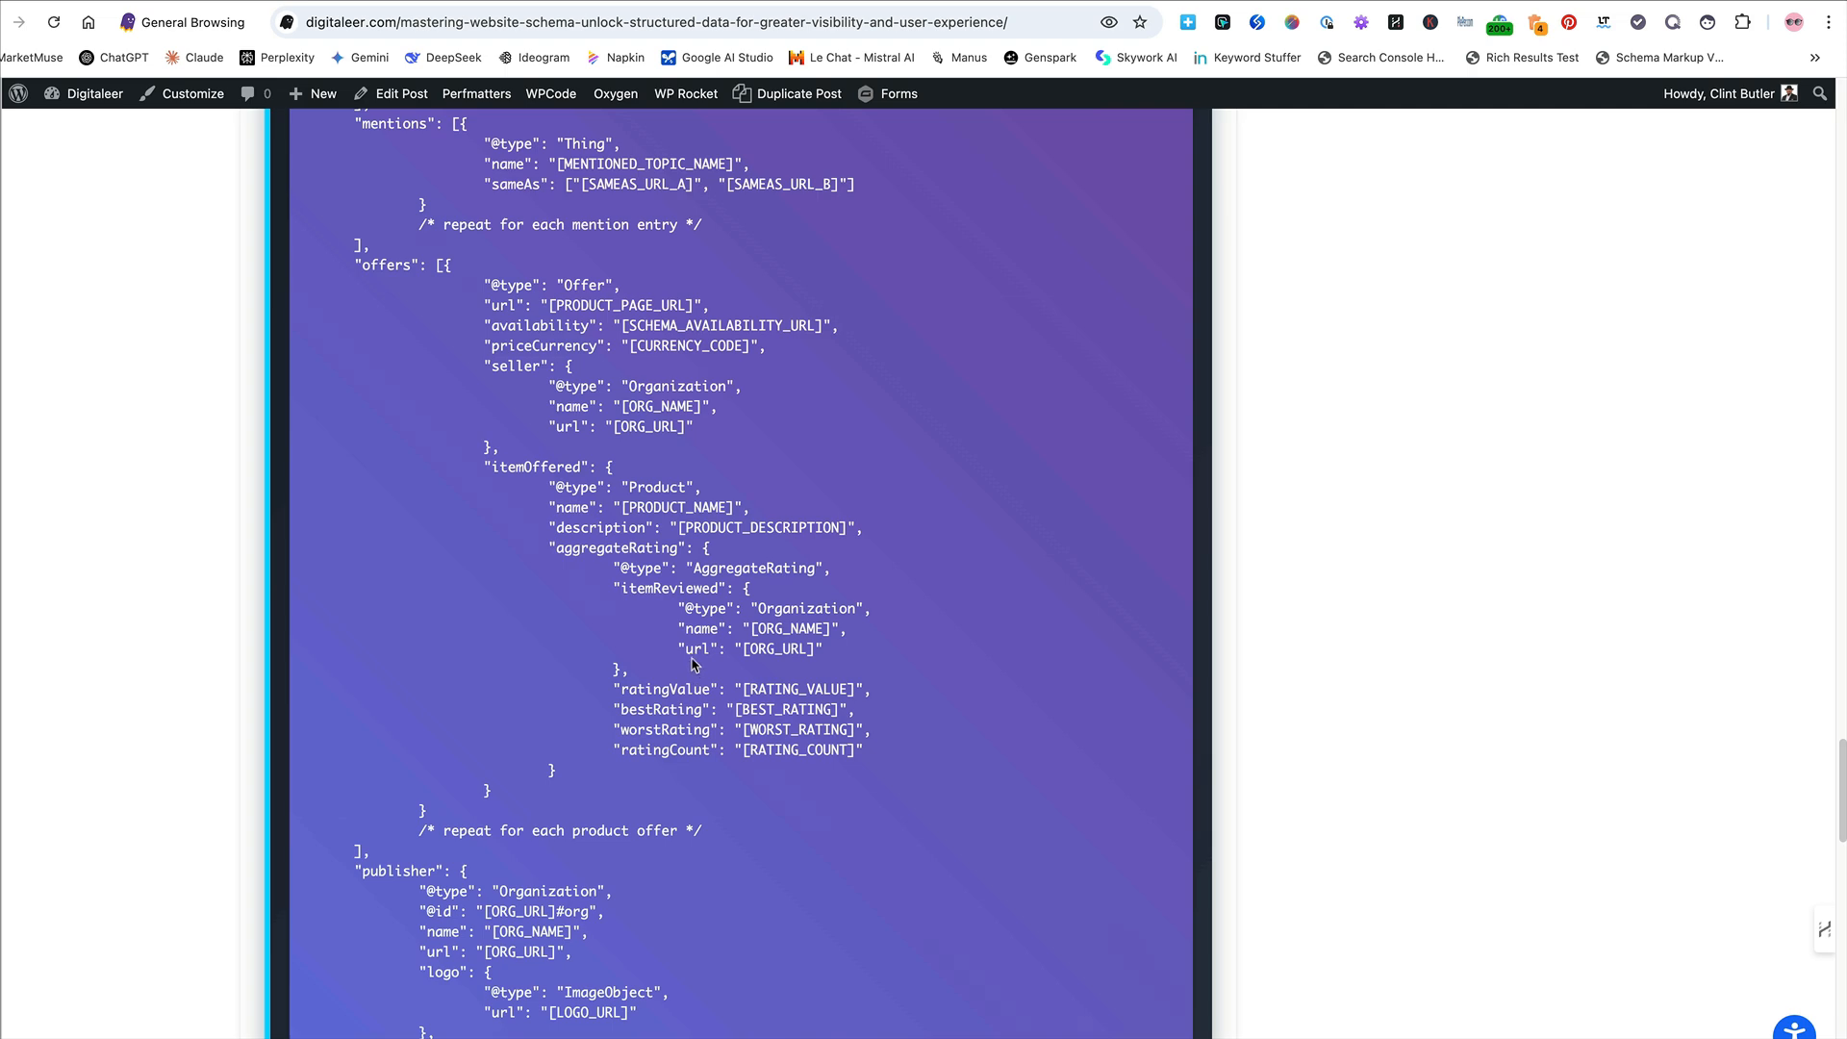
scroll(down, 3)
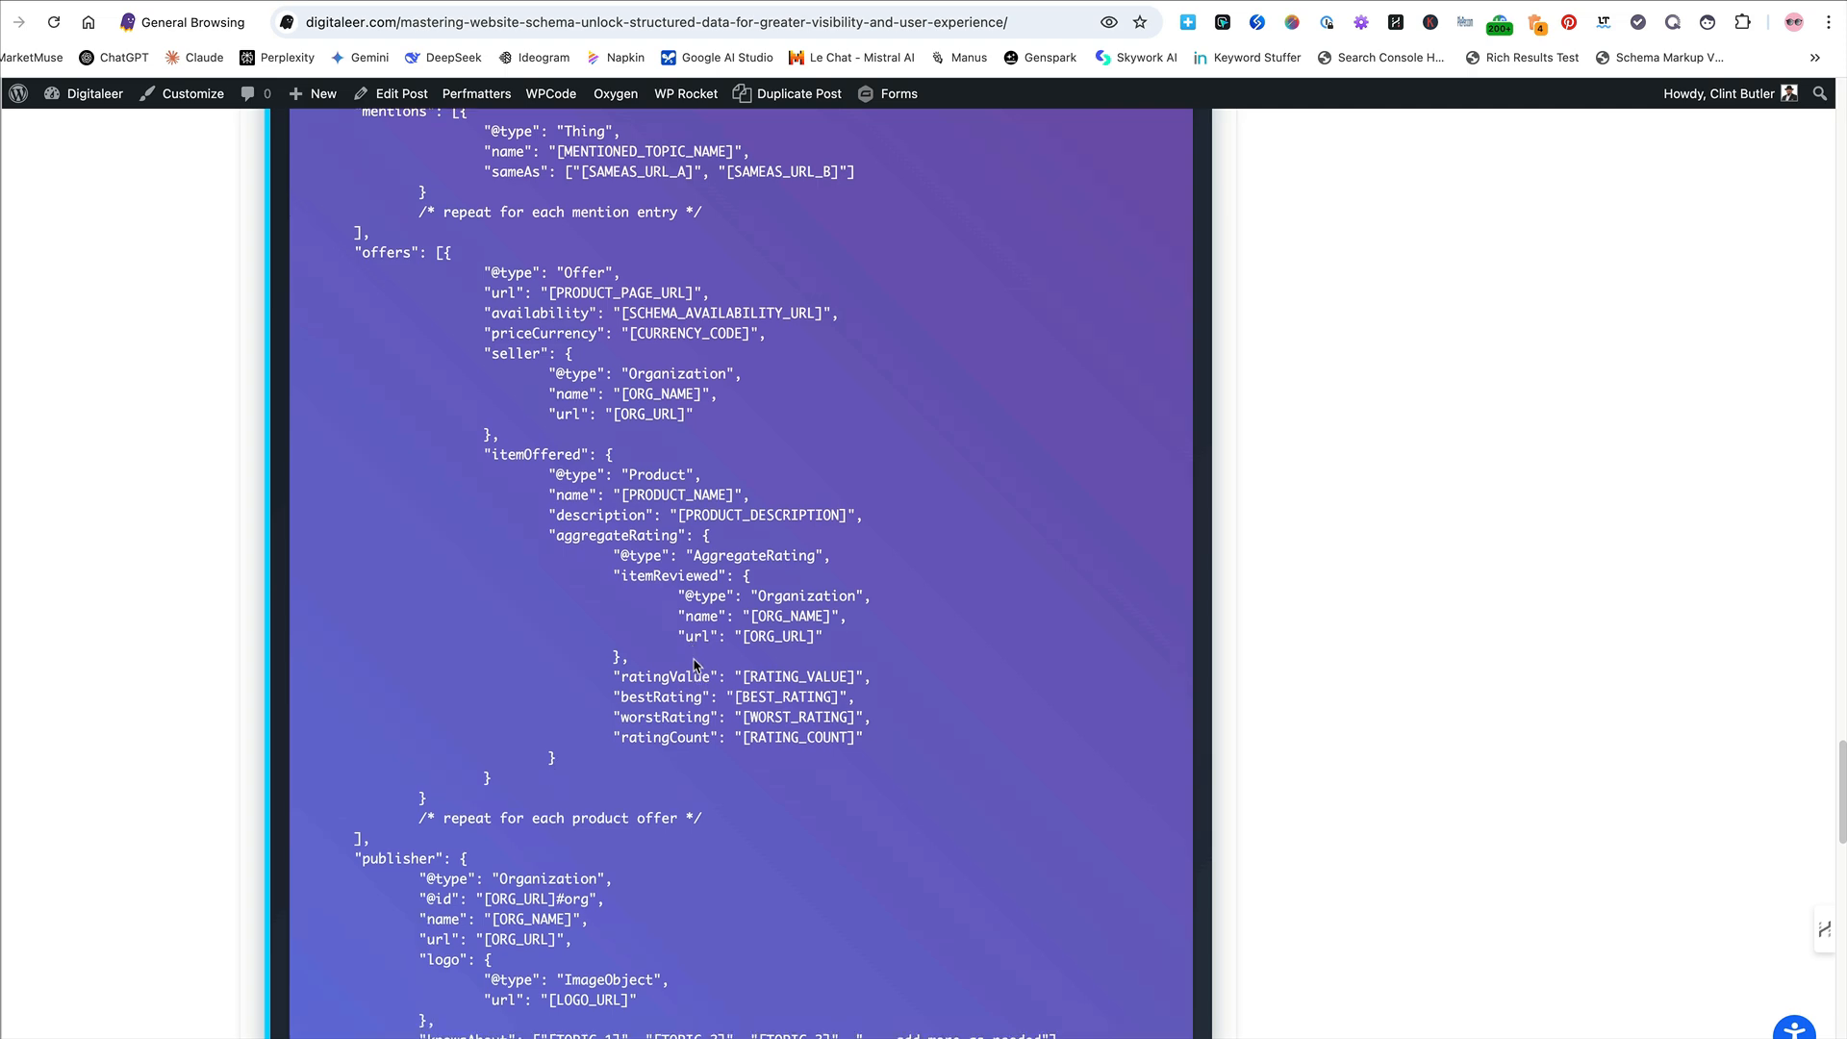
scroll(down, 3)
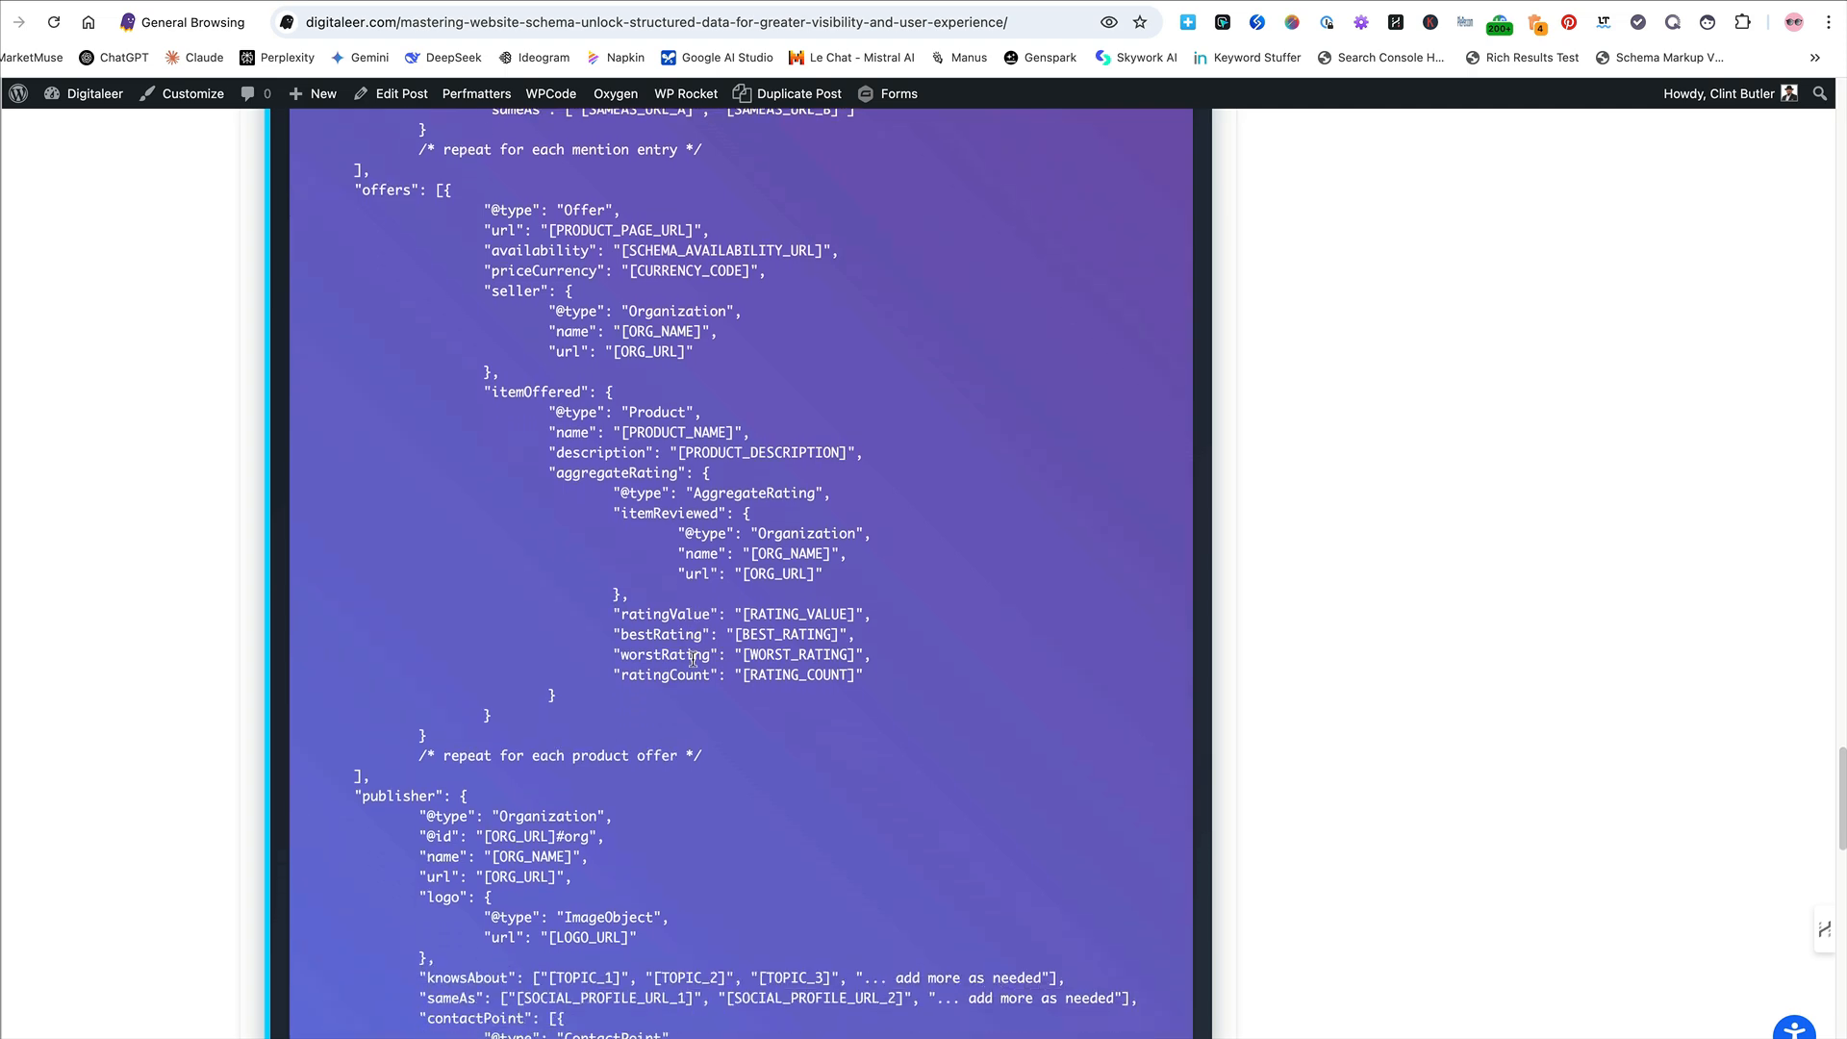
scroll(down, 3)
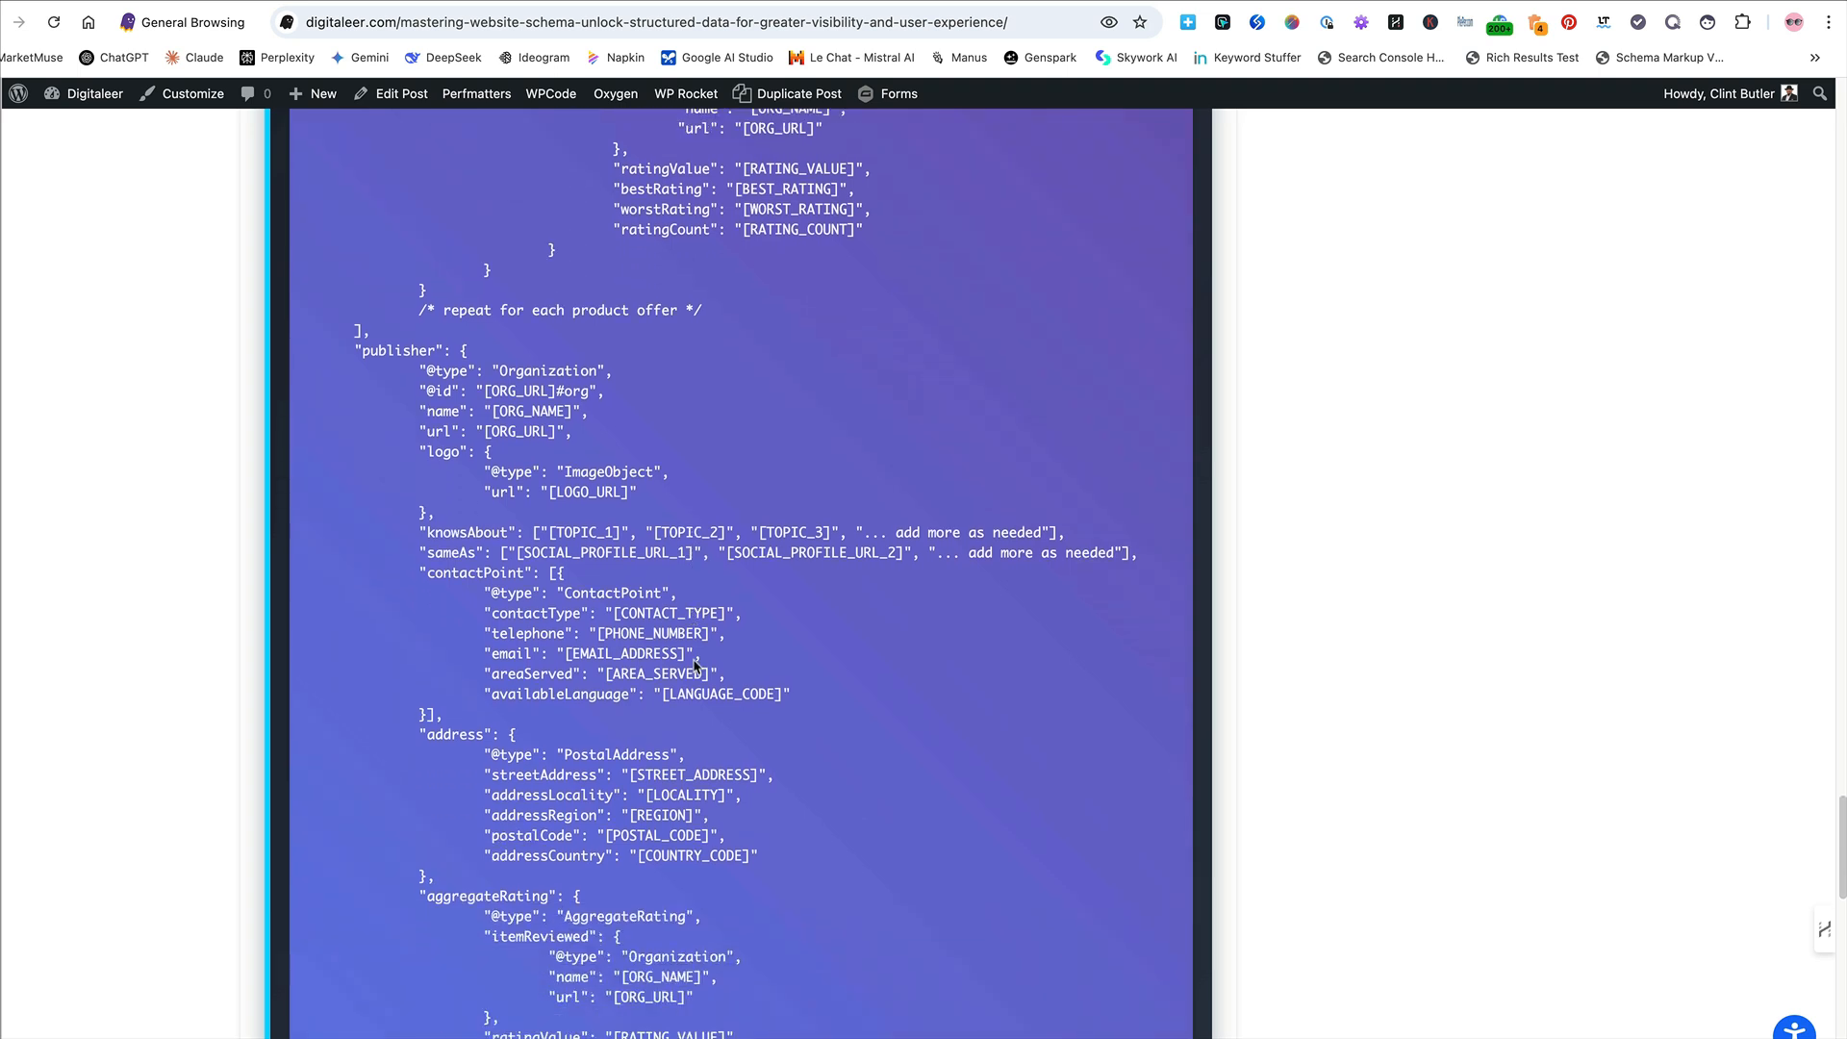
scroll(down, 3)
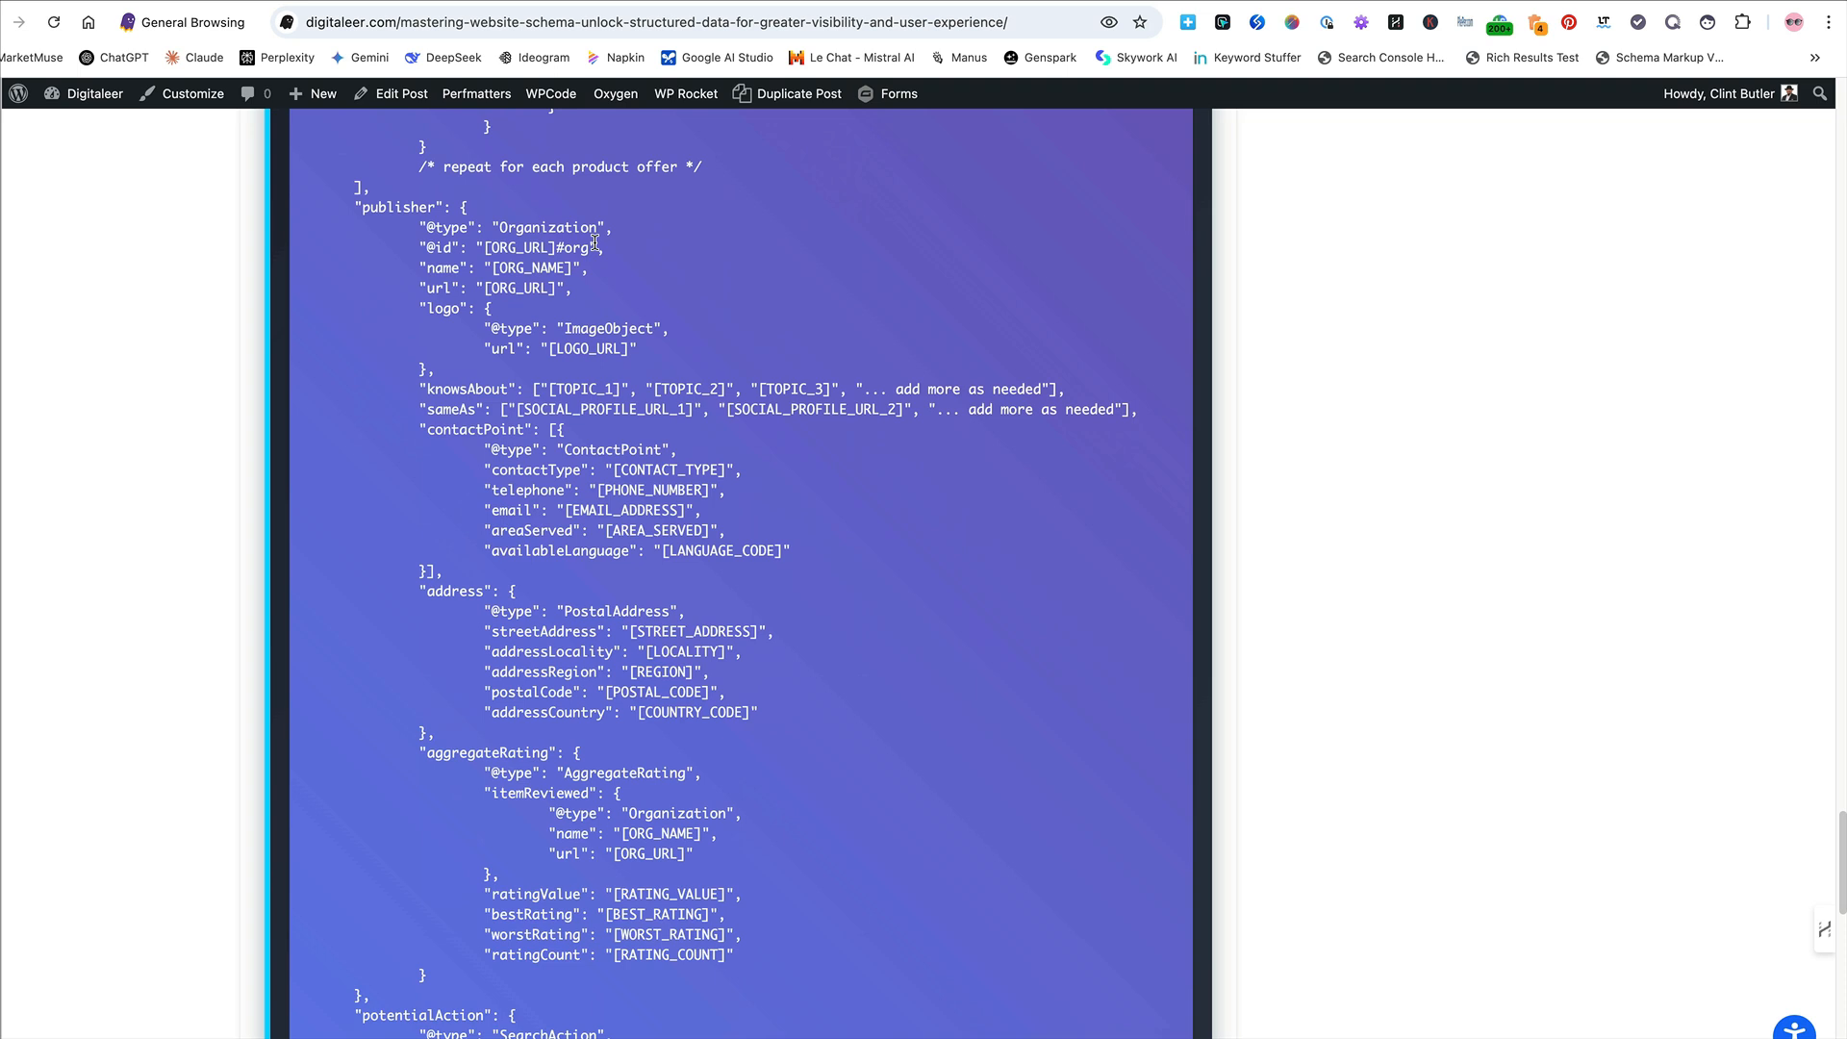
mouse_move(692, 411)
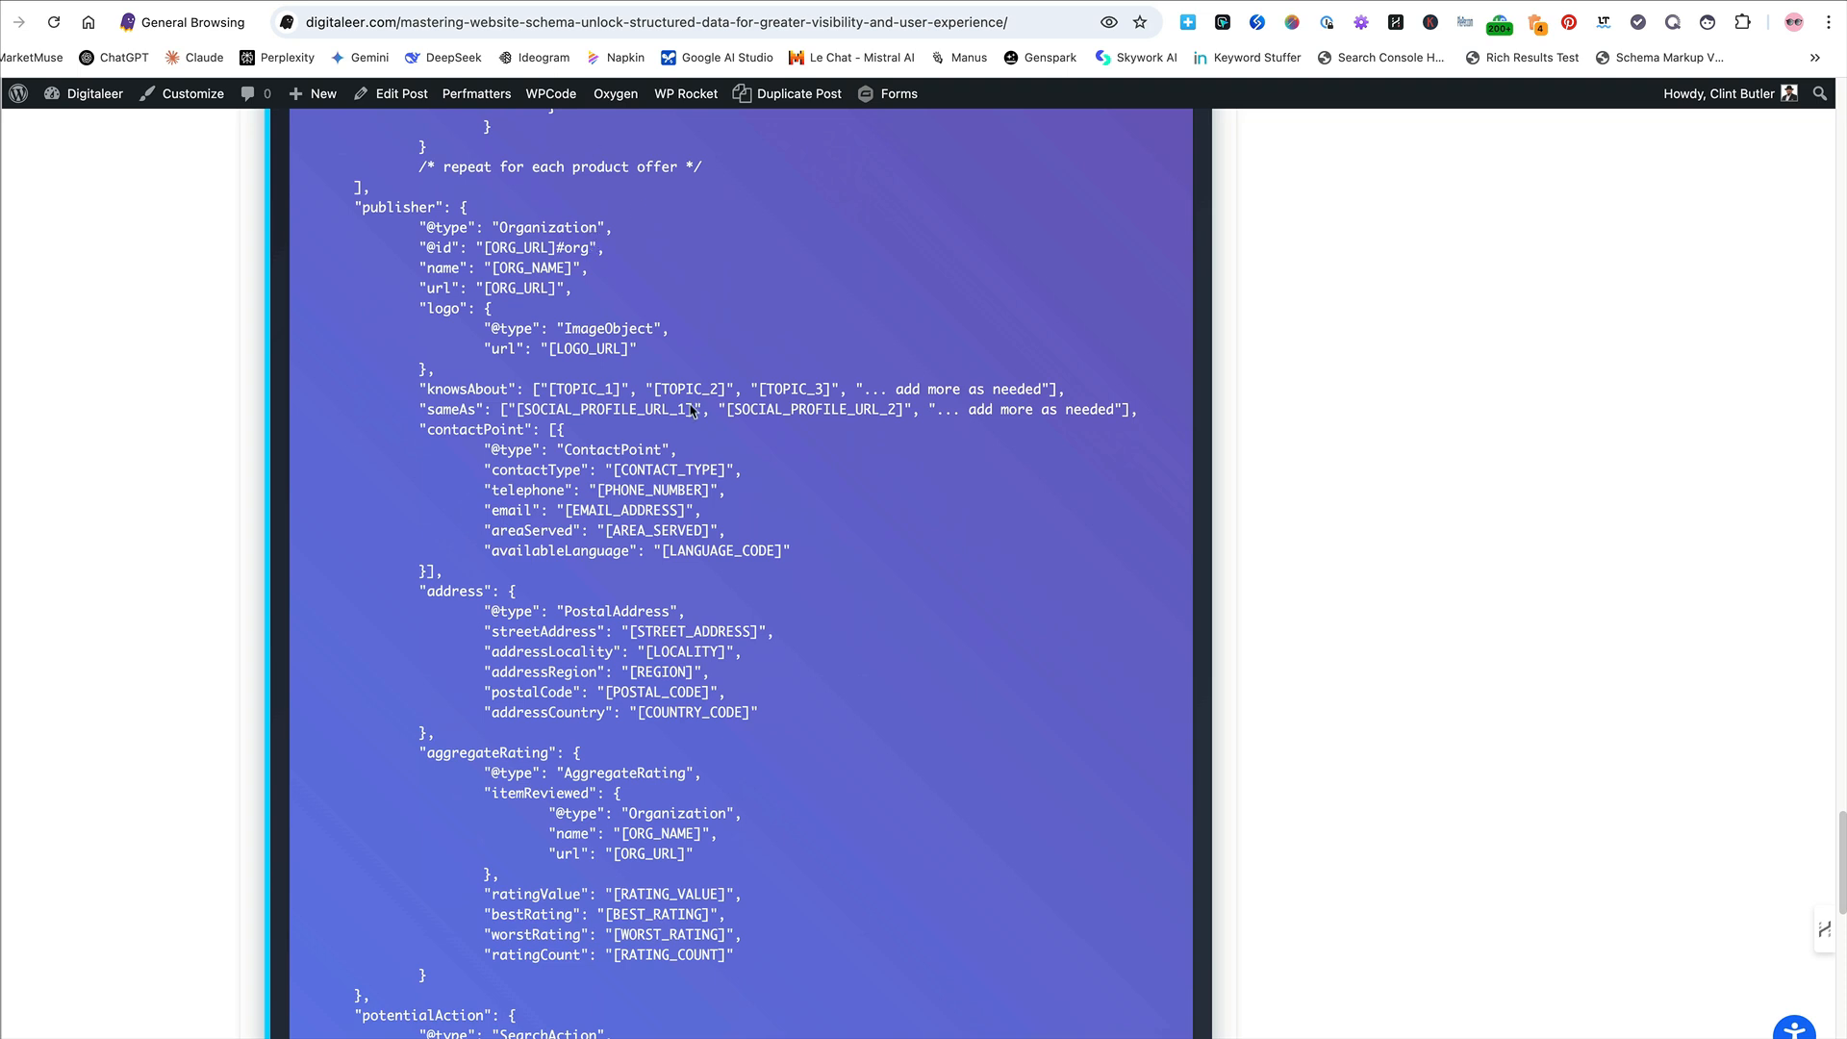
scroll(down, 3)
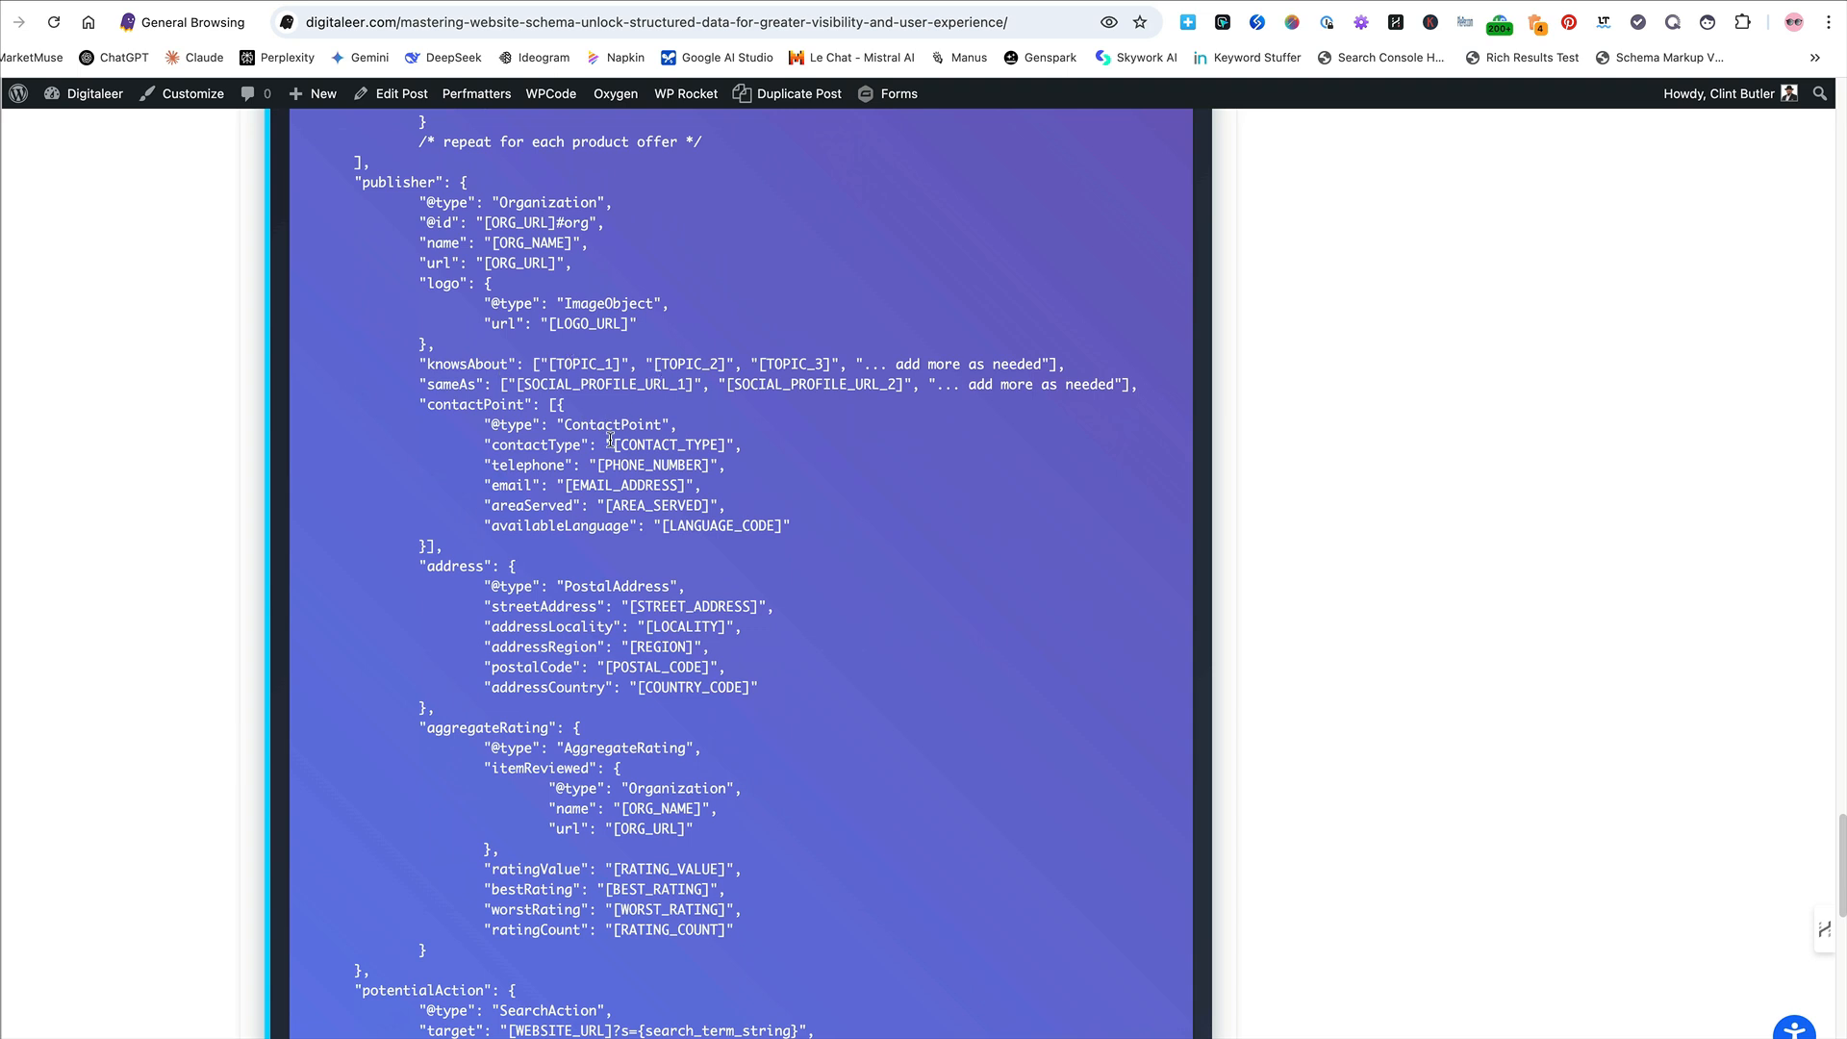
scroll(down, 3)
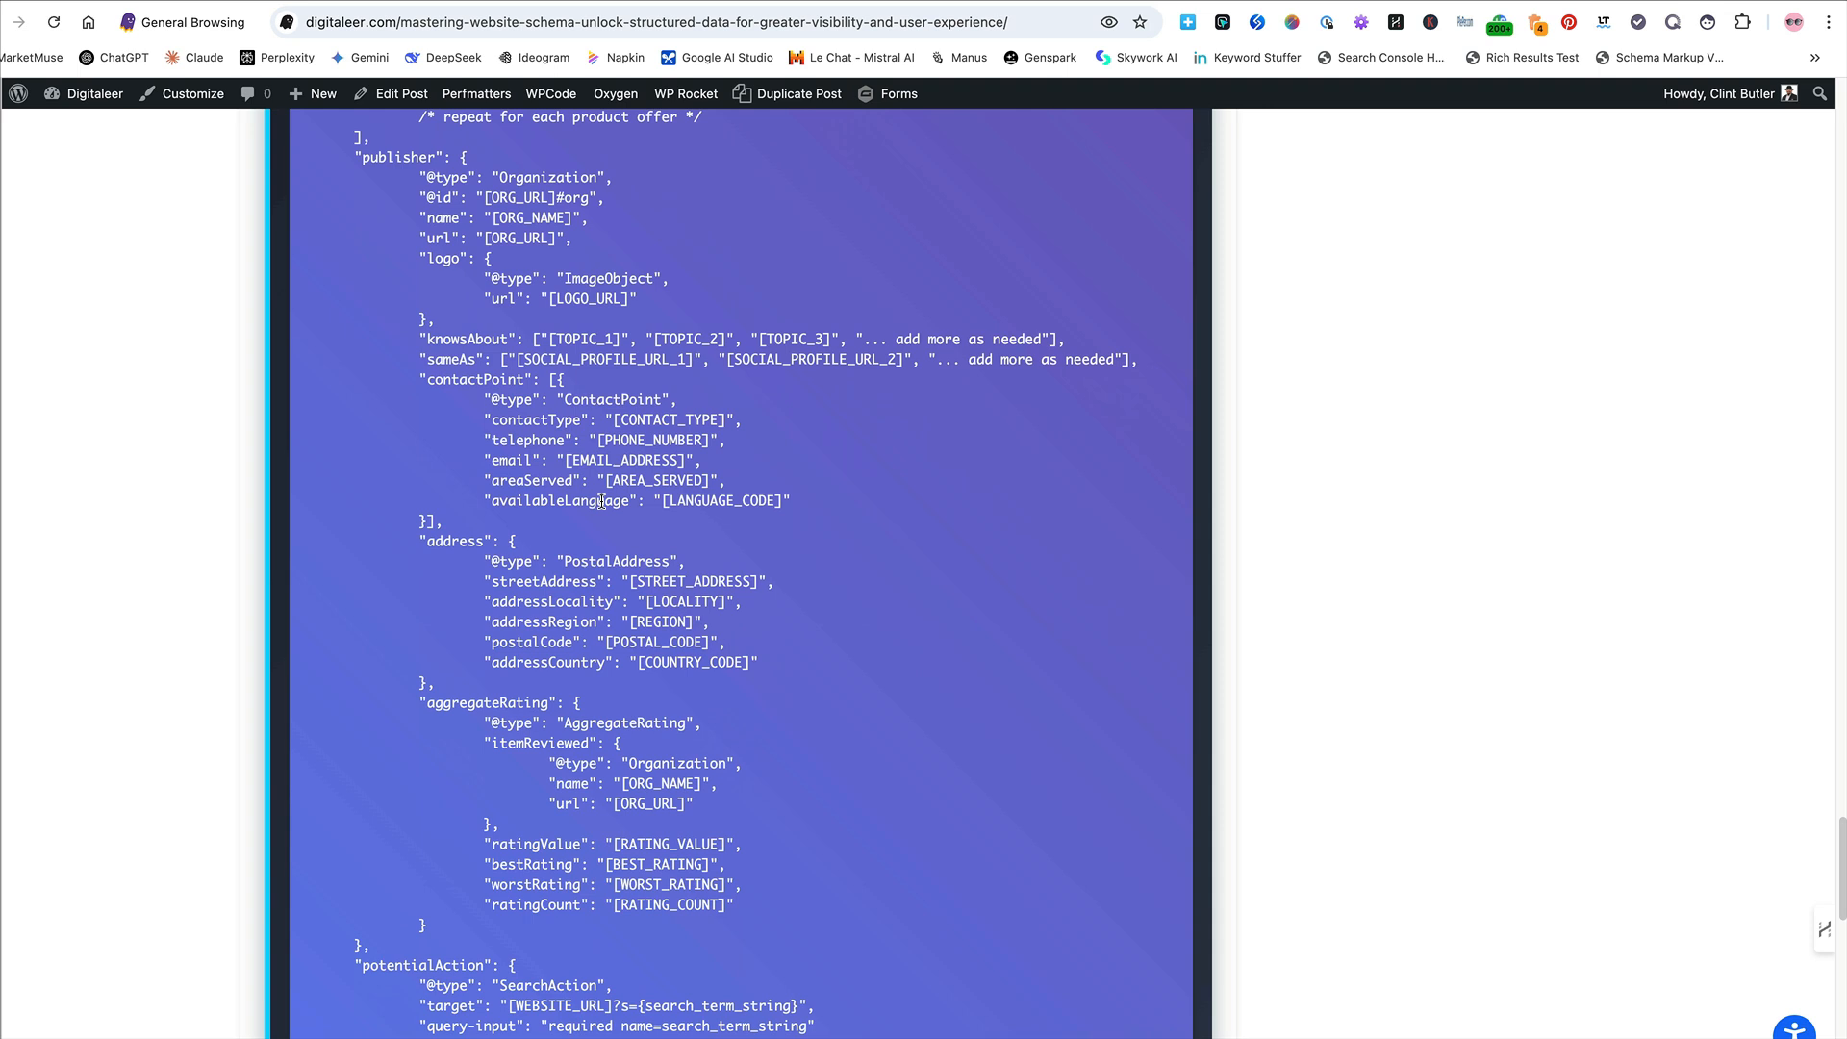
mouse_move(614, 413)
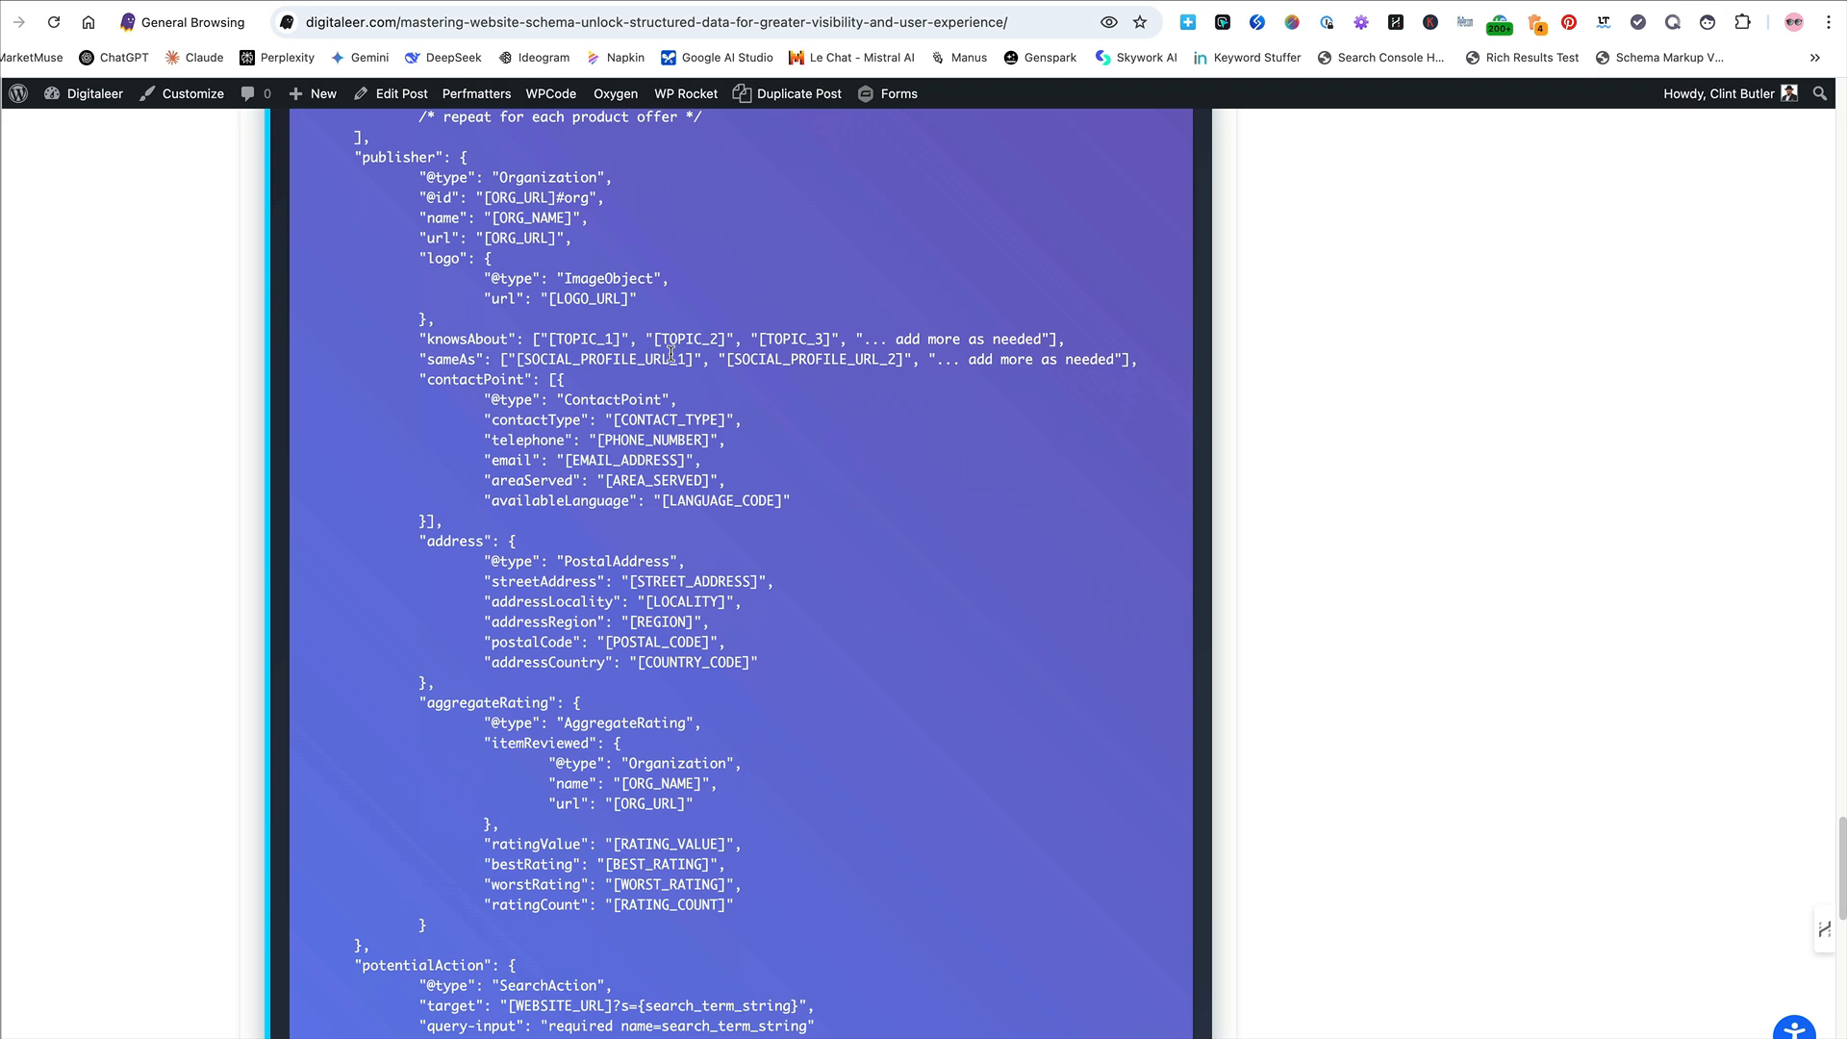
mouse_move(705, 614)
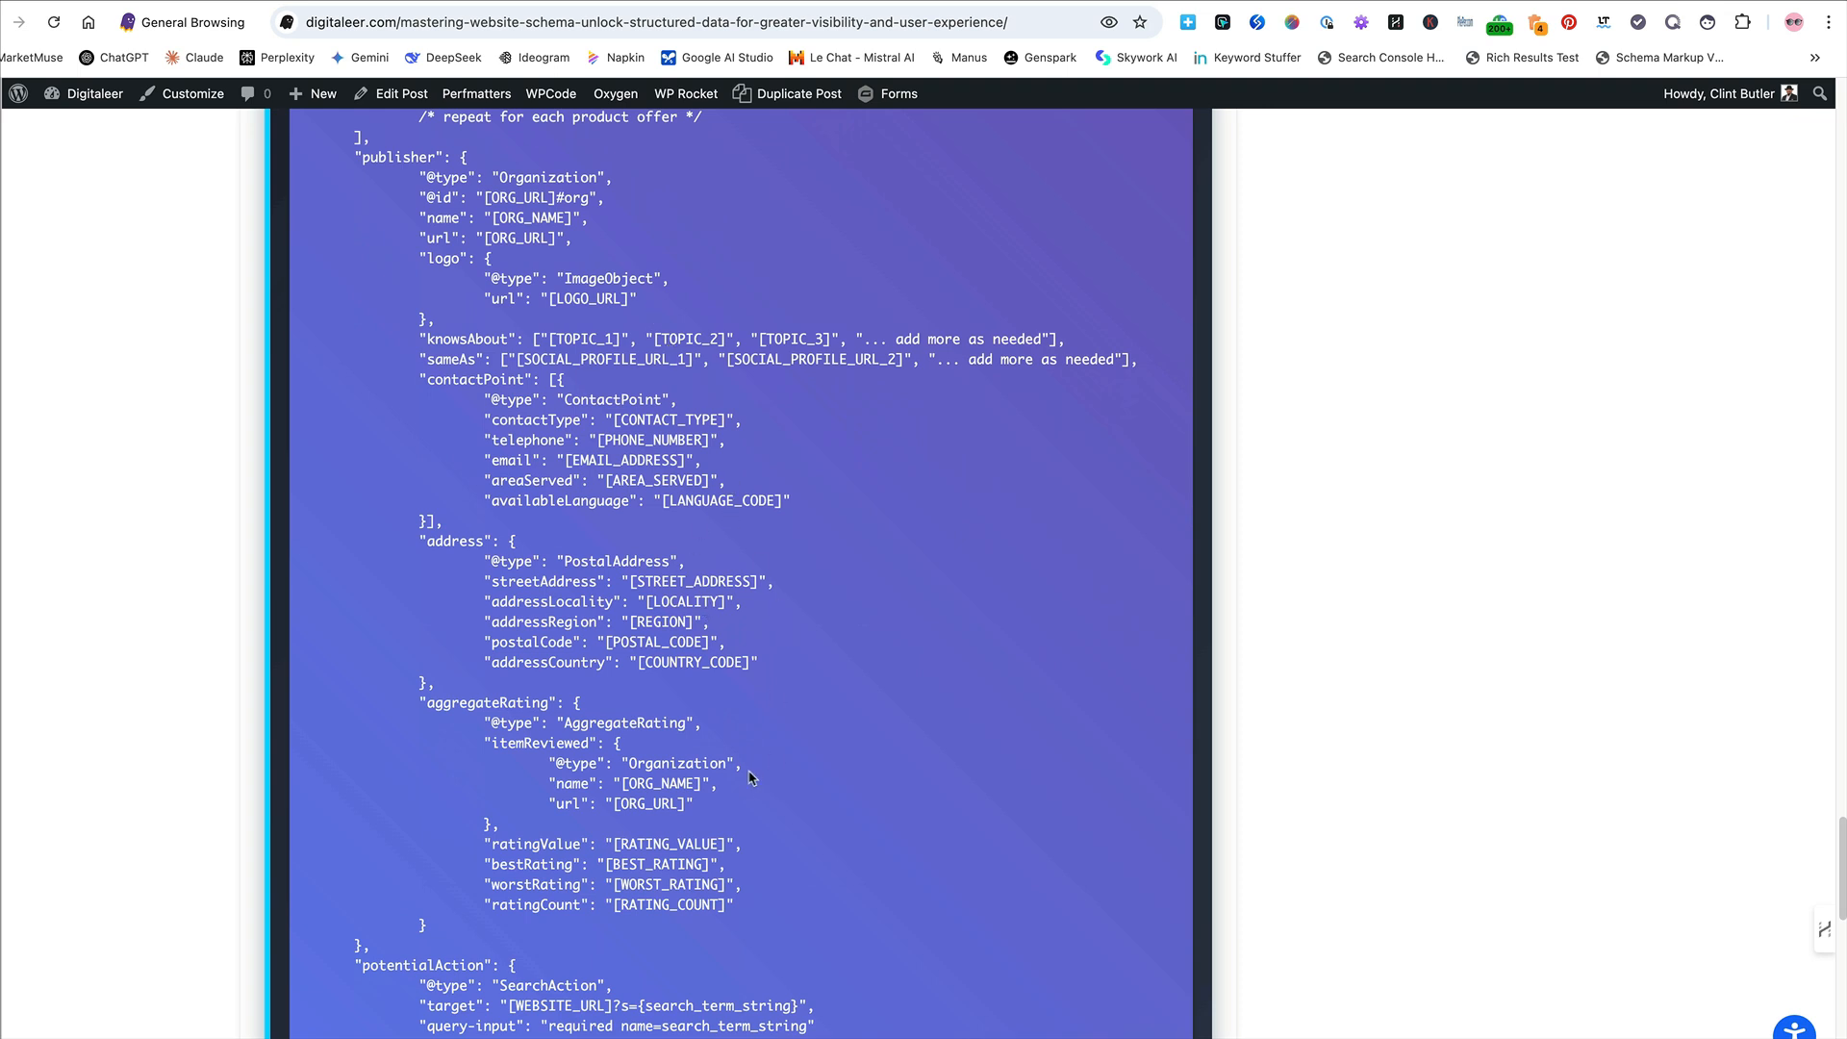
Scroll to the template's potentialAction target, query-input and closing </script> tag
scroll(down, 3)
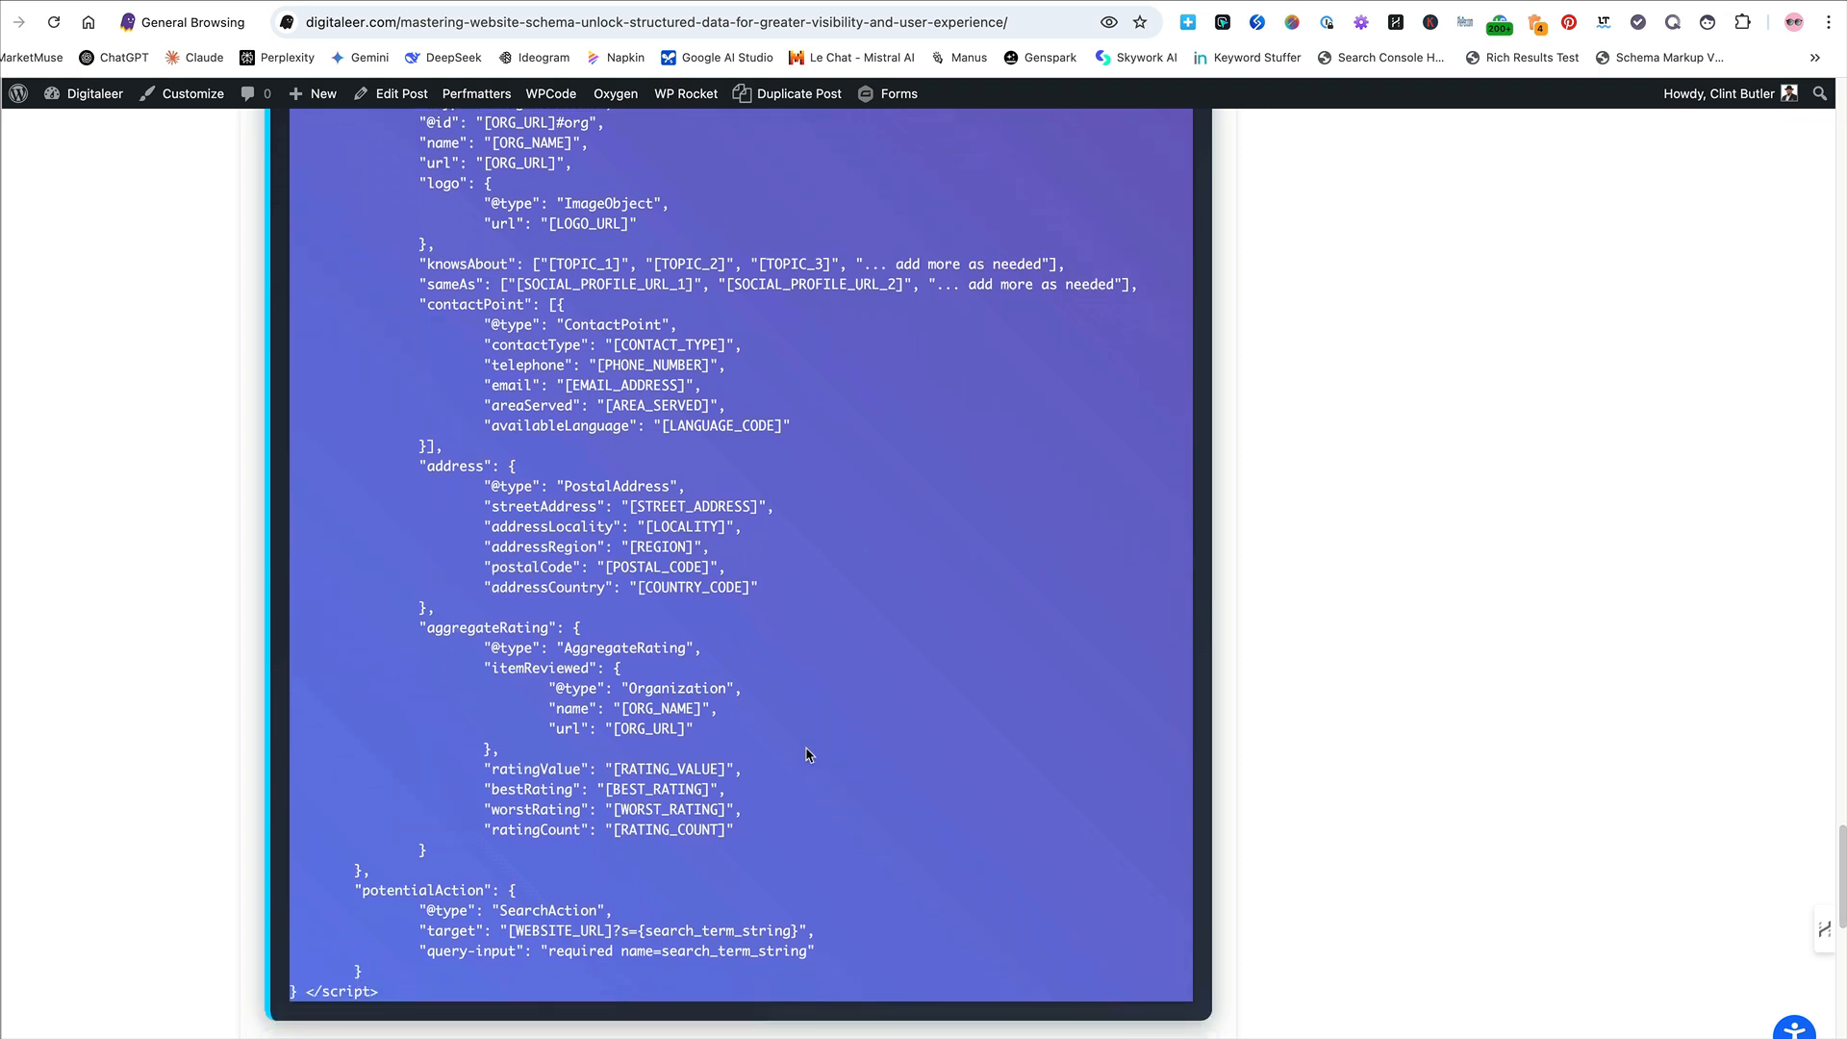
scroll(down, 3)
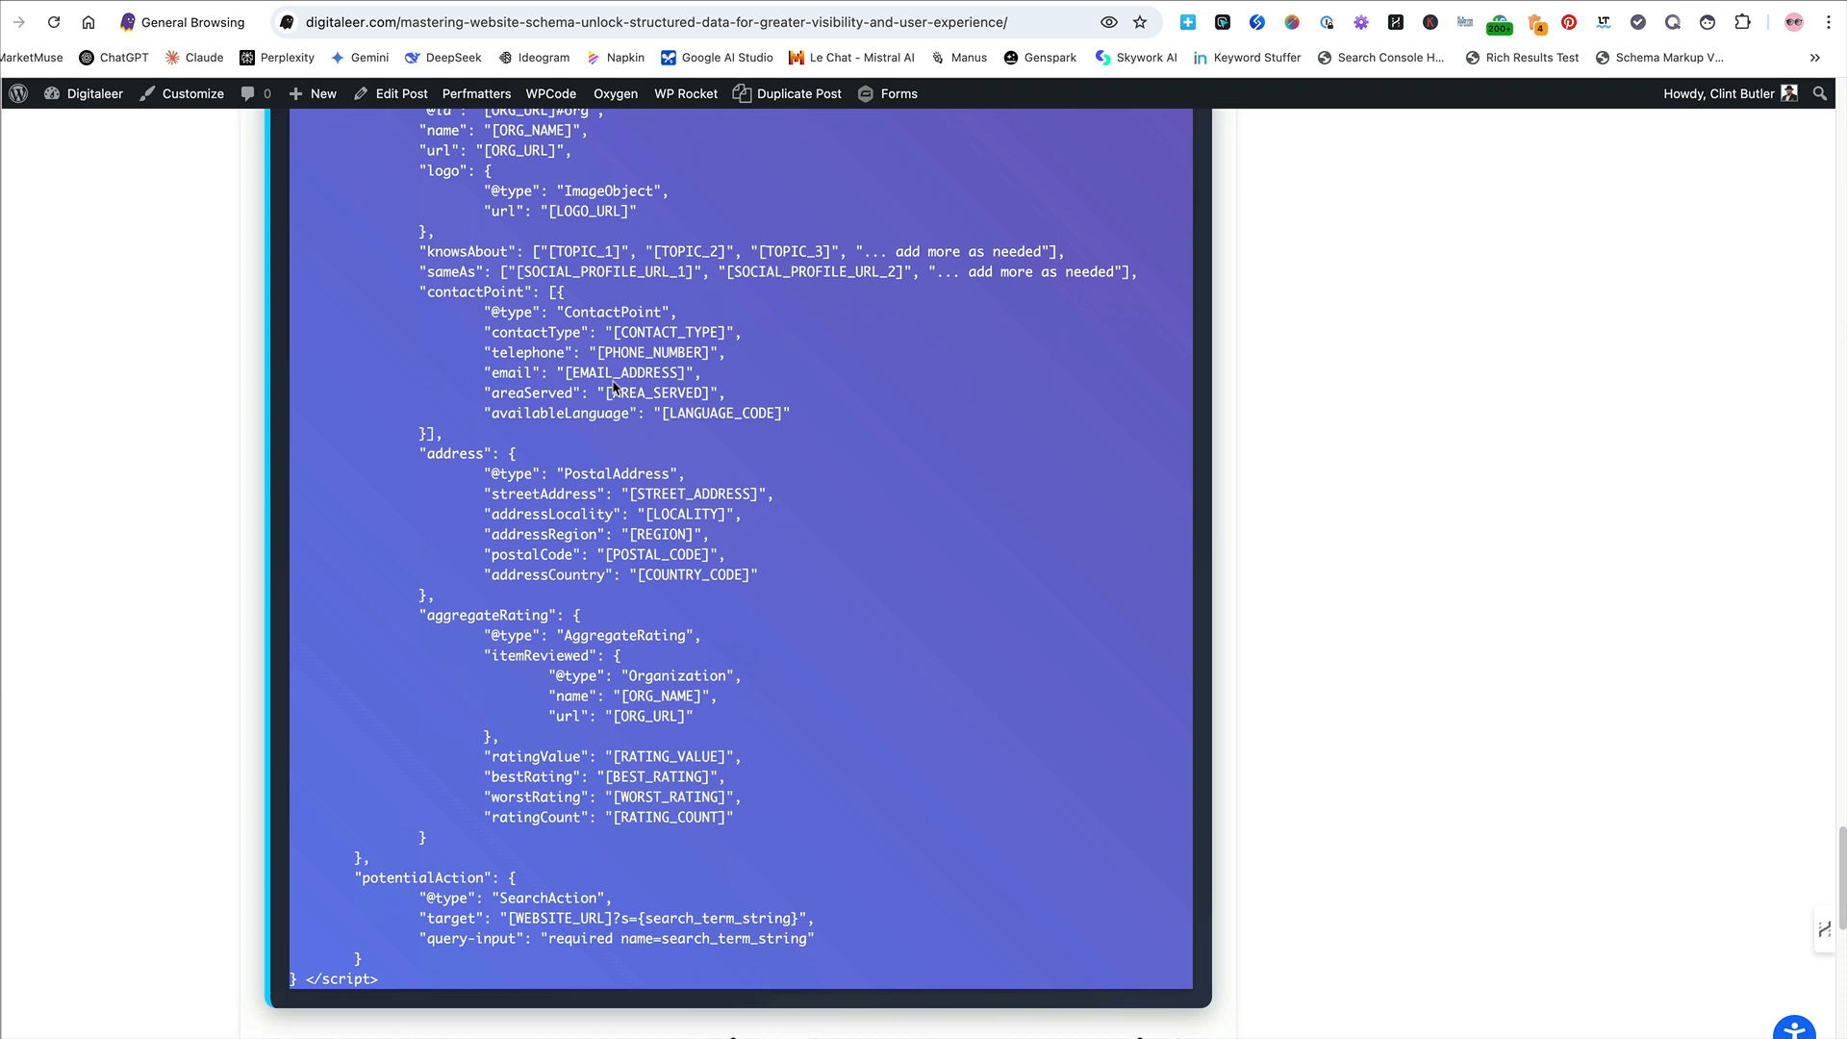
mouse_move(607, 389)
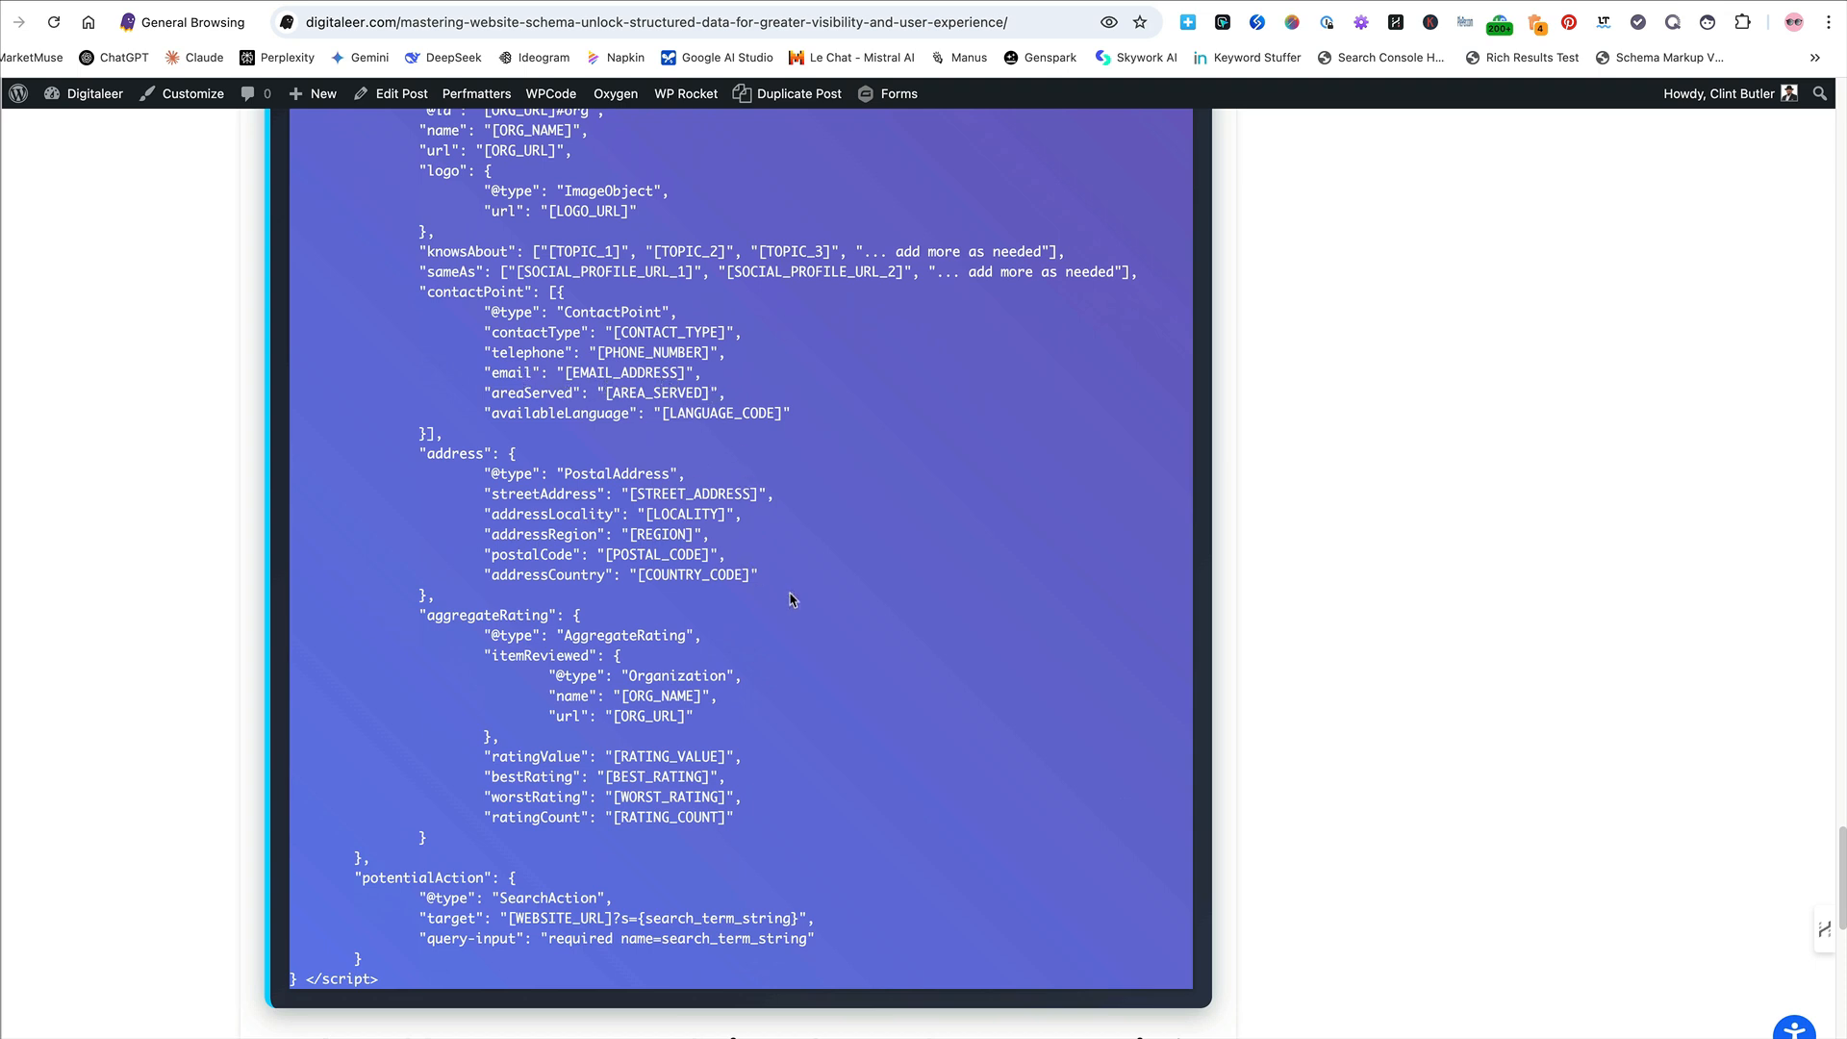
scroll(down, 3)
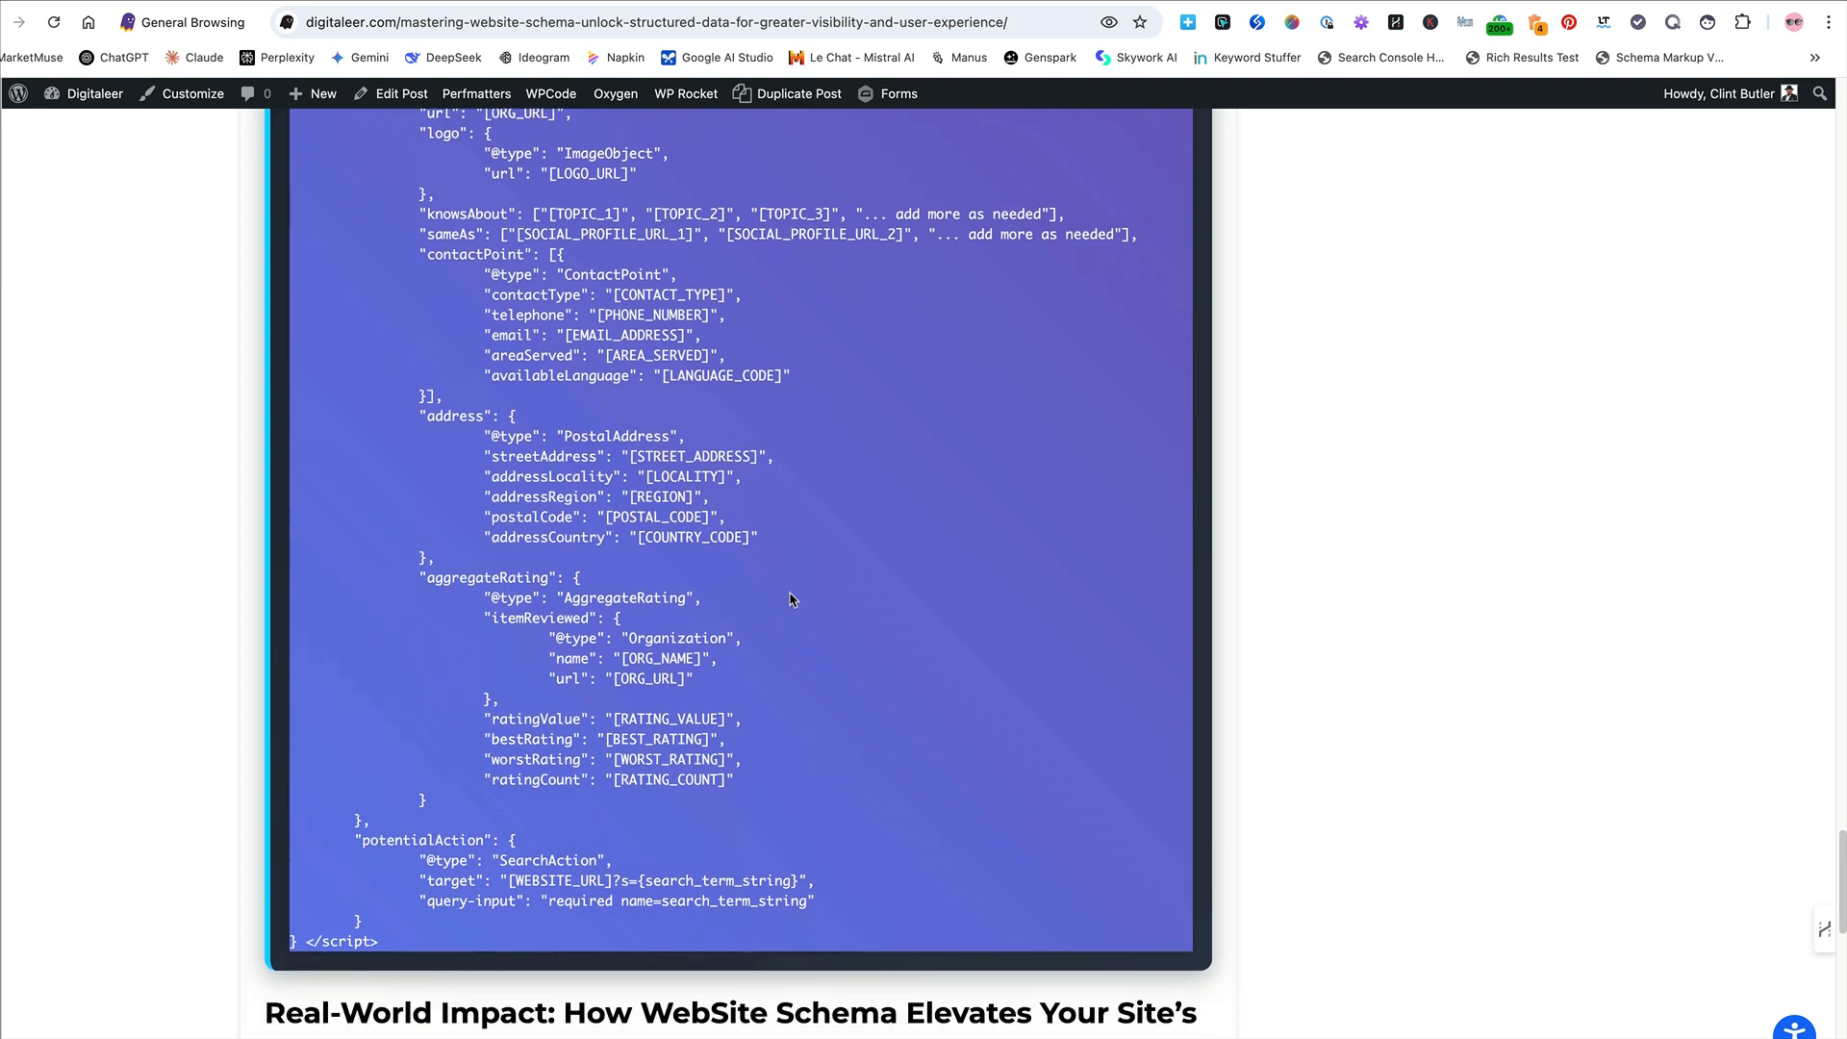
scroll(down, 3)
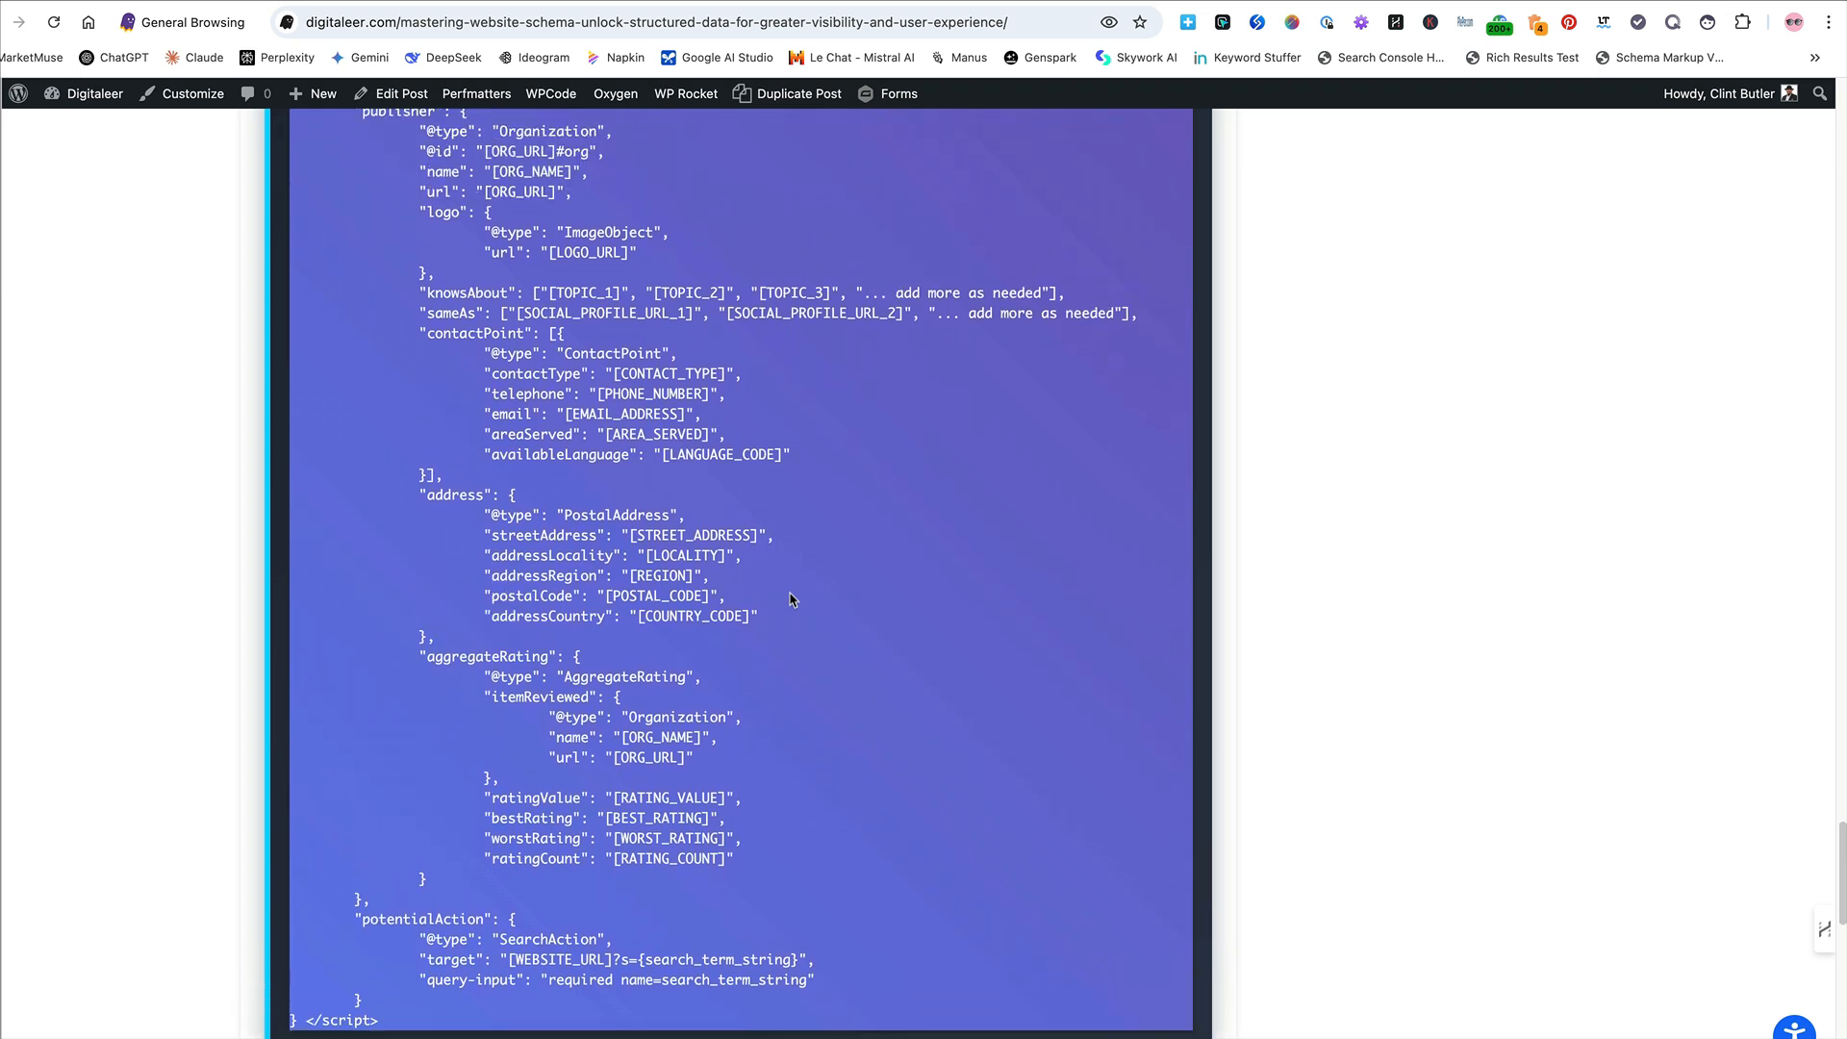
scroll(down, 3)
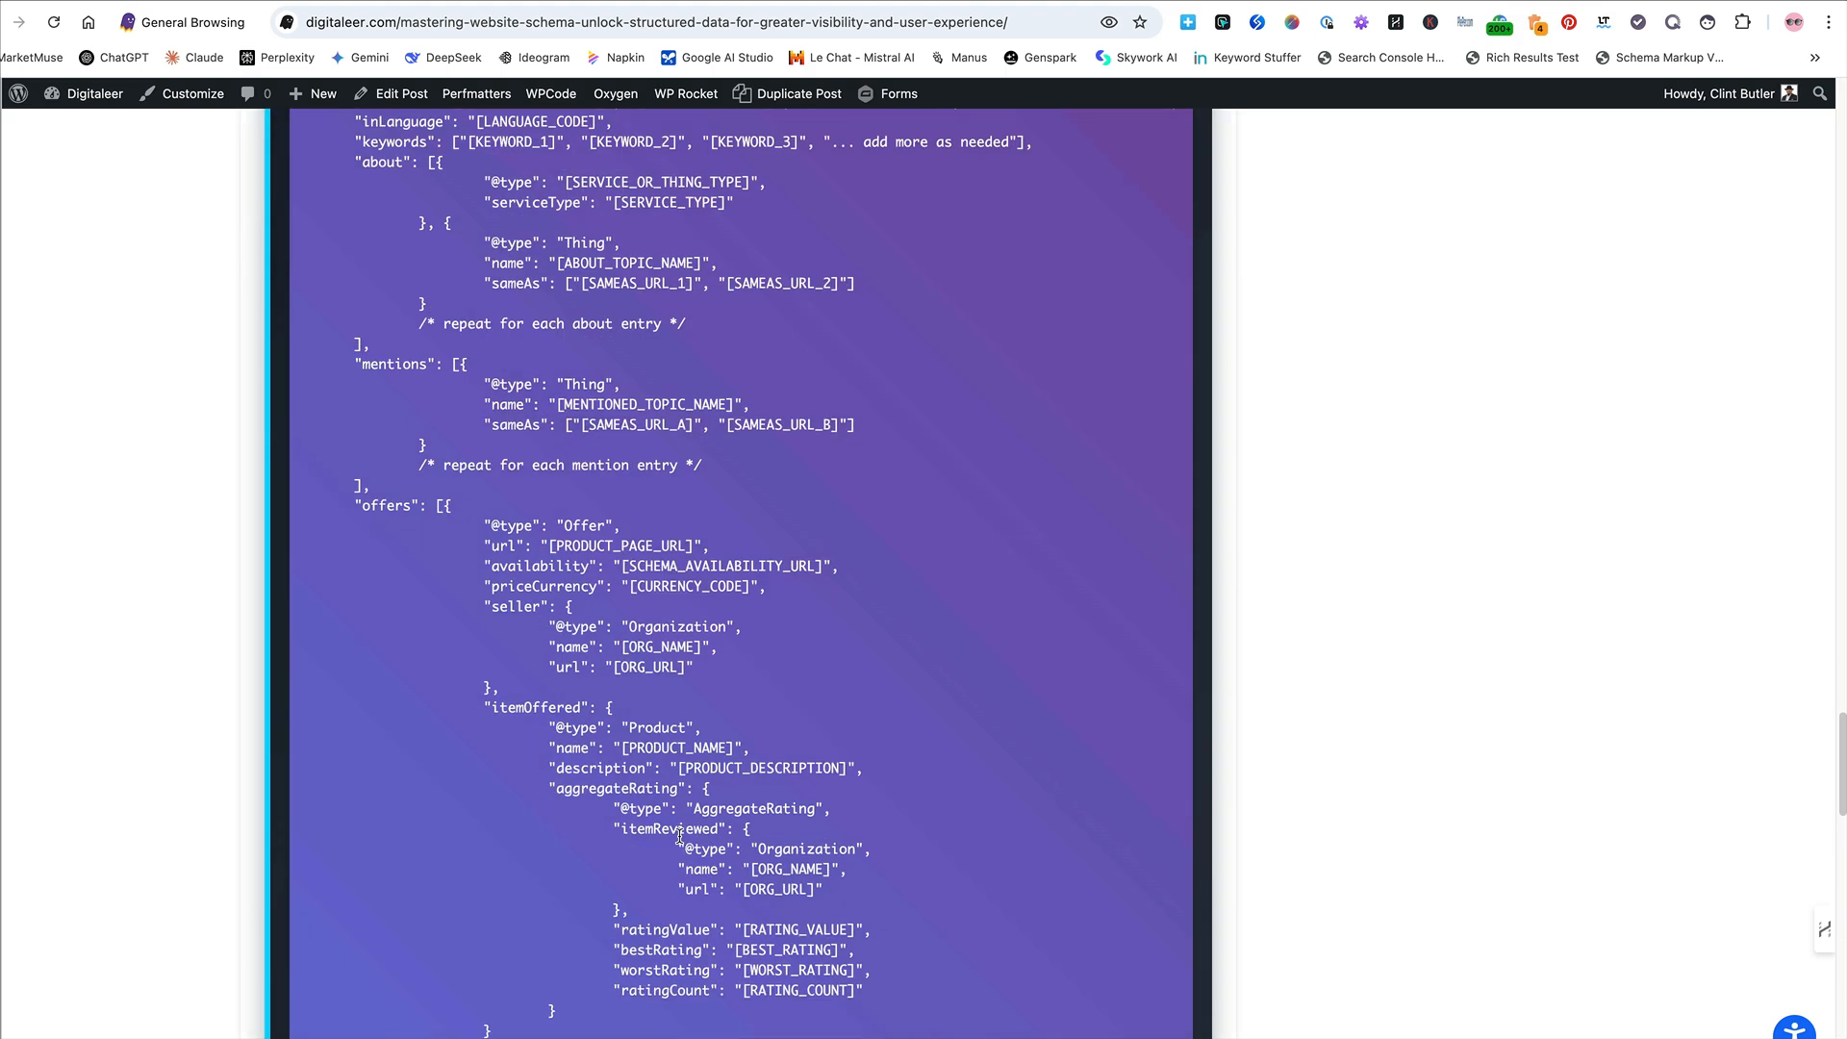
scroll(down, 3)
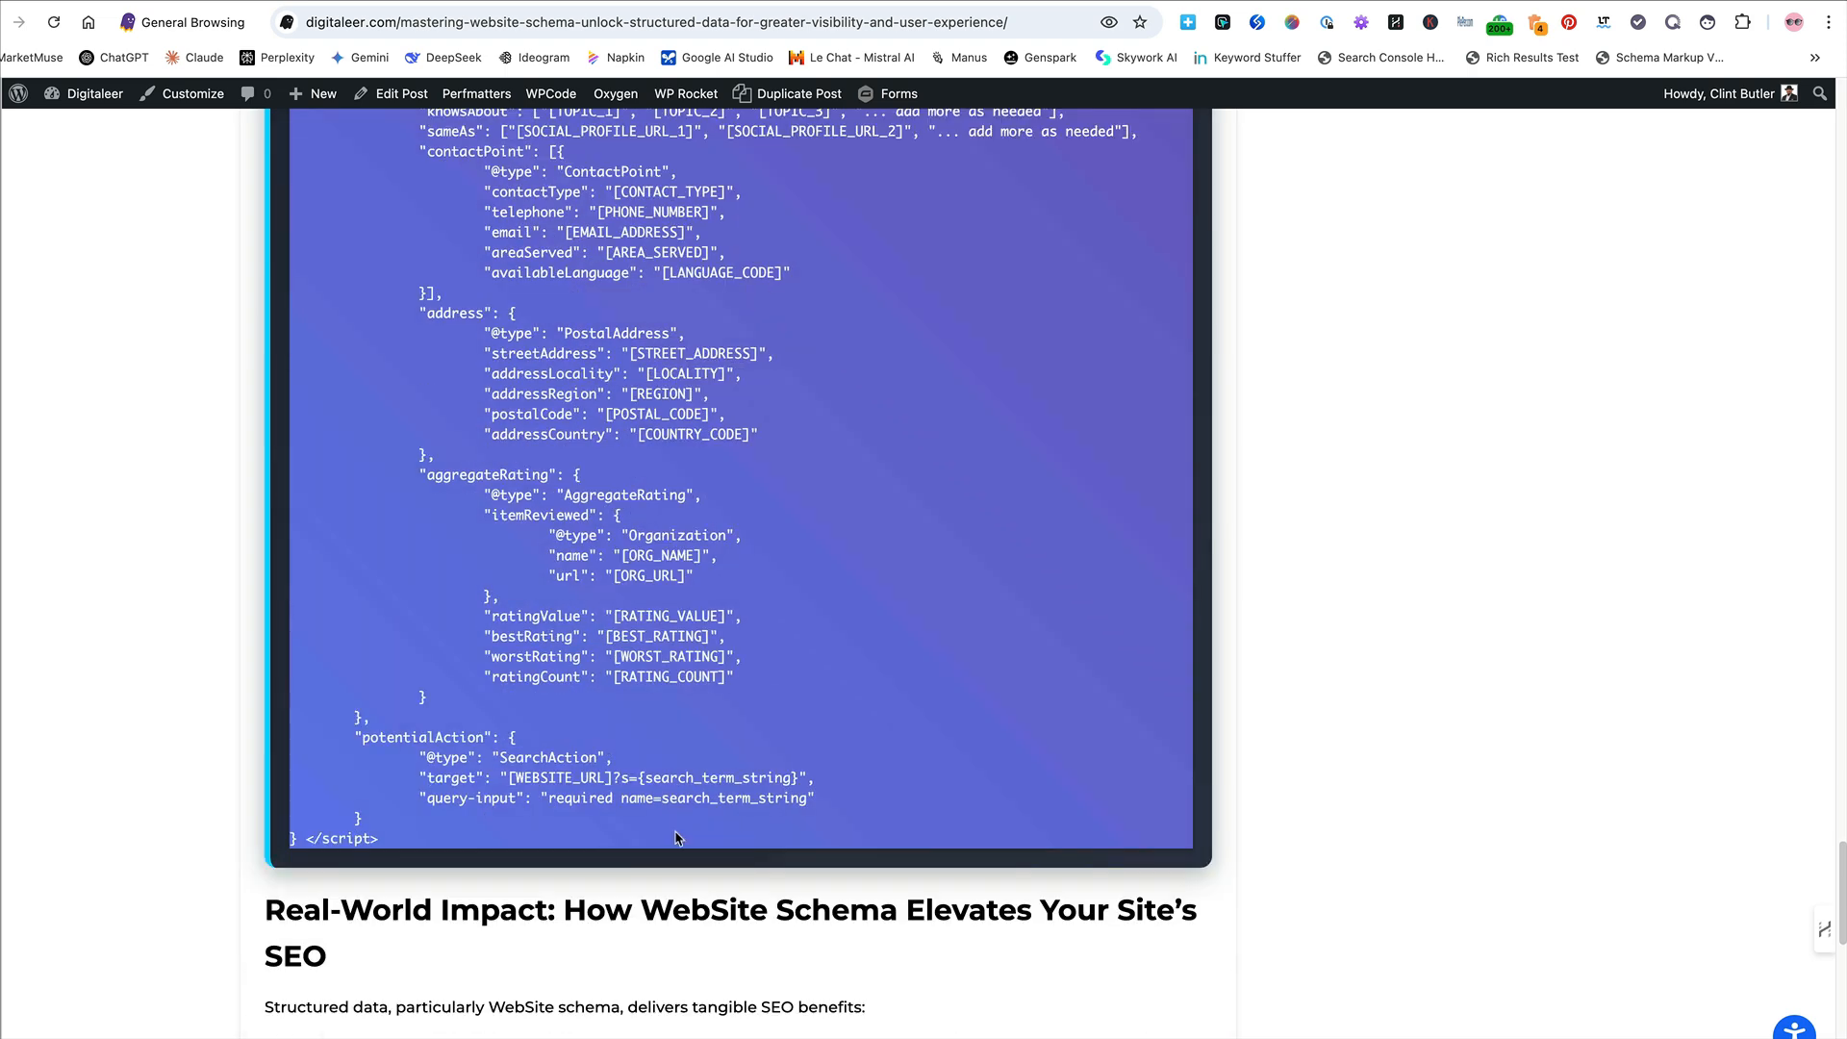
mouse_move(669, 831)
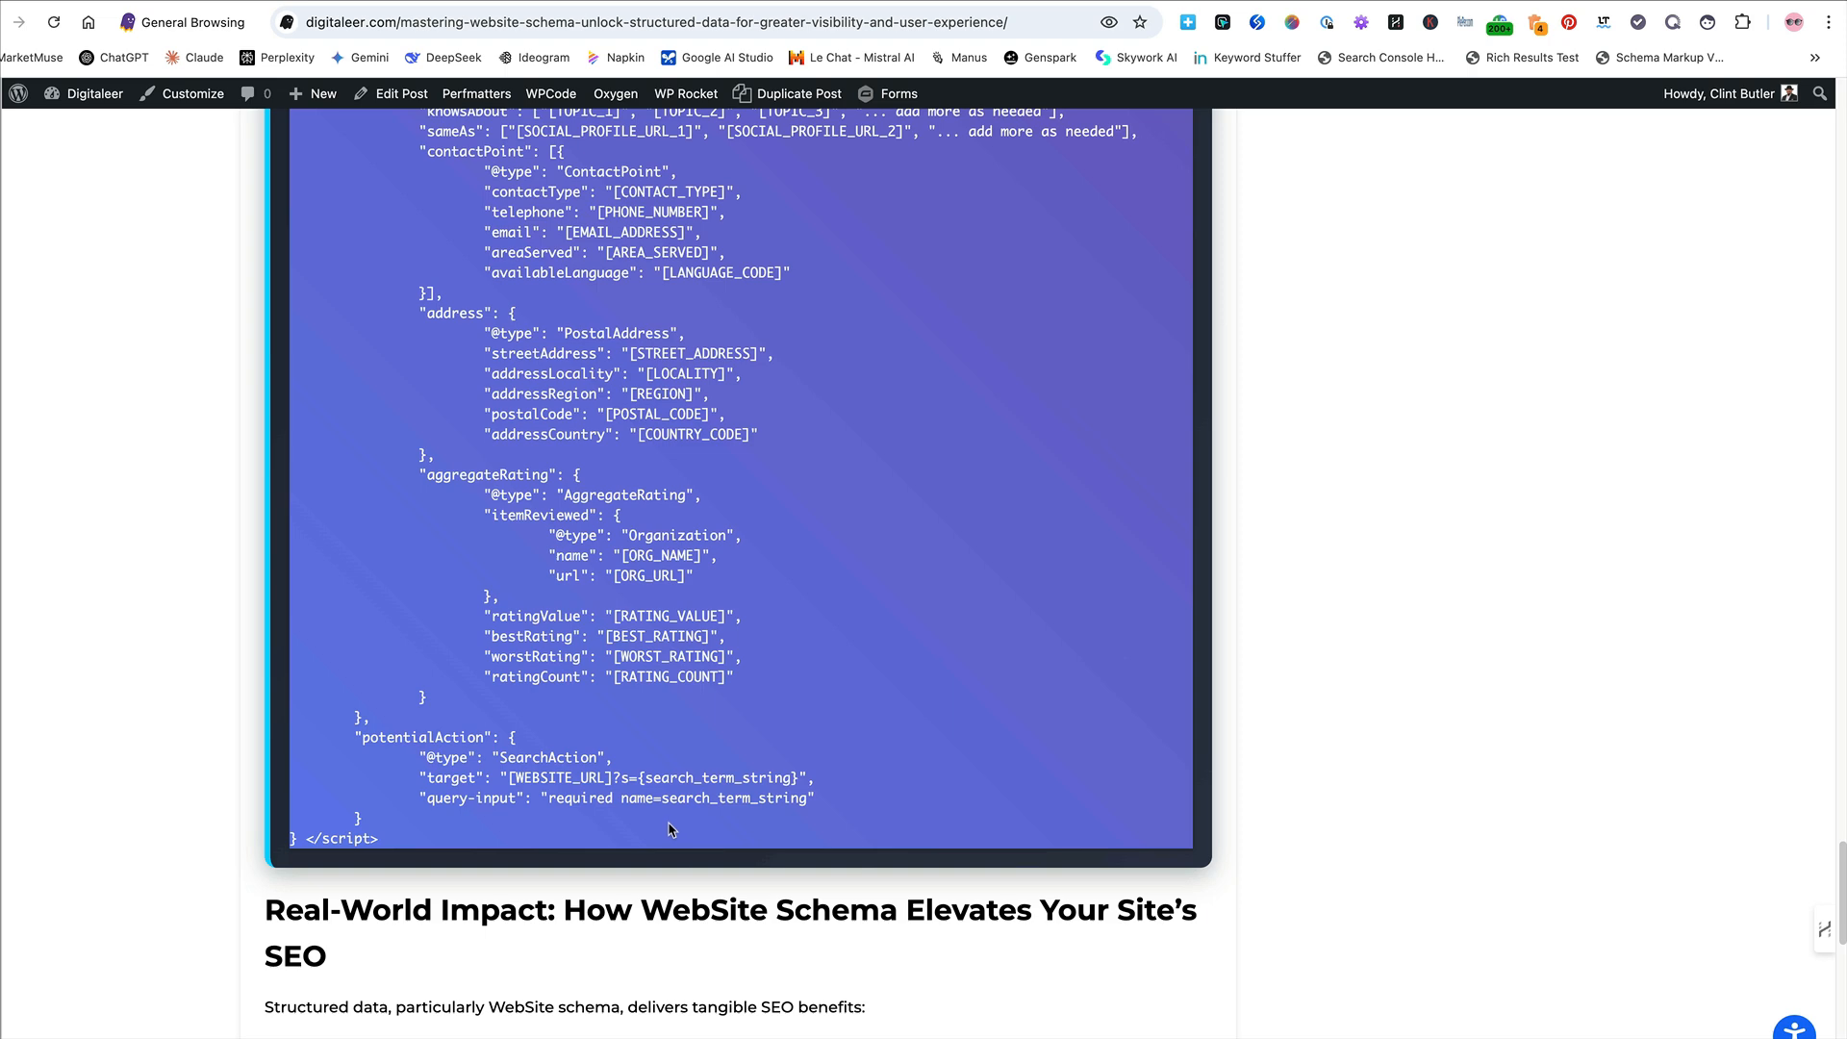
mouse_move(678, 741)
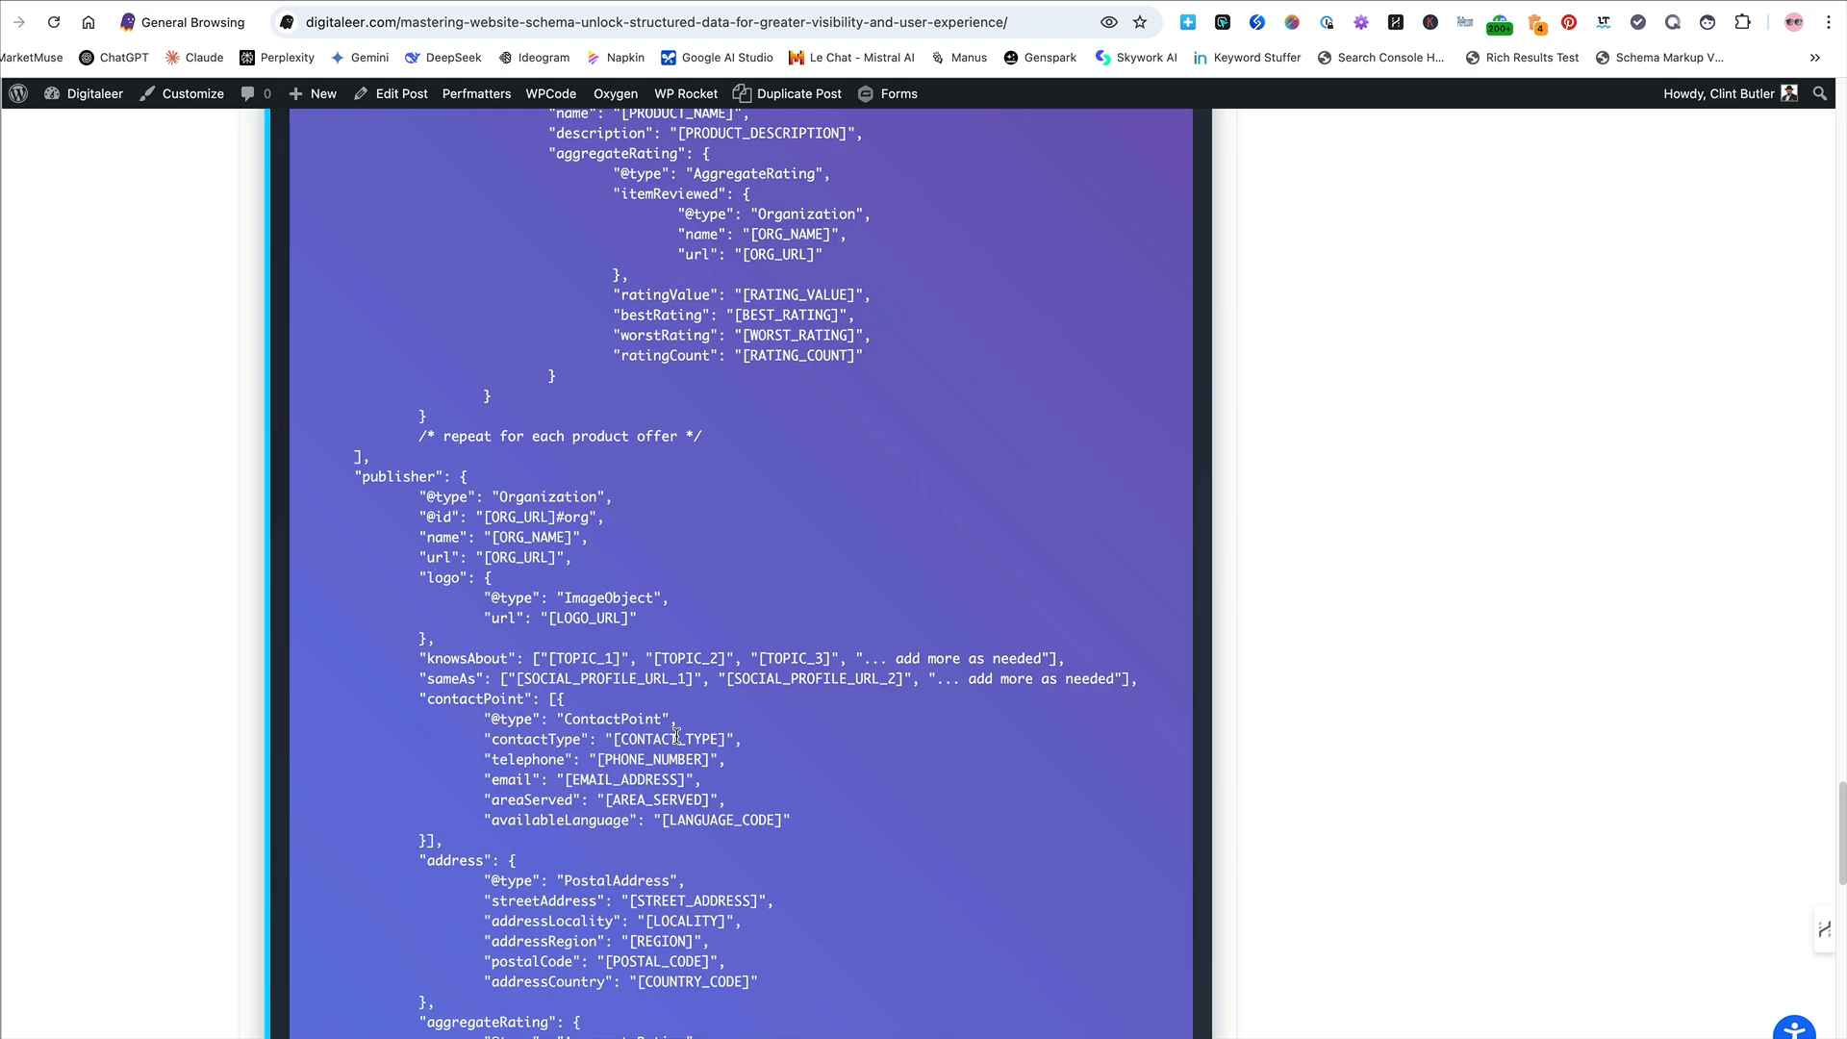
scroll(up, 3)
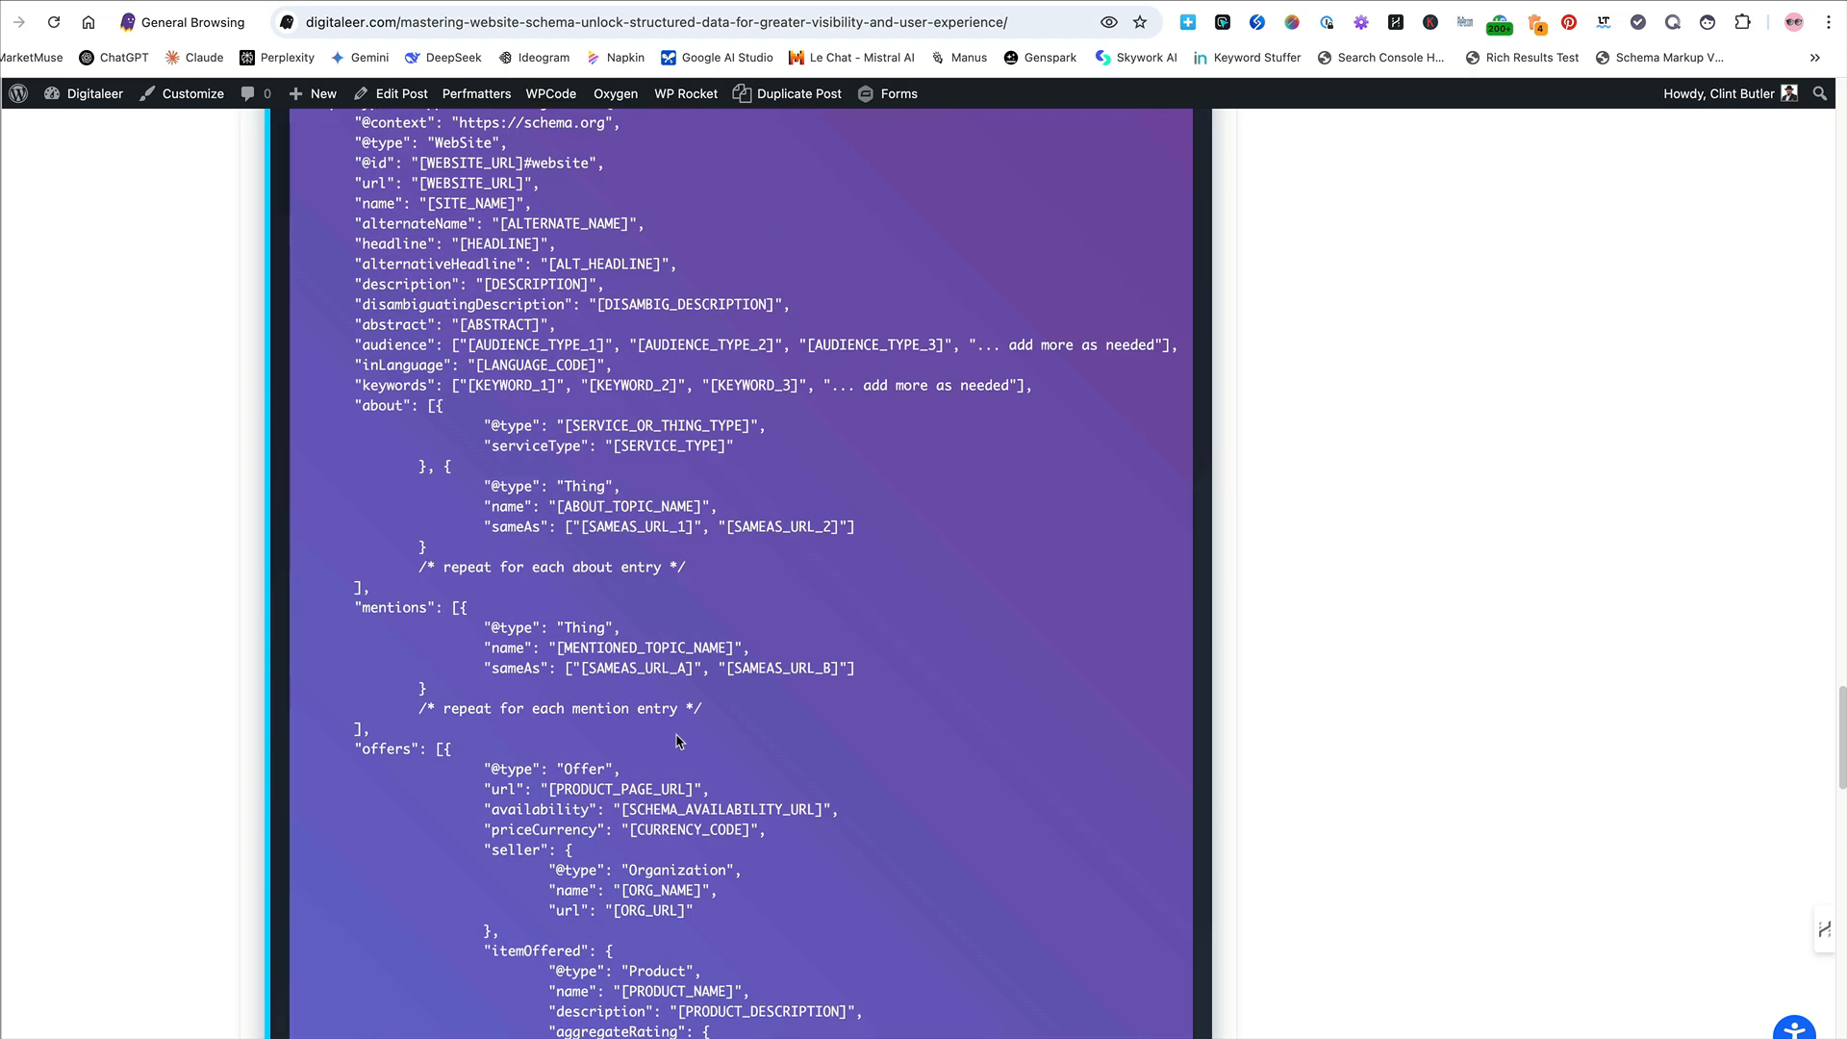
scroll(down, 3)
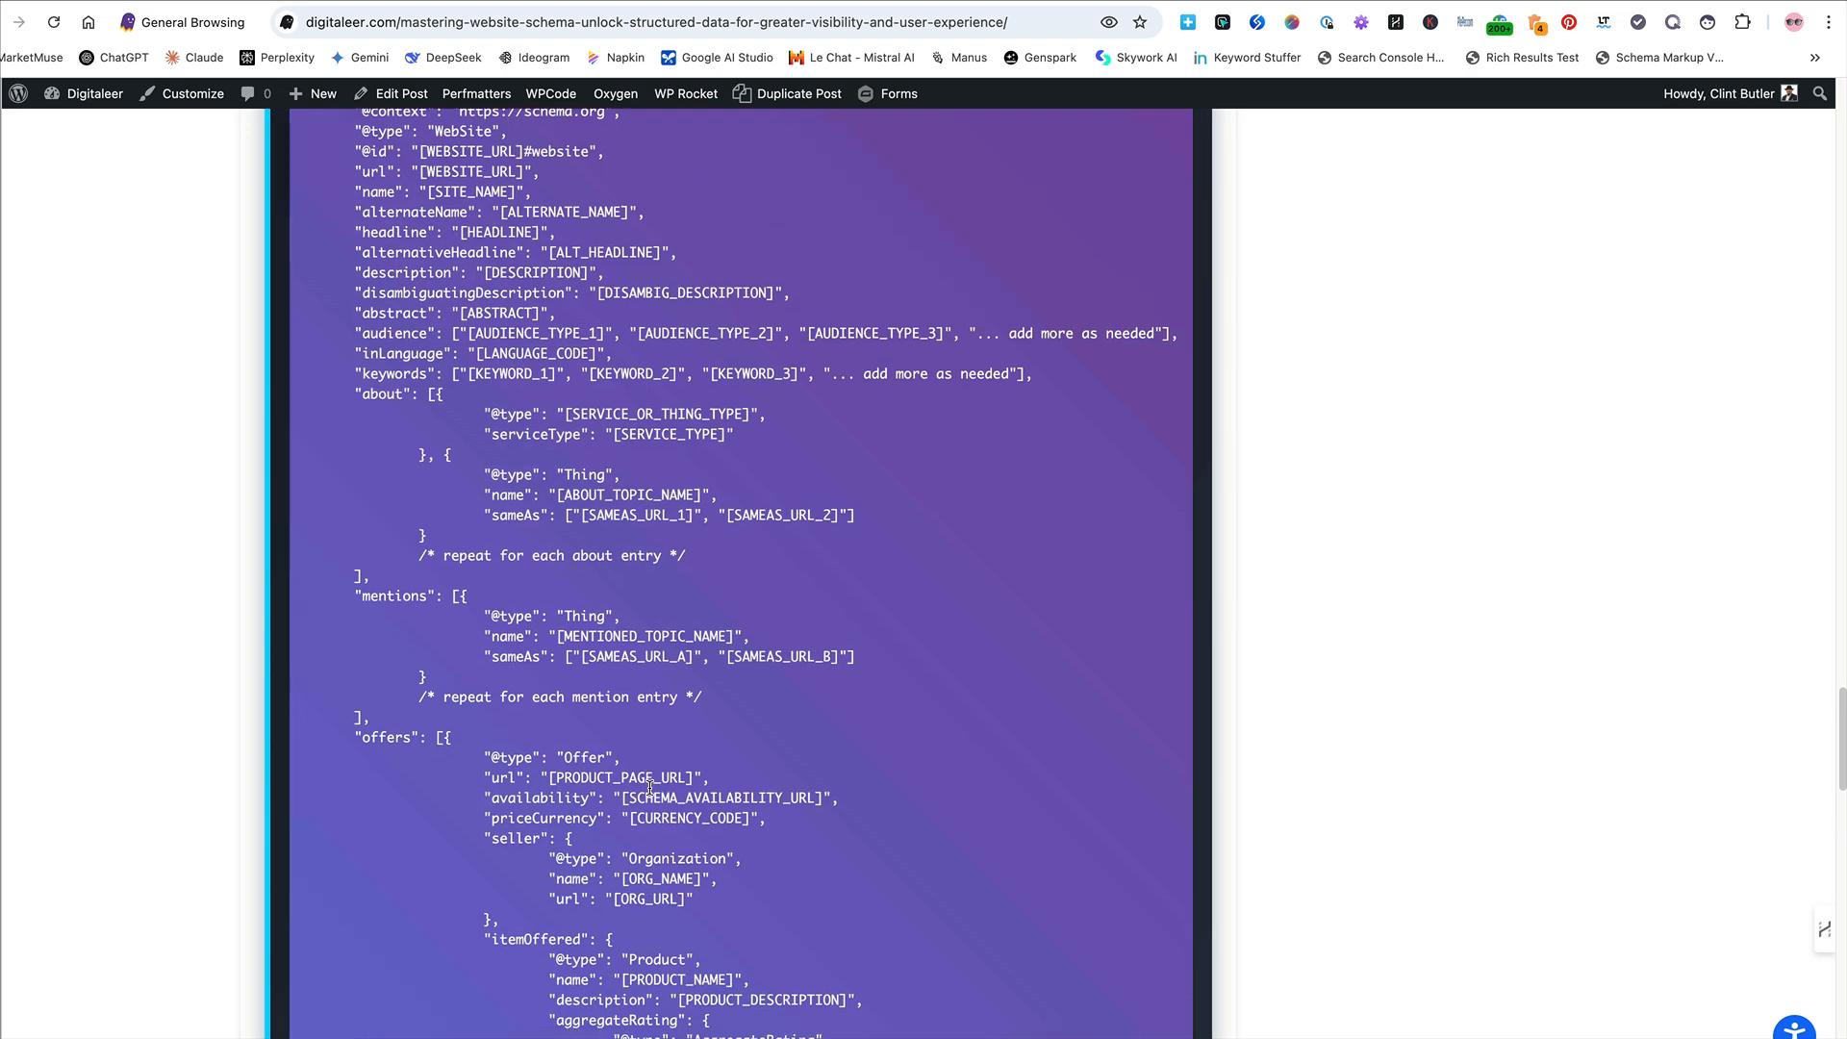
scroll(down, 3)
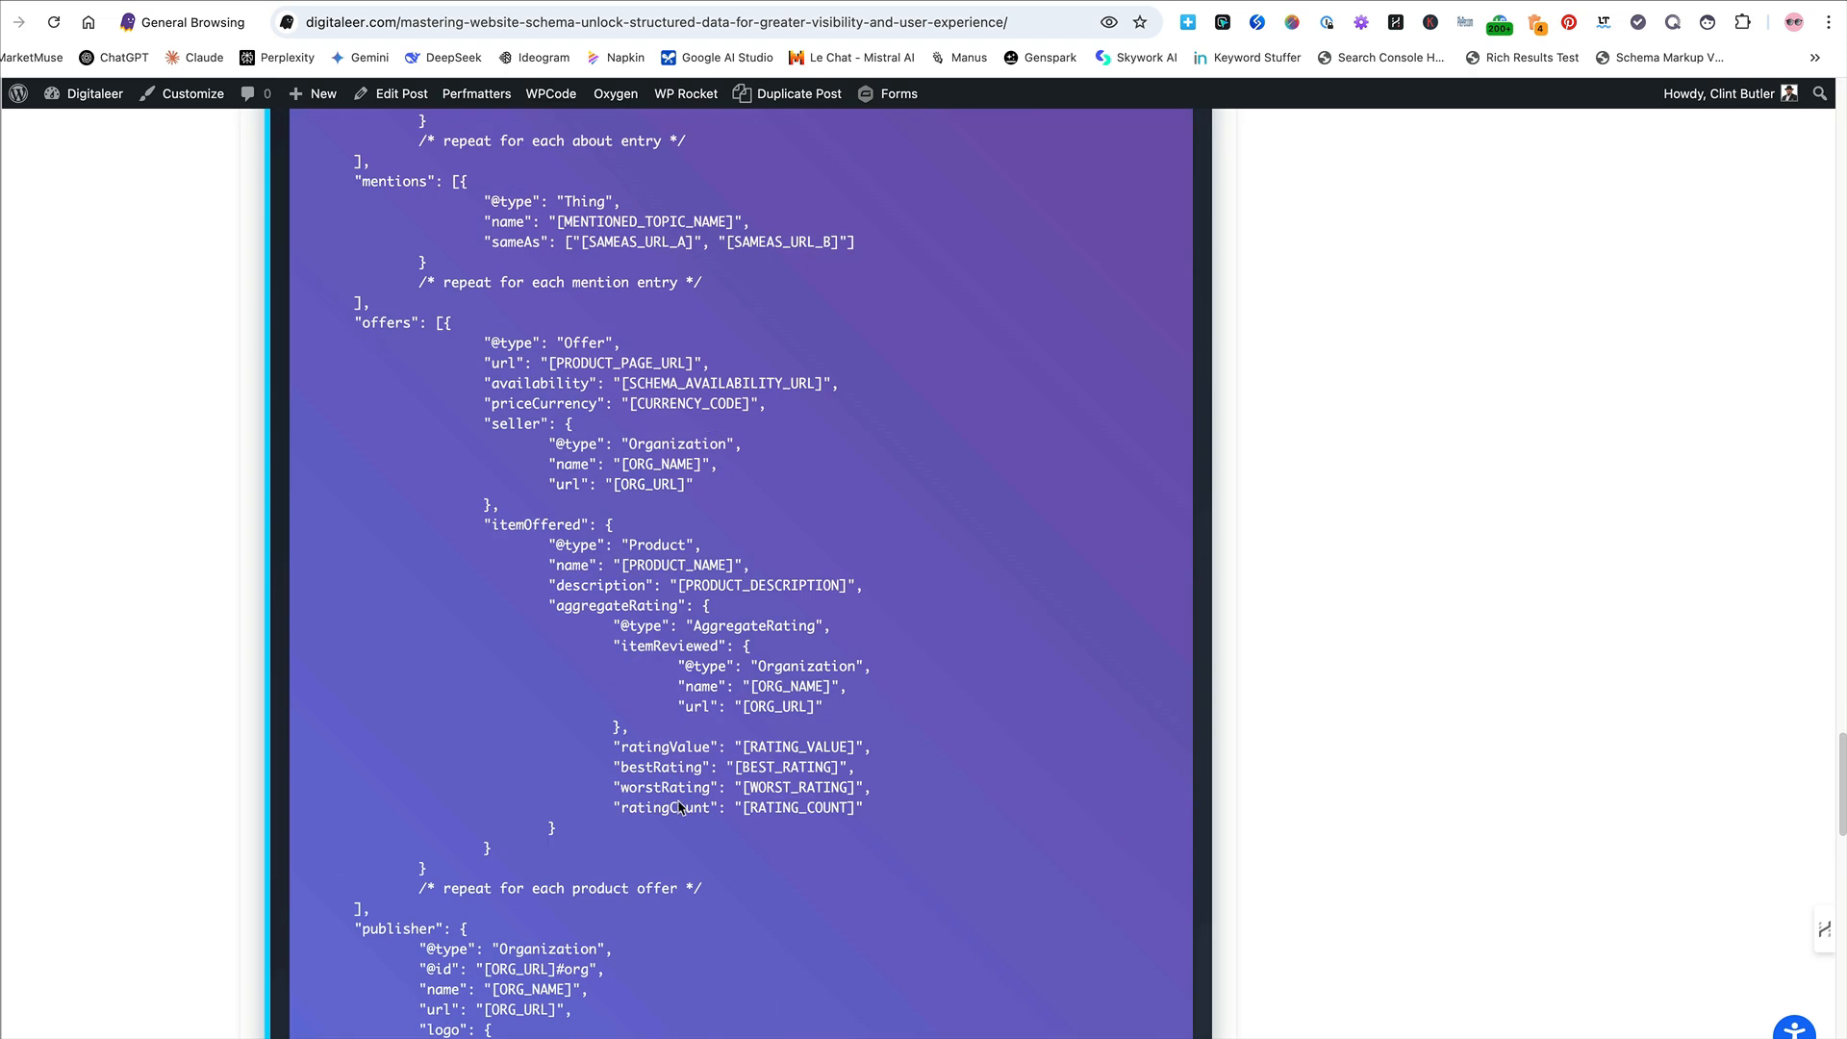
mouse_move(693, 878)
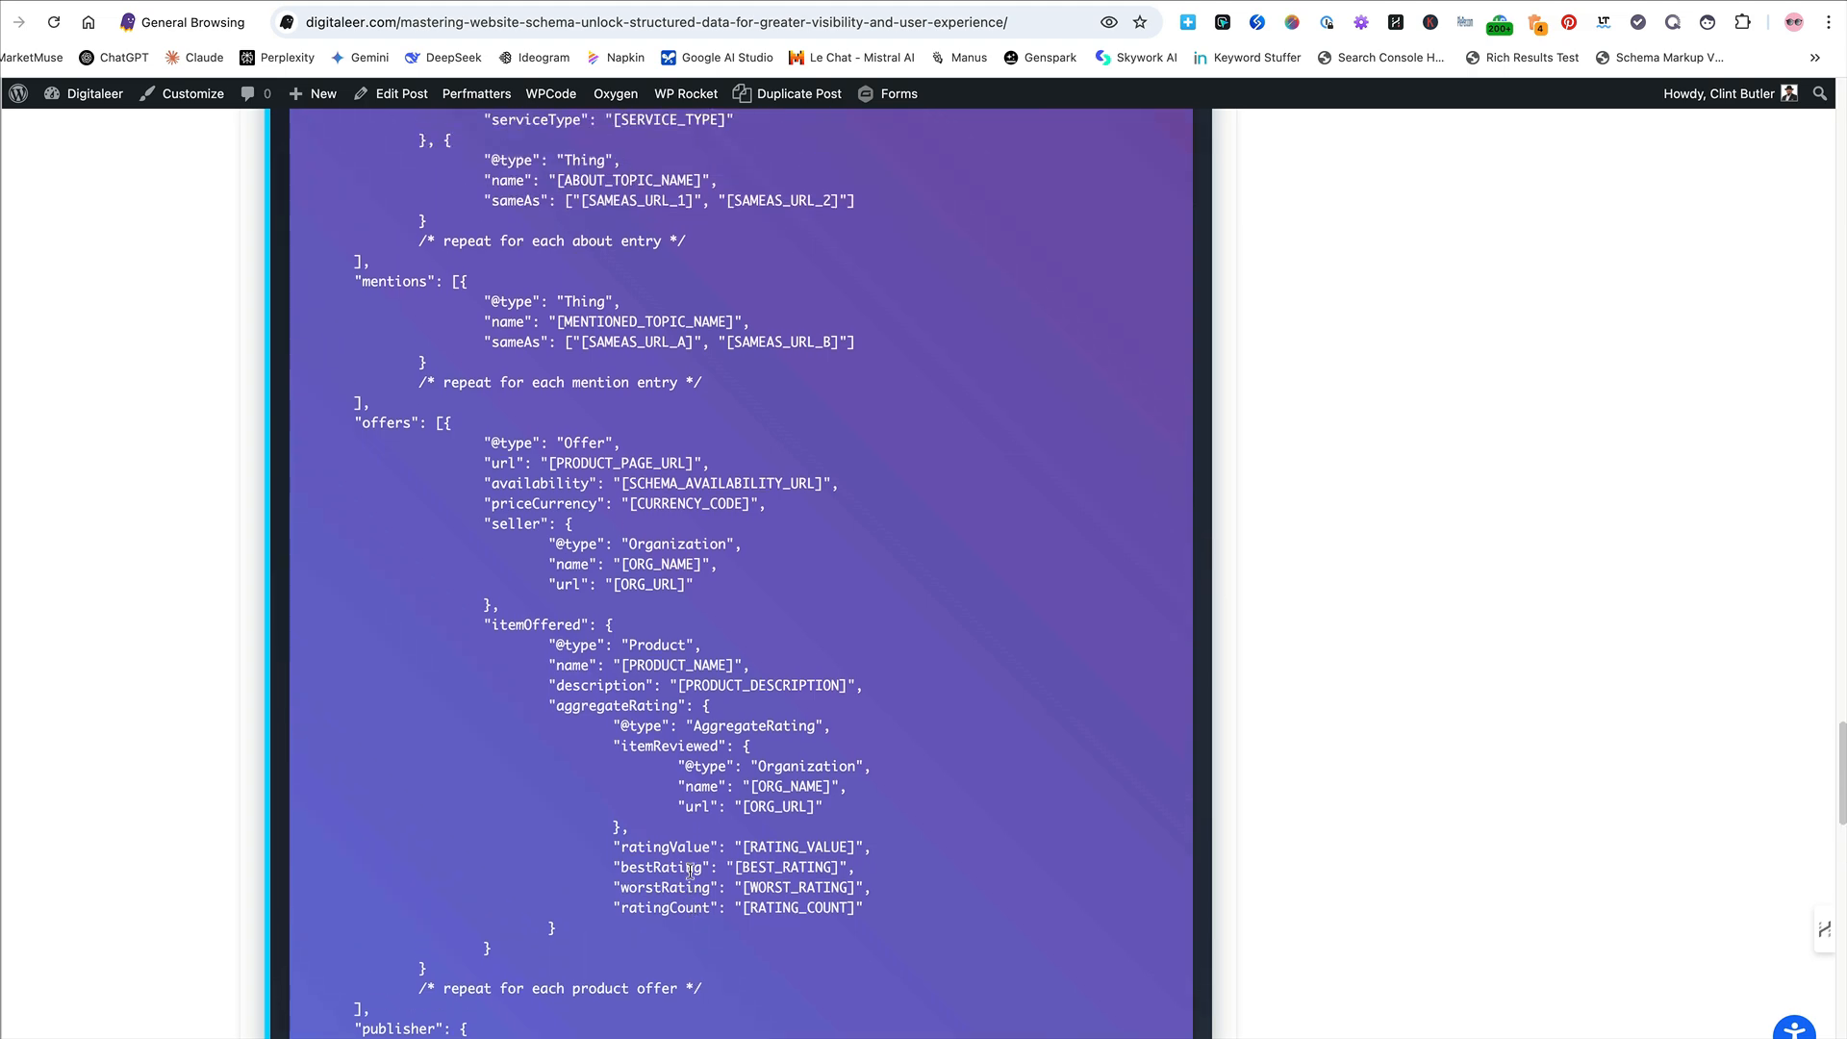
scroll(down, 3)
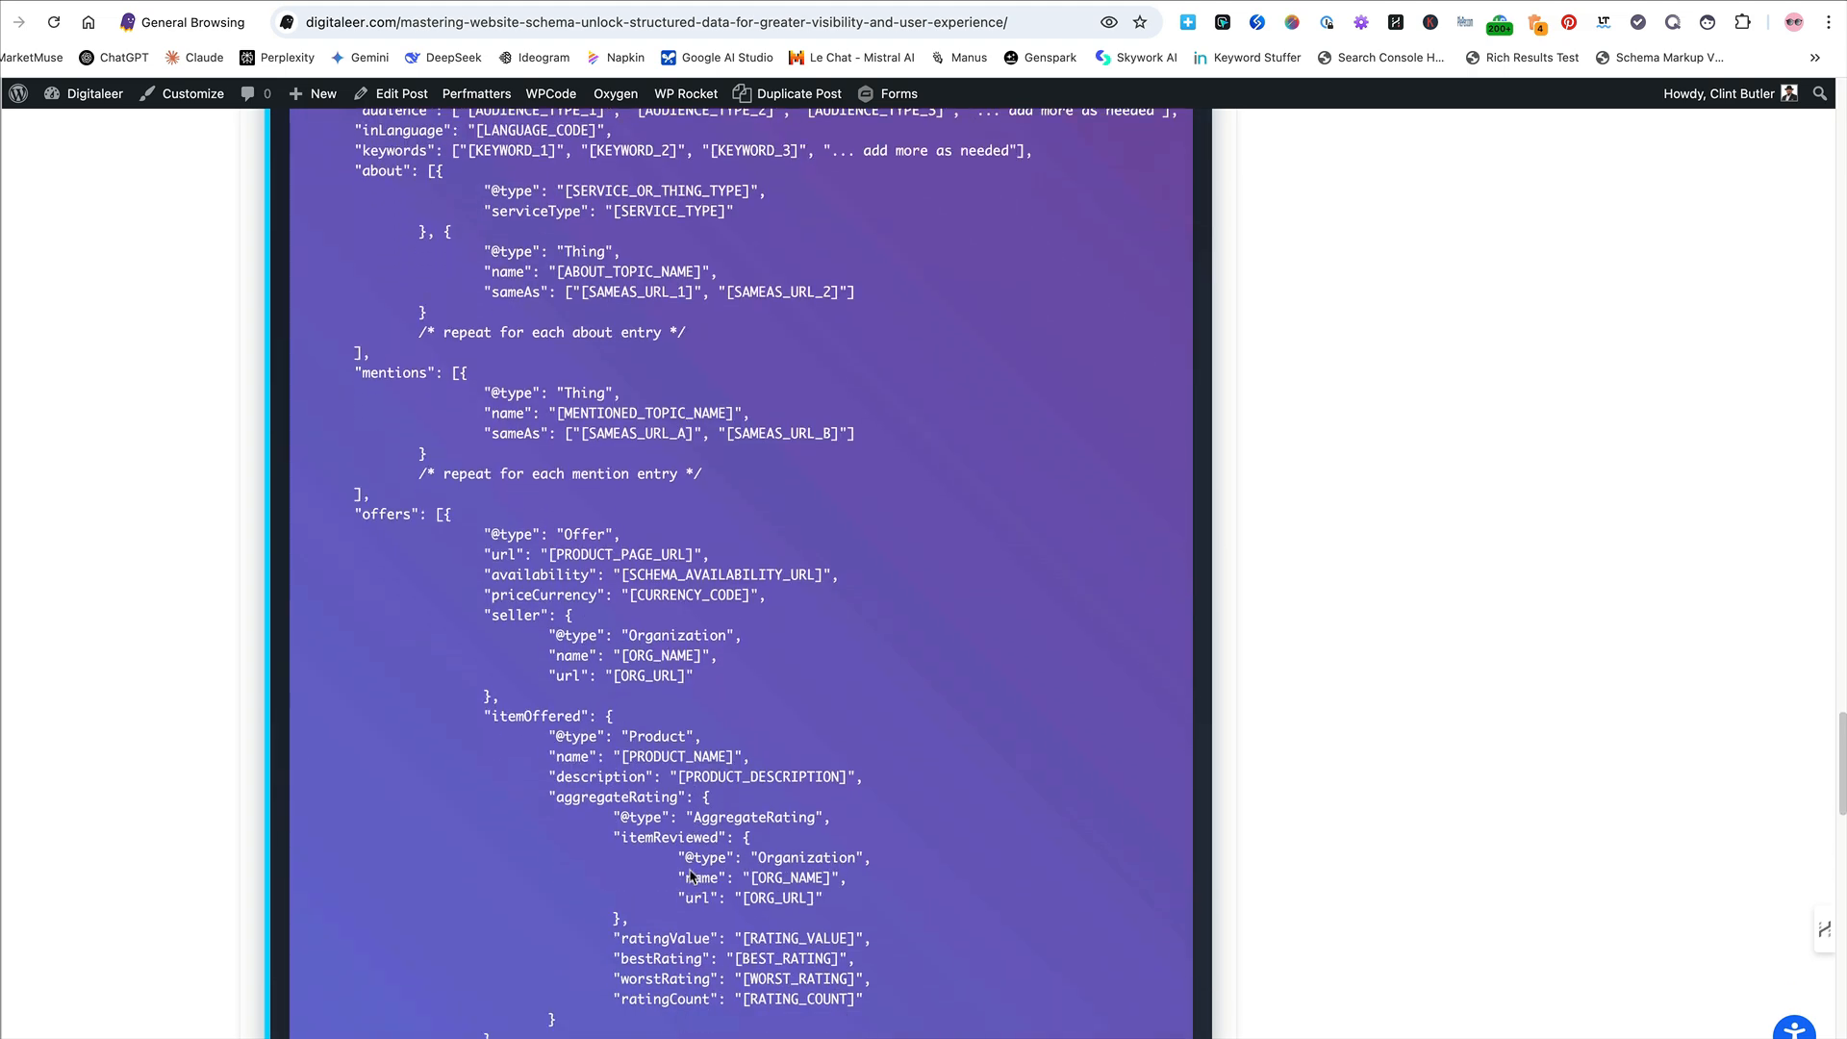
scroll(down, 3)
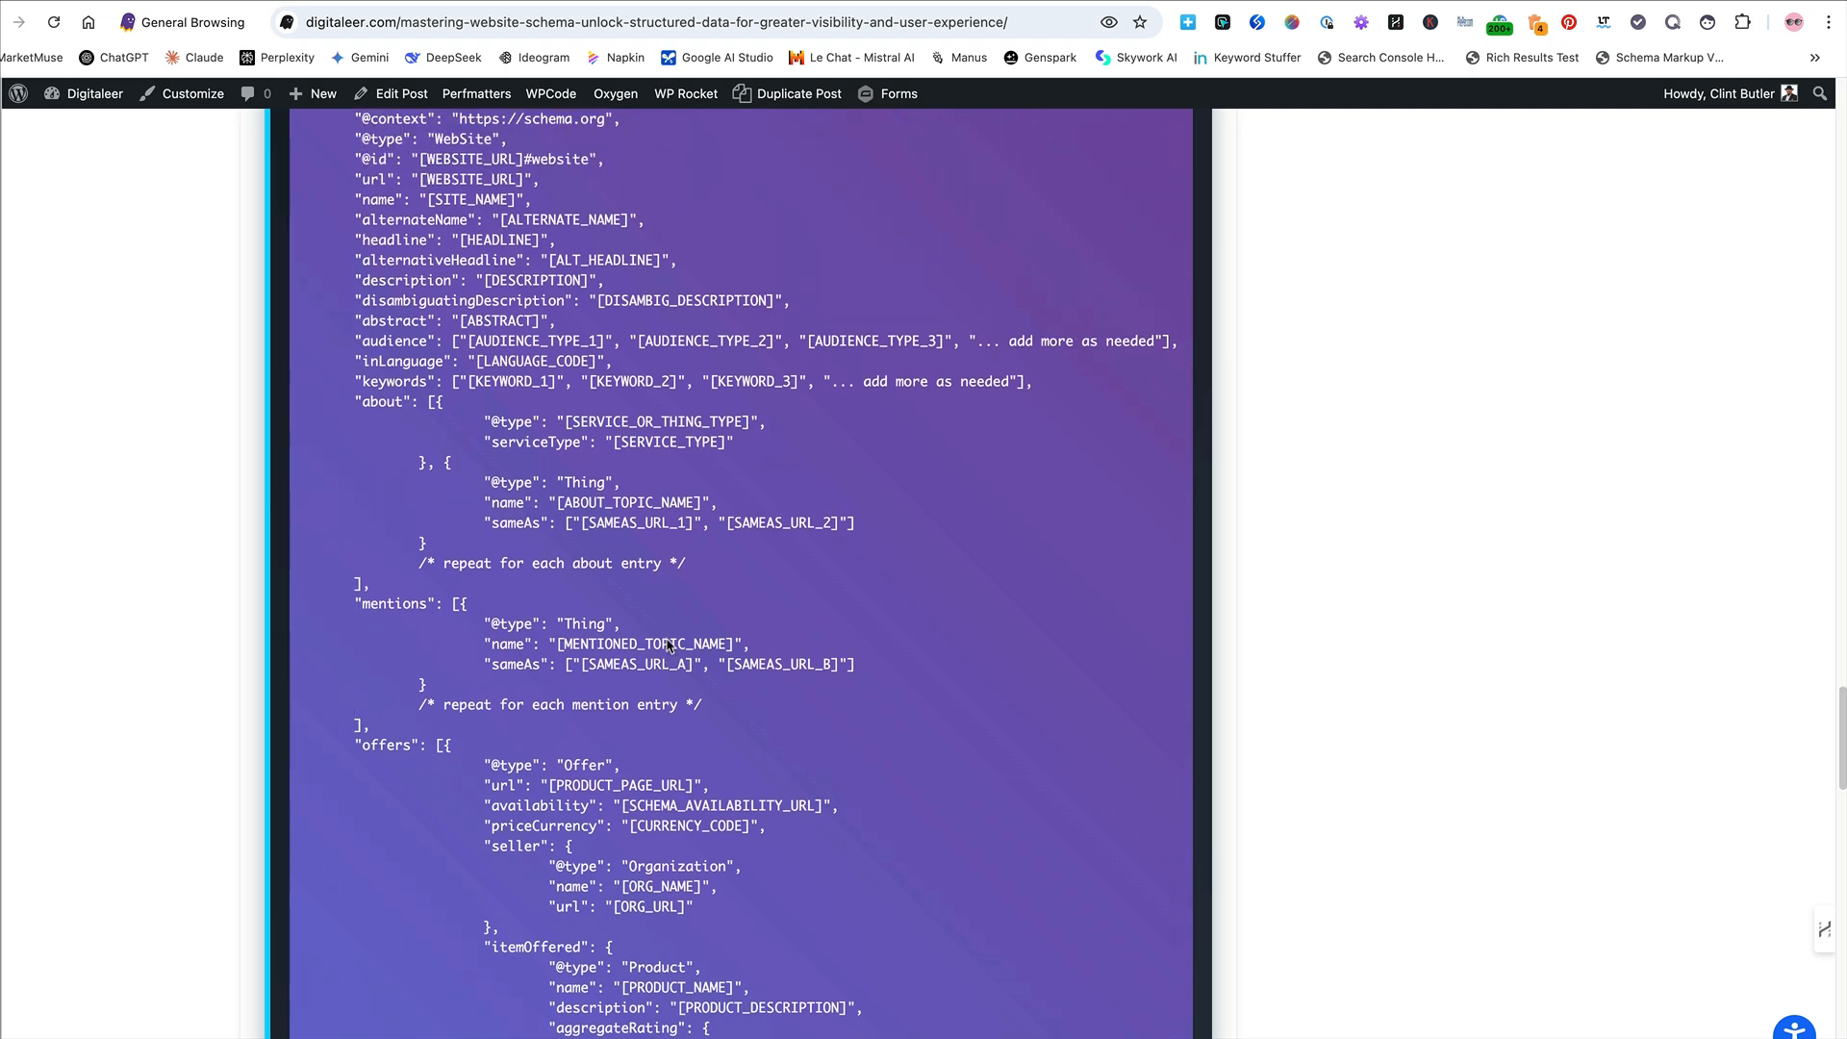
Scroll through the offers and publisher code back to the 'Real-World Example: Full Template' heading
scroll(down, 3)
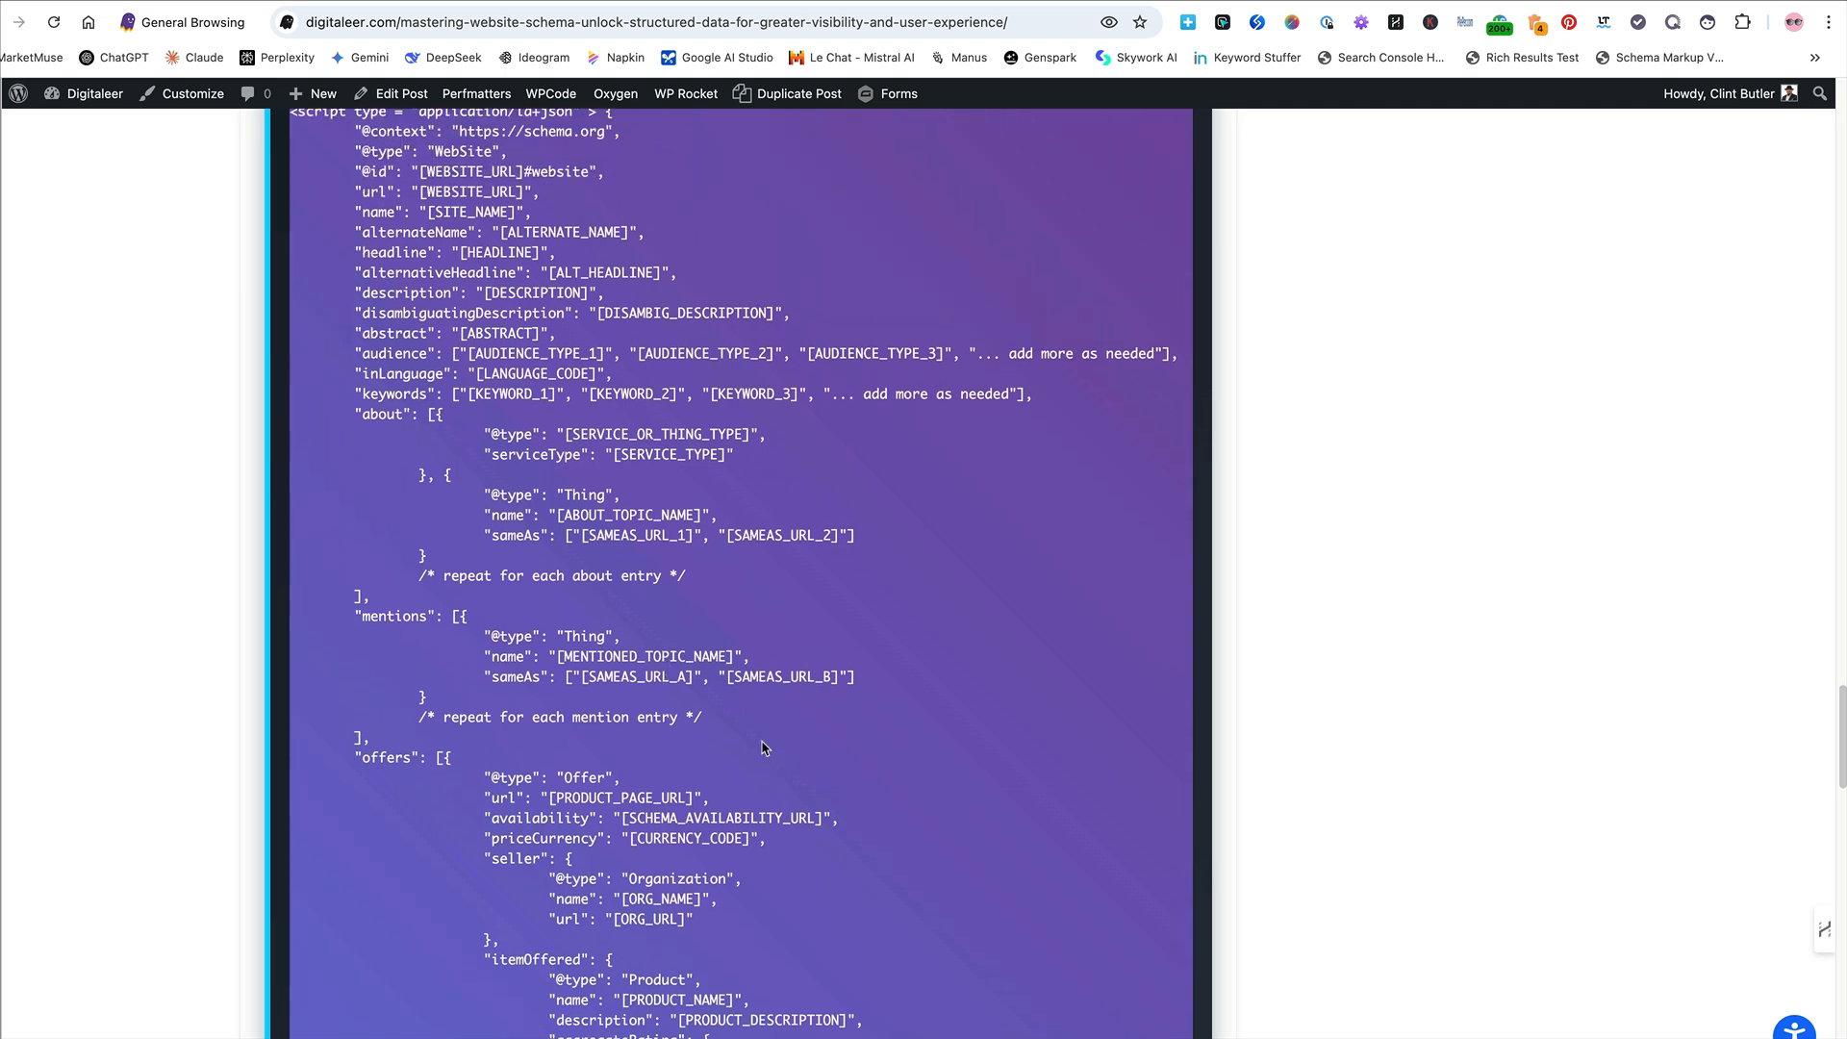
scroll(down, 3)
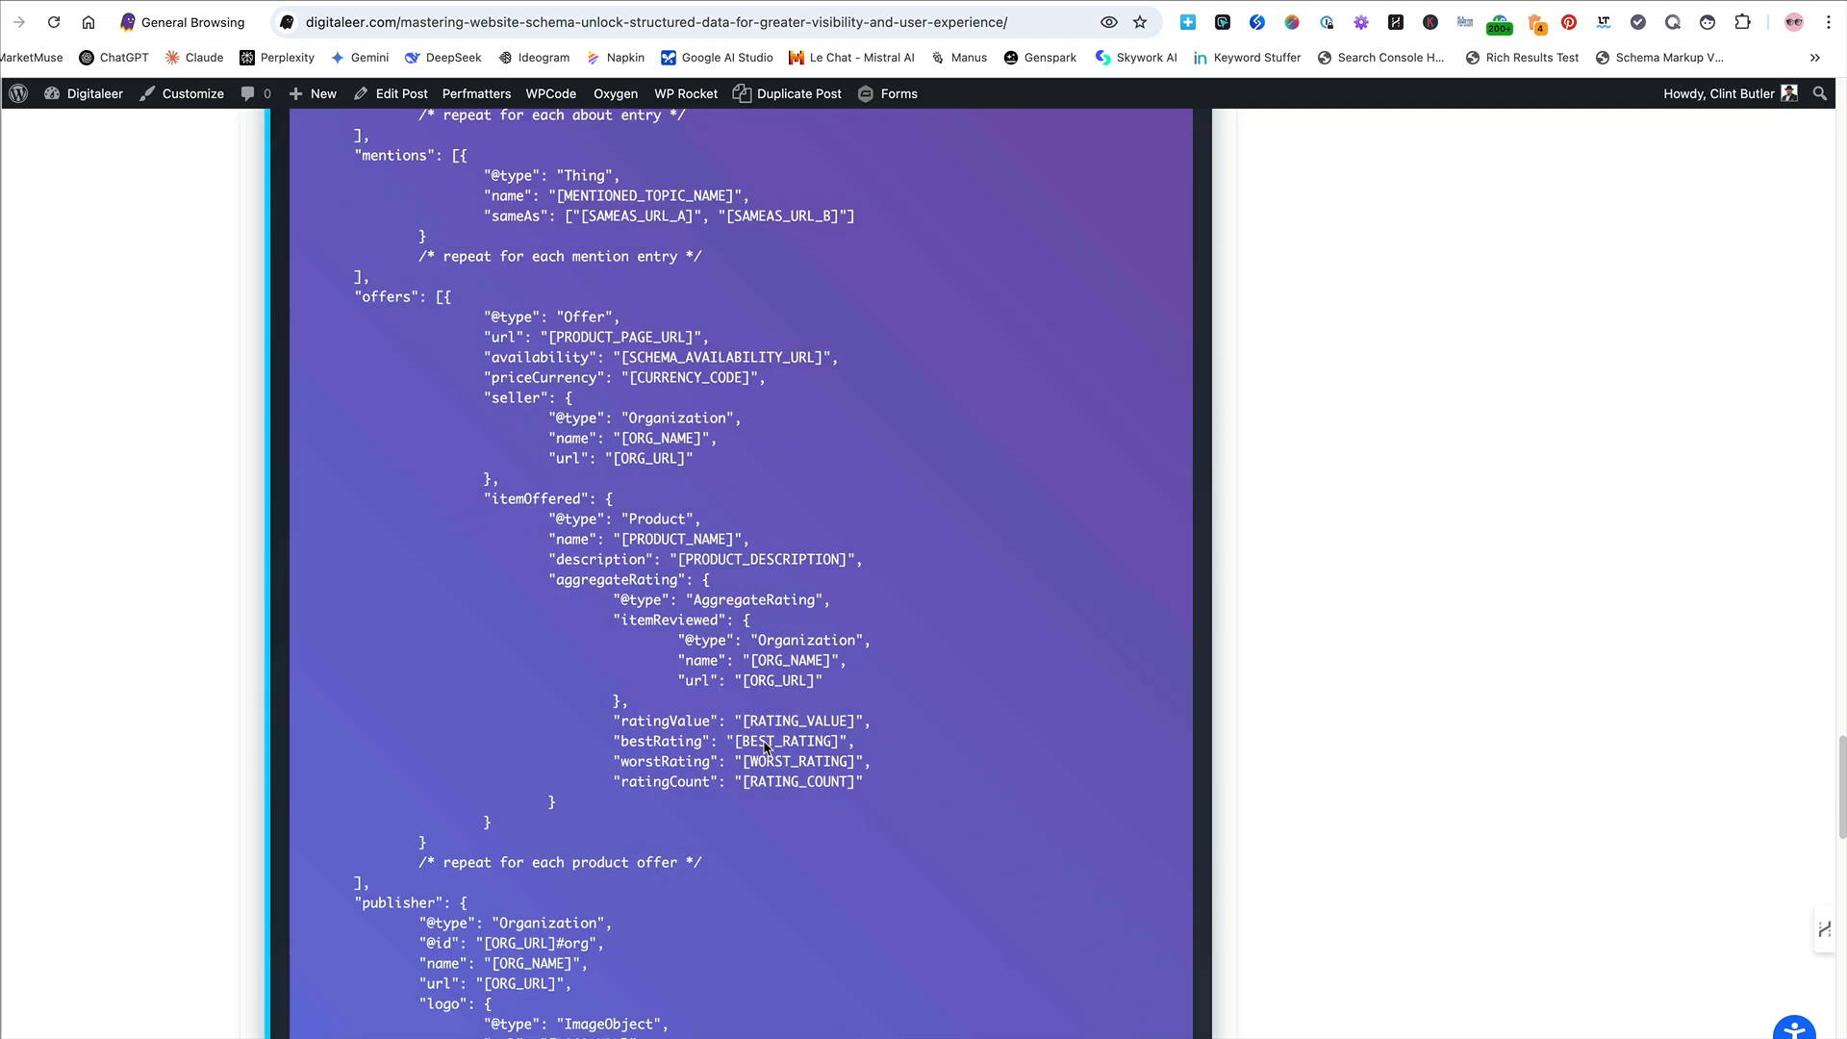
scroll(down, 3)
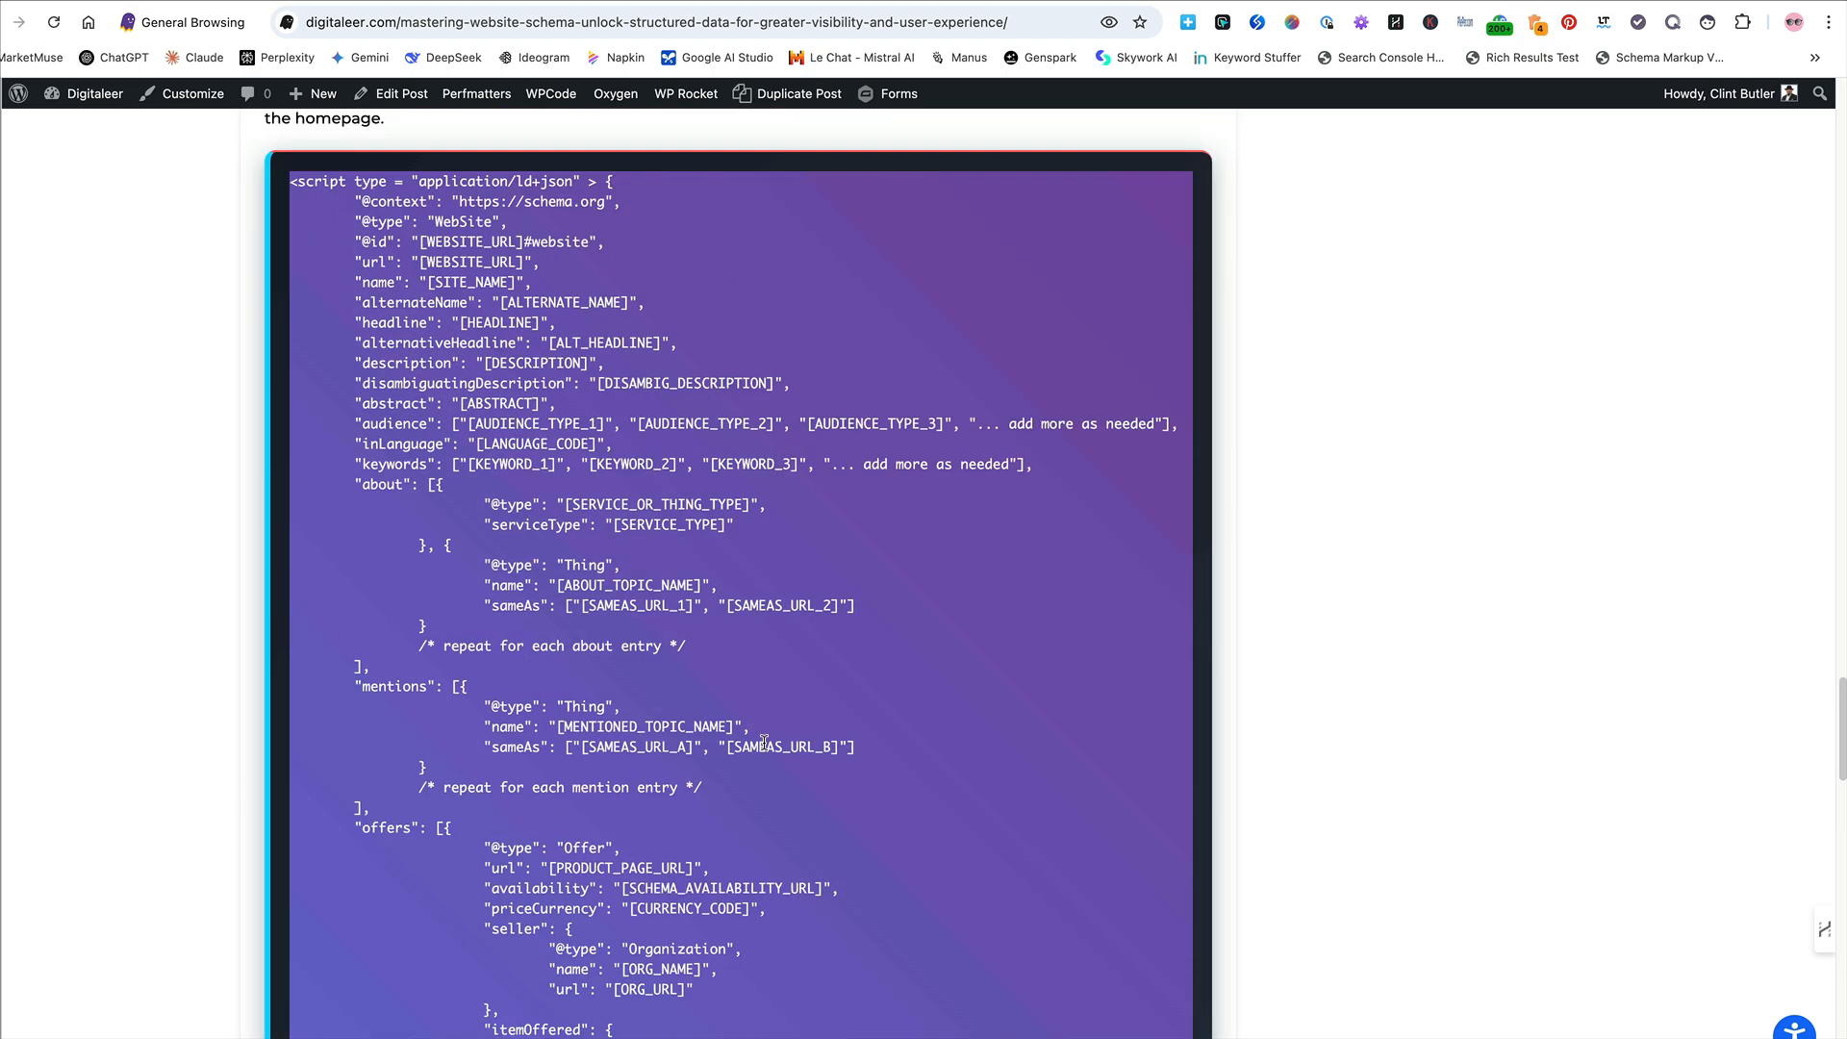
scroll(down, 3)
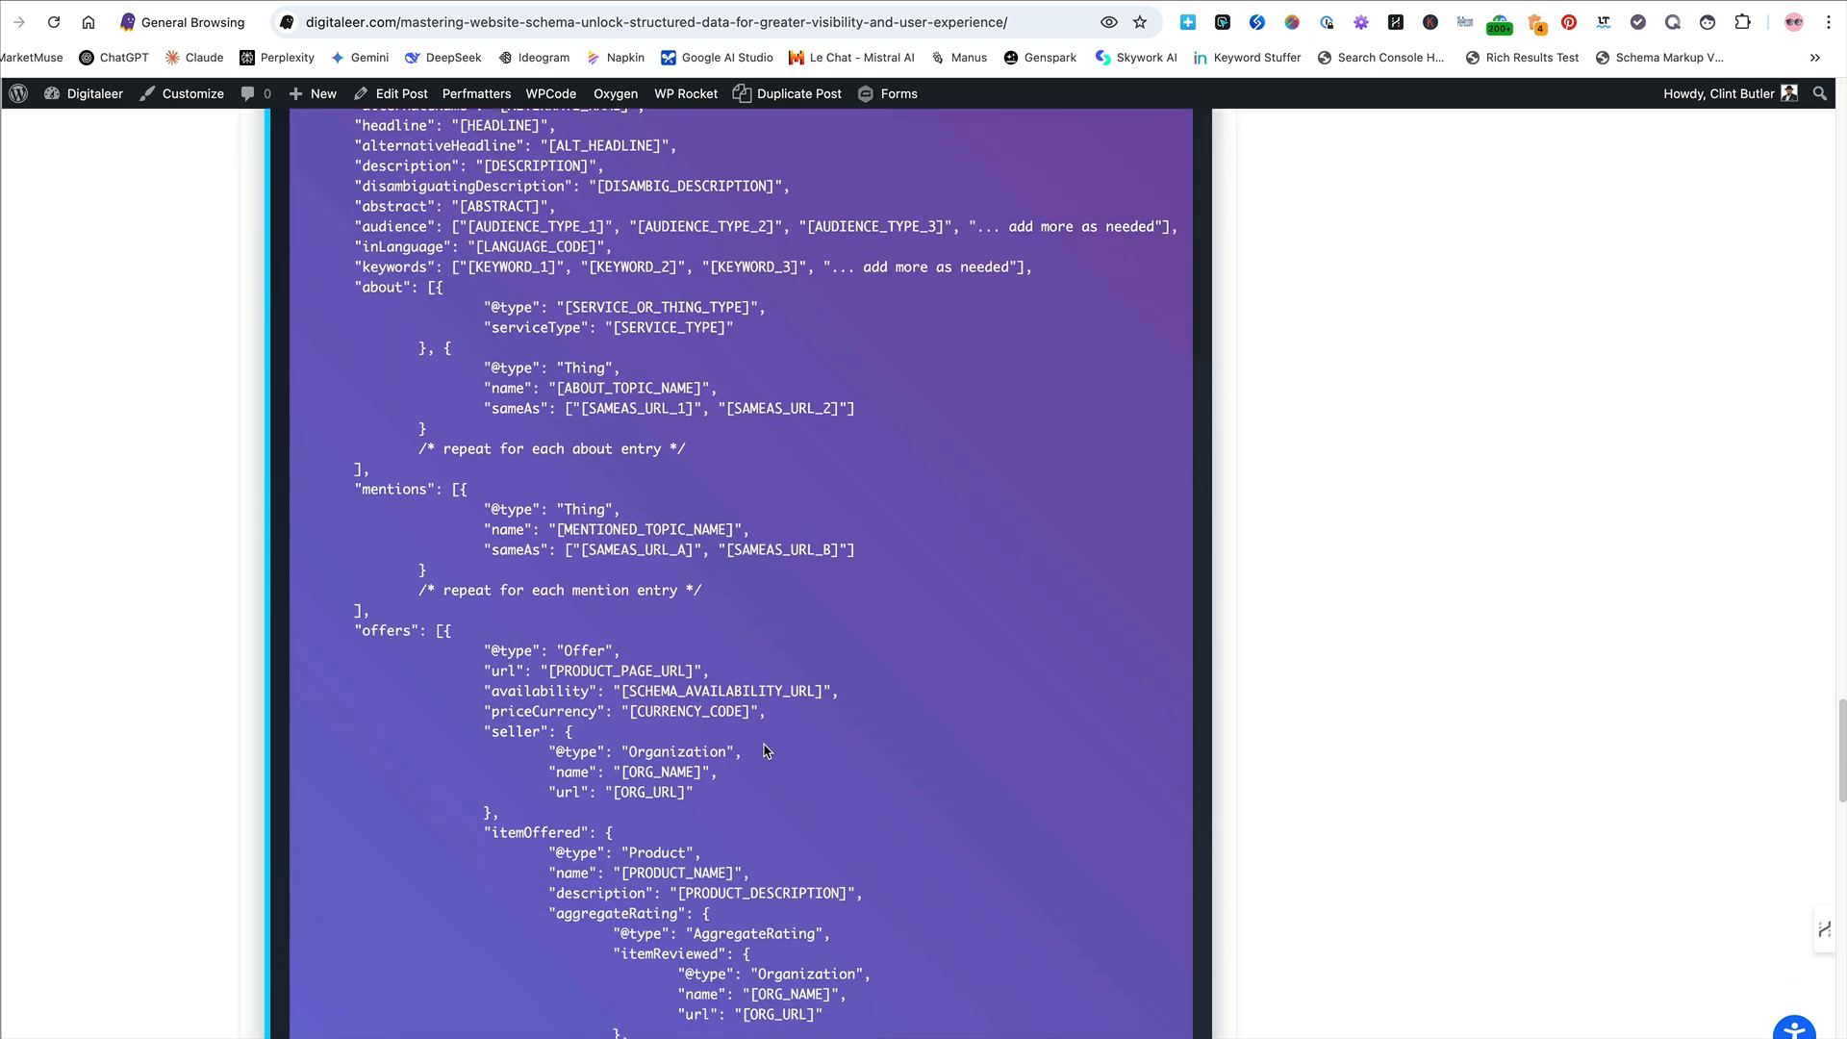
scroll(down, 3)
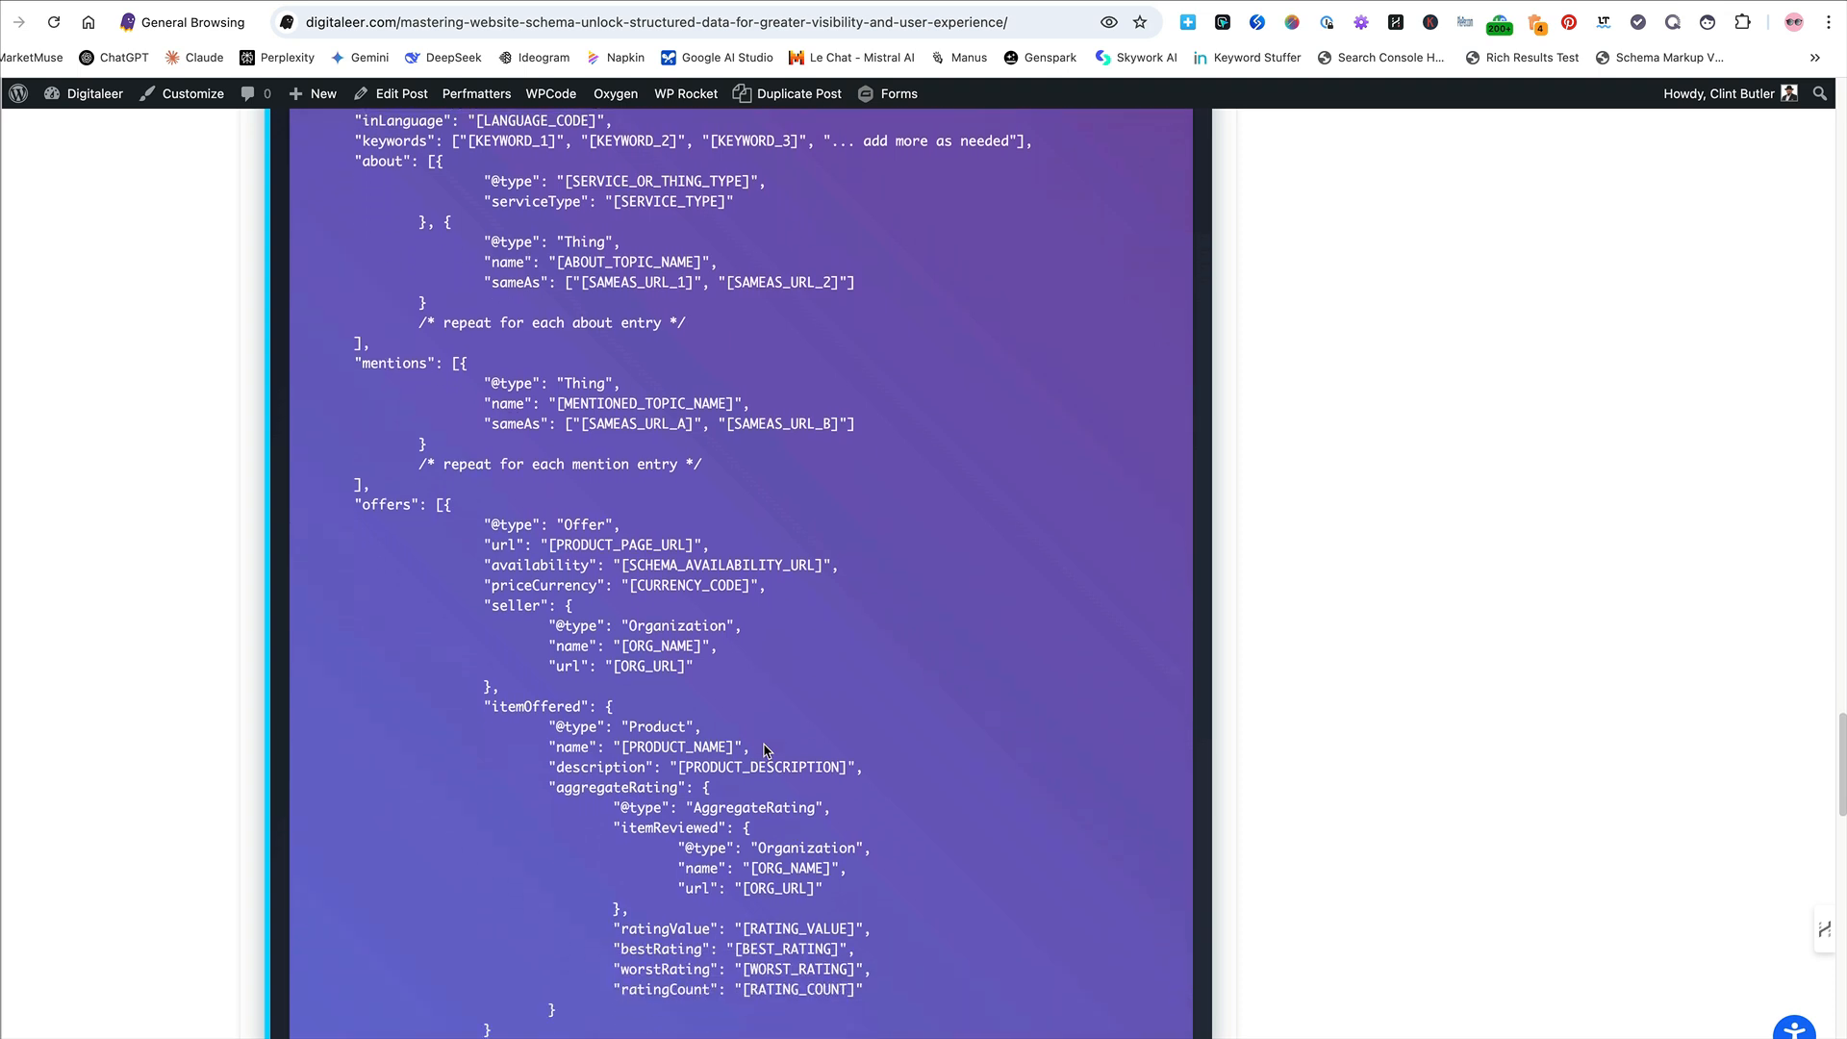
scroll(down, 3)
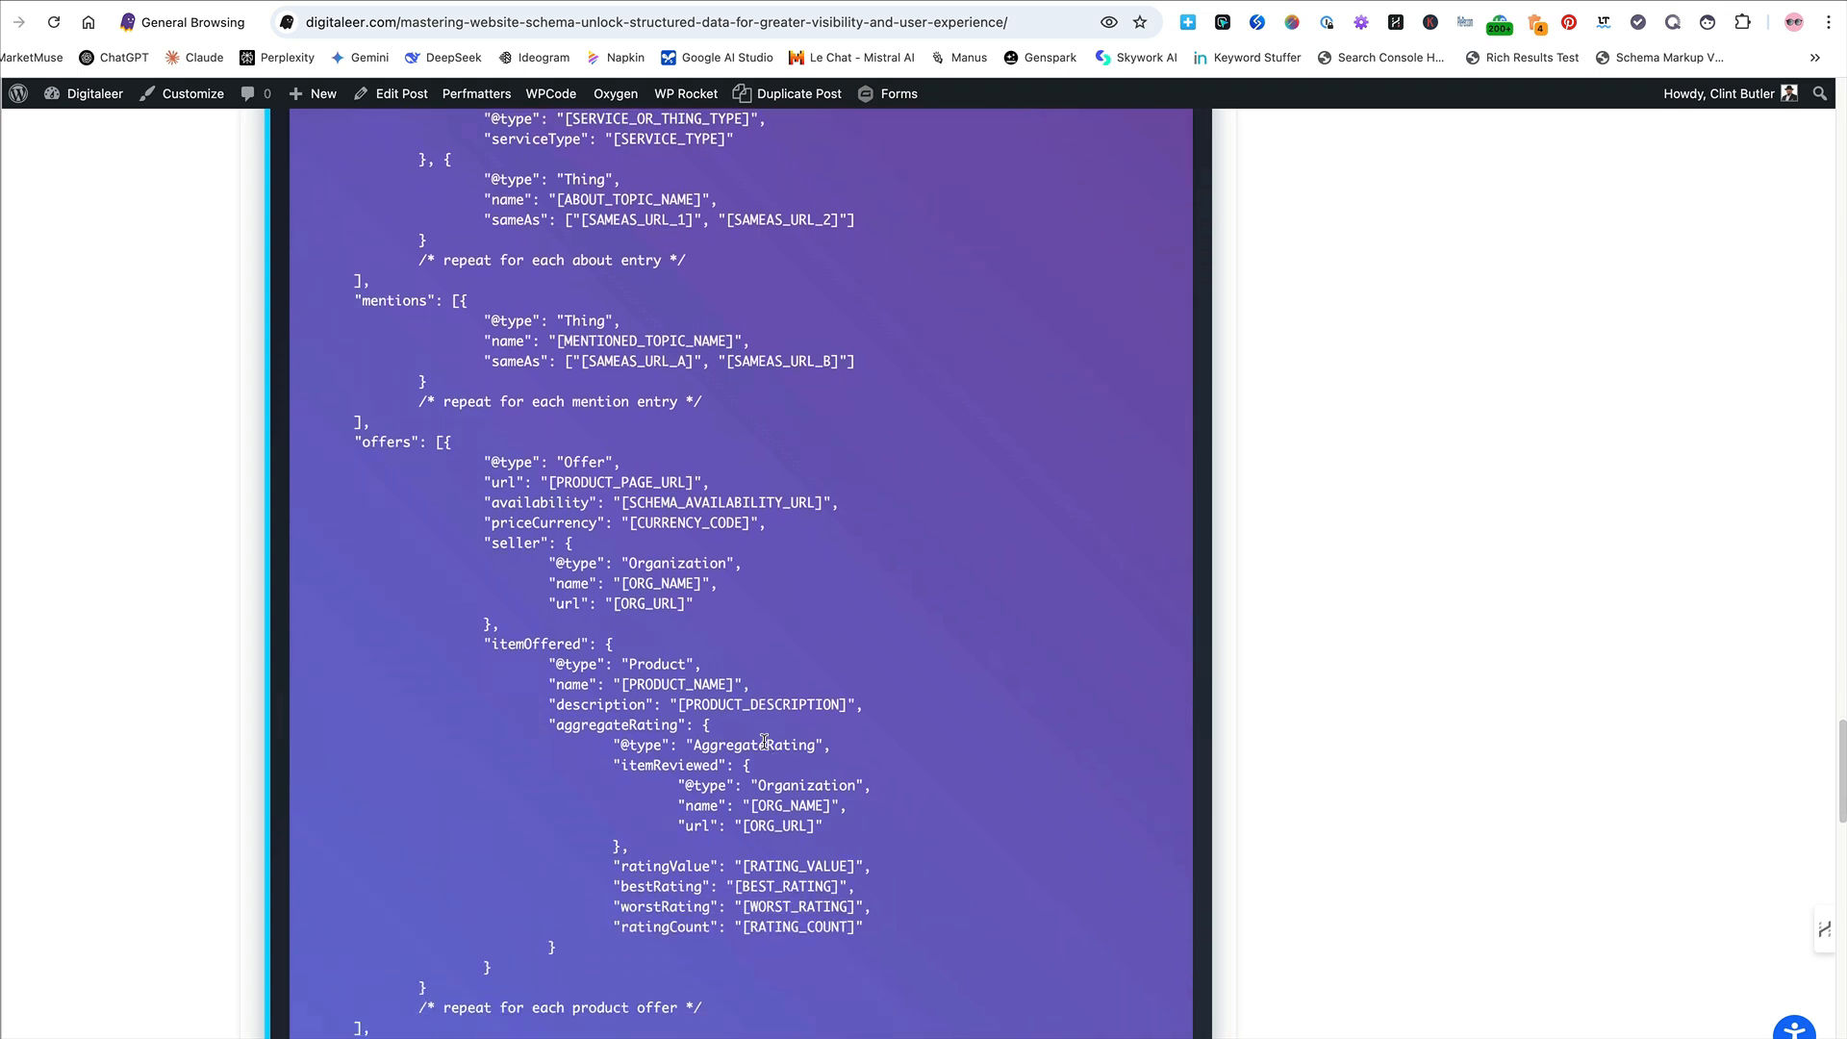
scroll(down, 3)
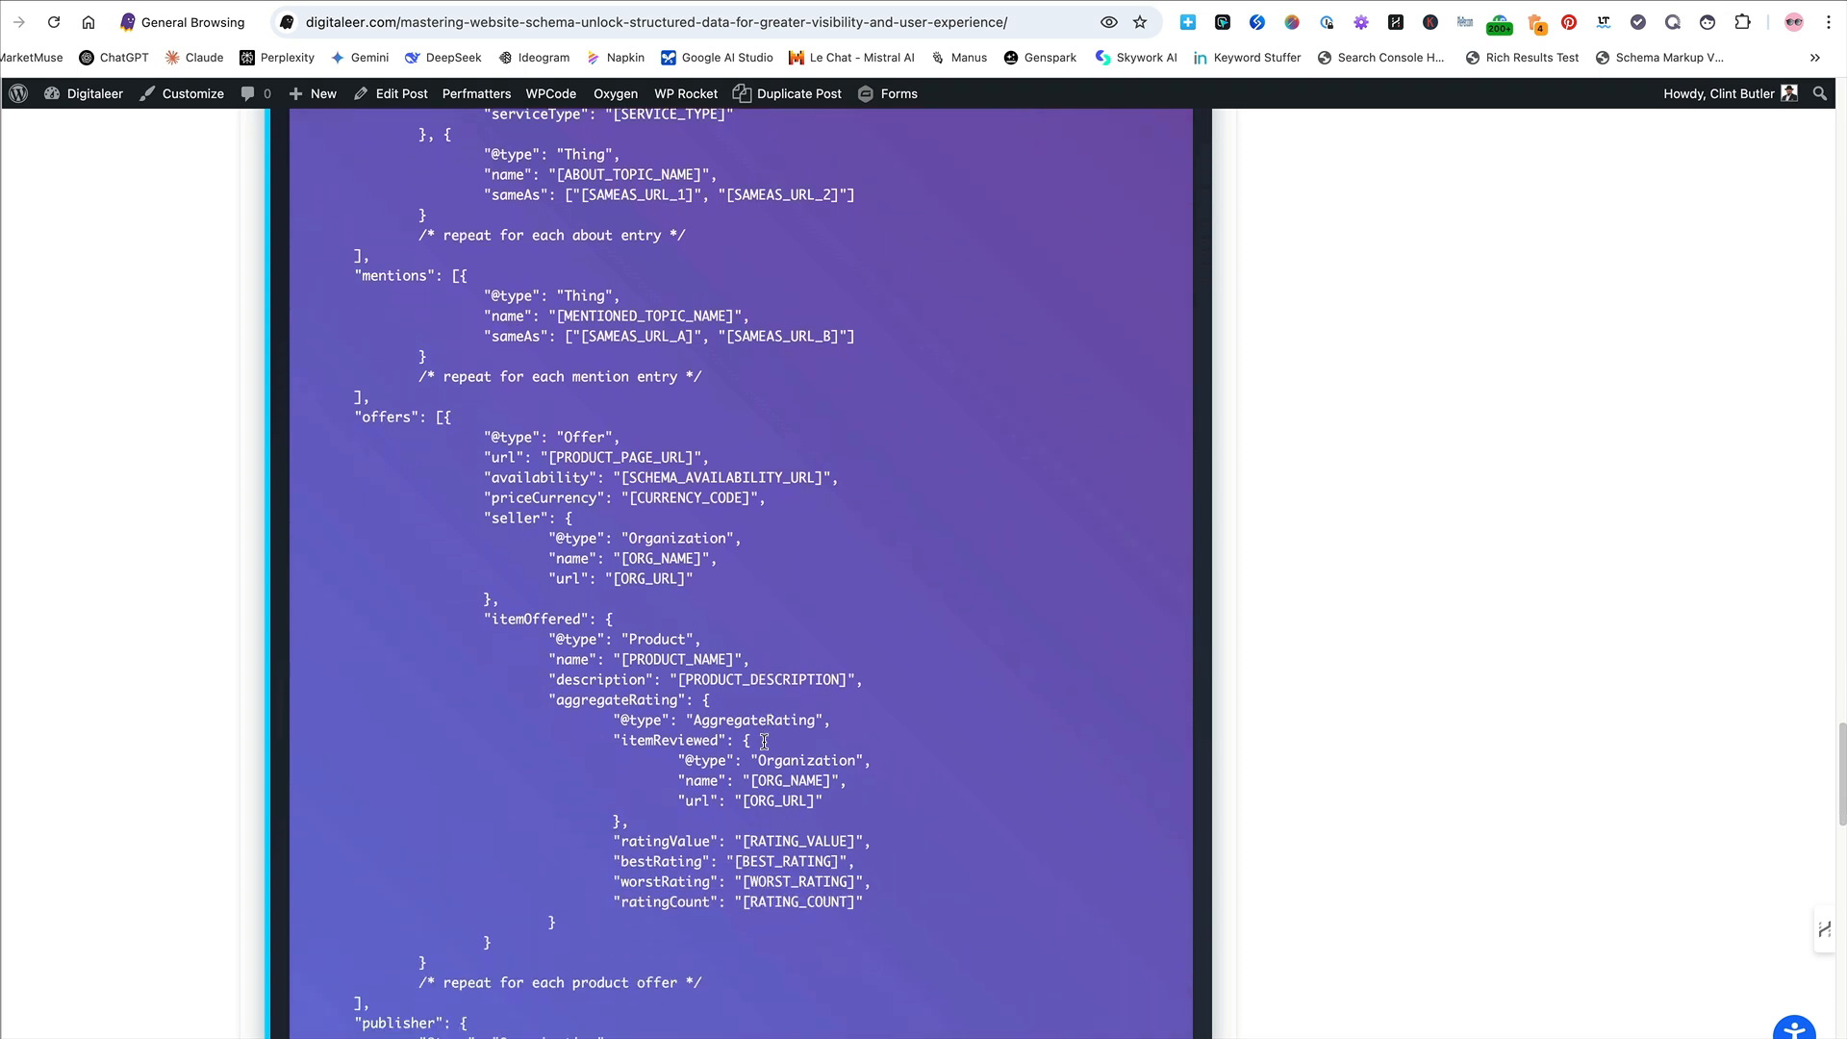
scroll(down, 3)
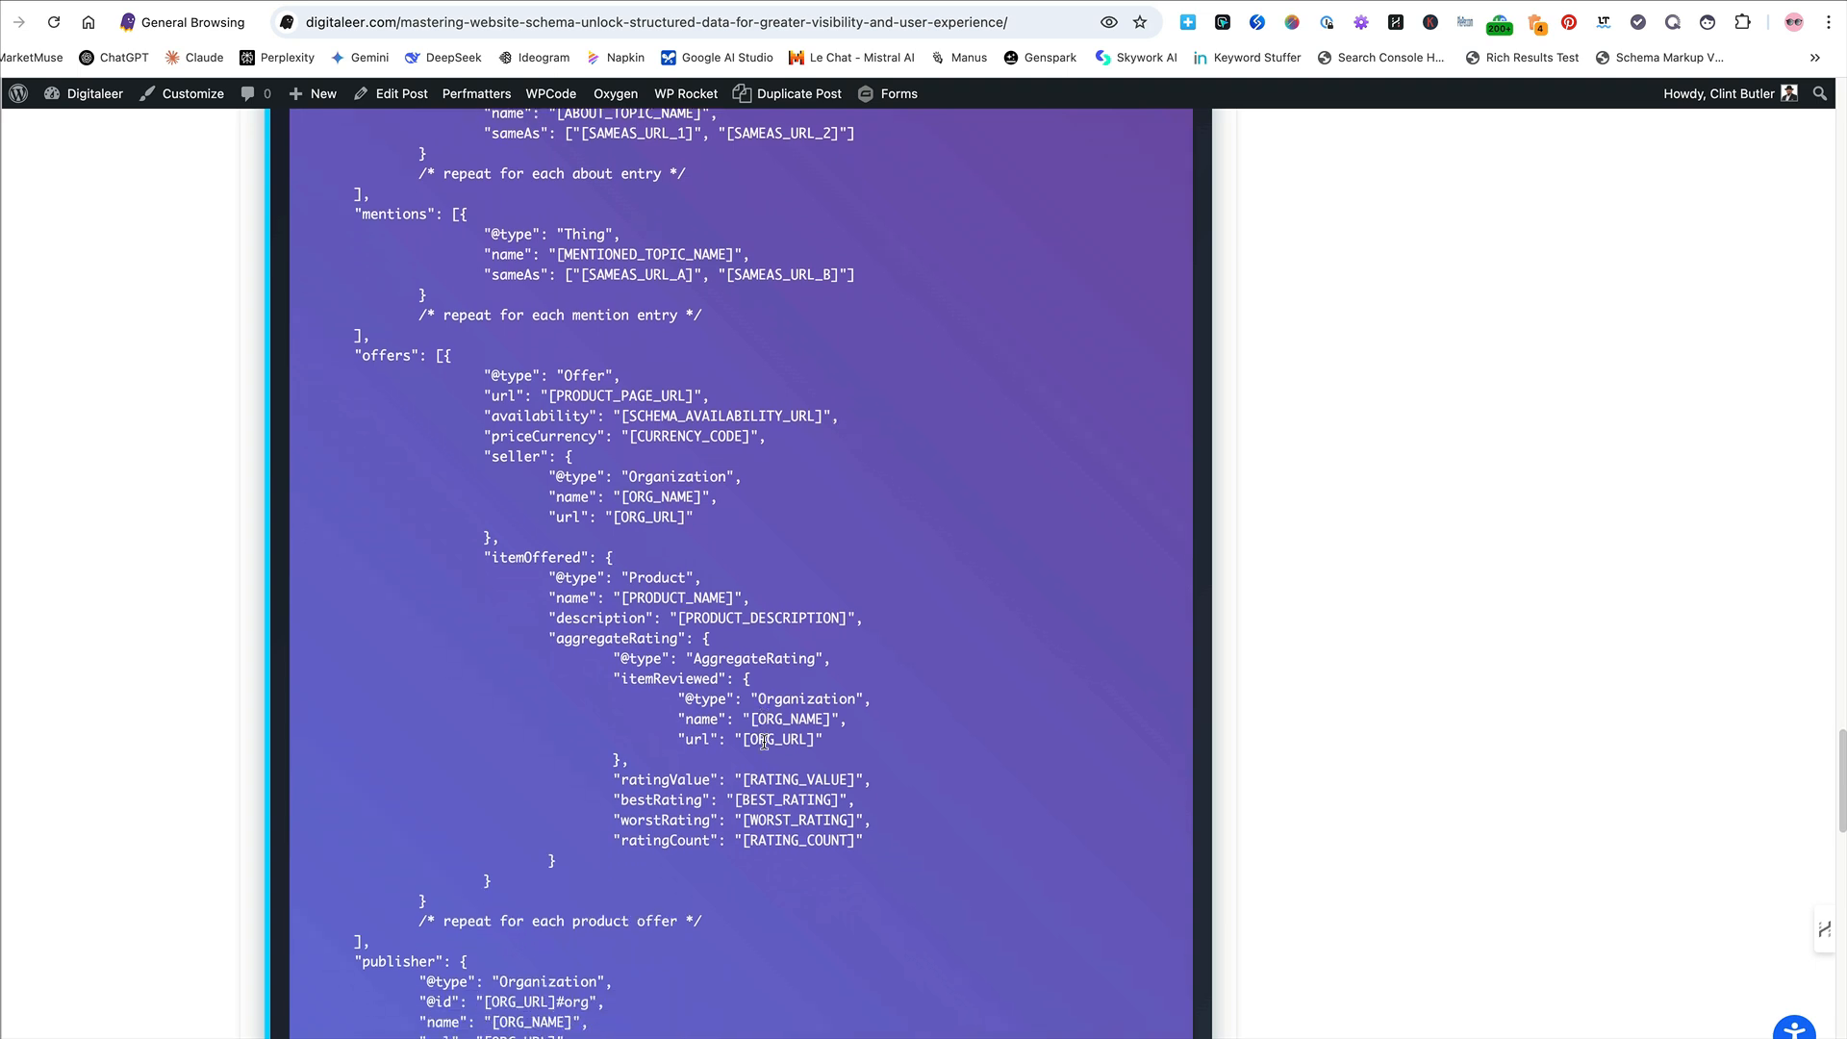
scroll(down, 3)
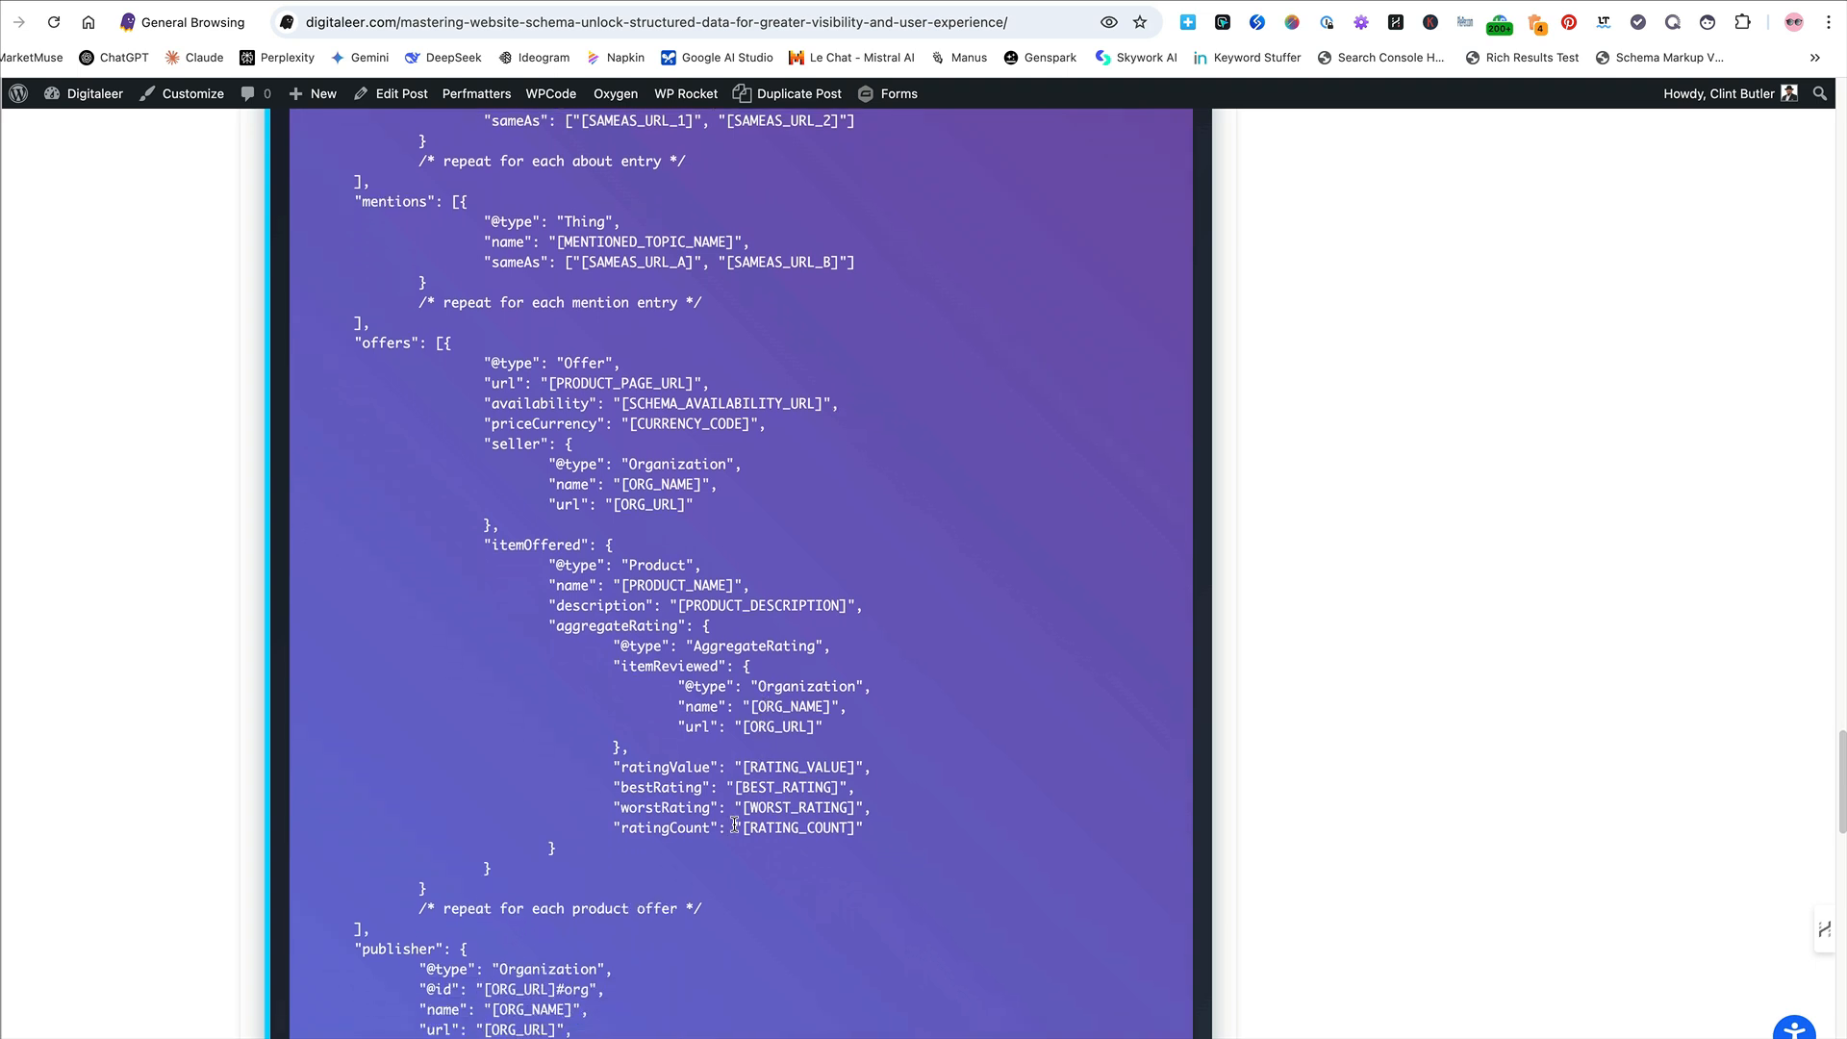
scroll(down, 3)
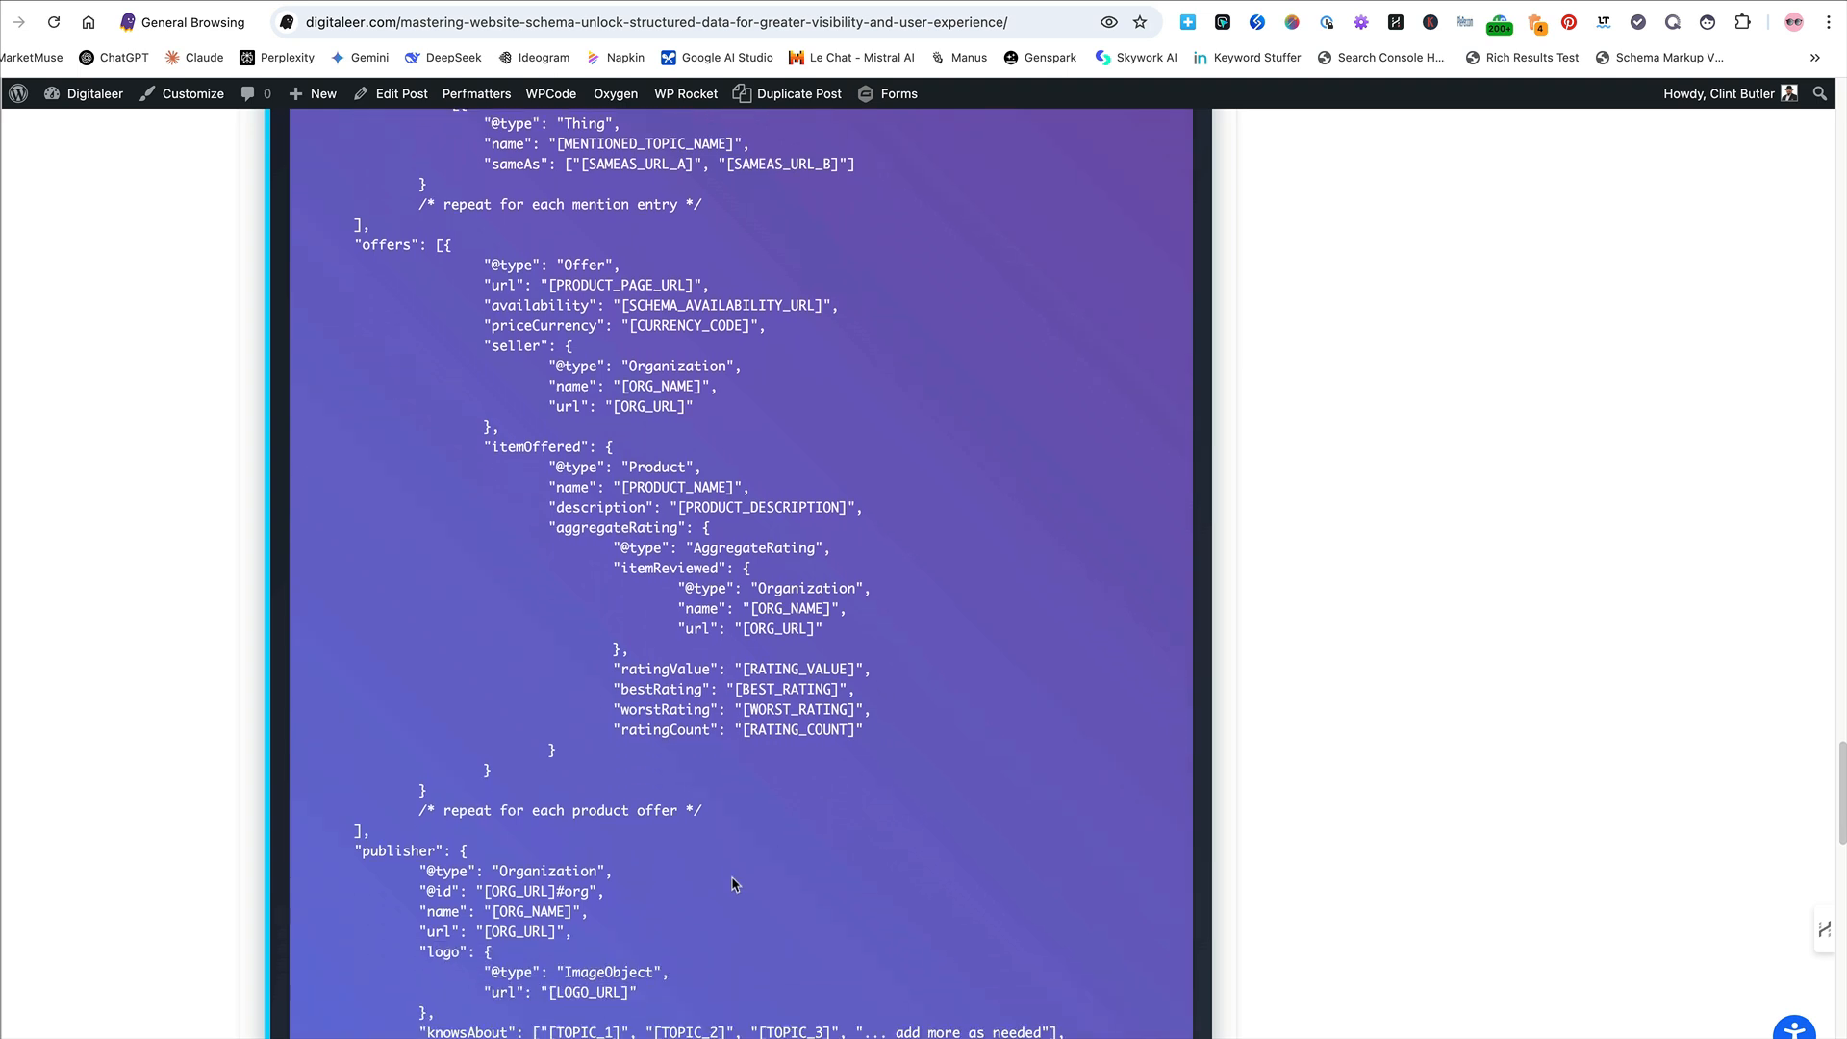
scroll(down, 3)
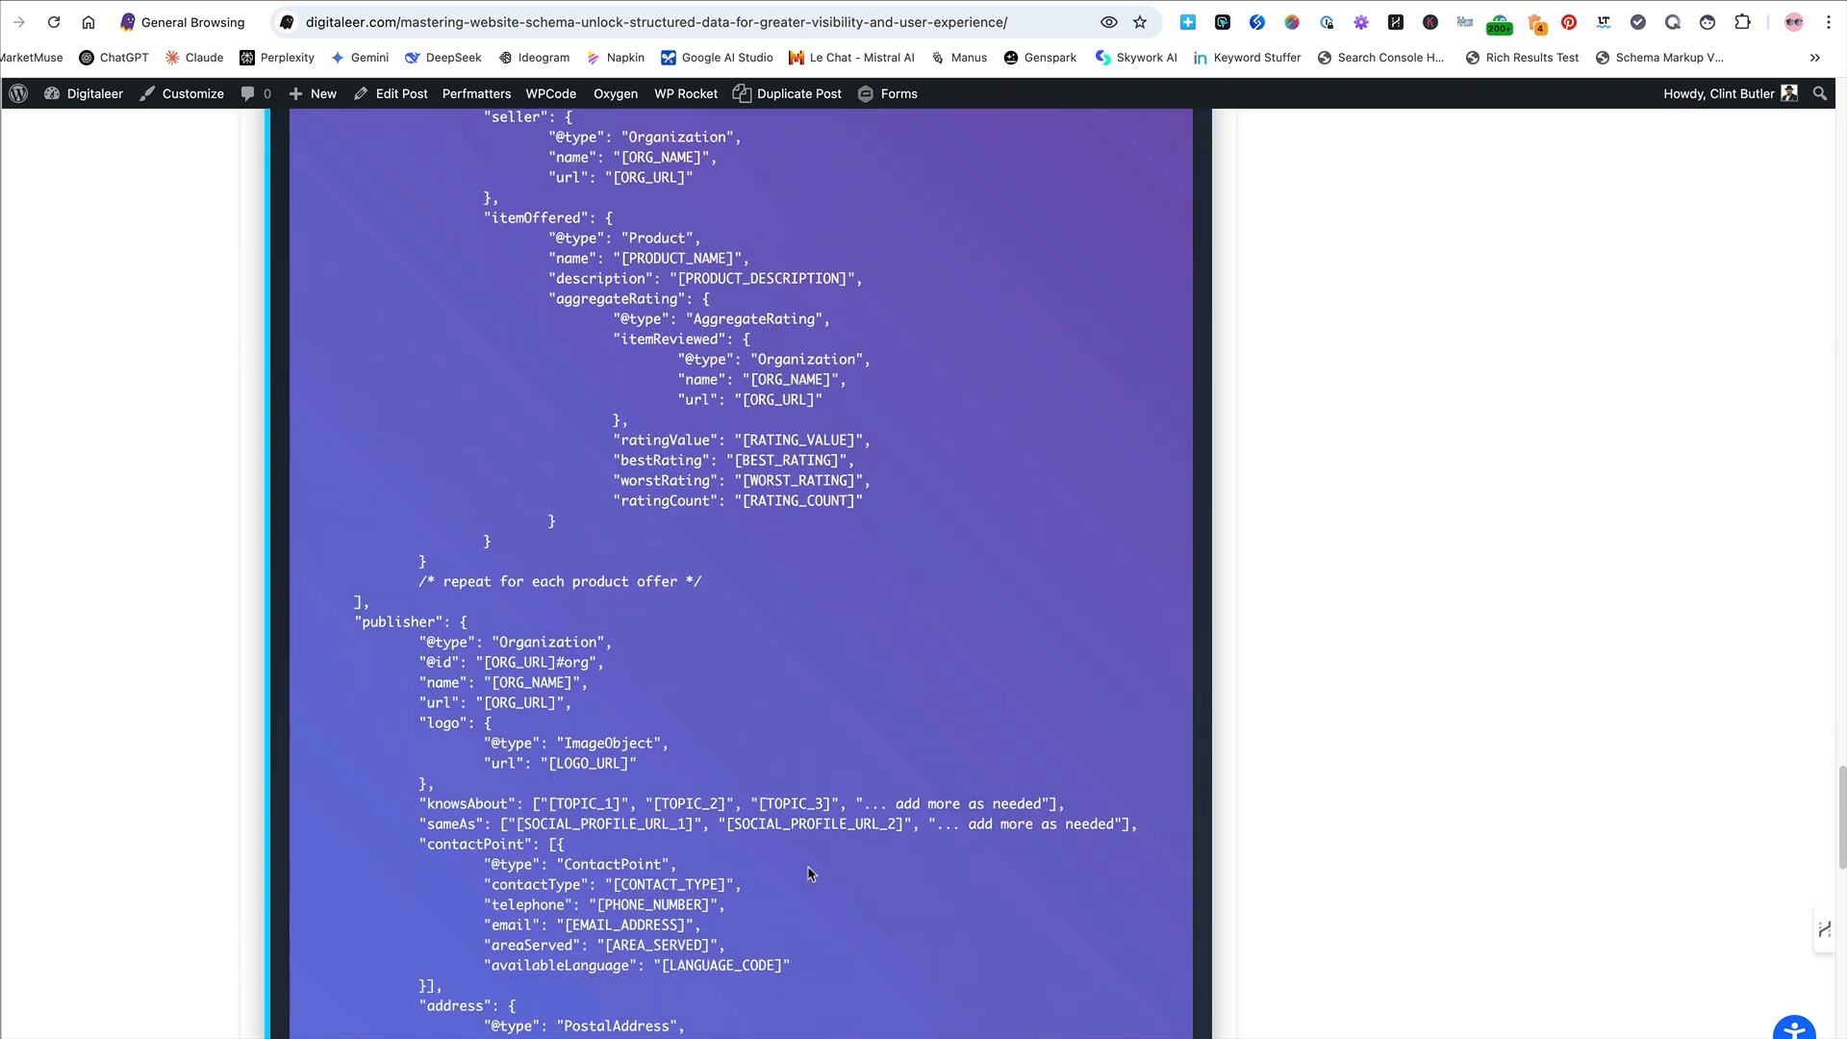
scroll(down, 3)
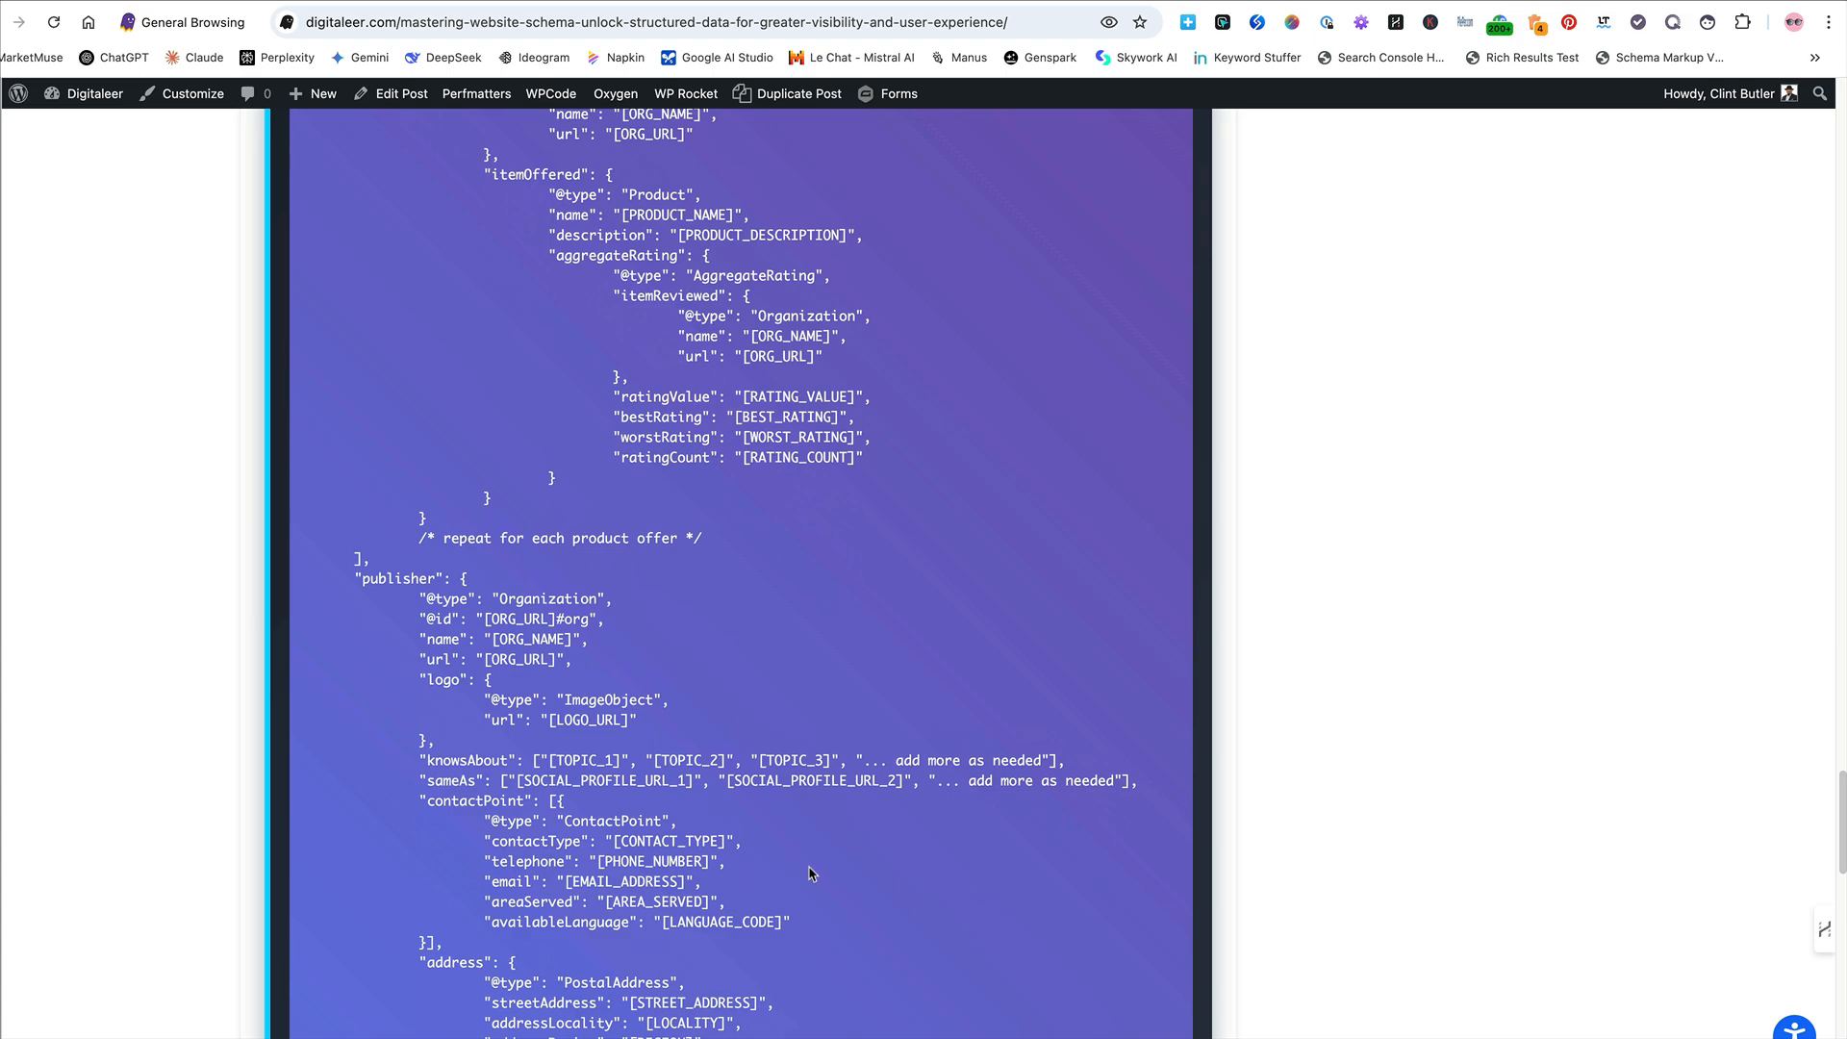
scroll(down, 3)
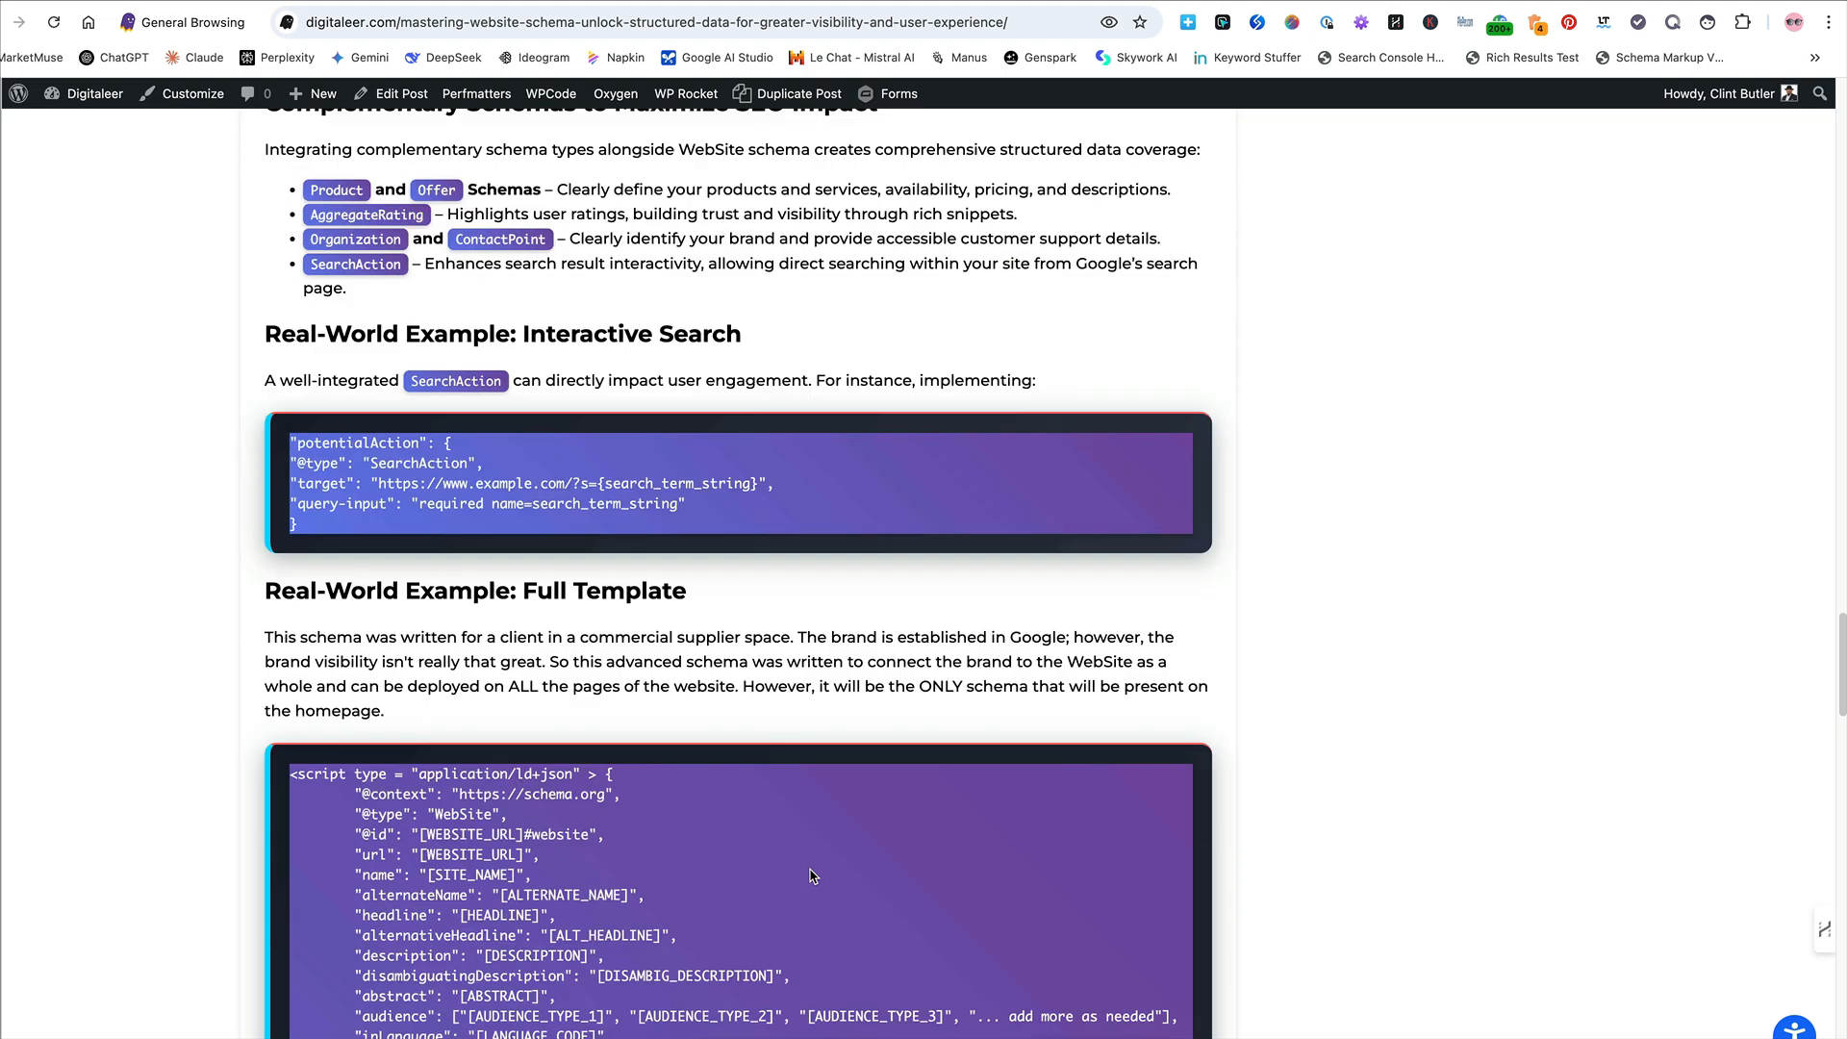
Scroll past the SEO benefits to the Long-Term SEO Strategy section and Leave a Reply form
scroll(down, 3)
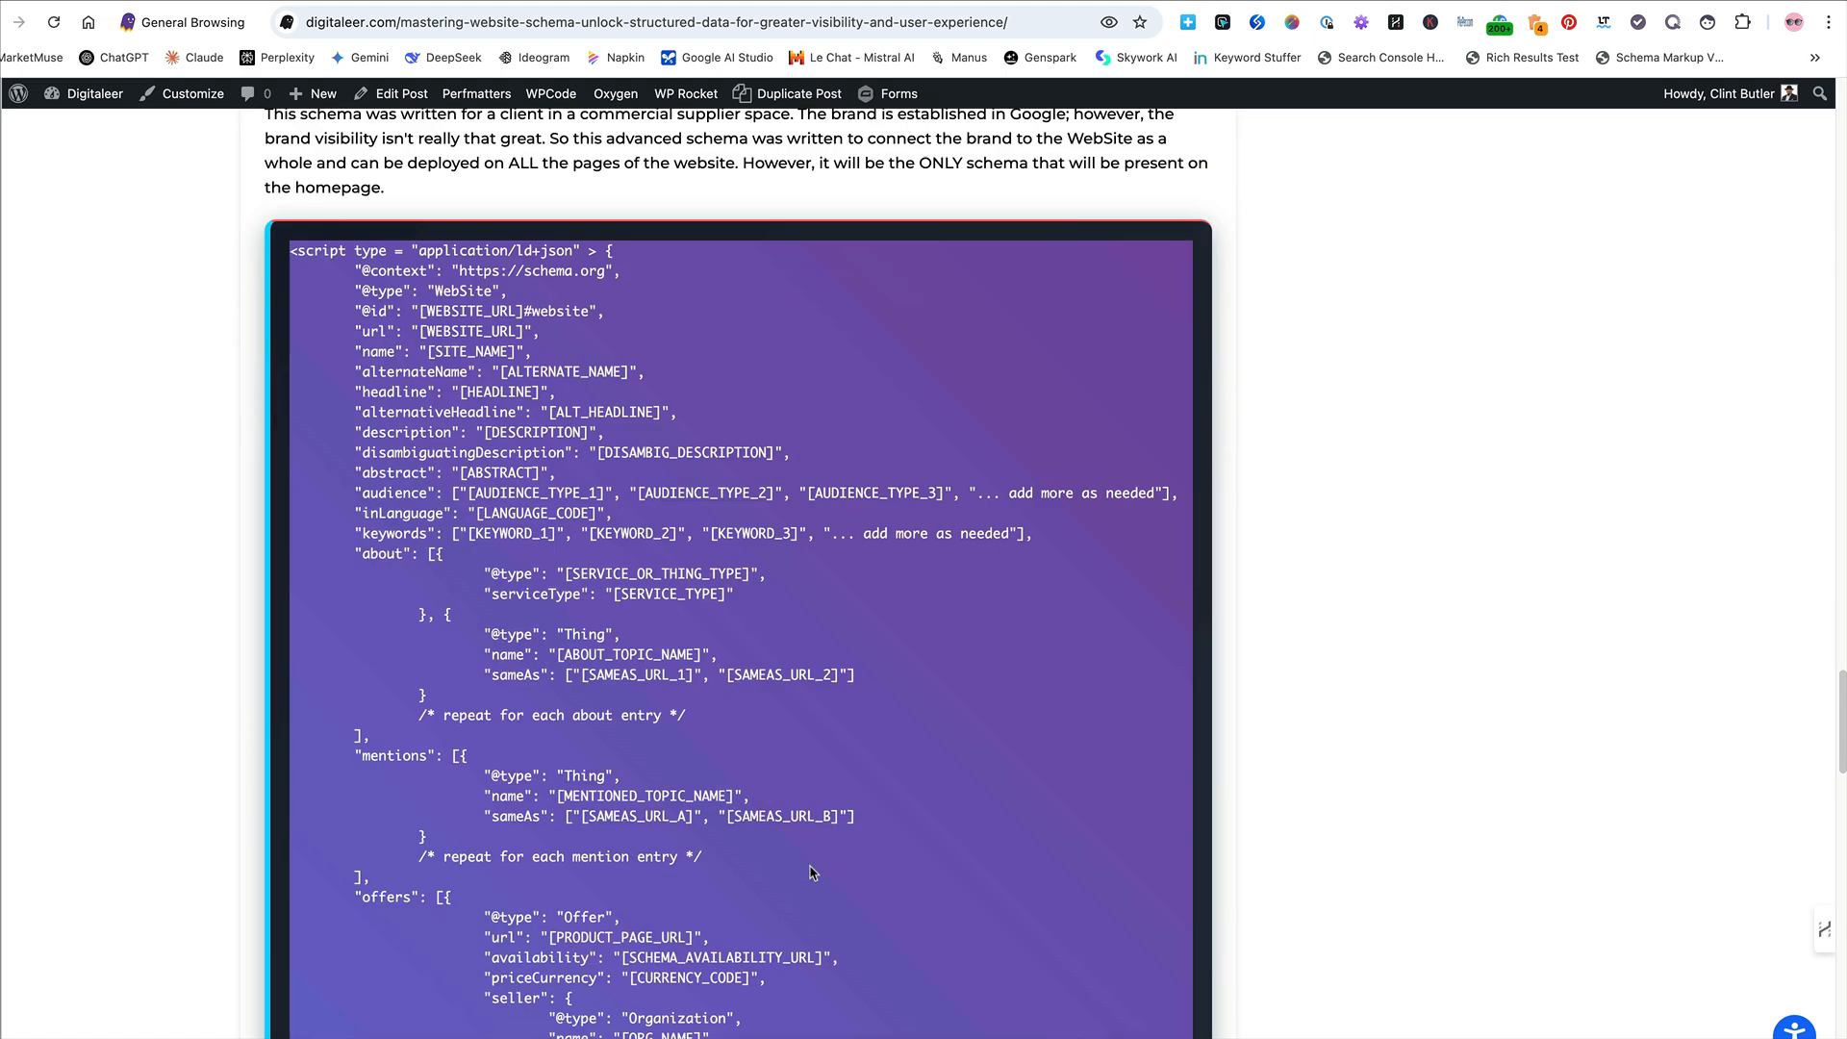
scroll(down, 3)
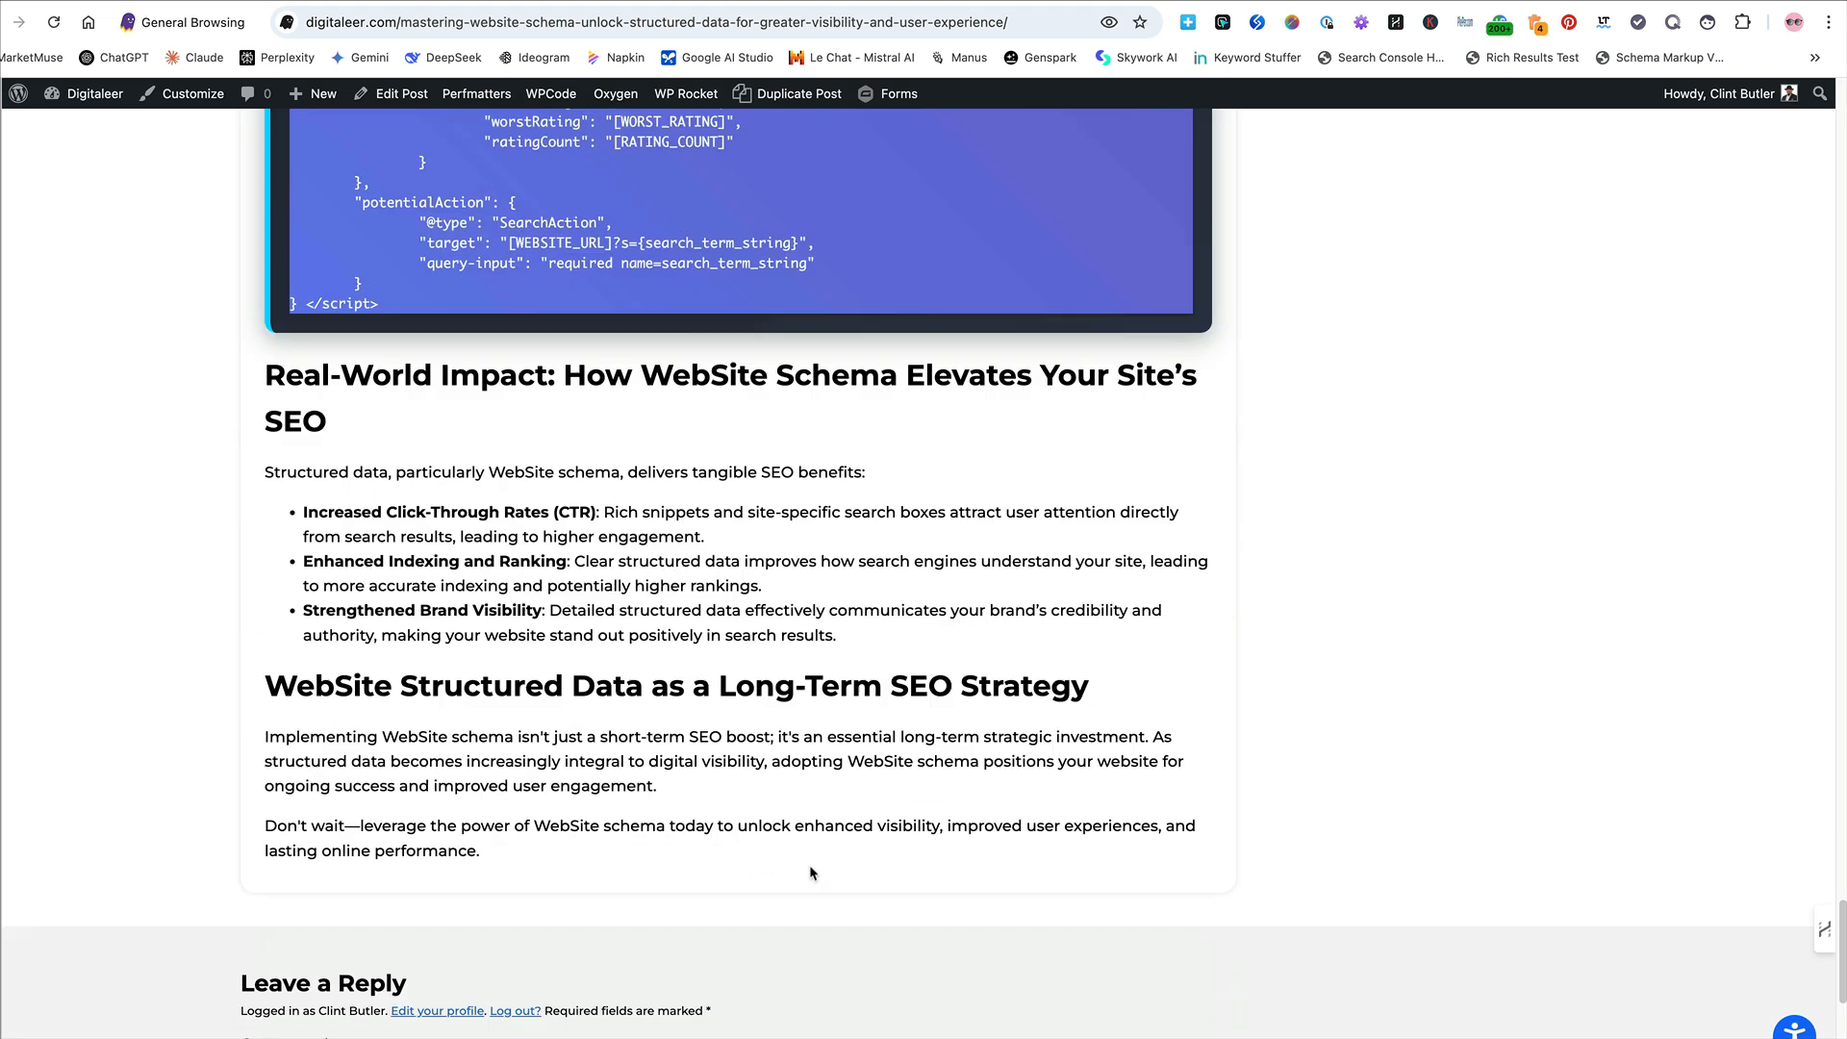
scroll(down, 3)
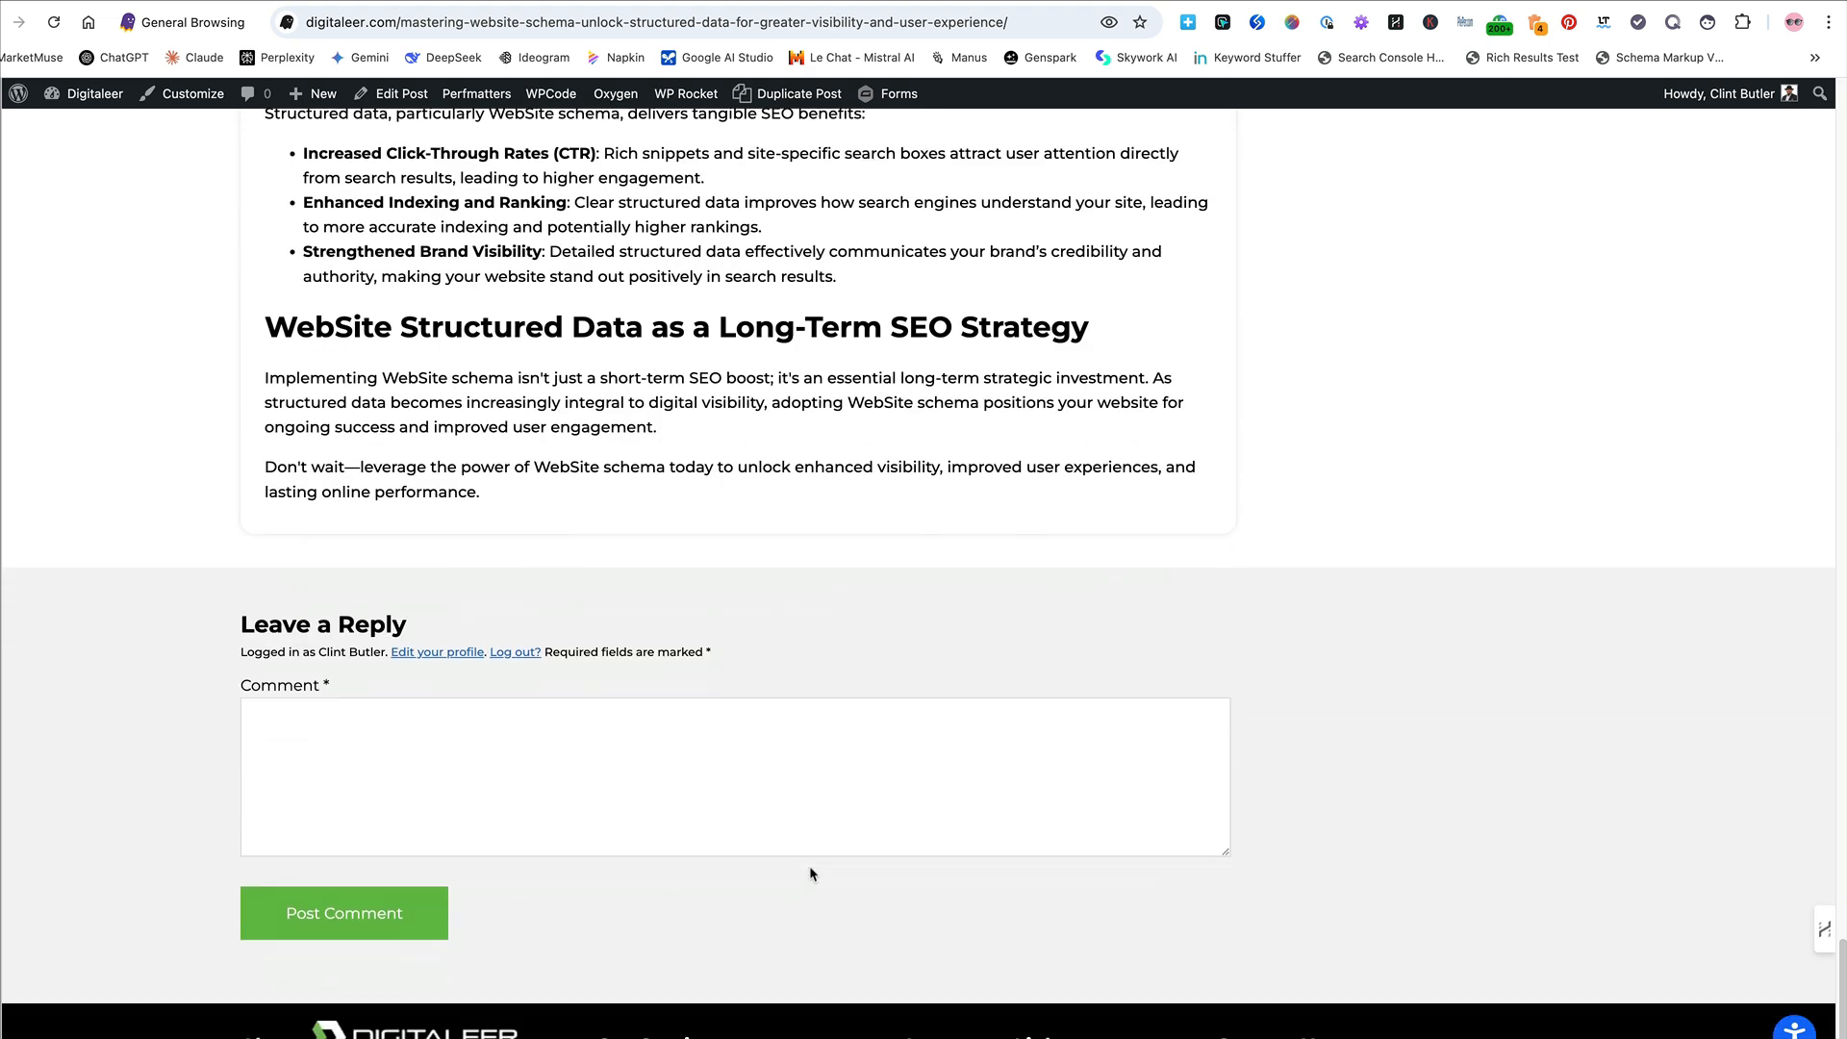
click(343, 913)
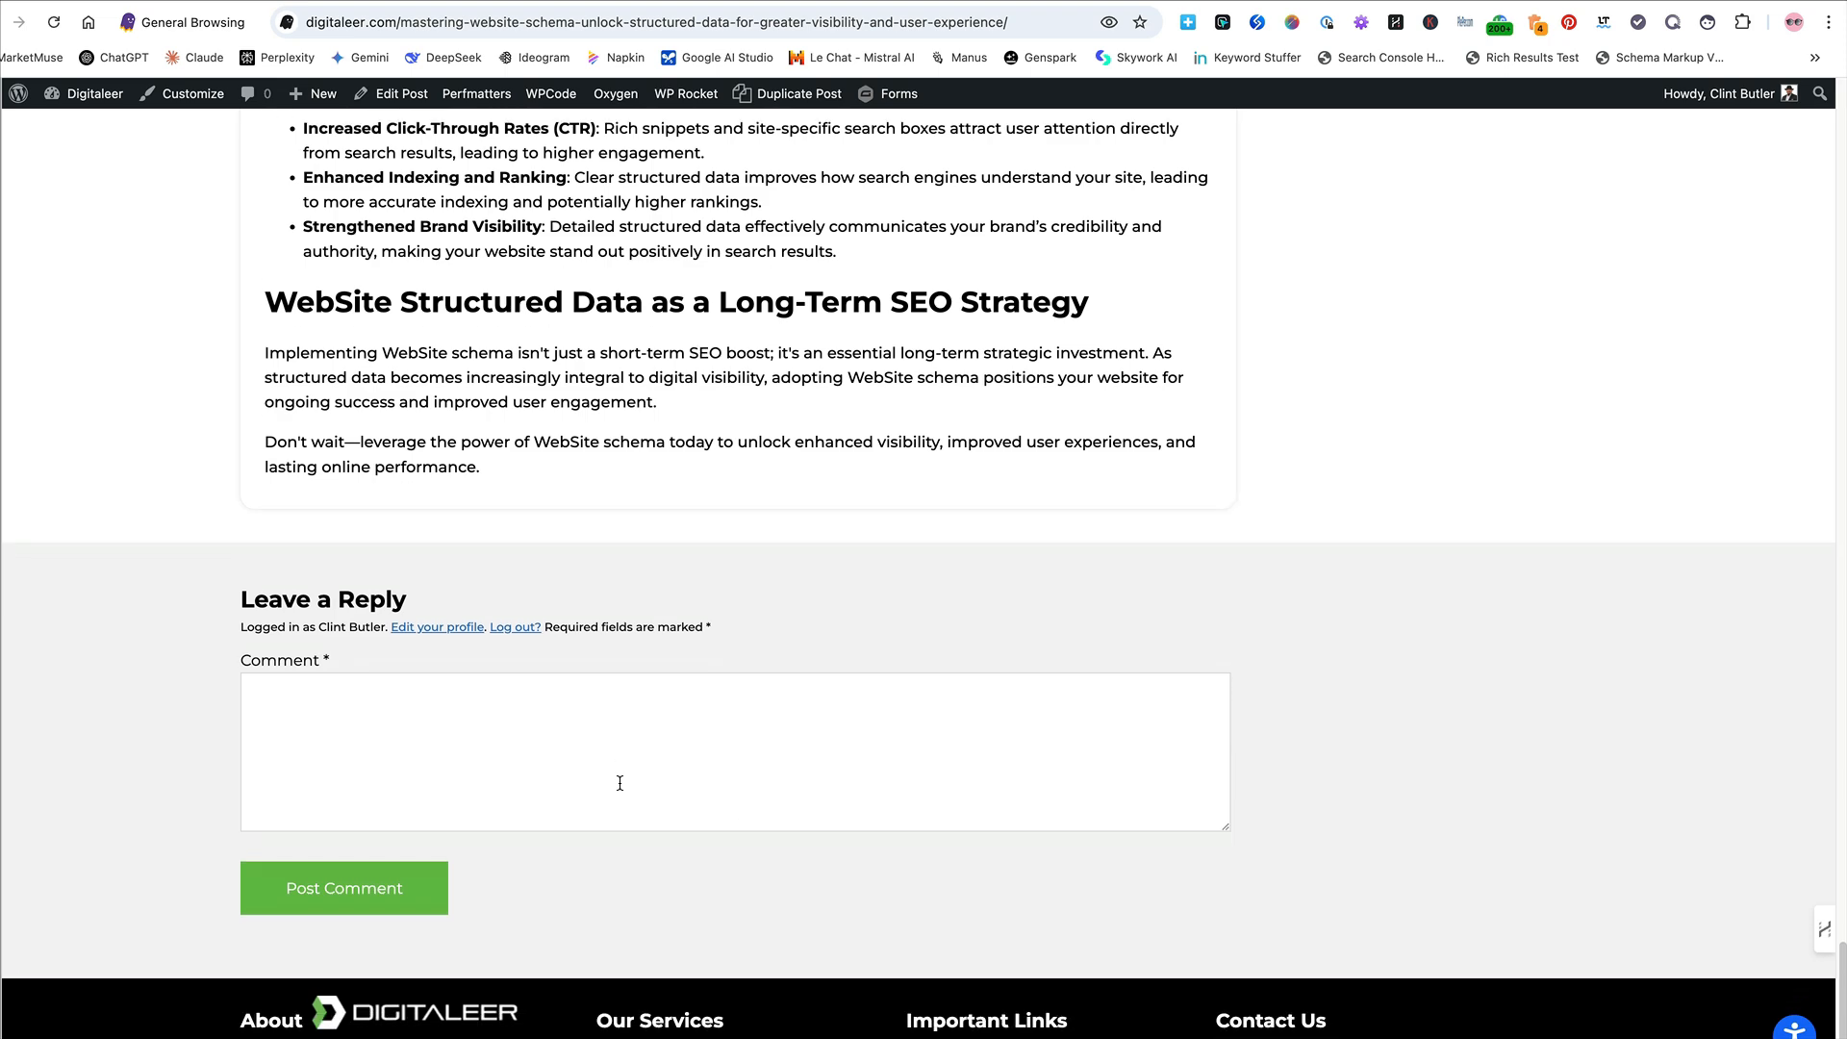
Scroll back to the Mastering WebSite Schema title, featured image and introduction
scroll(down, 3)
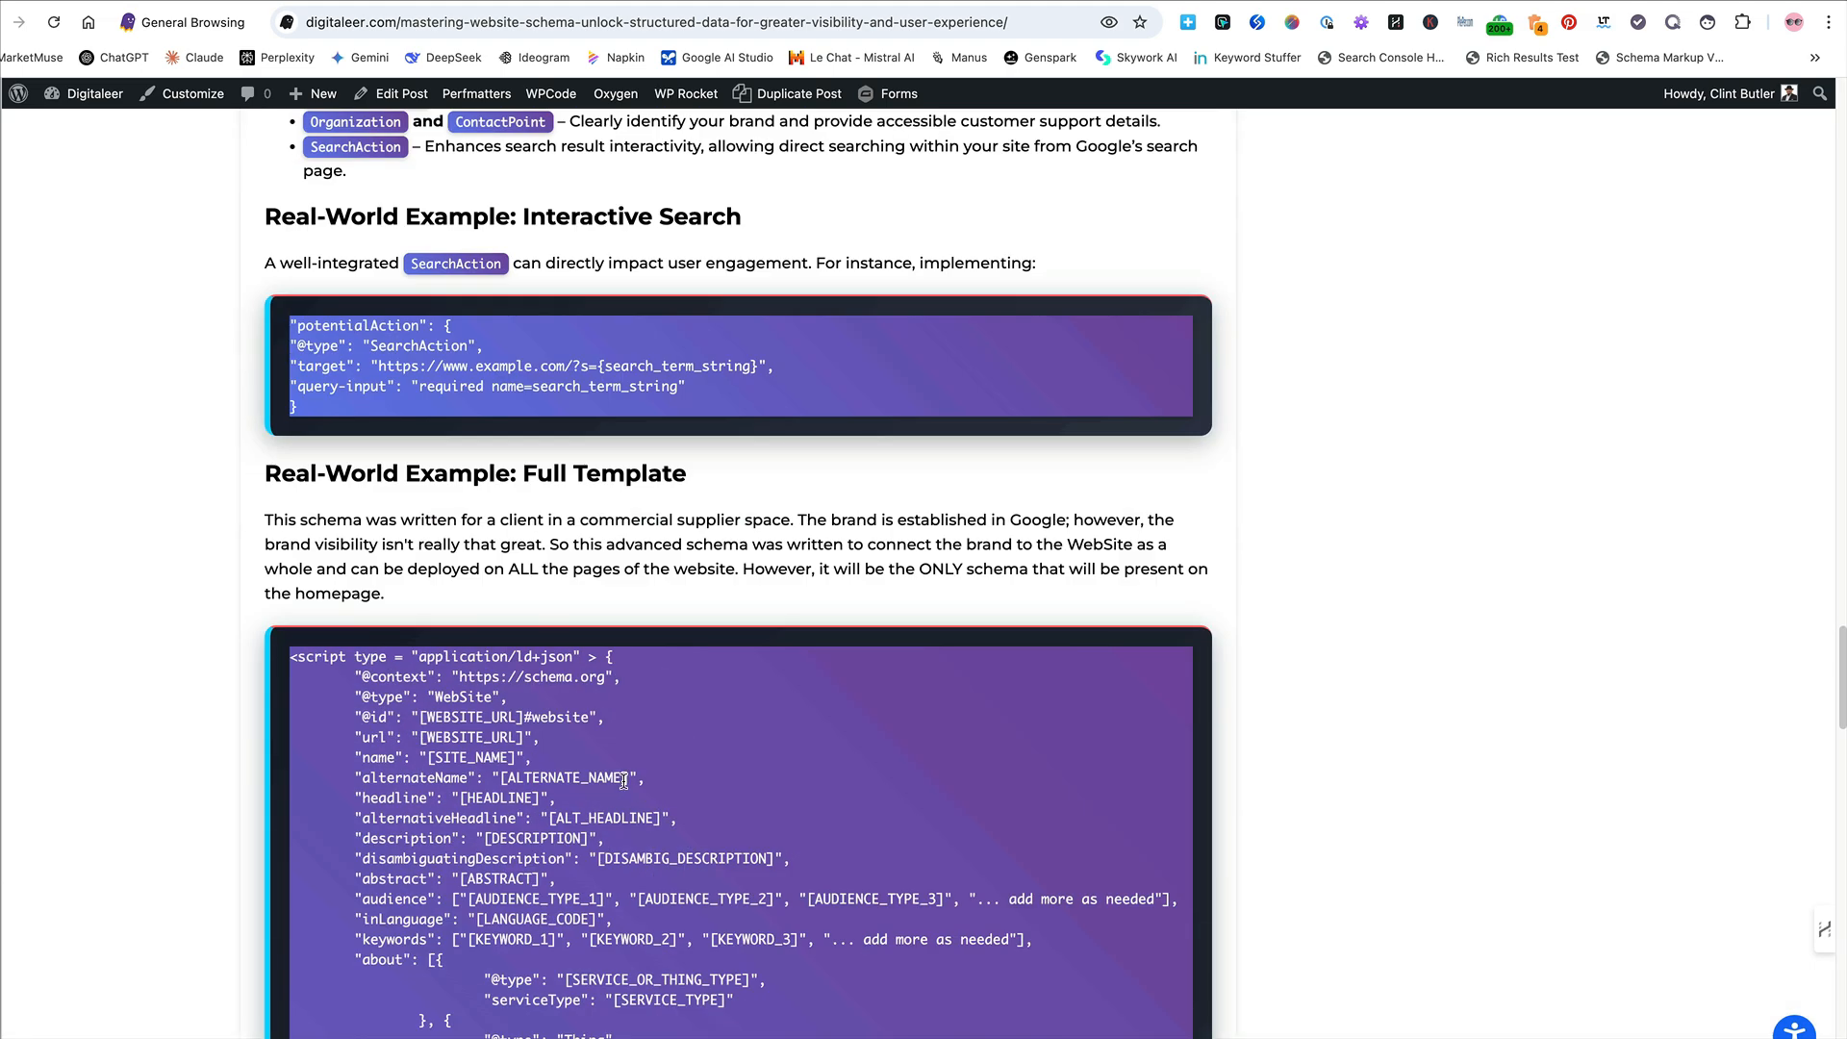
scroll(down, 3)
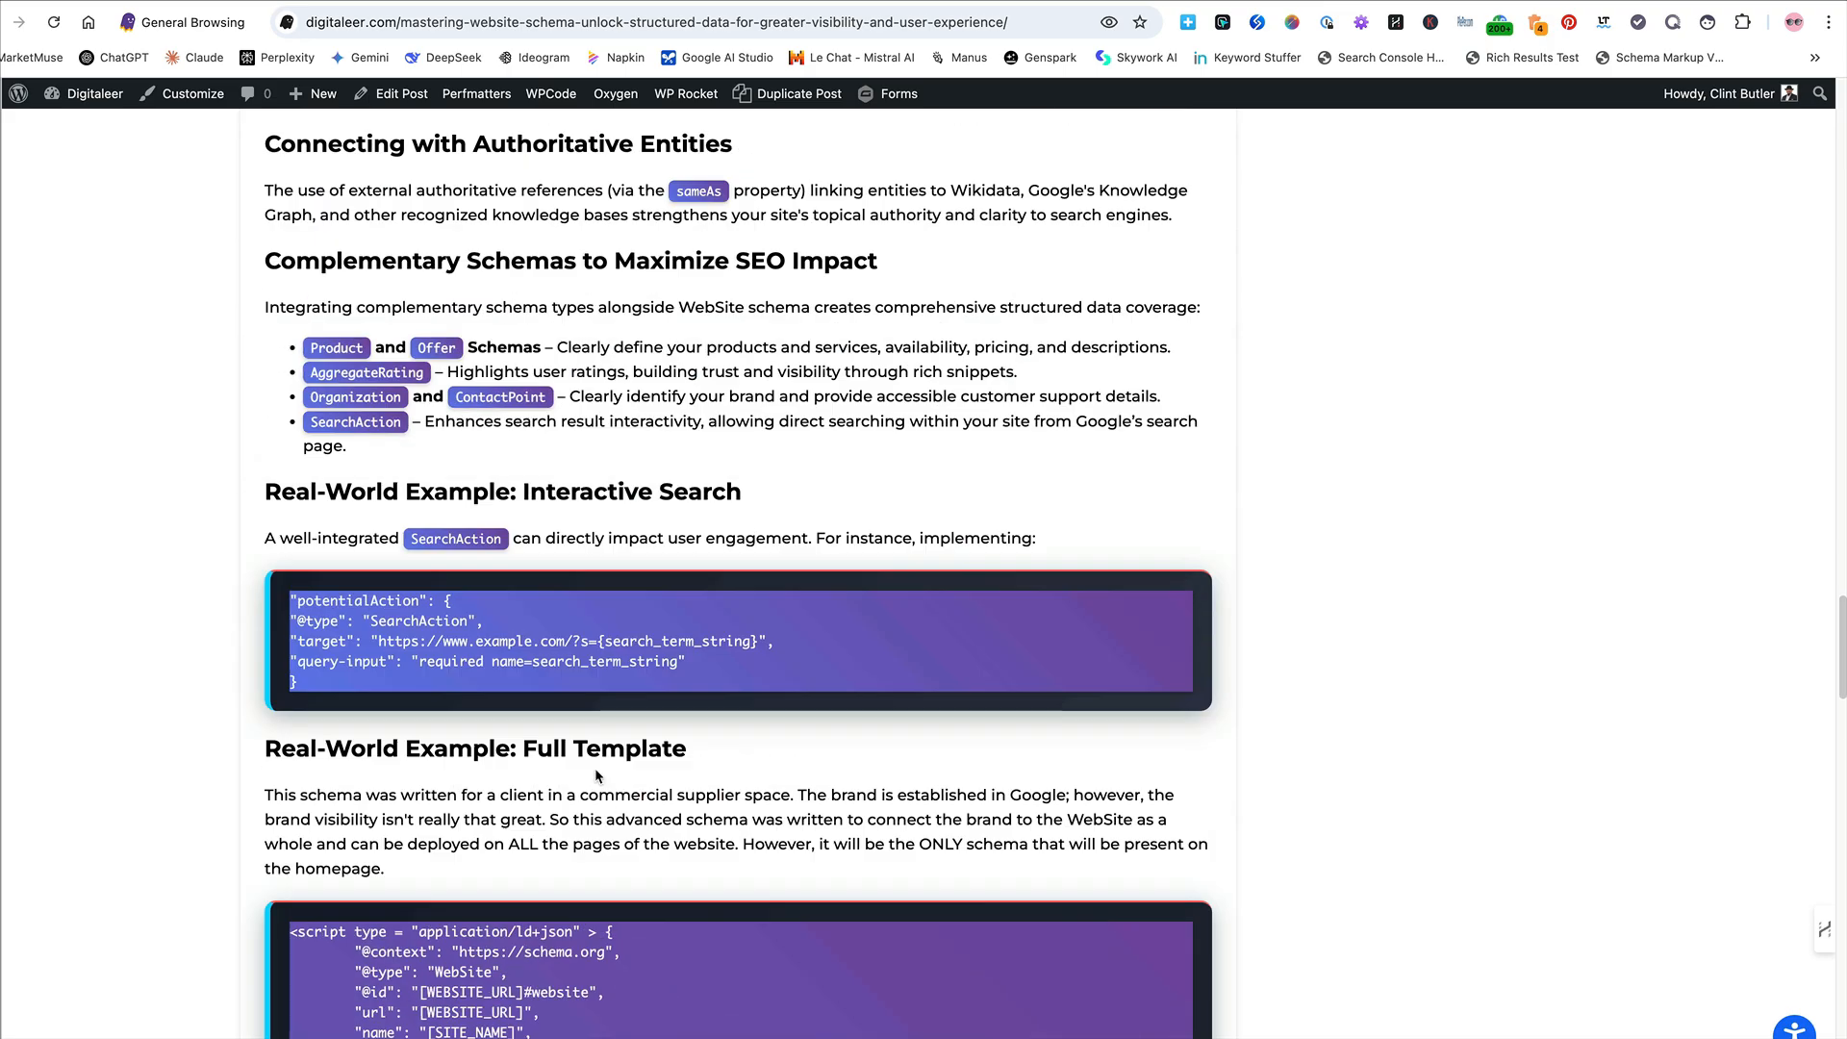
scroll(up, 3)
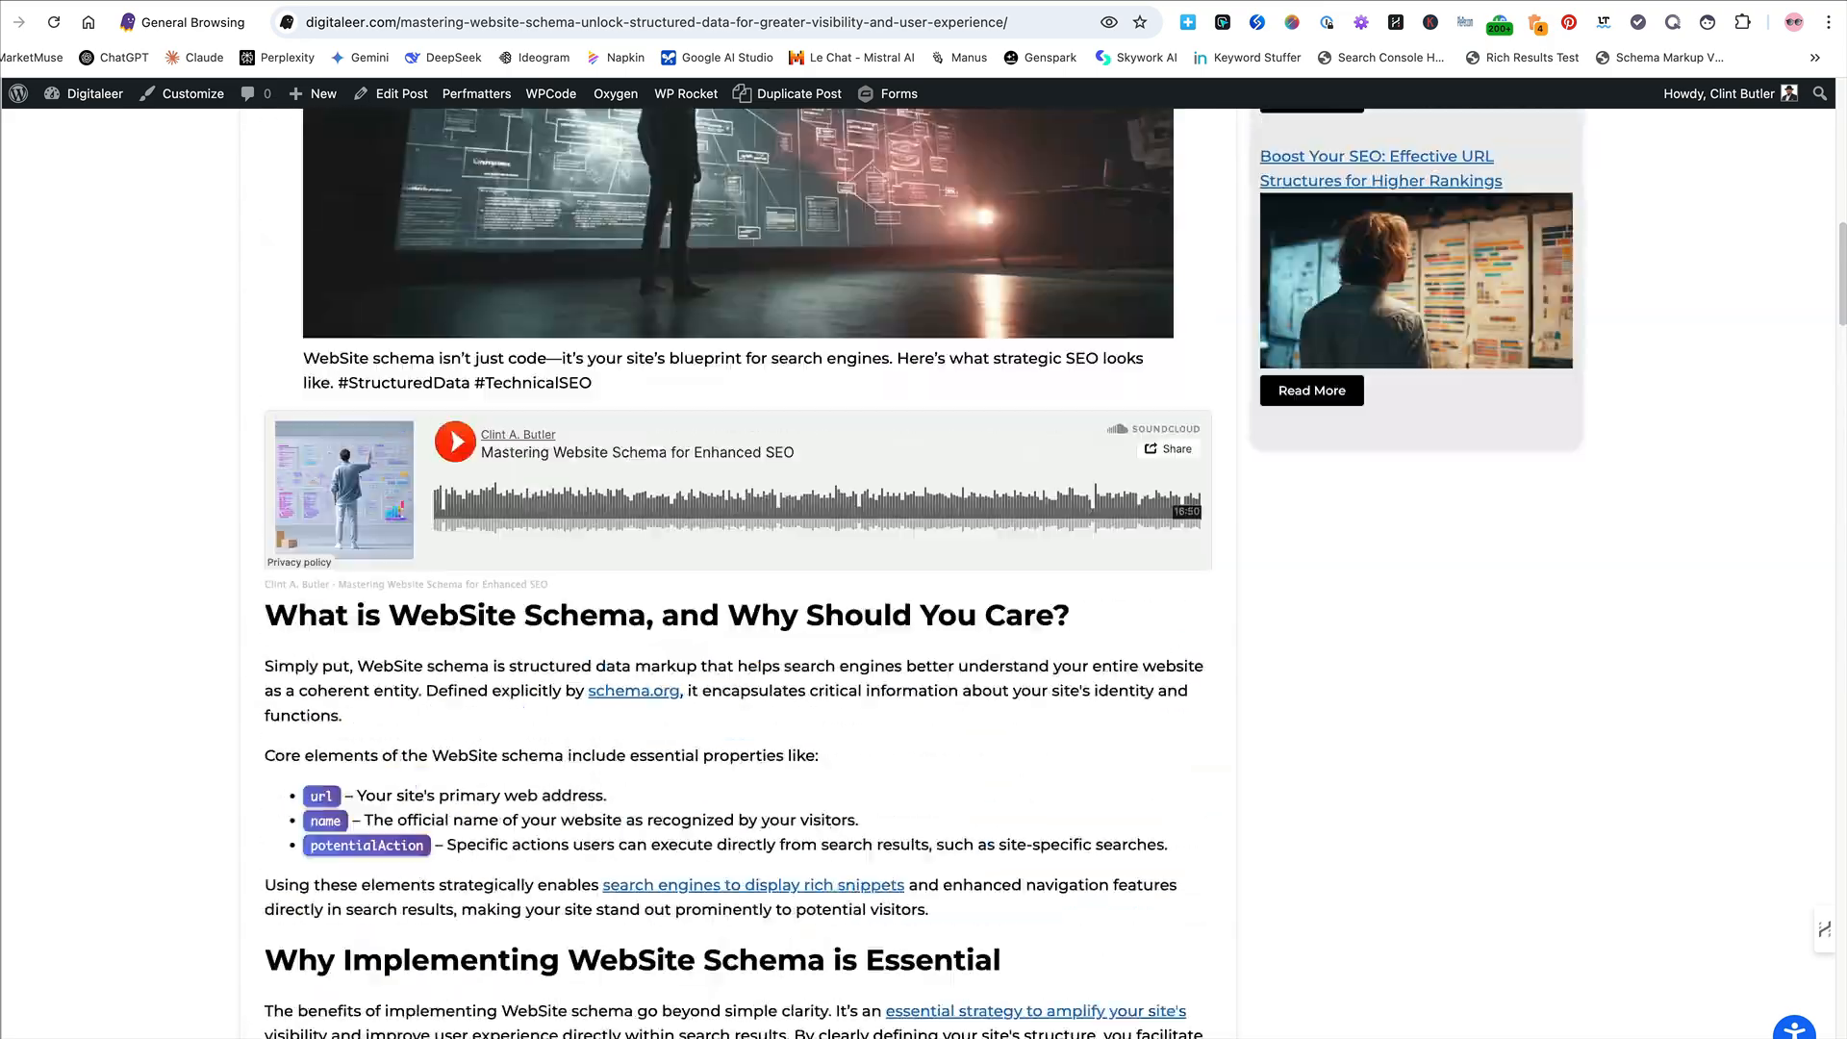
scroll(up, 3)
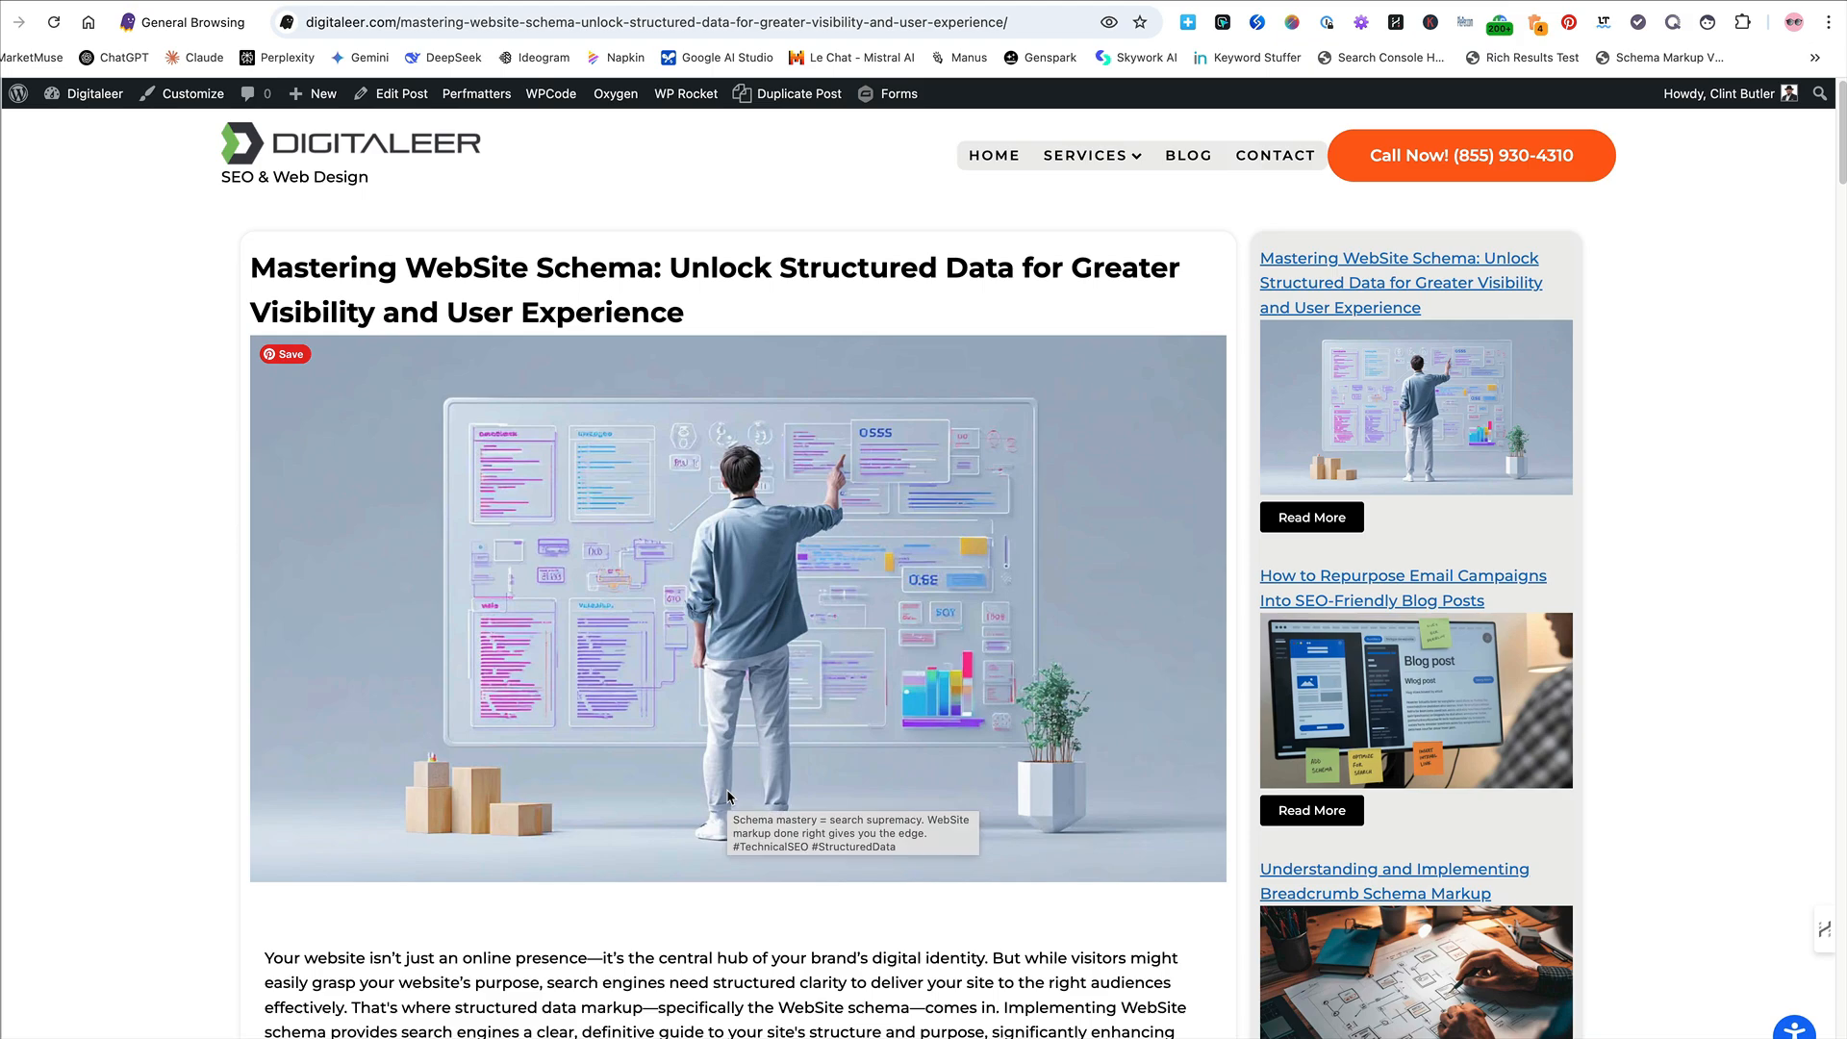
scroll(down, 3)
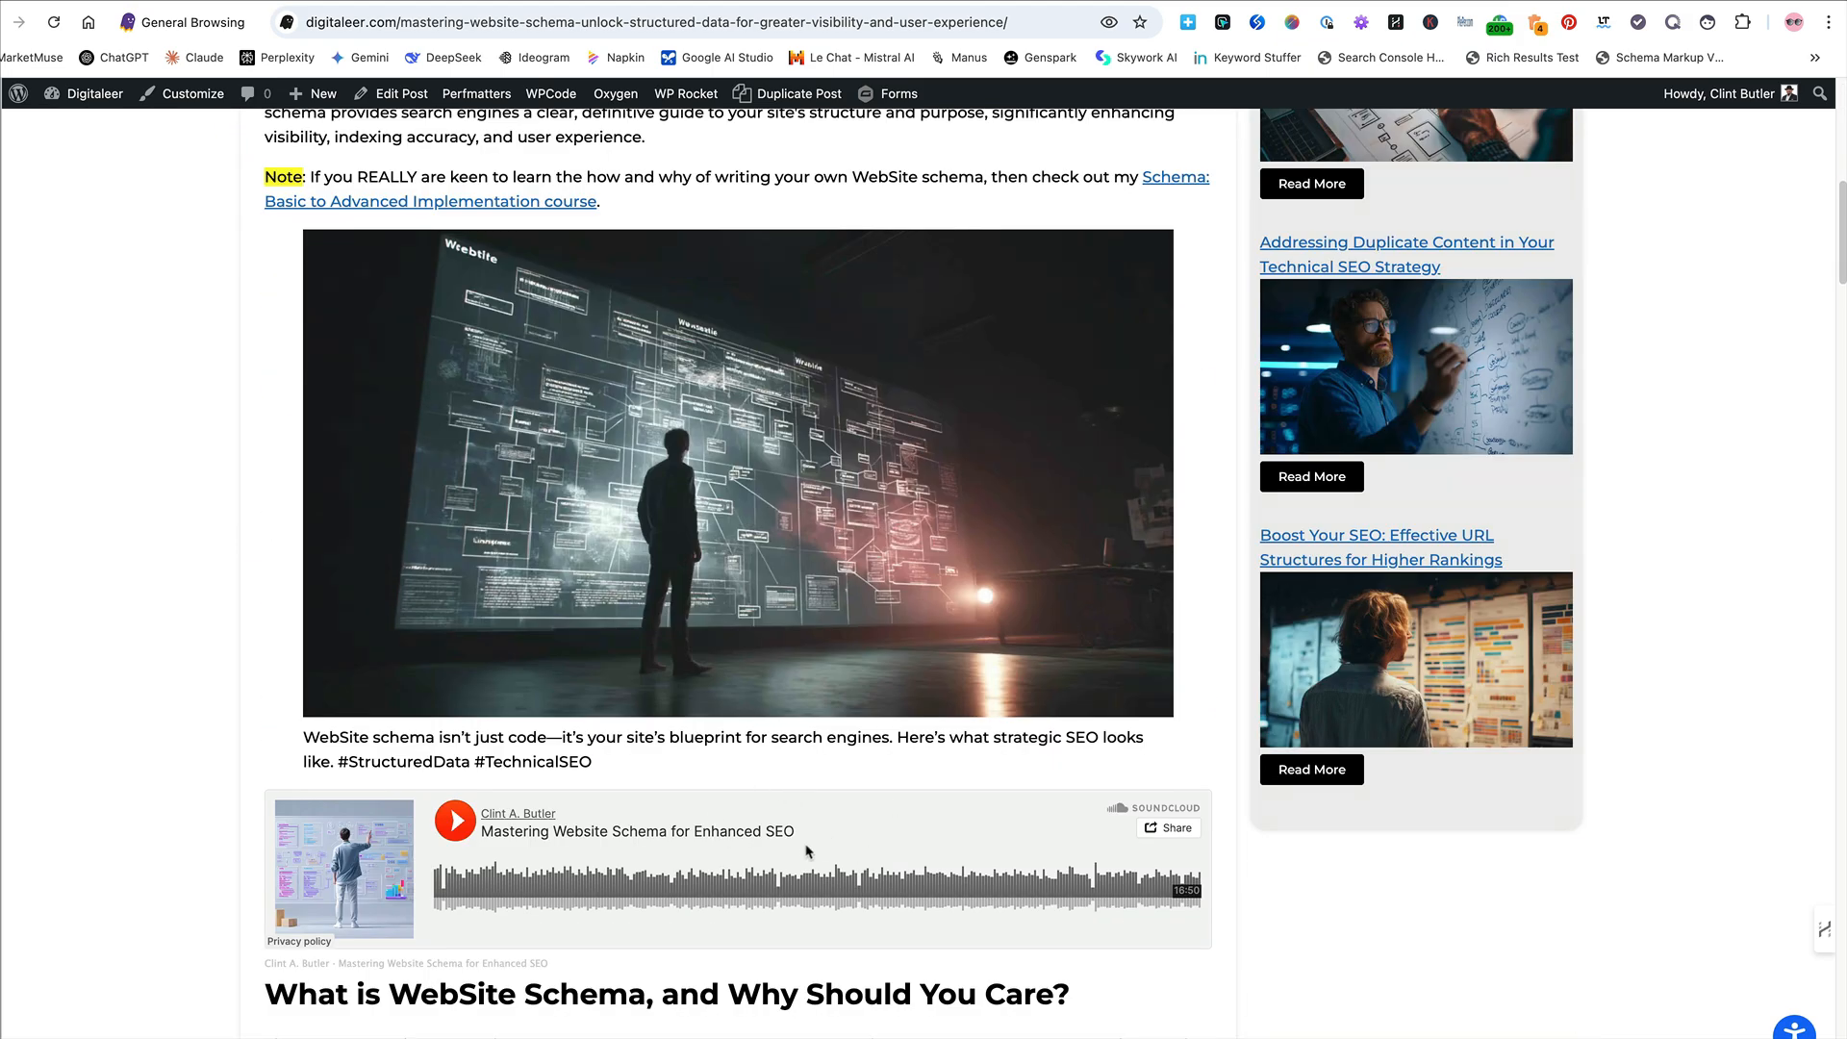
scroll(down, 3)
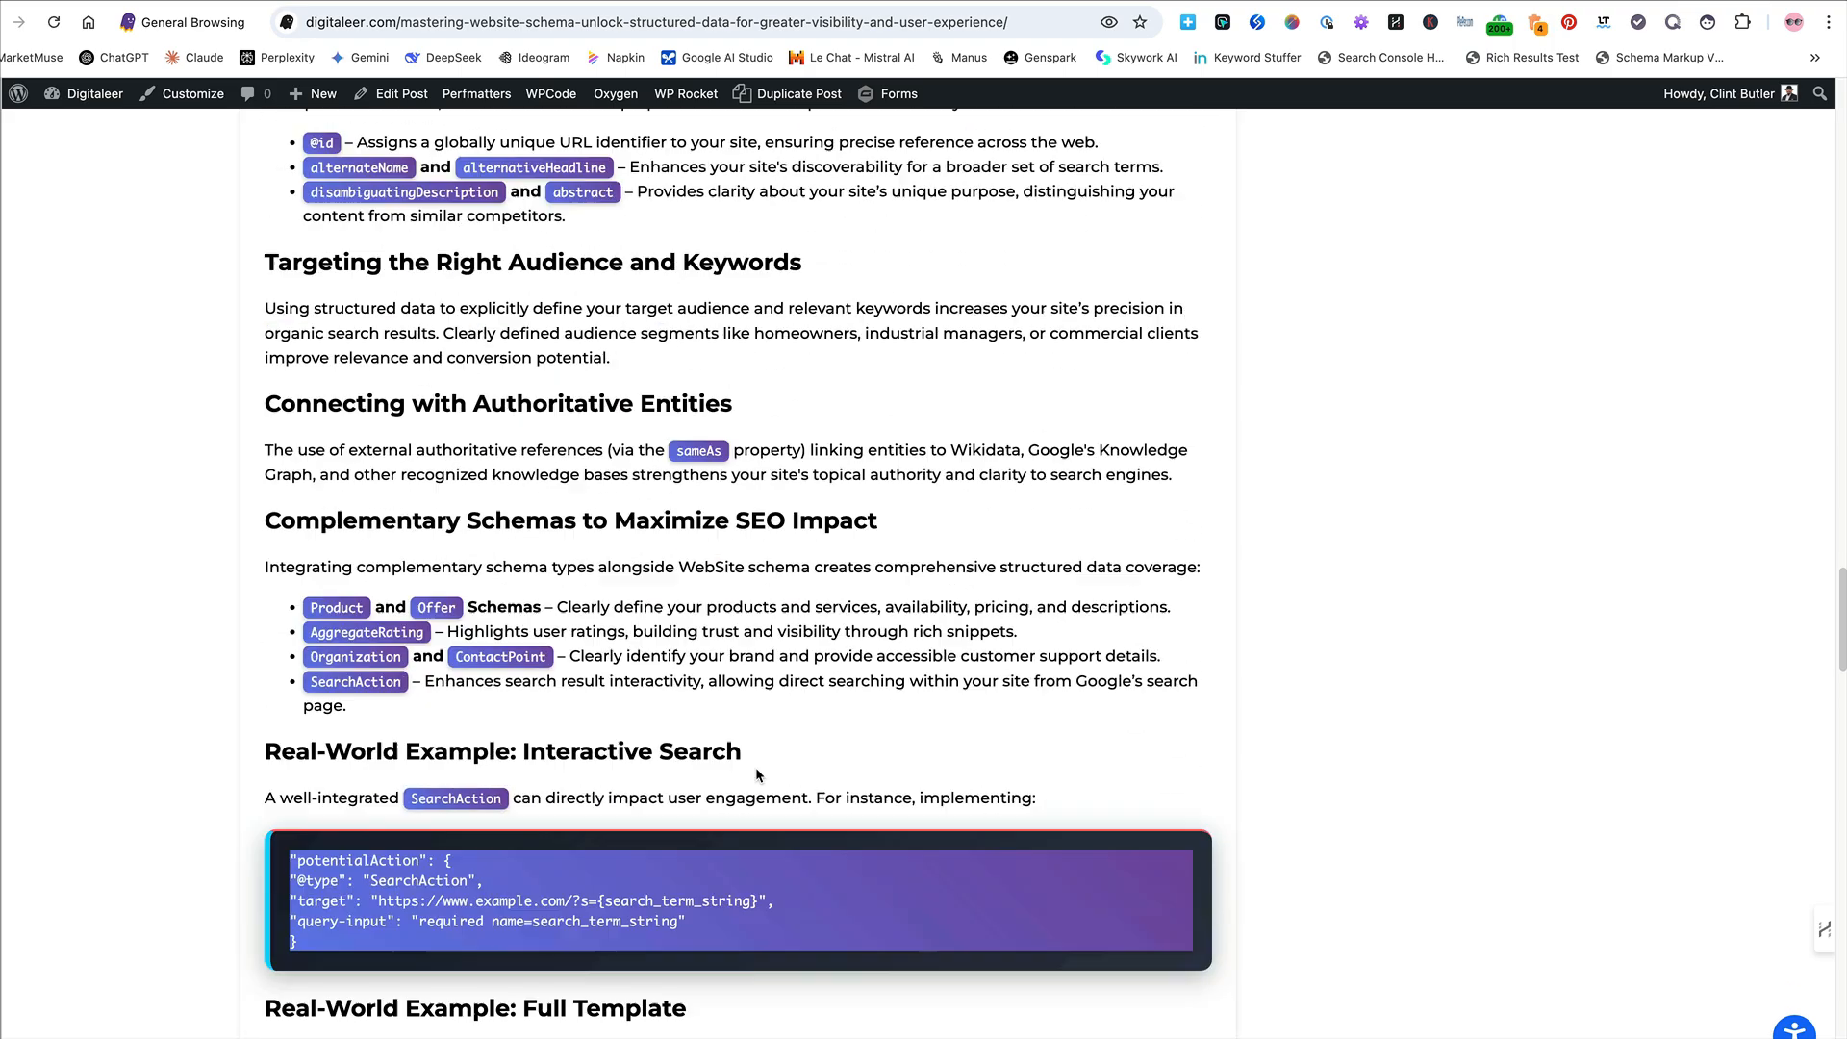
scroll(down, 3)
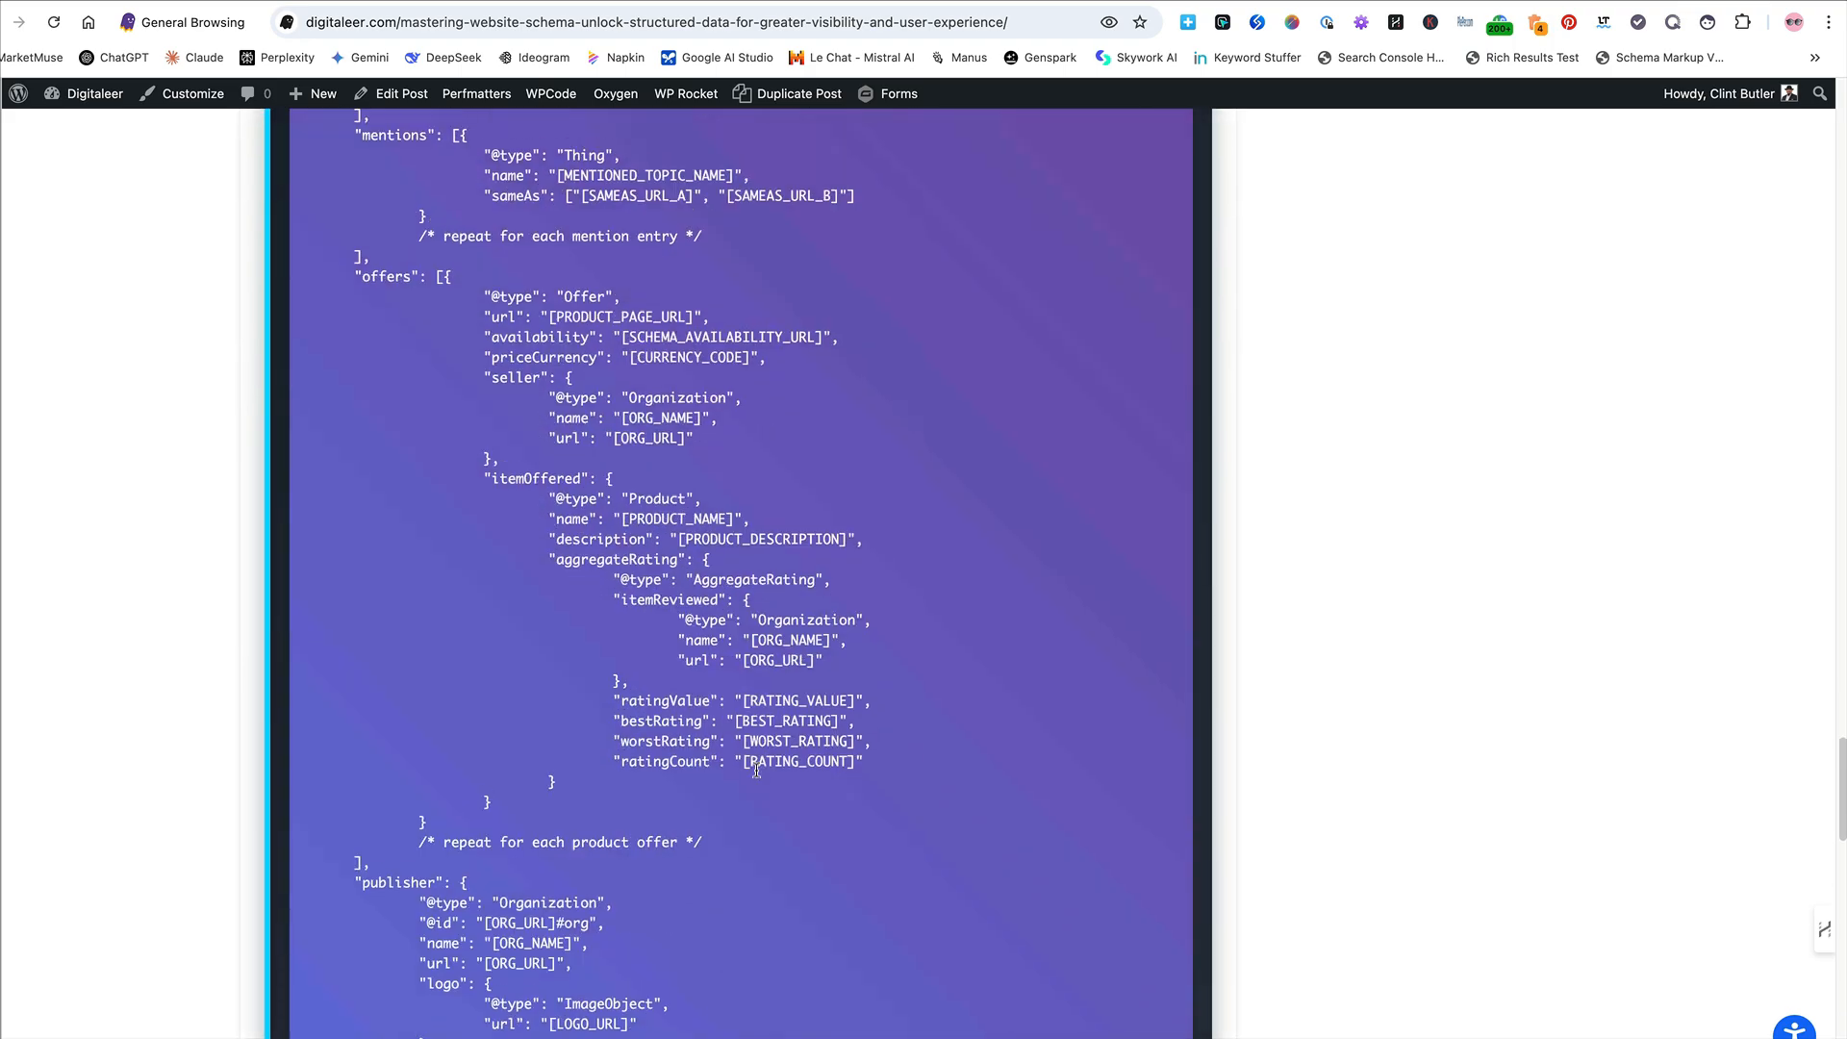
scroll(up, 3)
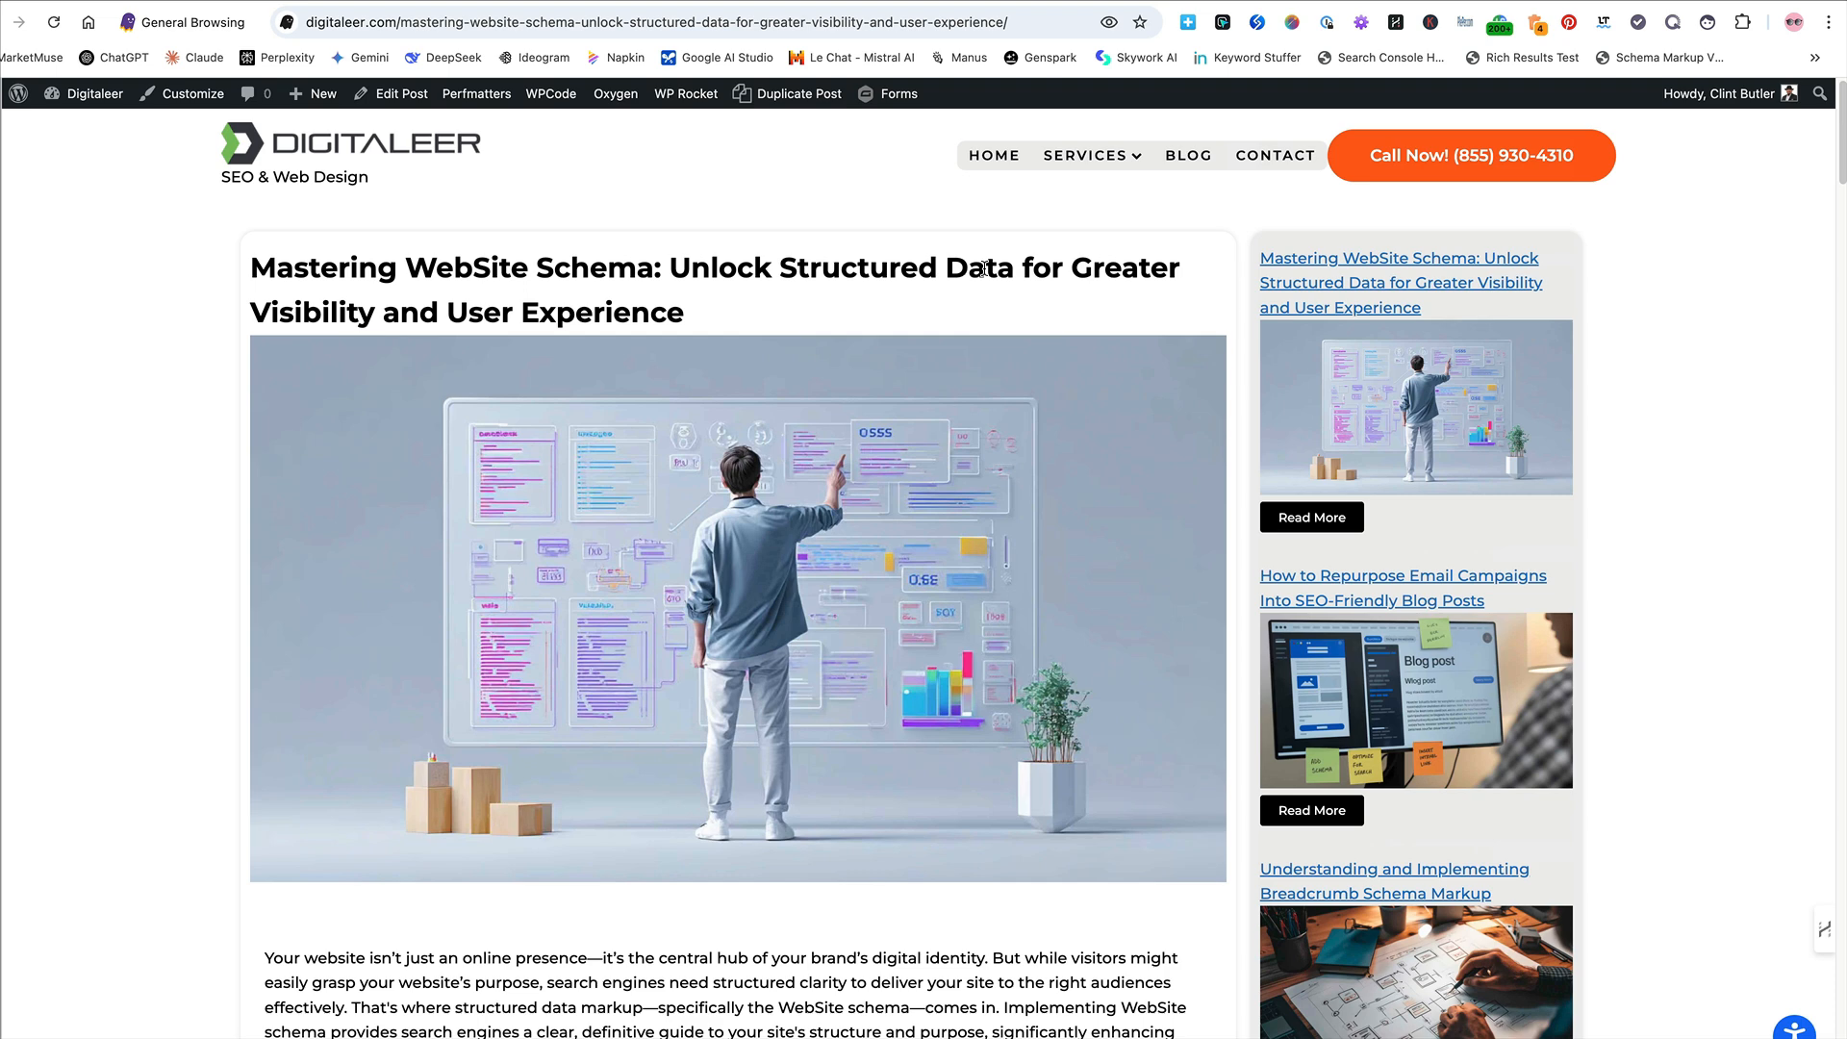
mouse_move(1039, 224)
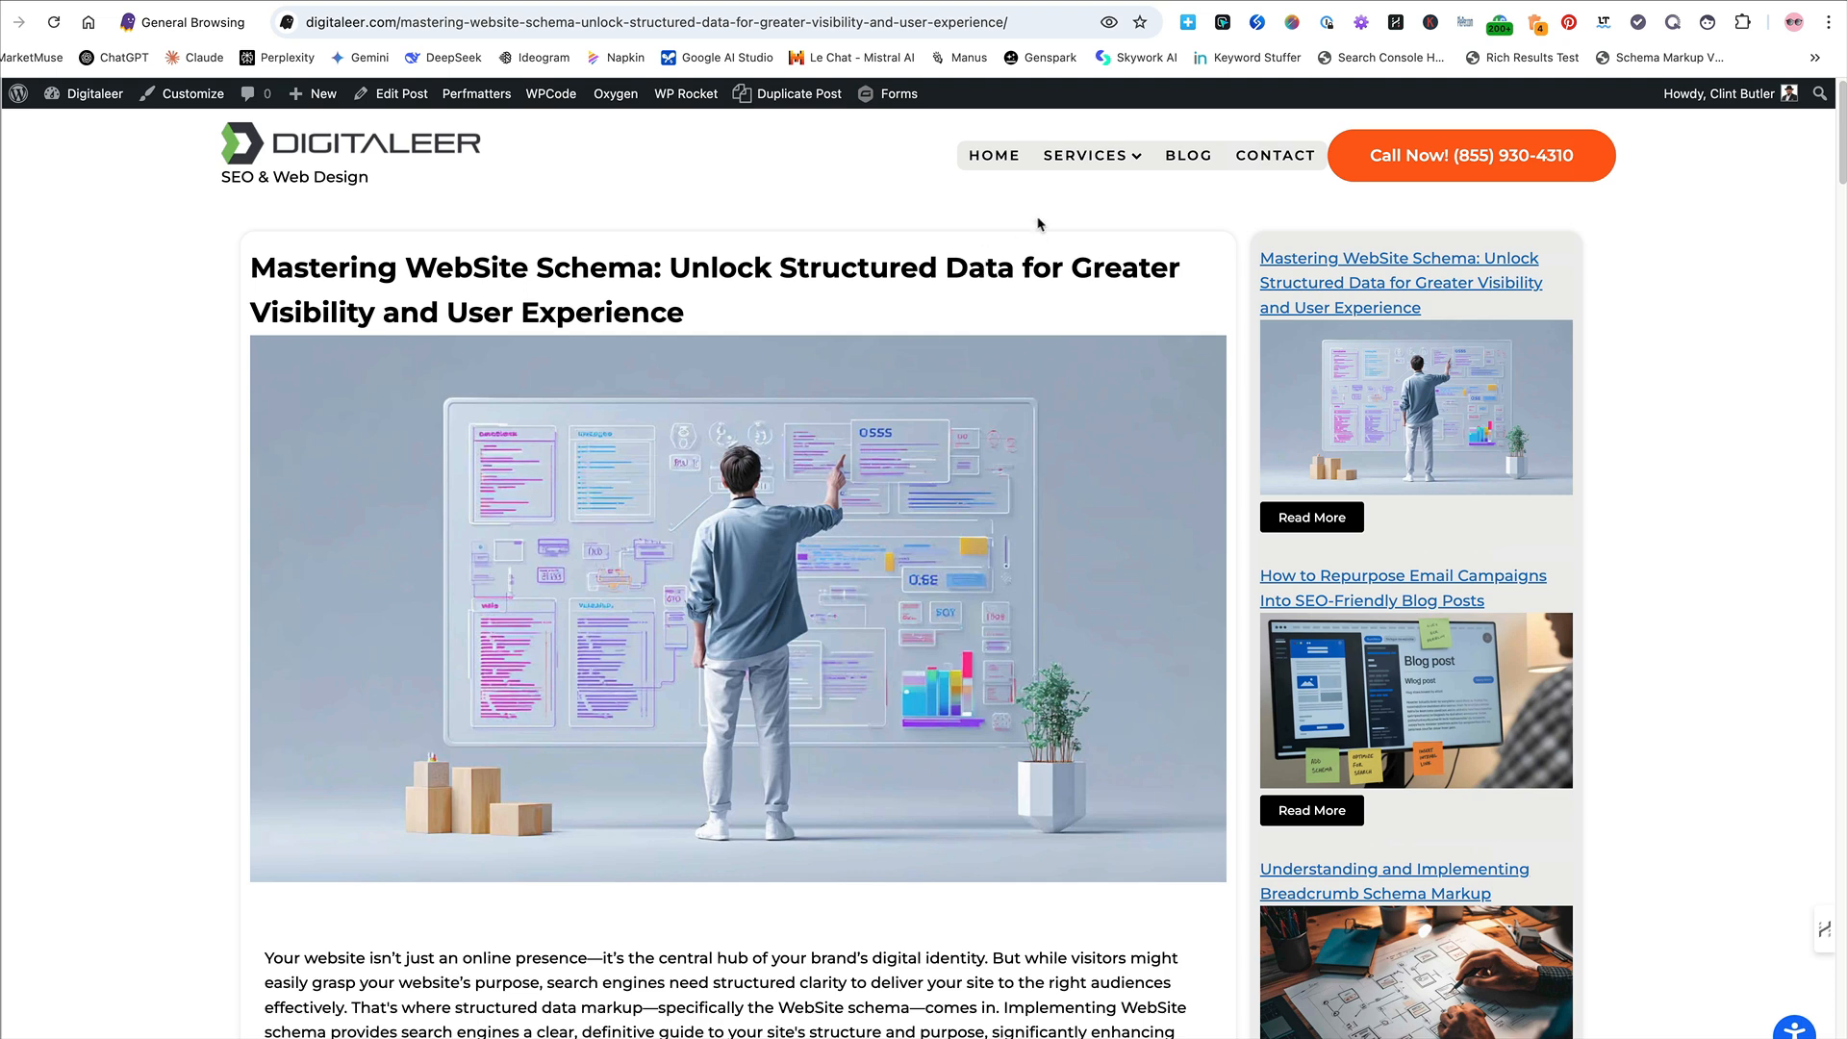
mouse_move(1019, 256)
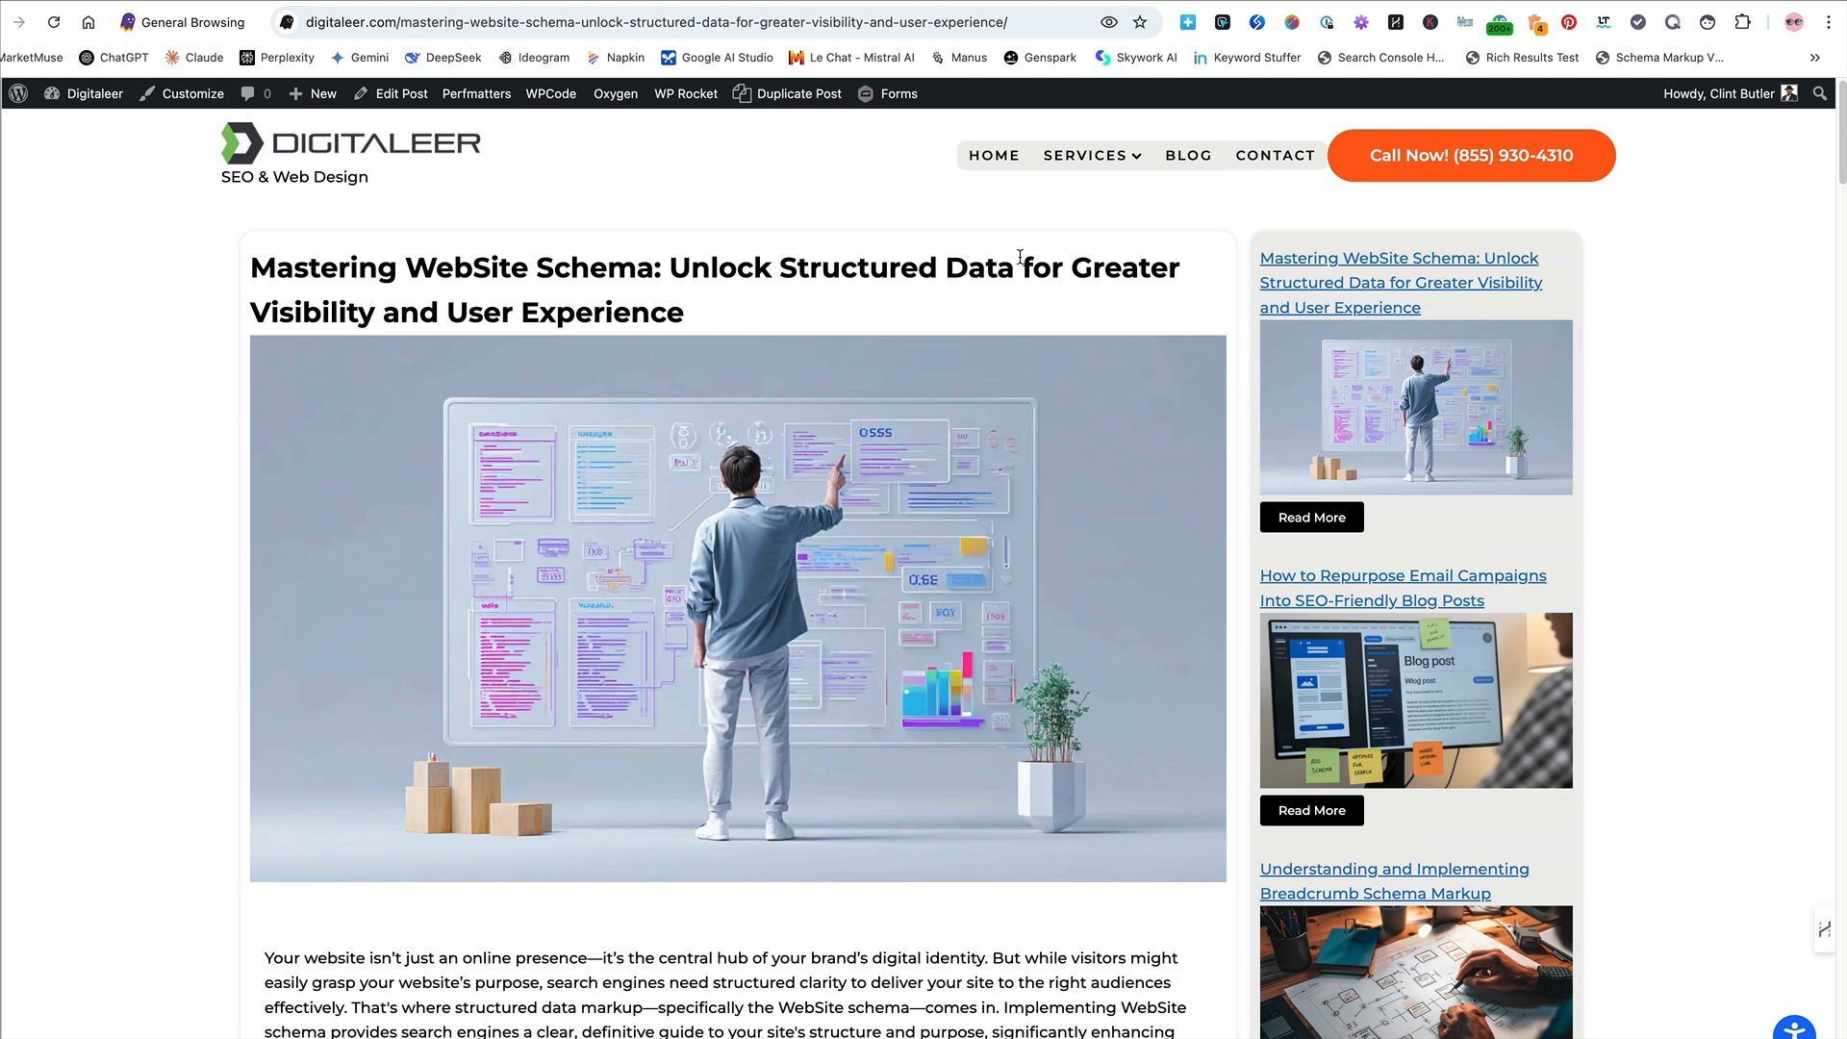
mouse_move(1012, 253)
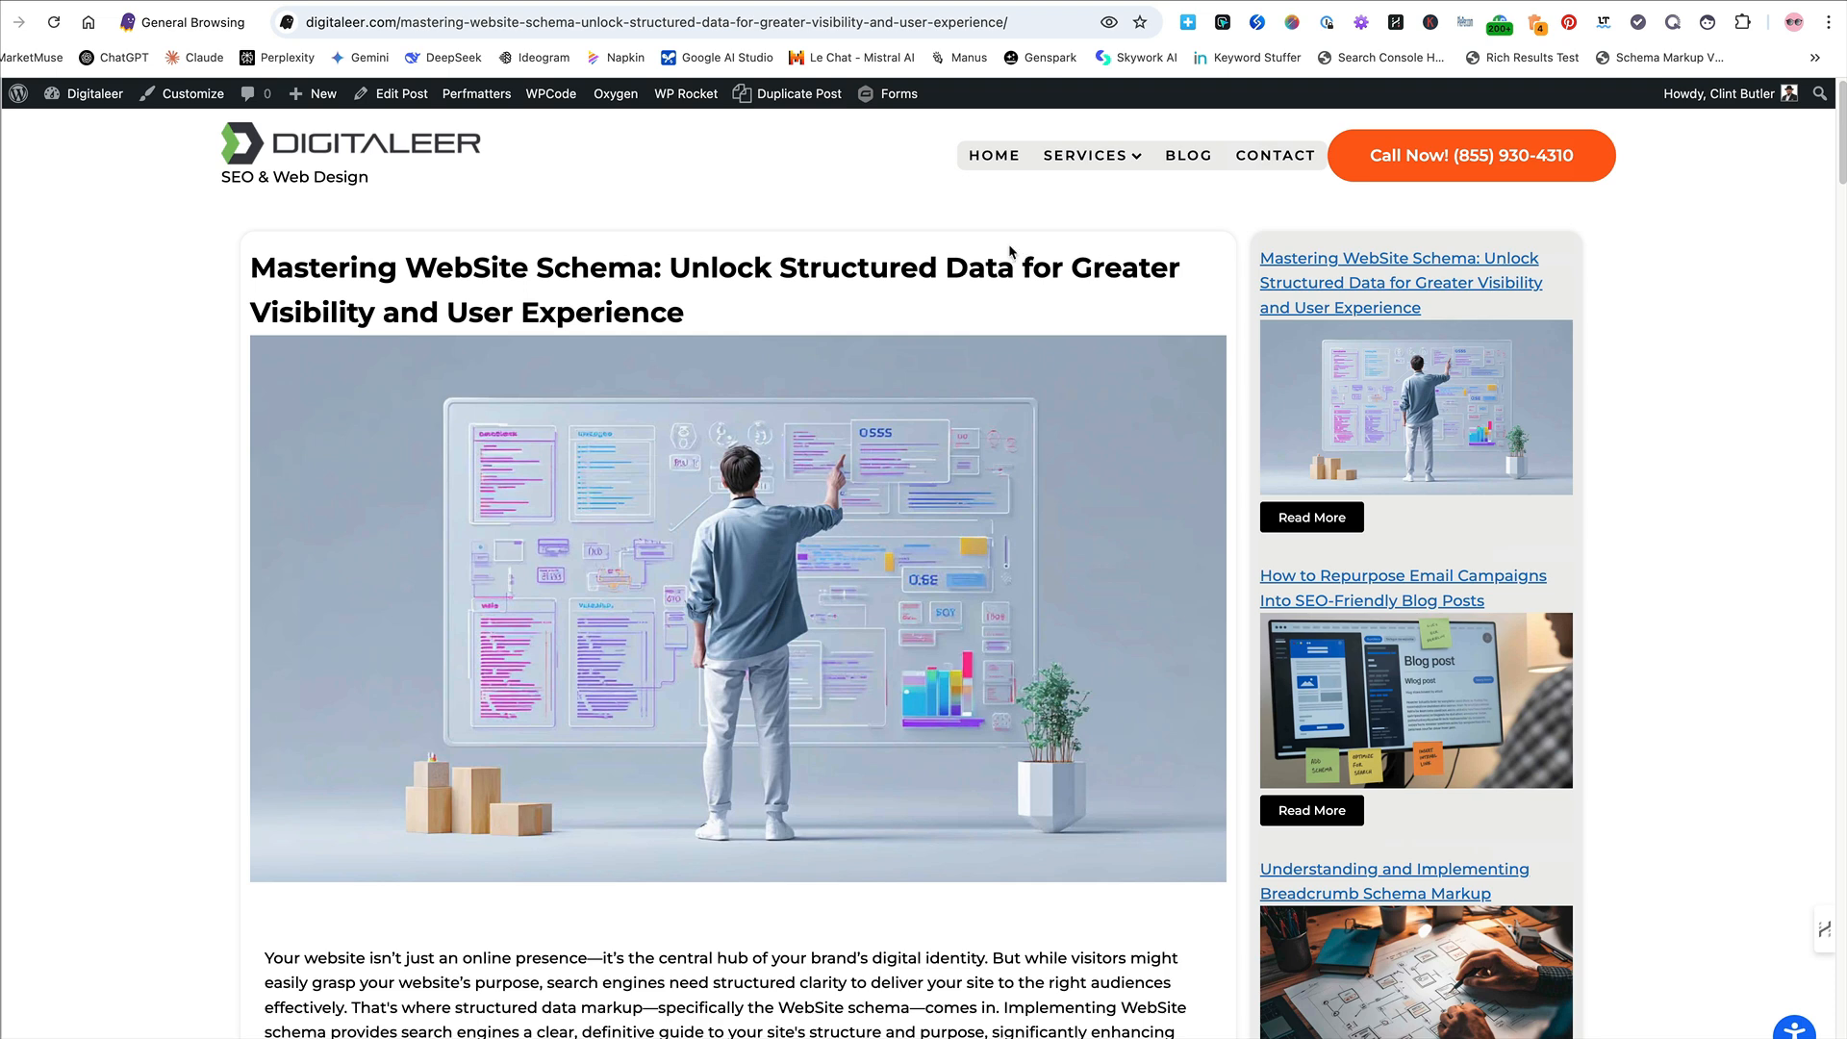
mouse_move(618, 292)
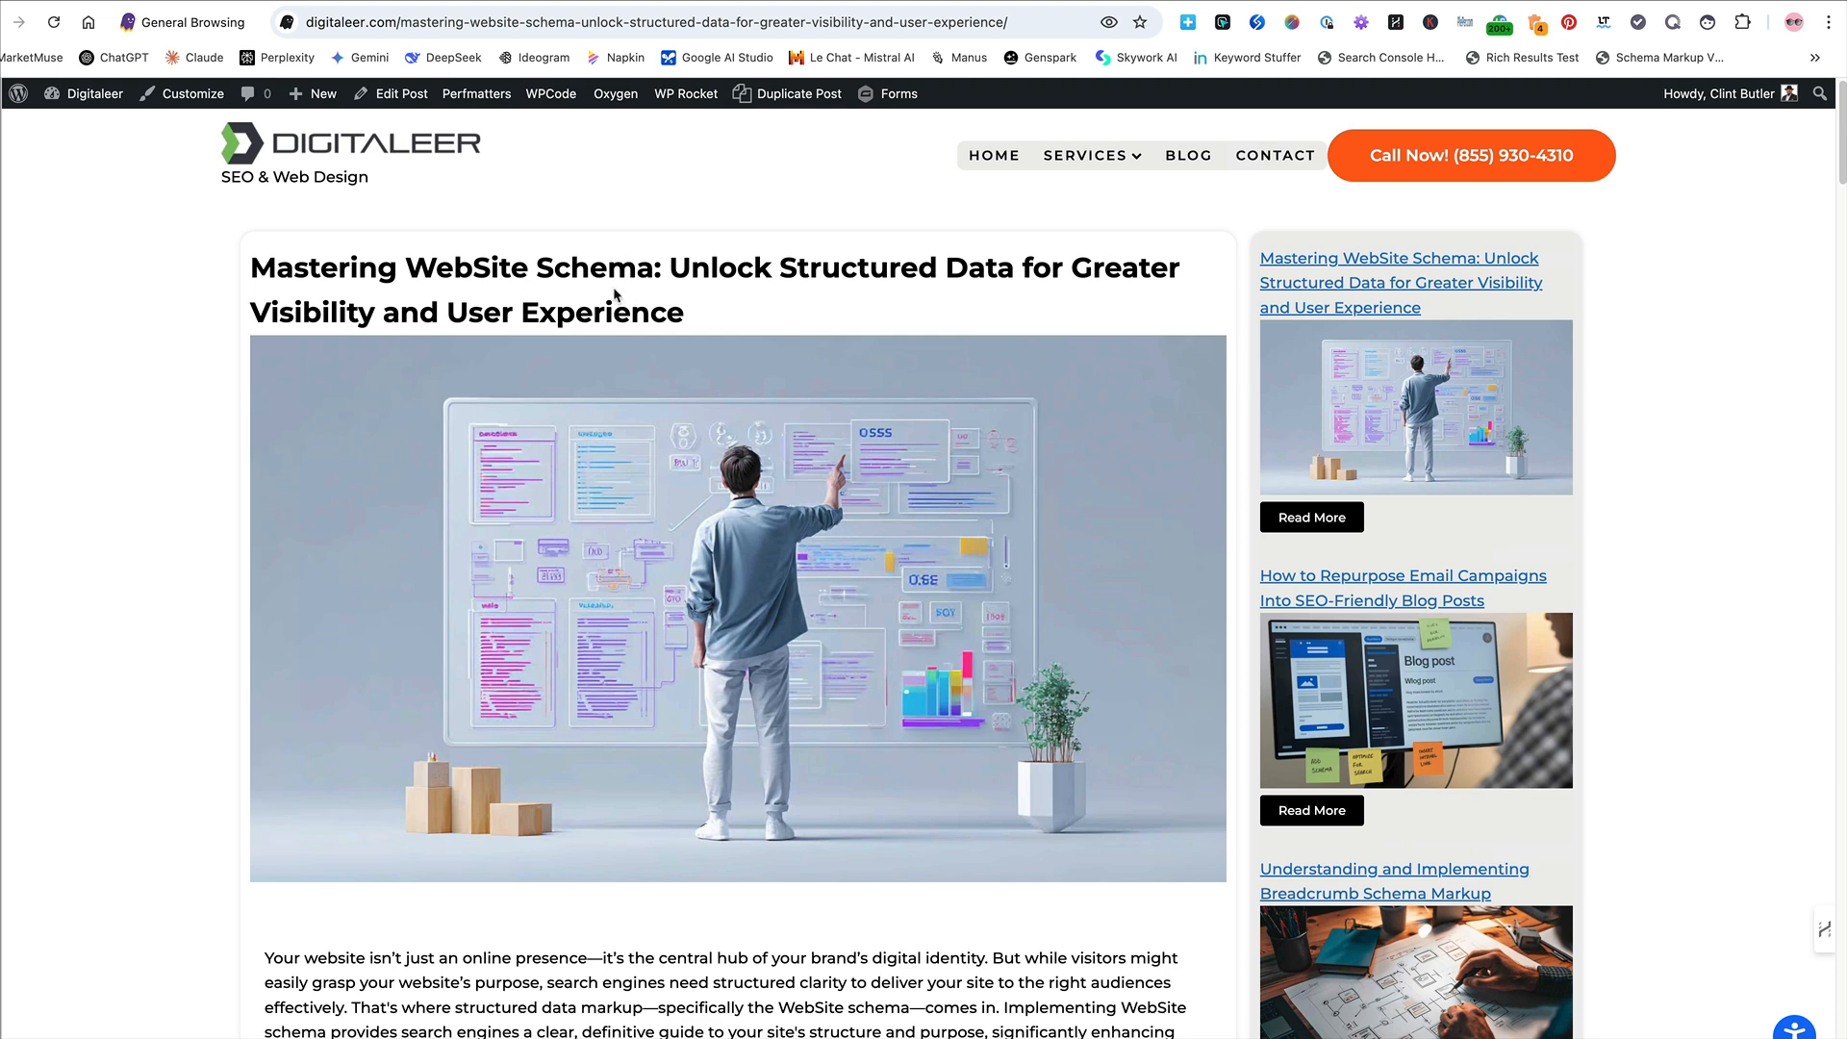
scroll(down, 3)
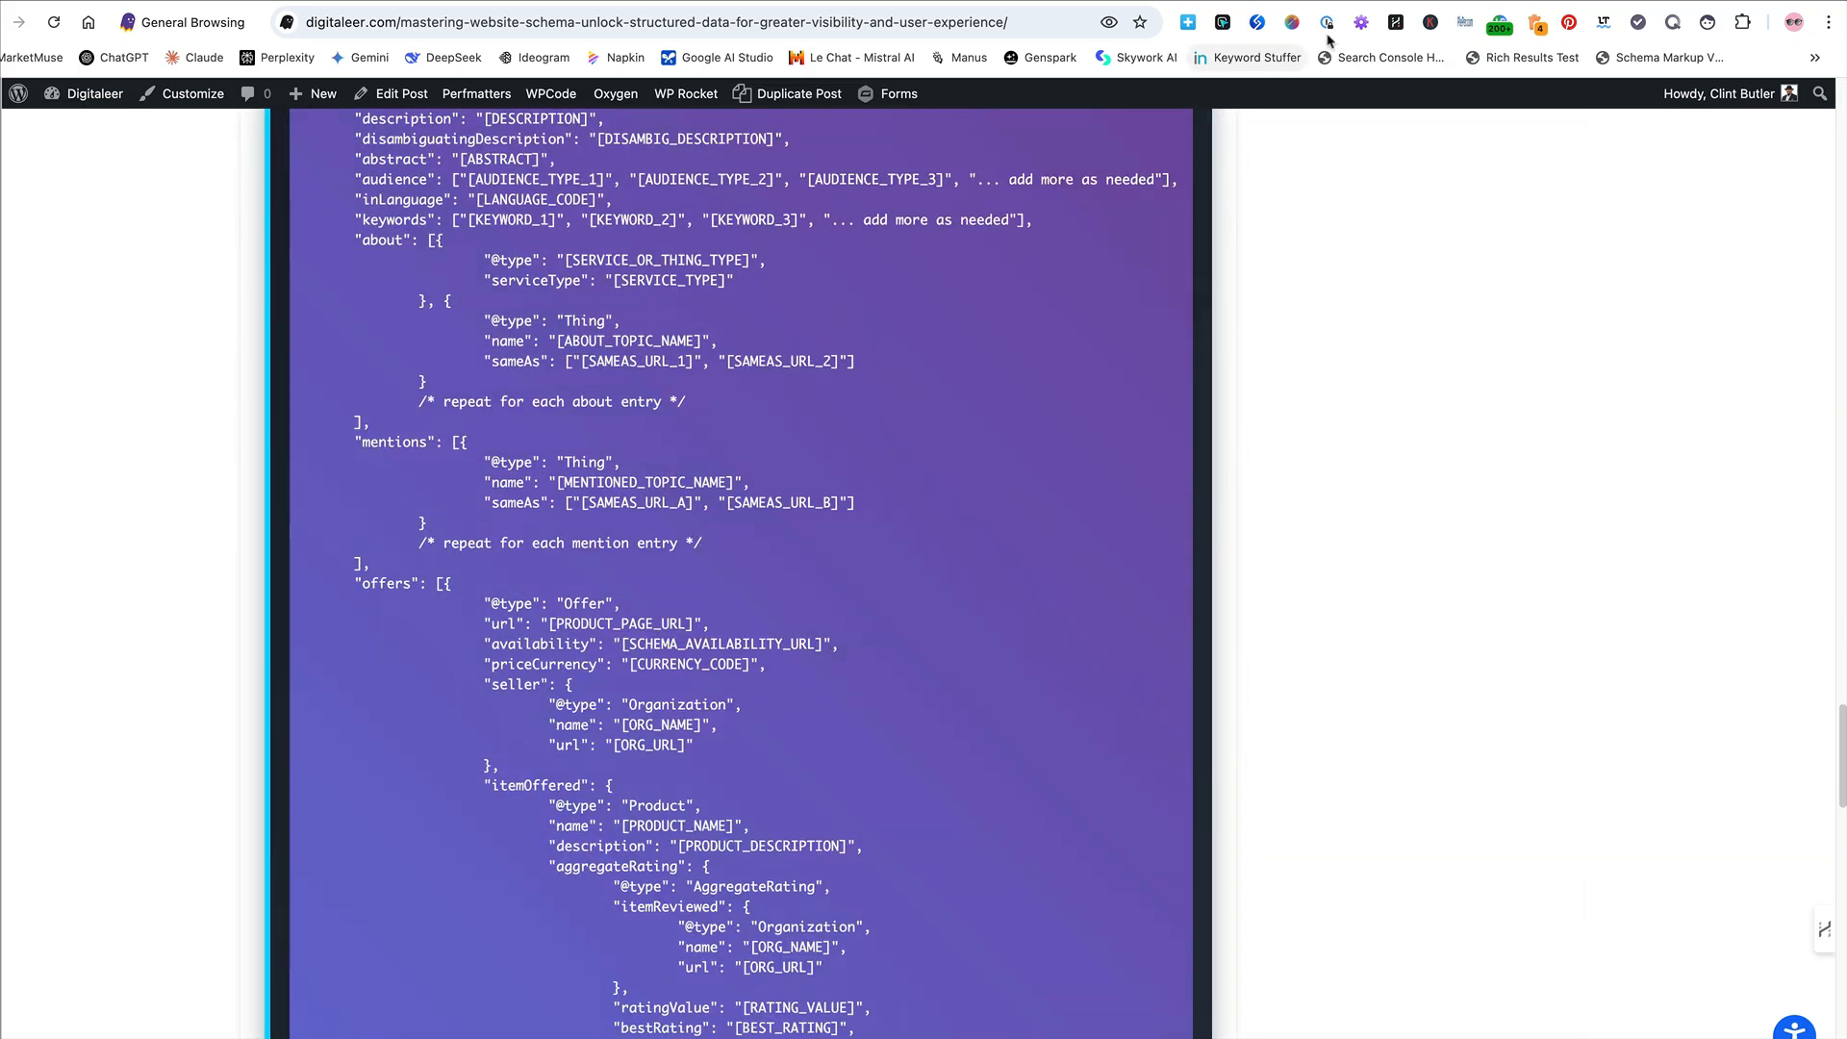
scroll(down, 3)
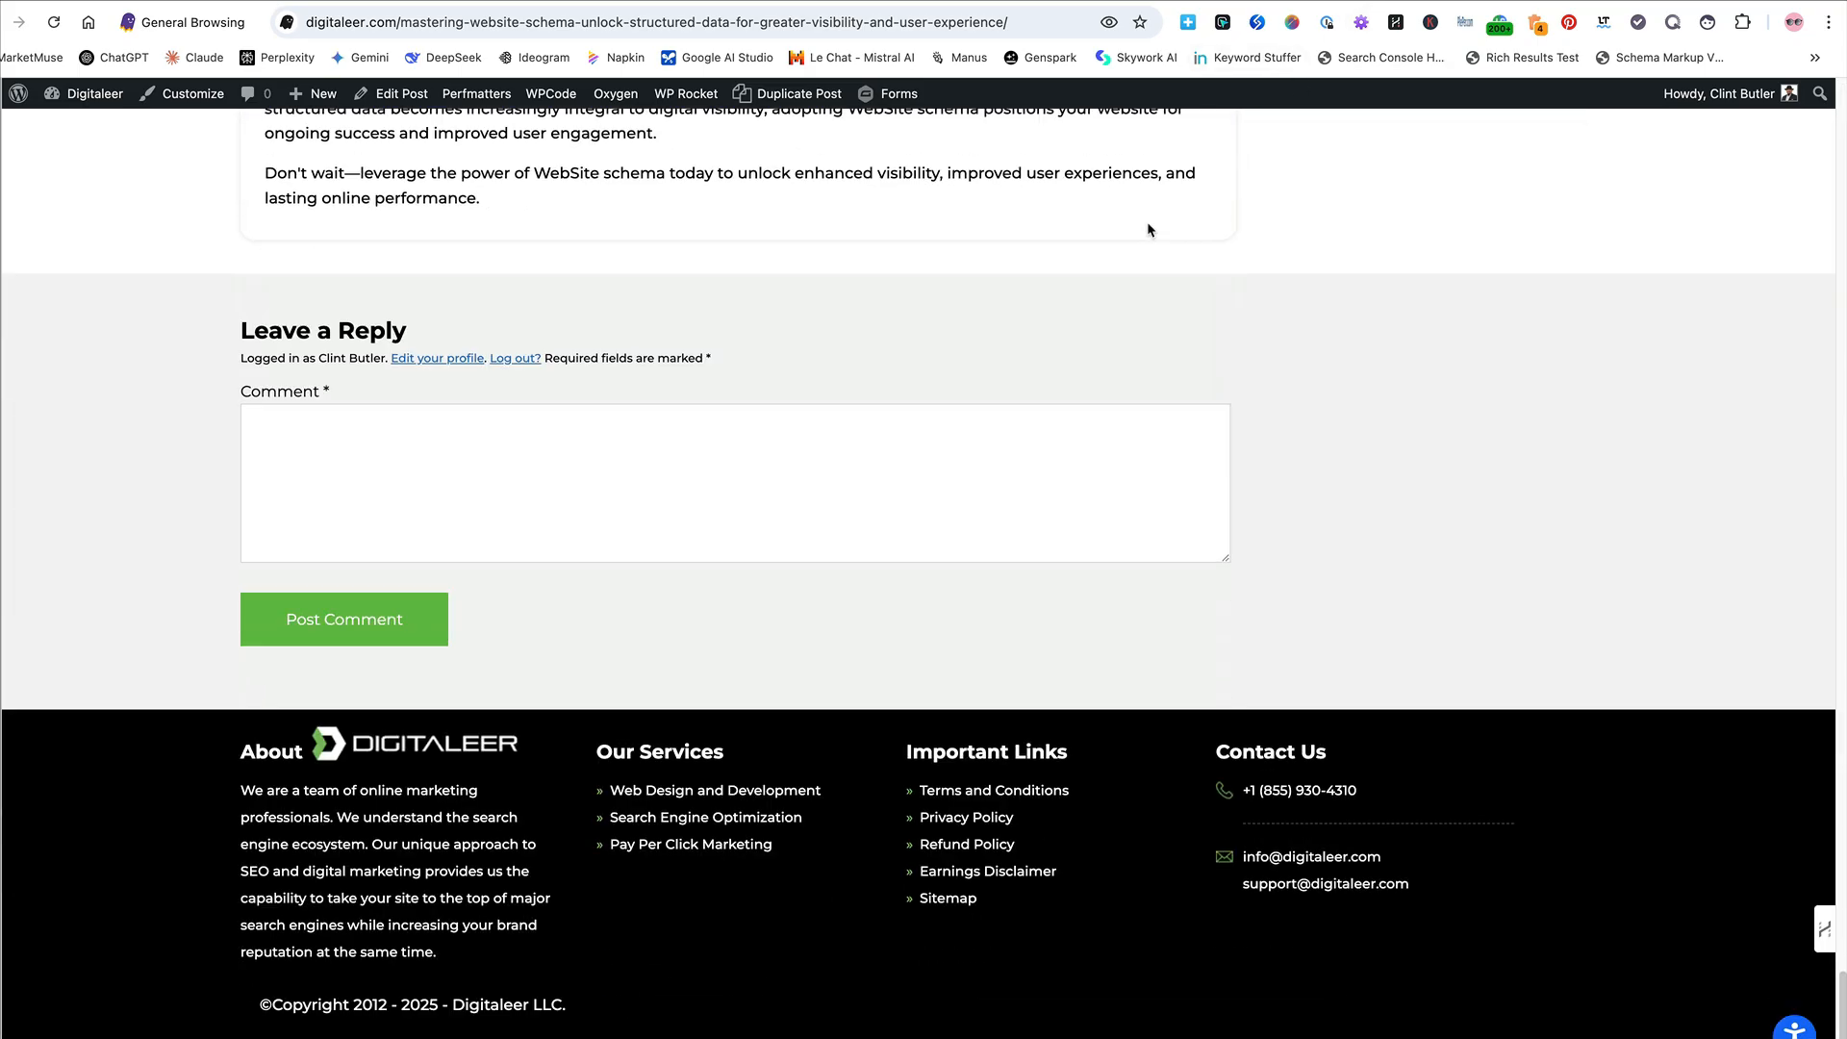
scroll(up, 3)
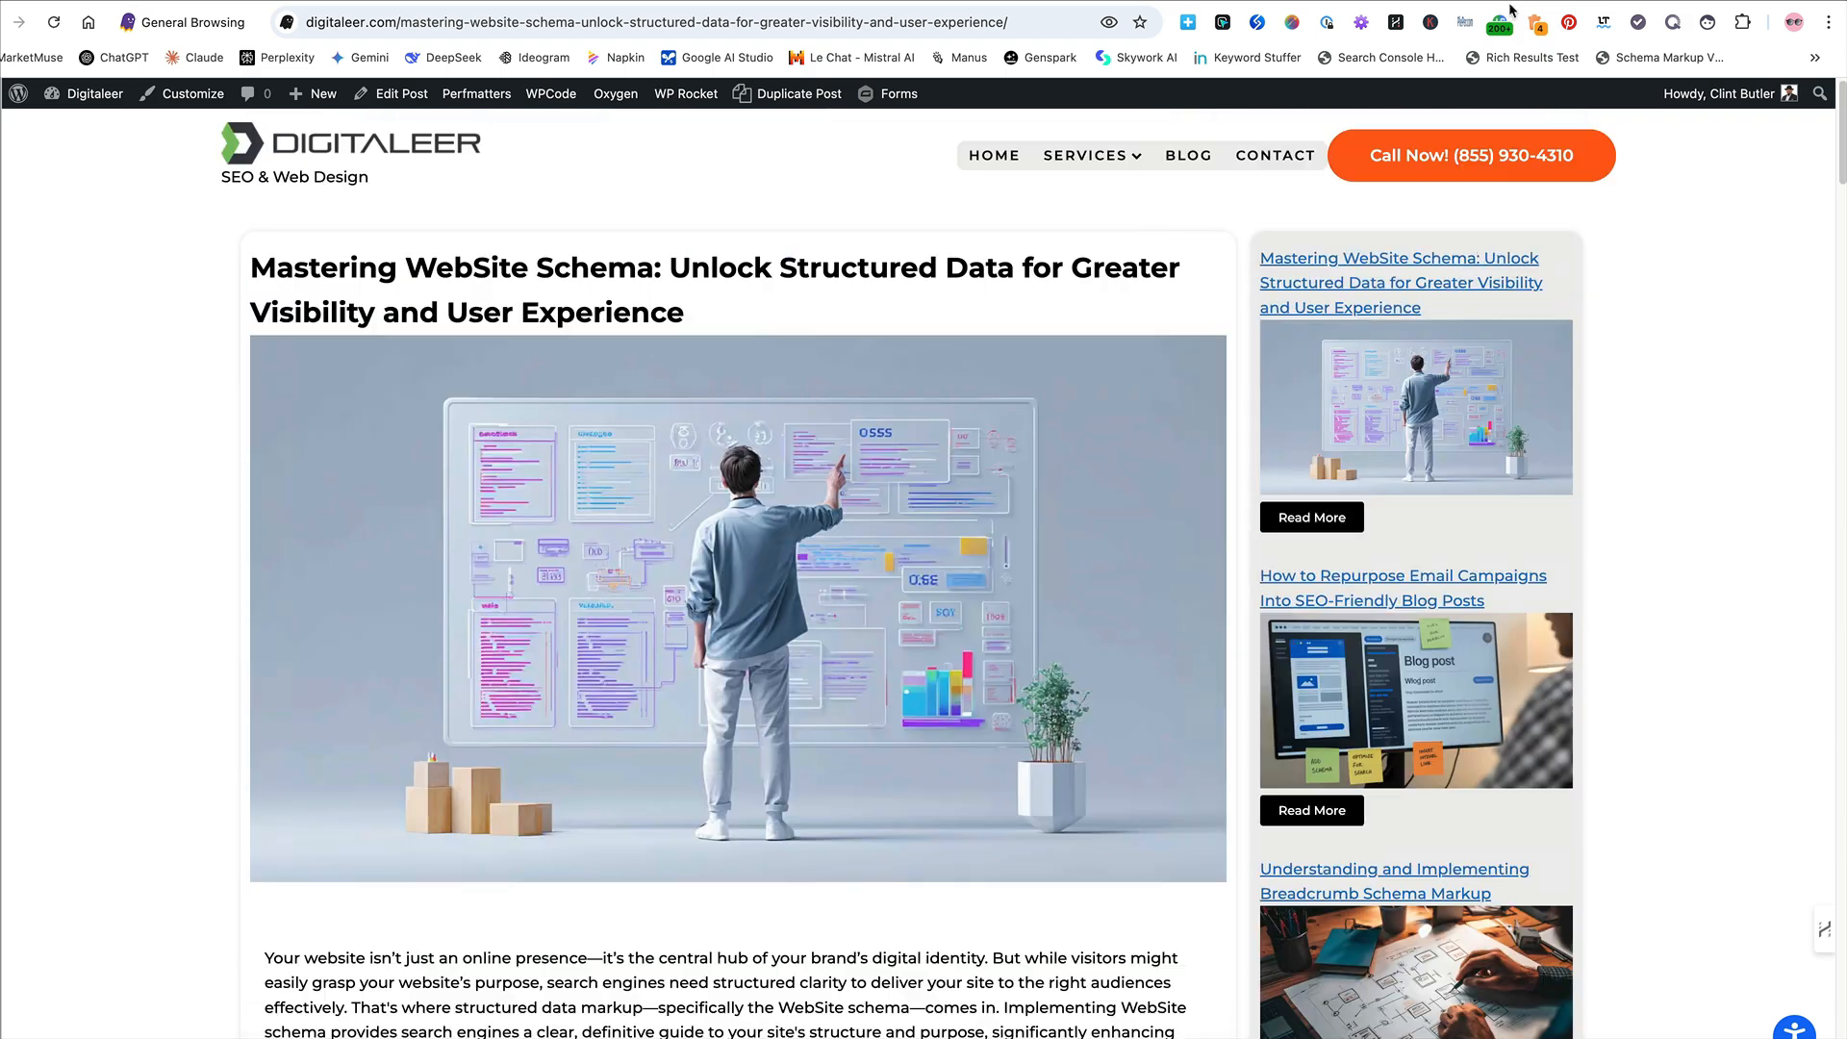